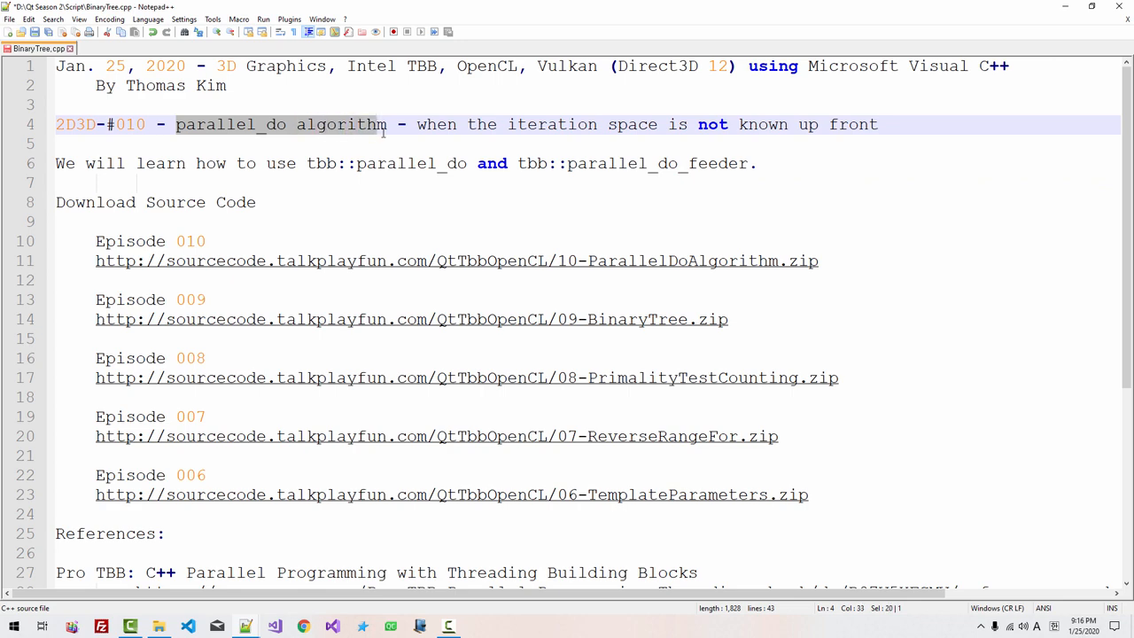
# Locate the 2D3D-#009 Binary Tree link in the script notes and launch its YouTube video
pyautogui.scroll(-3)
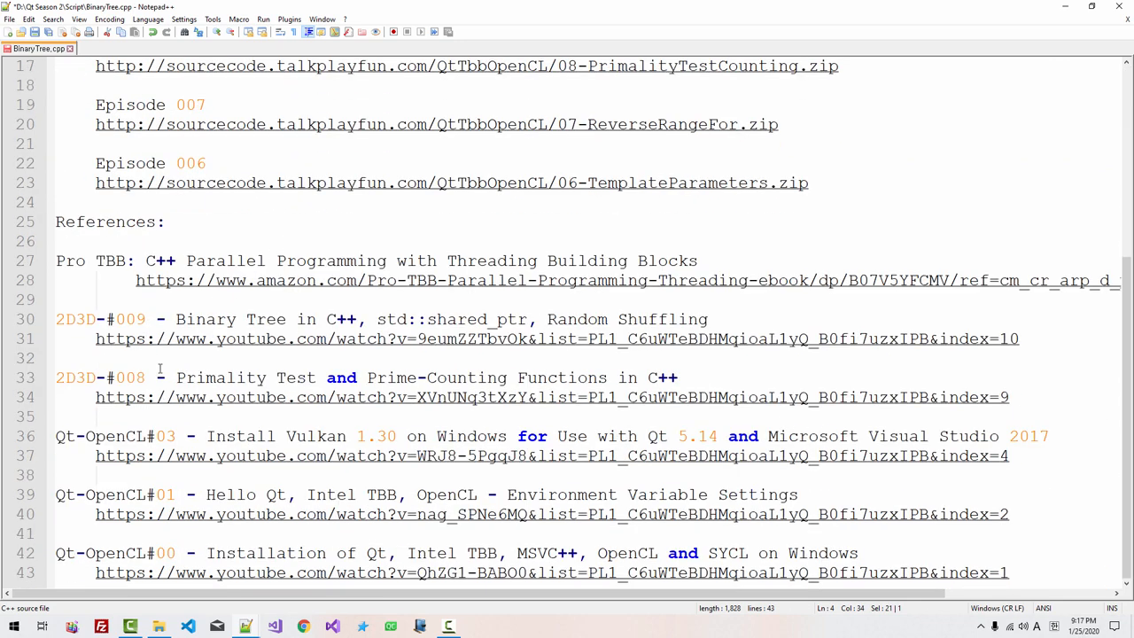
pyautogui.doubleClick(132, 378)
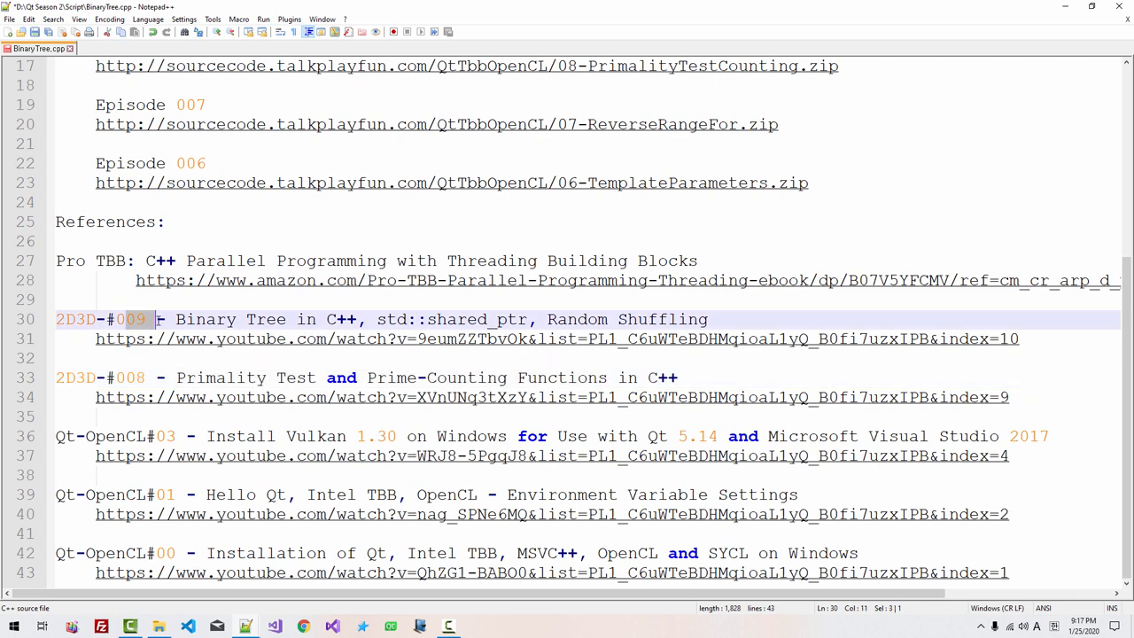
pyautogui.moveTo(176, 319); pyautogui.dragTo(363, 319)
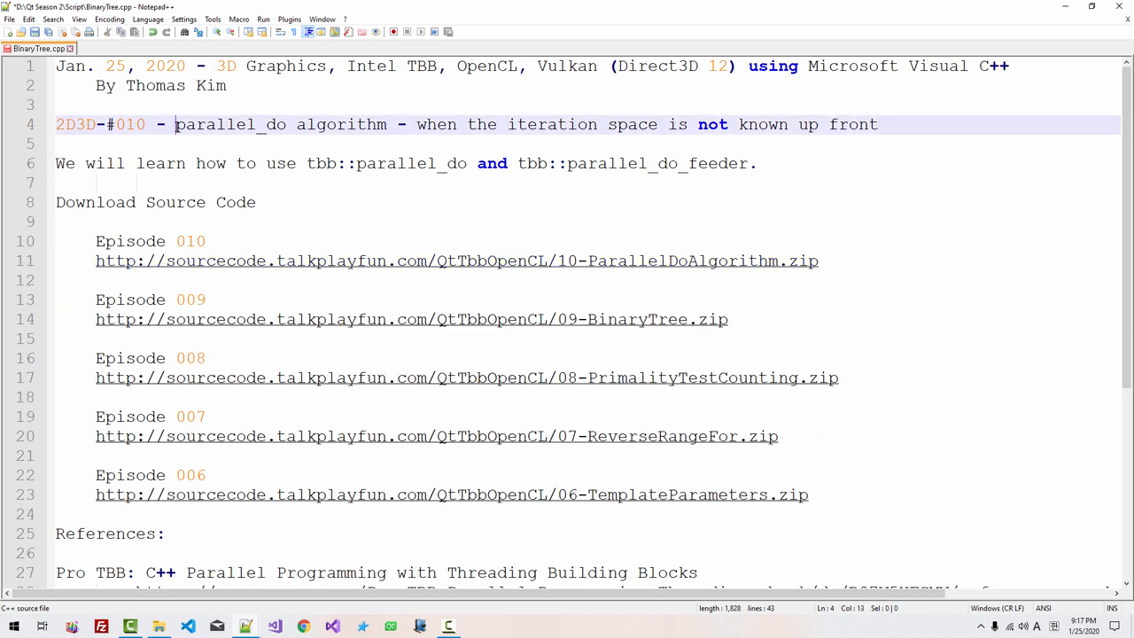
pyautogui.doubleClick(231, 124)
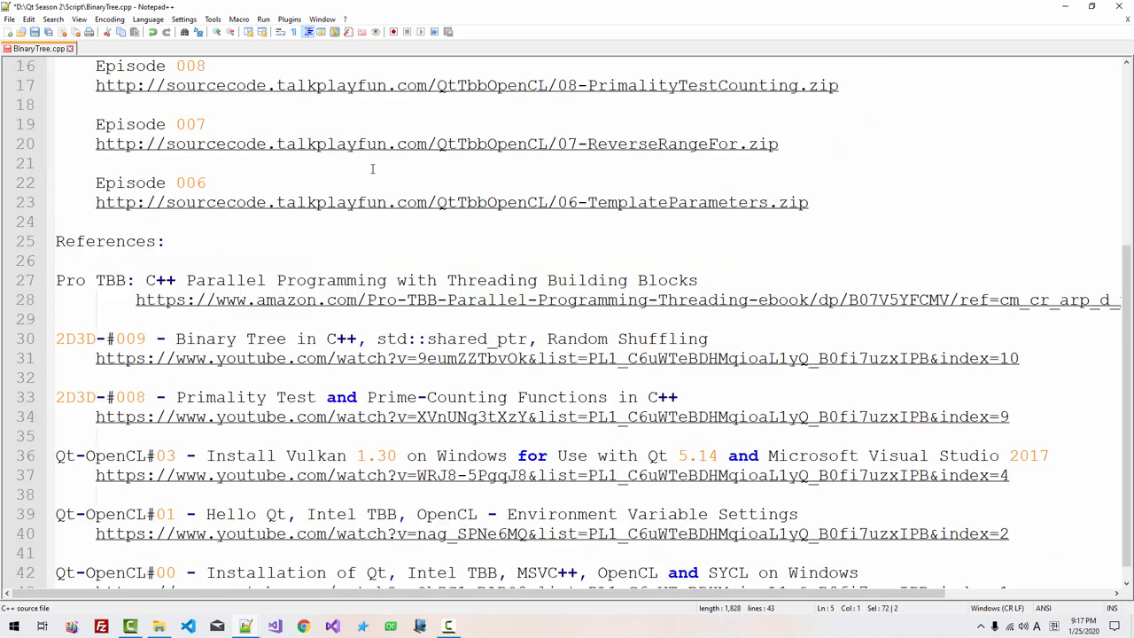
pyautogui.moveTo(121, 358)
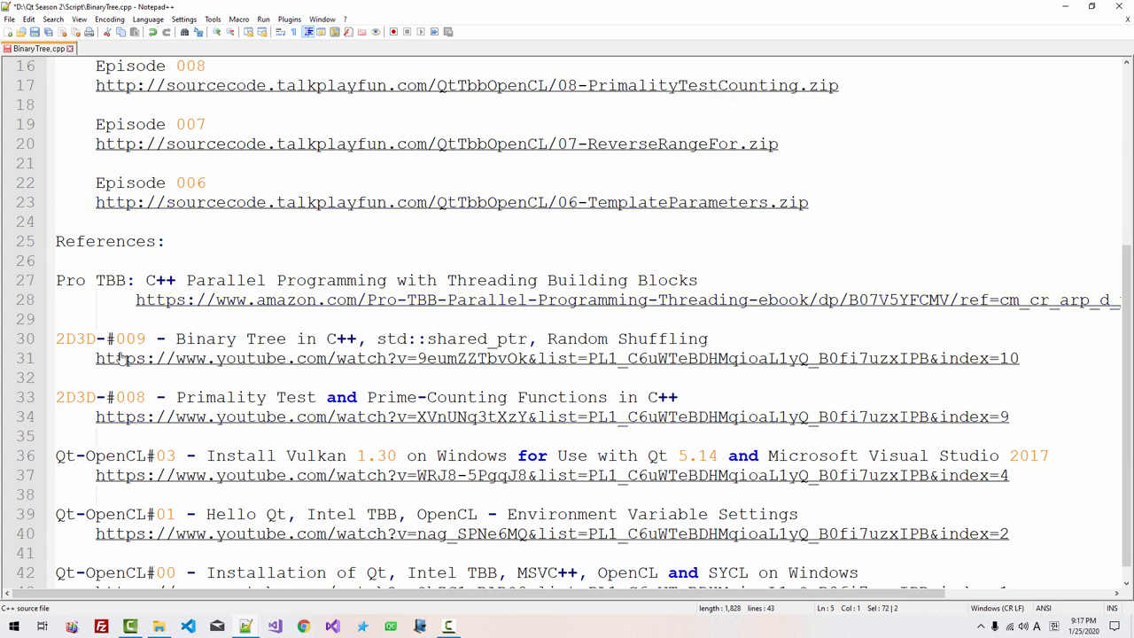
pyautogui.moveTo(234, 422)
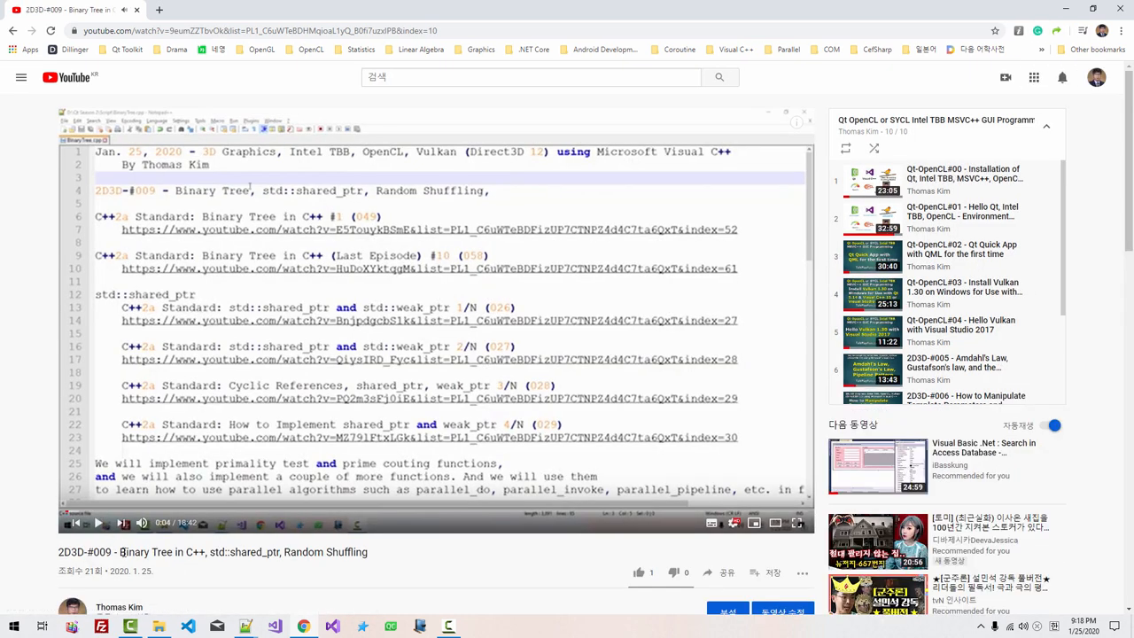
pyautogui.doubleClick(163, 553)
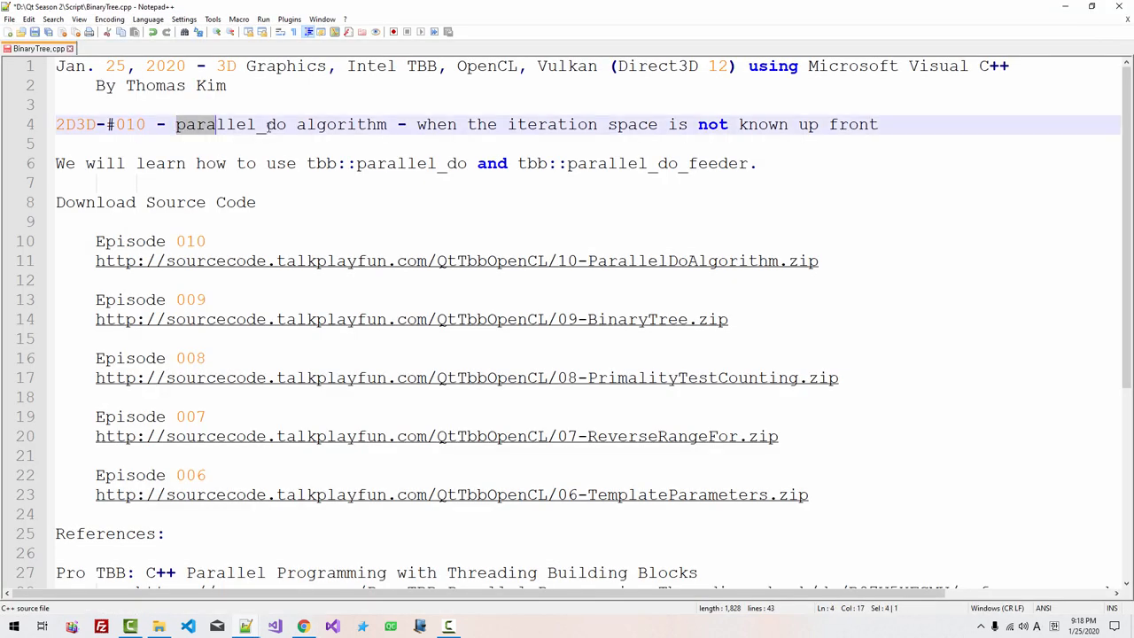
# Select parallel_do in the title and download 09-BinaryTree.zip from its link
pyautogui.doubleClick(221, 124)
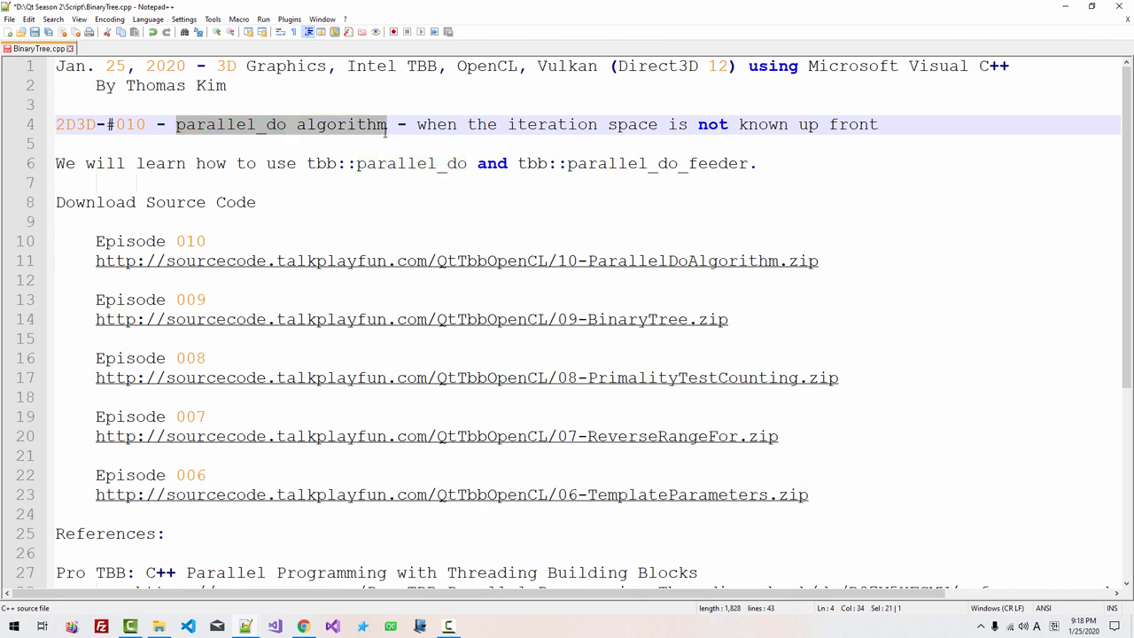
pyautogui.click(164, 533)
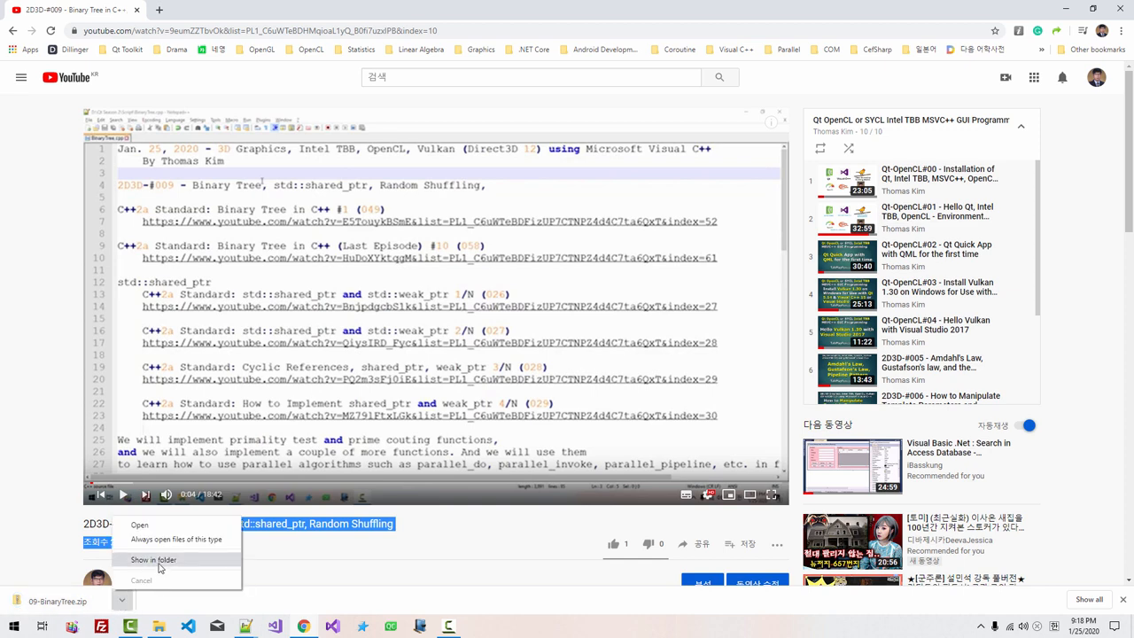
# Extract the downloaded zip and rename the folder to 10-ParallelDoAlgorithm
pyautogui.click(156, 555)
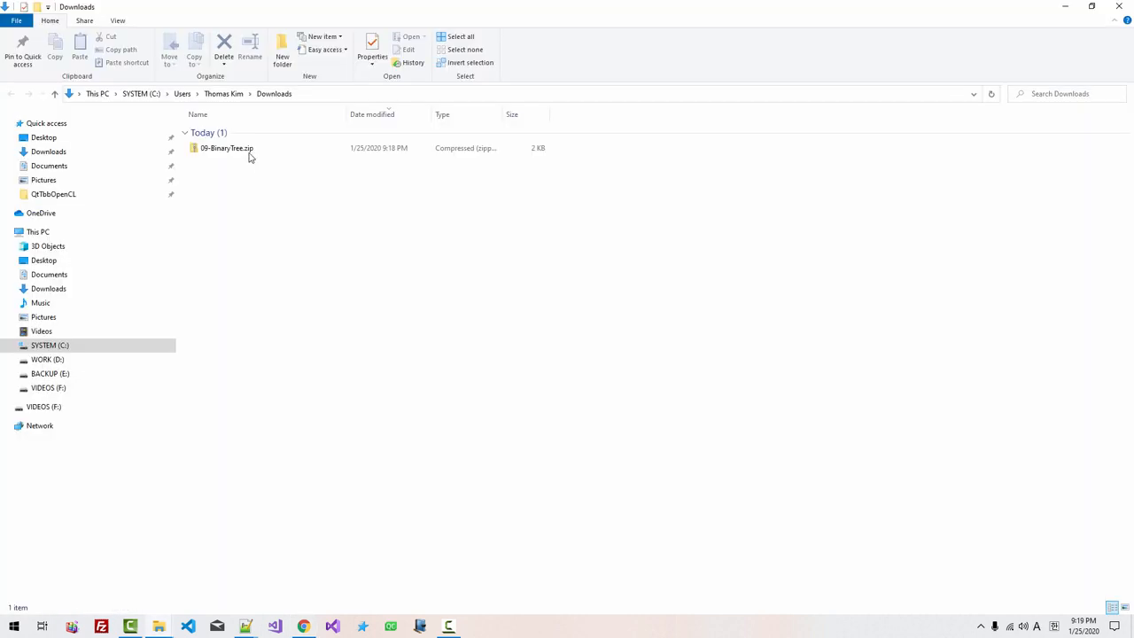
pyautogui.rightClick(226, 149)
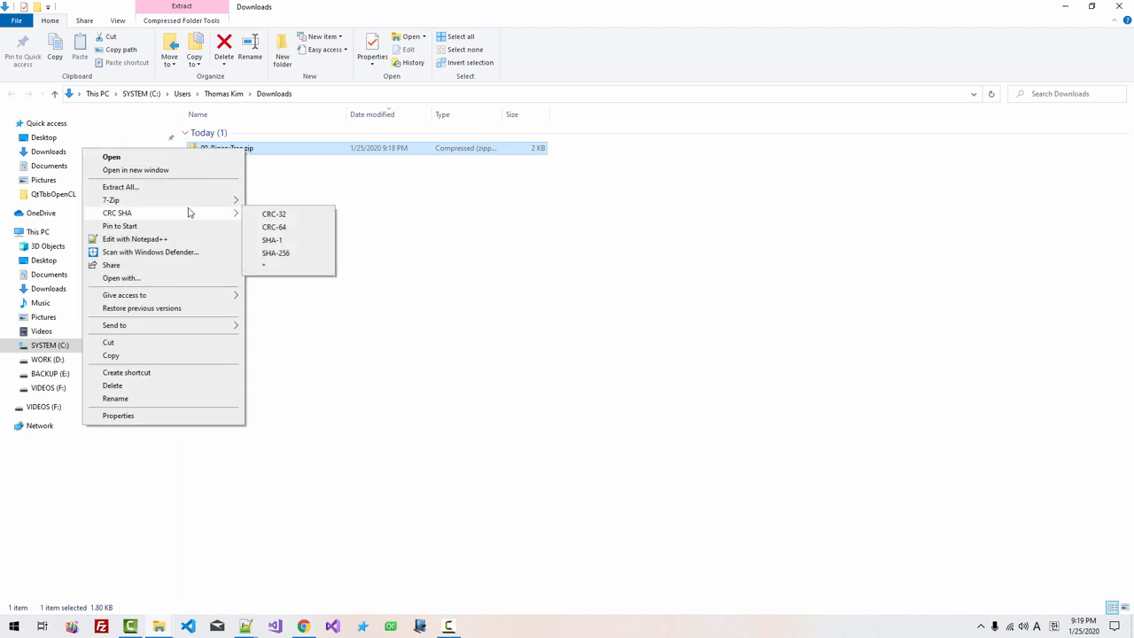
pyautogui.moveTo(110, 199)
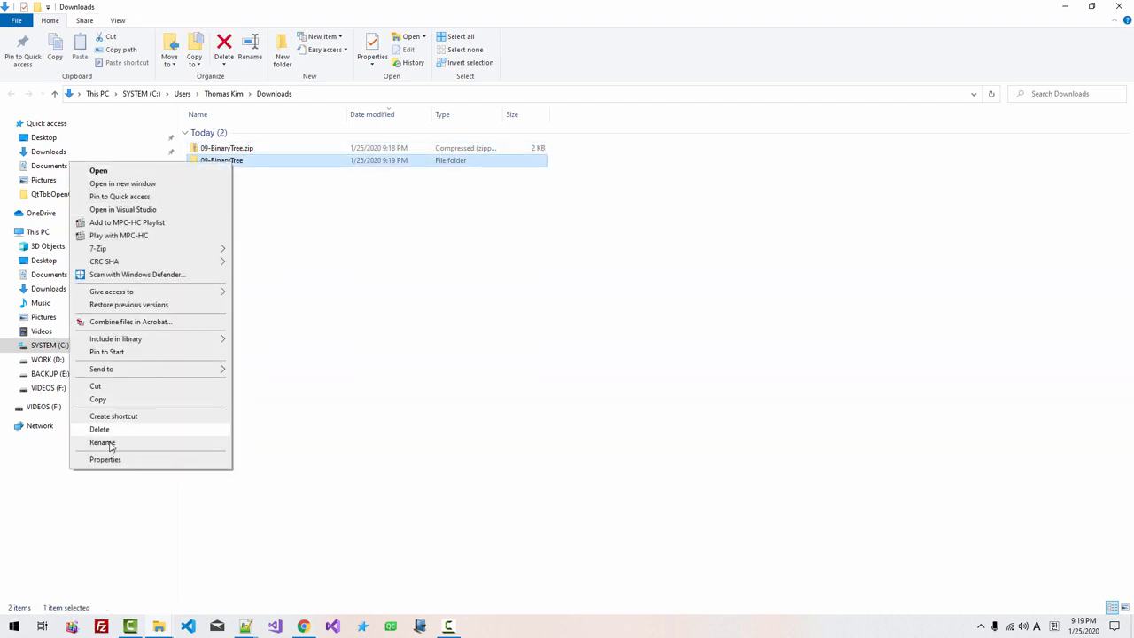
pyautogui.click(103, 443)
pyautogui.write('10-ParallelDoAlg')
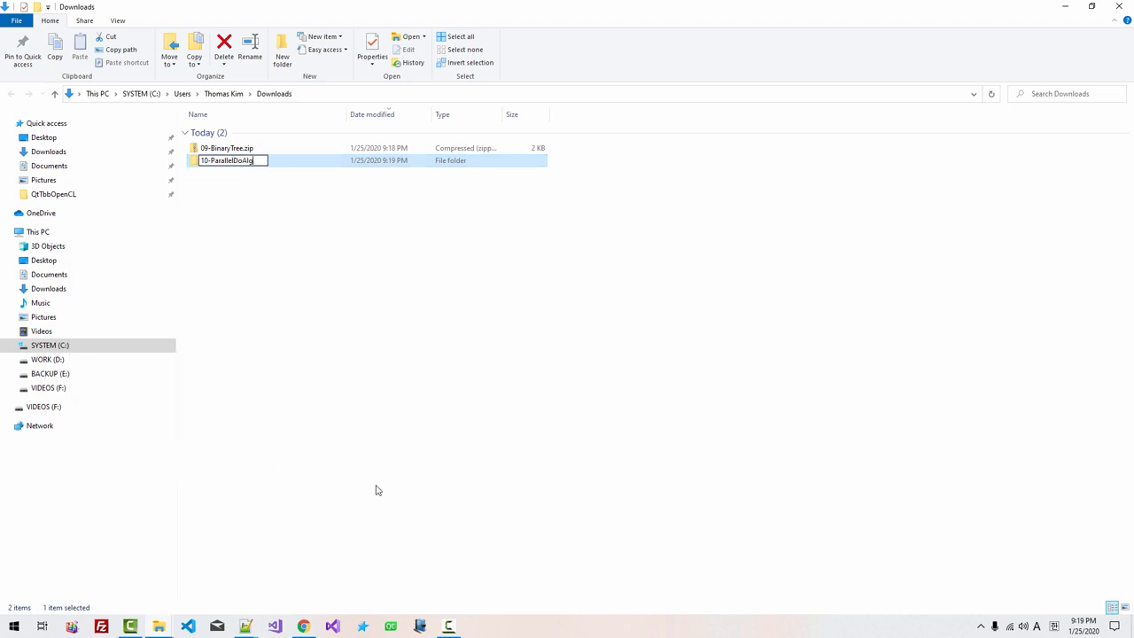
pyautogui.press('Enter')
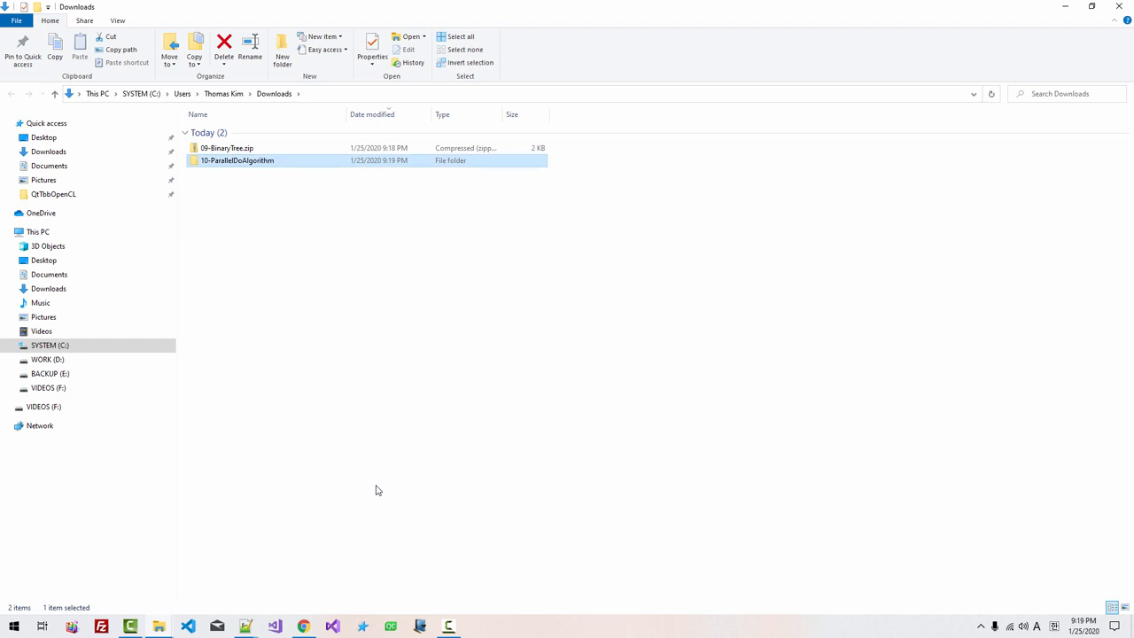
# Copy 10-ParallelDoAlgorithm into D:\DevSoft\Tutorials\QtTbbOpenCL beside 09-BinaryTree
pyautogui.rightClick(237, 160)
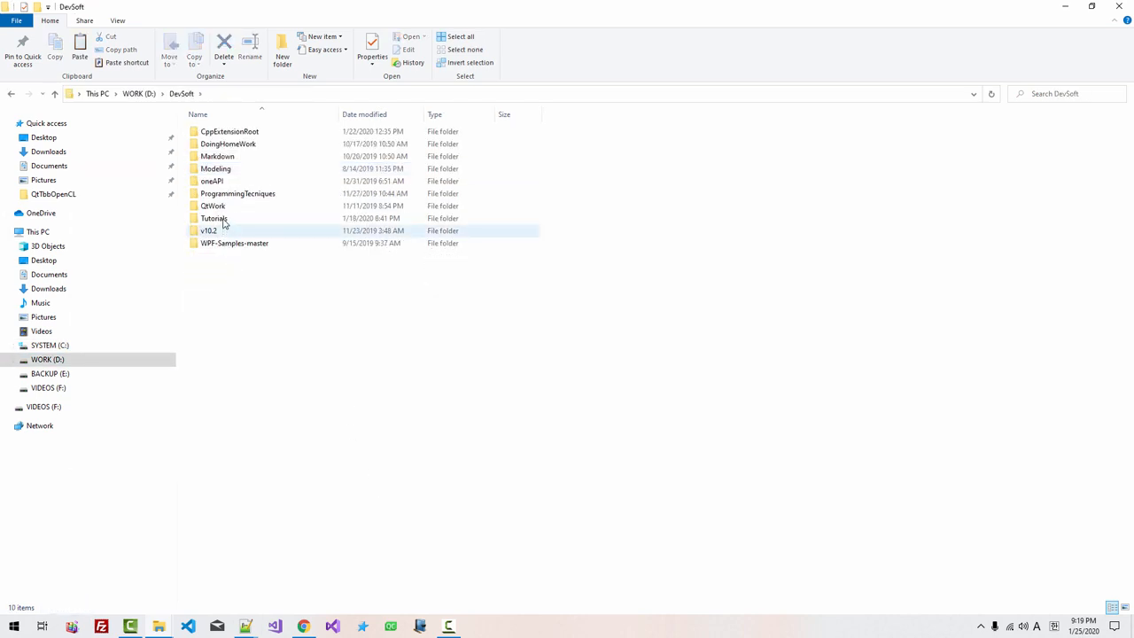
pyautogui.doubleClick(211, 218)
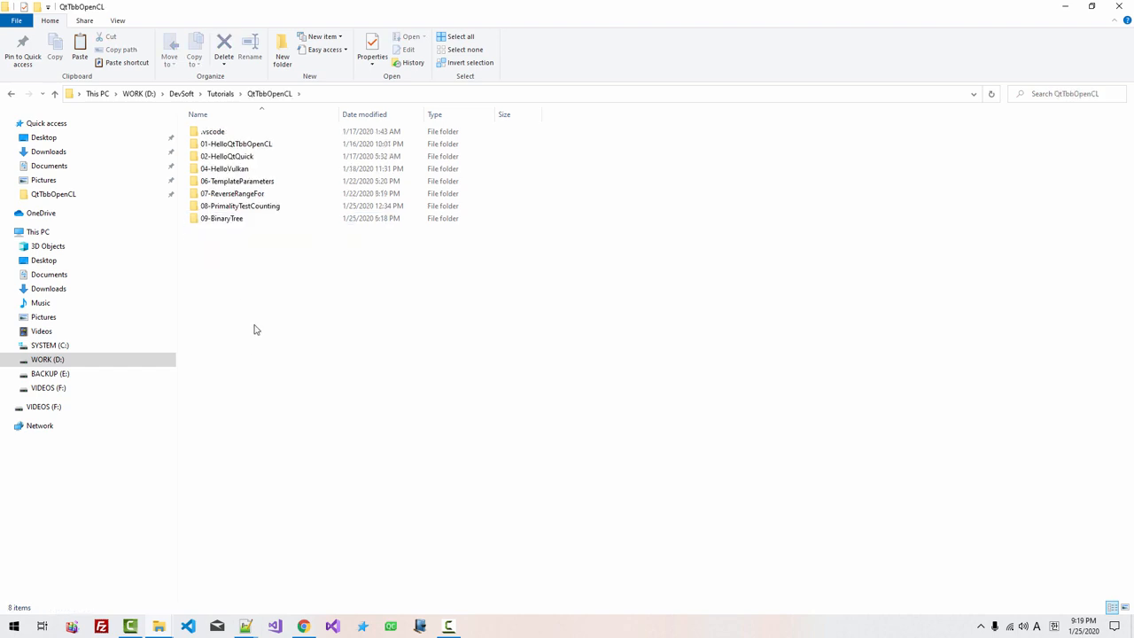
pyautogui.rightClick(256, 330)
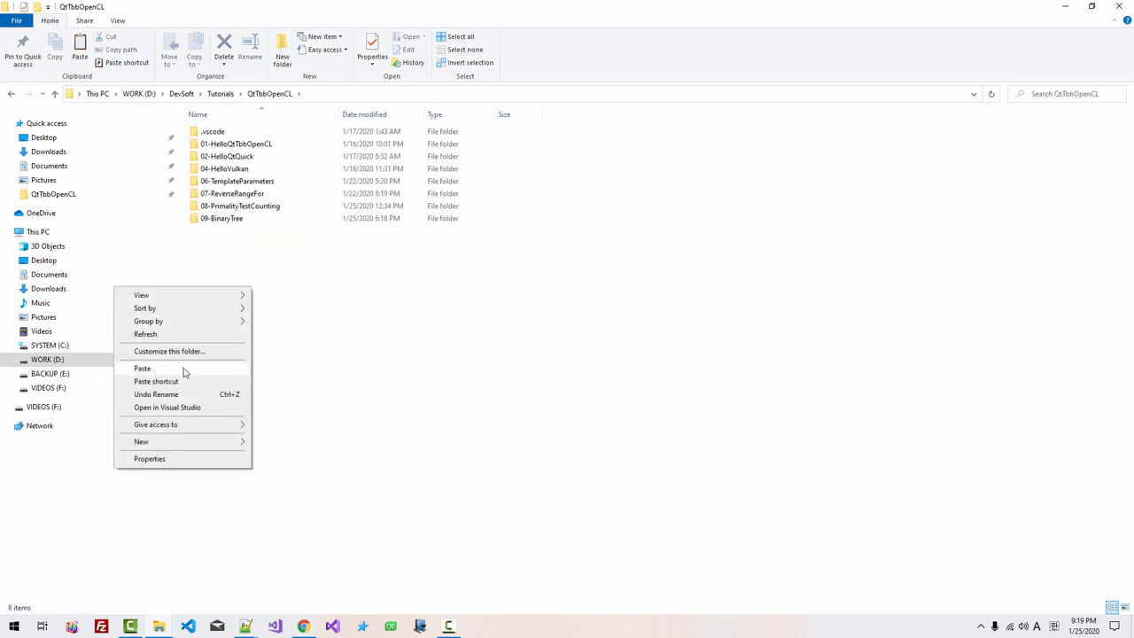
pyautogui.click(141, 367)
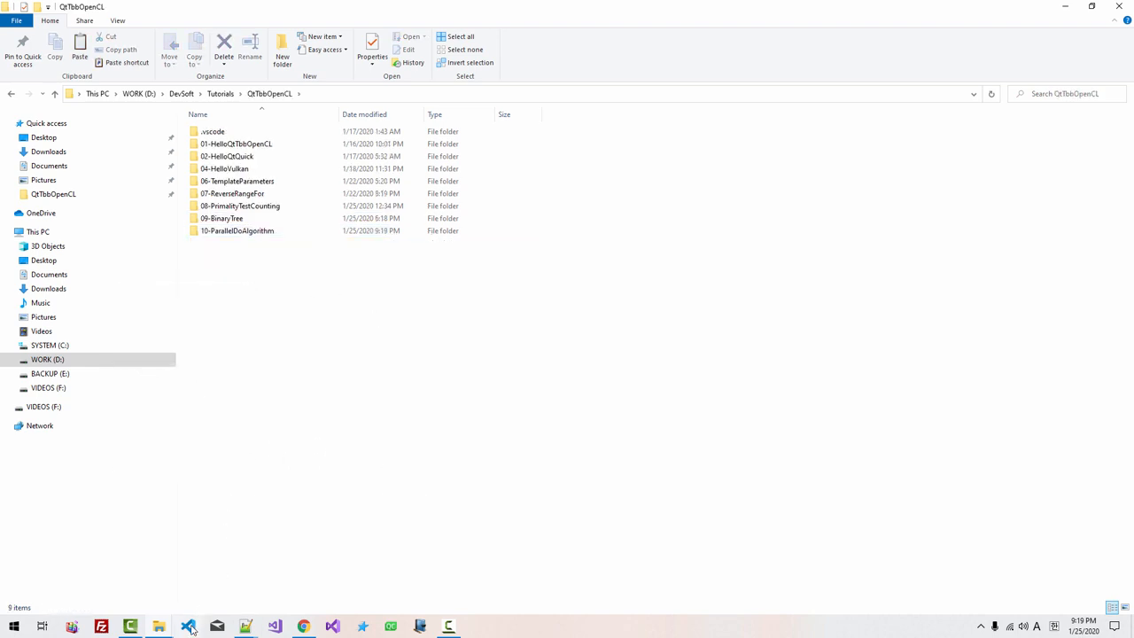
# Open the recent QtTbbOpenCL workspace and show primes.cpp from 10-ParallelDoAlgorithm
pyautogui.click(190, 624)
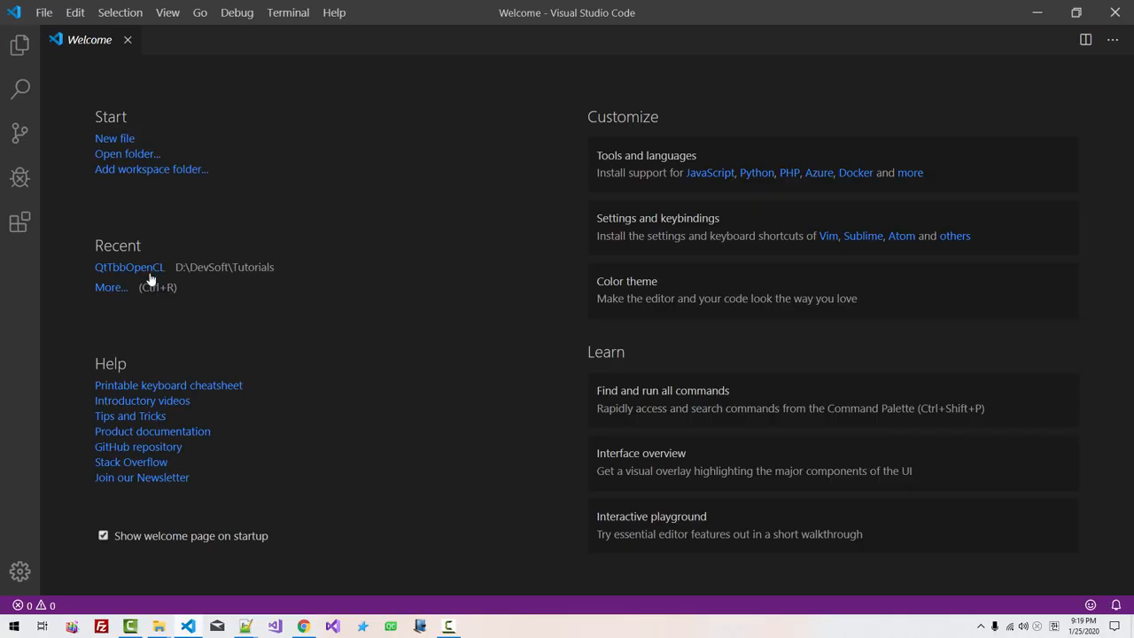
pyautogui.click(130, 266)
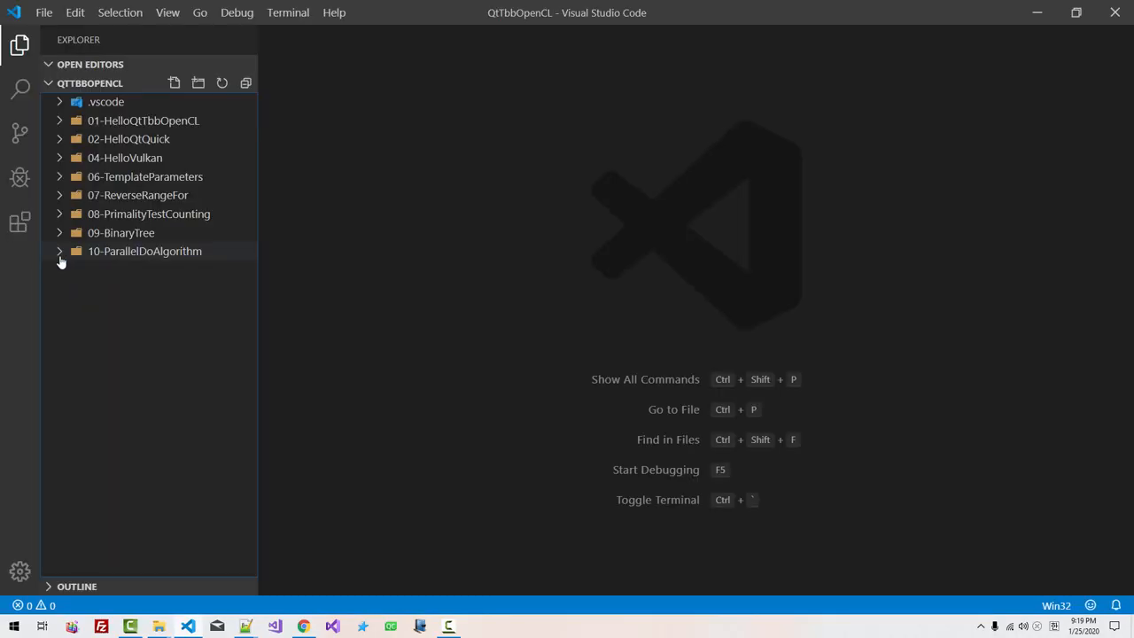
pyautogui.click(145, 252)
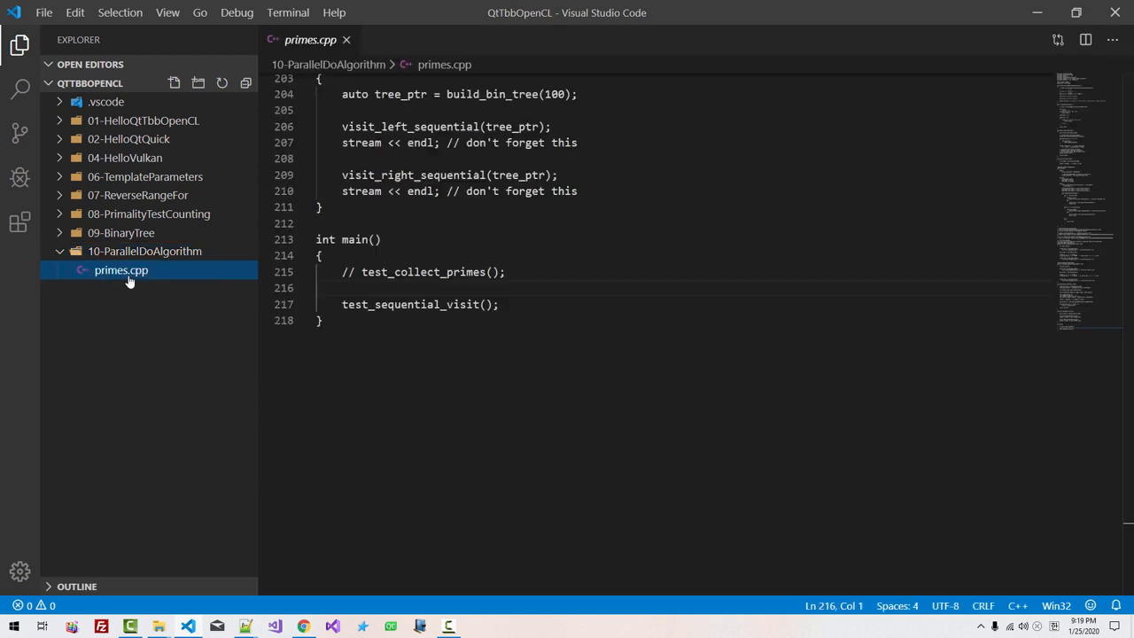
pyautogui.click(322, 321)
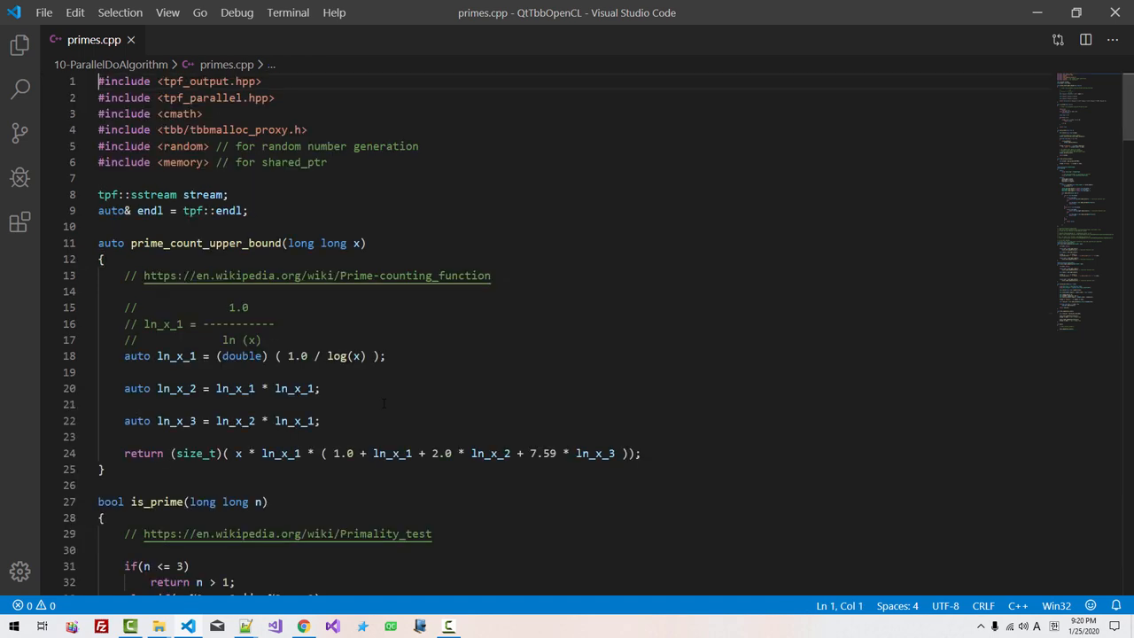
# Add includes for tbb/parallel_do.h and <iterator> noted as for std::make_move_iterator
pyautogui.click(277, 98)
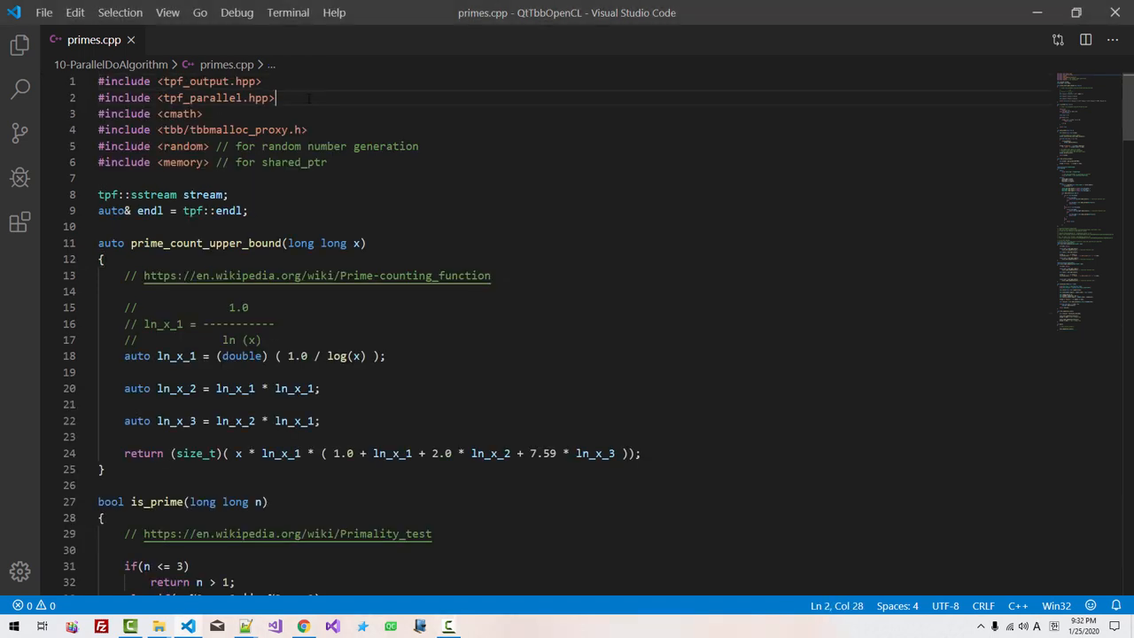
pyautogui.press('Enter')
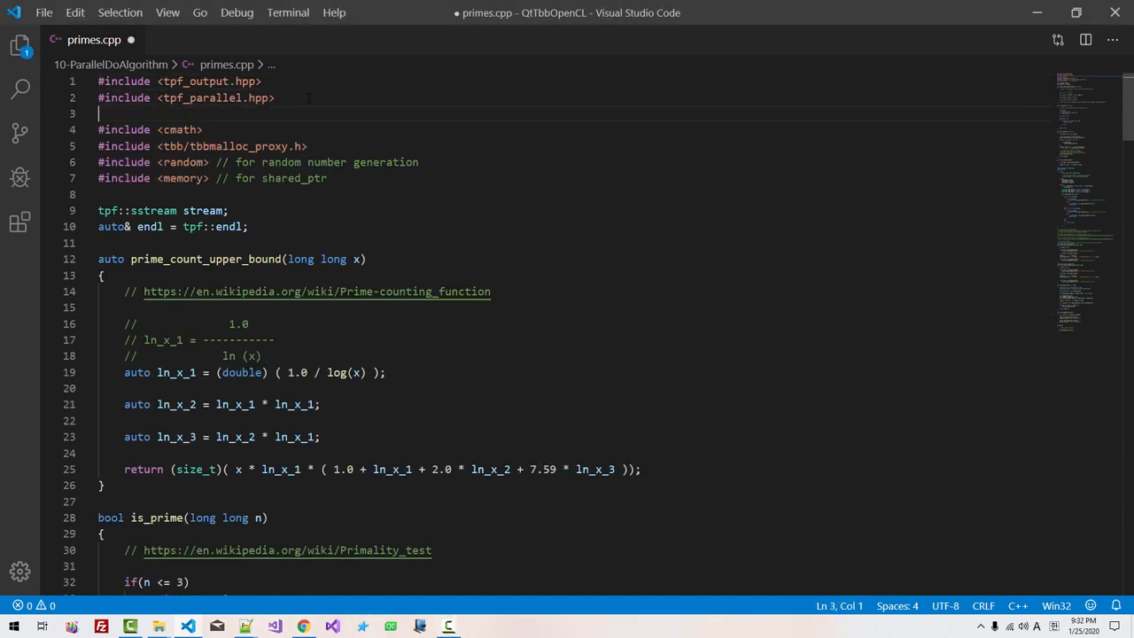
pyautogui.write('#include <t')
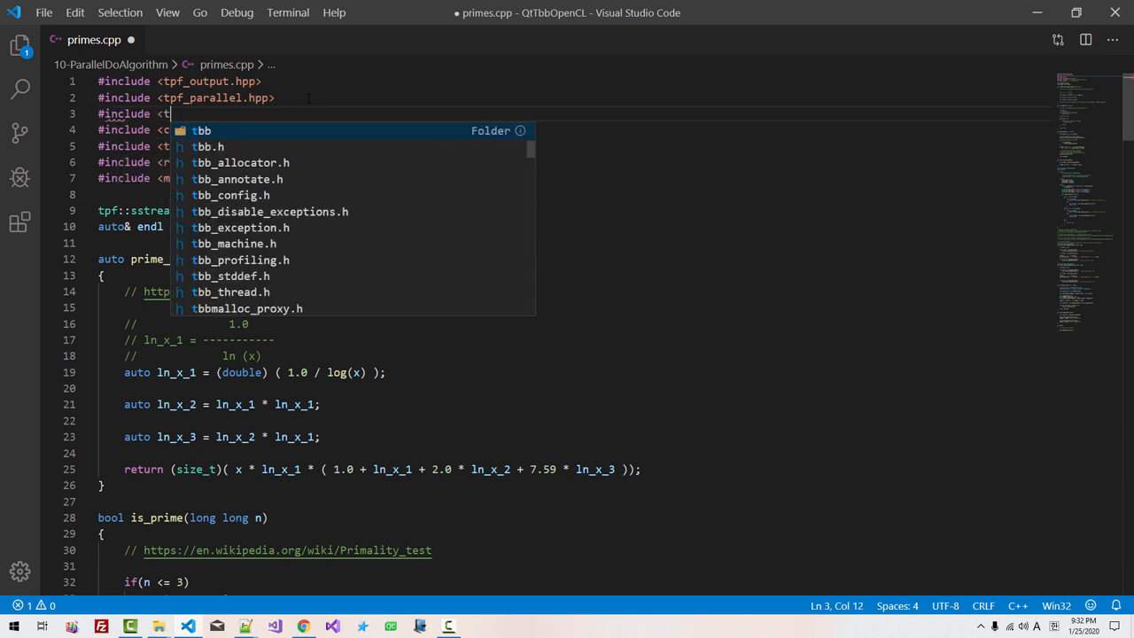
pyautogui.write('bb/parel')
pyautogui.click(570, 195)
pyautogui.write('#')
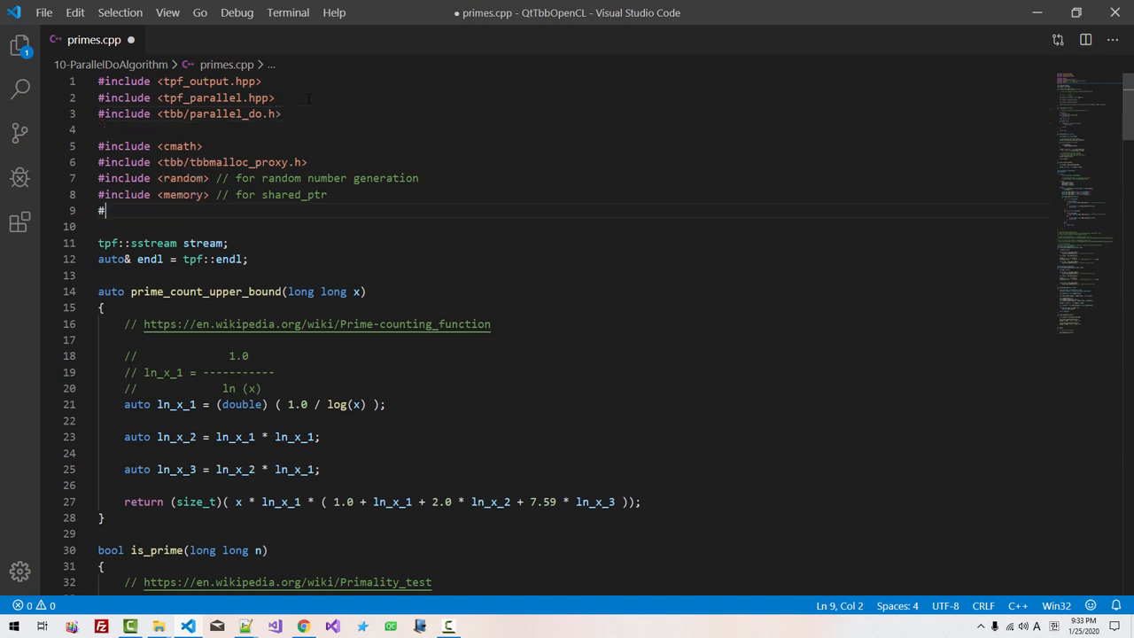
pyautogui.write('include <iter')
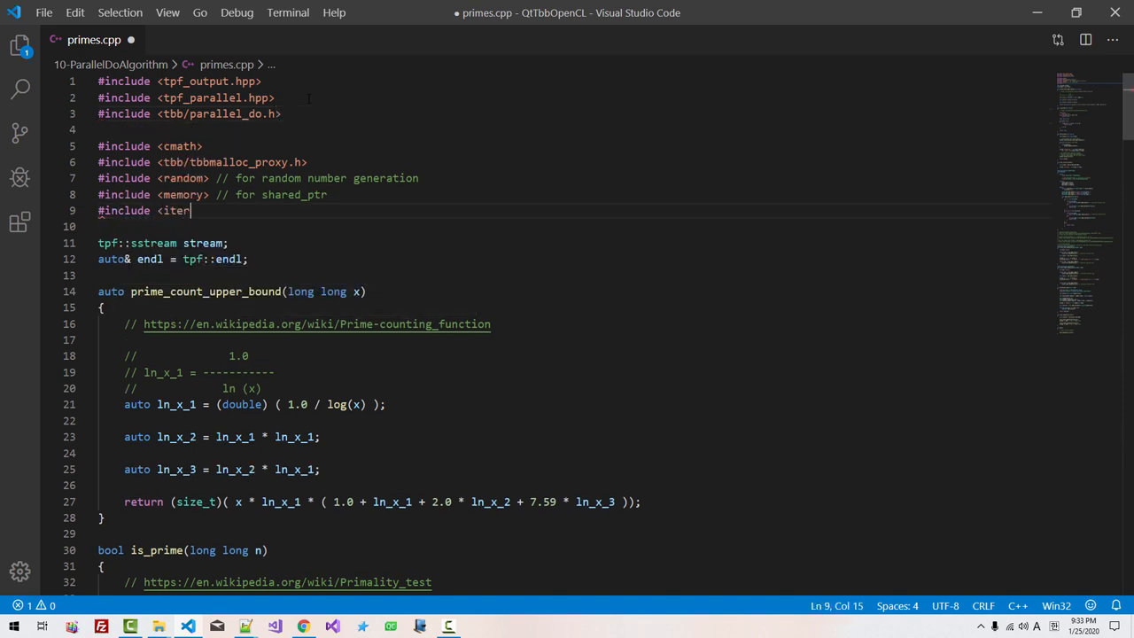
pyautogui.write('ator> // for st')
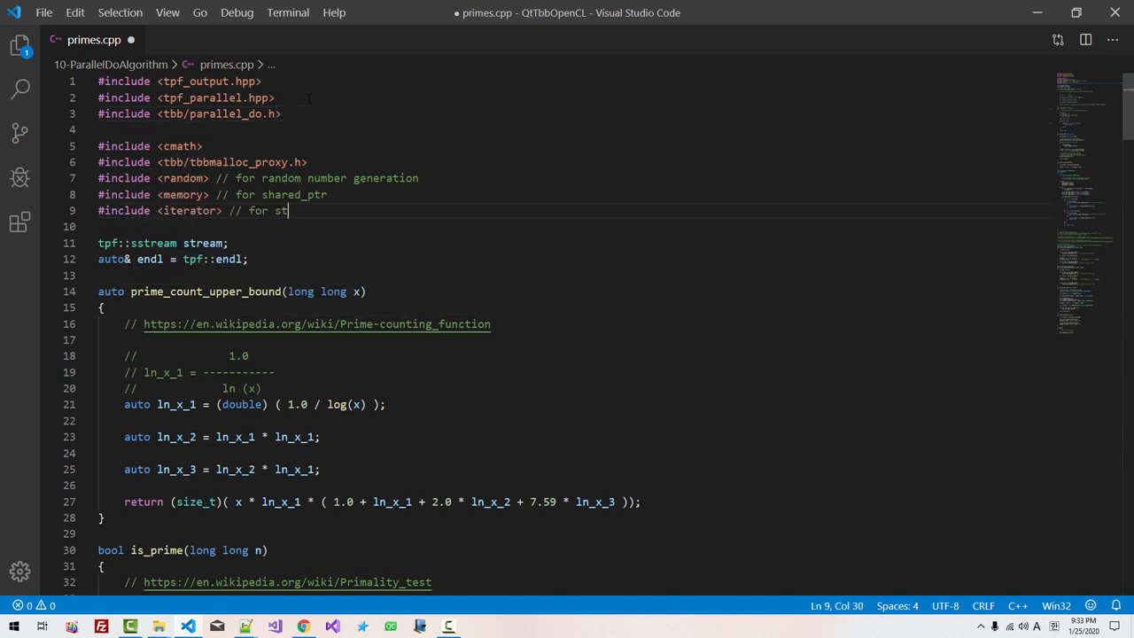
pyautogui.write('d::make_')
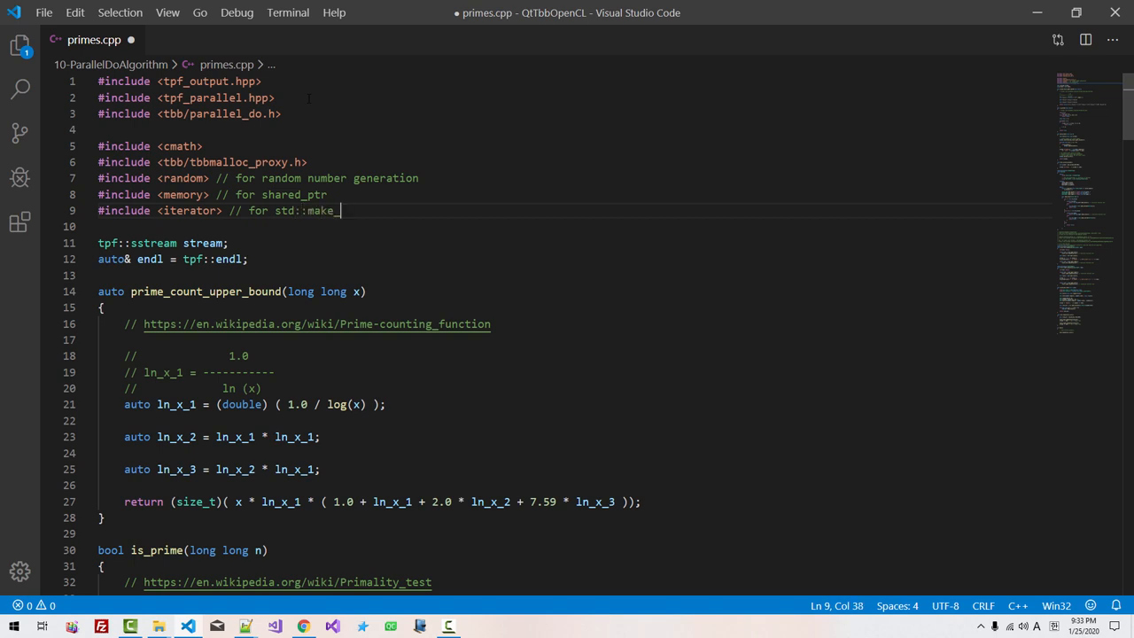
pyautogui.write('move_iater')
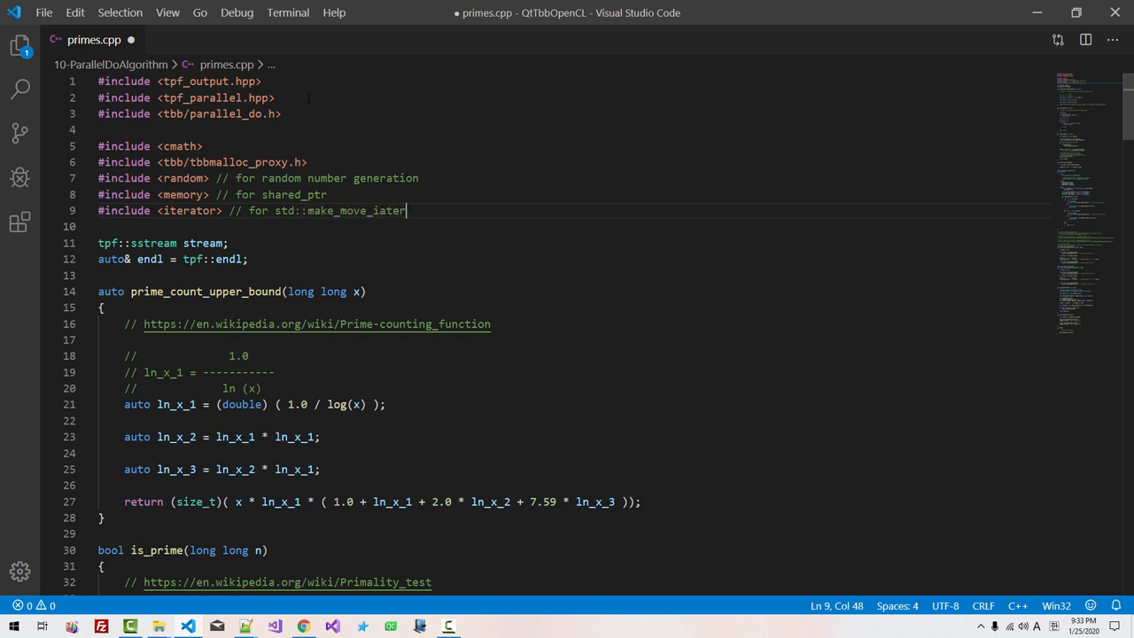
# Comment the parallel_do include, add <tbb/mutex.h> for tbb::mutex and start a <thread> include
pyautogui.write('// for tb')
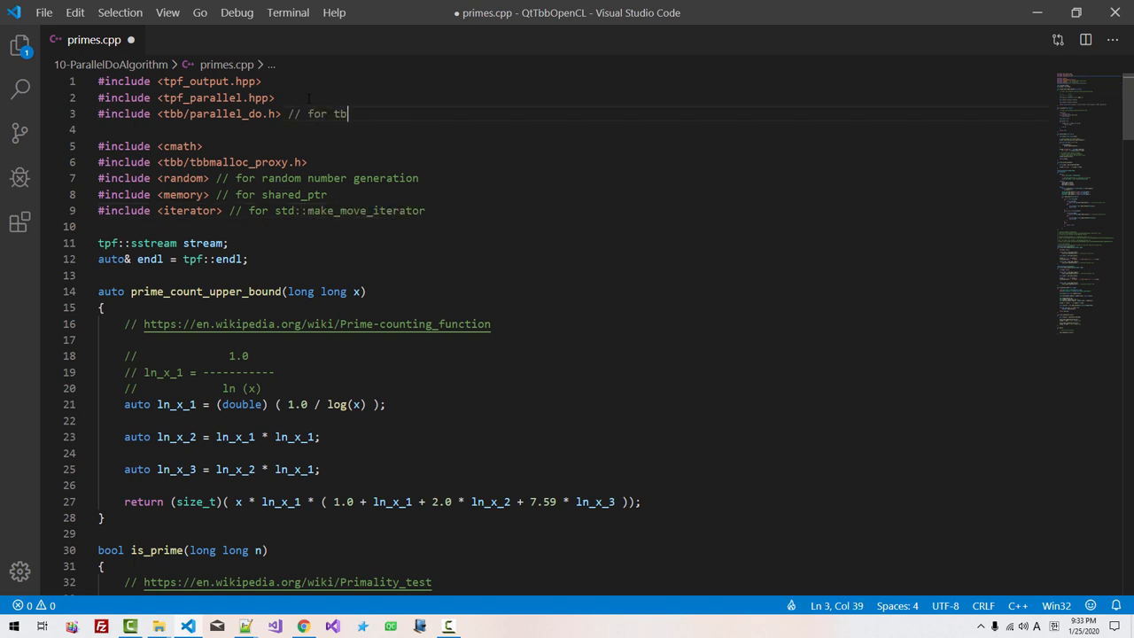
pyautogui.write('b::parallel')
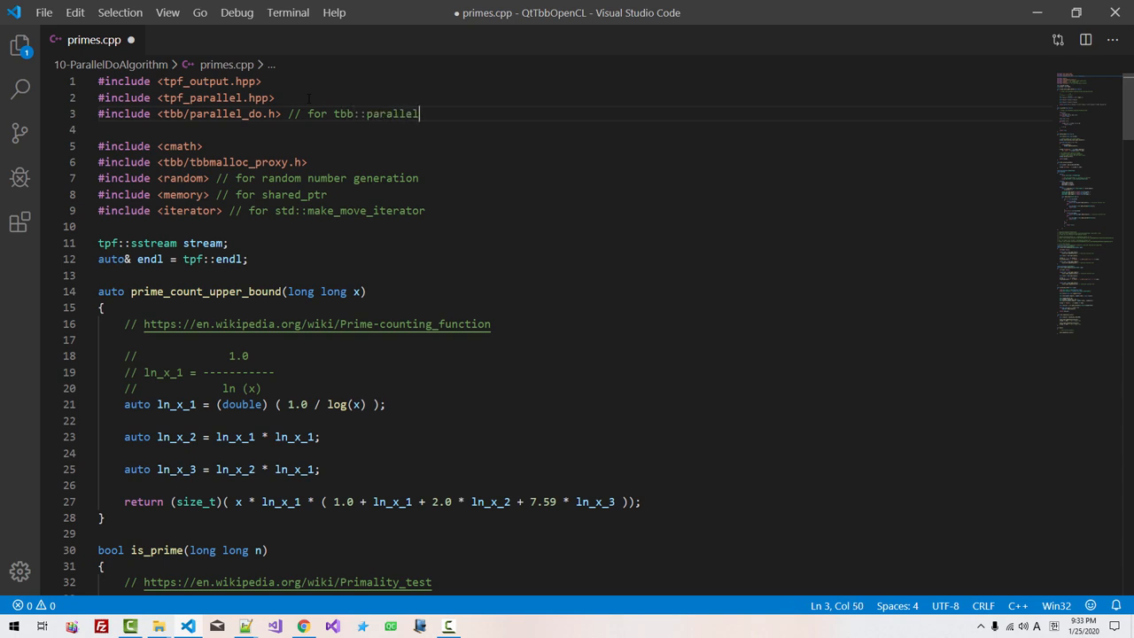
pyautogui.write('_do algorit')
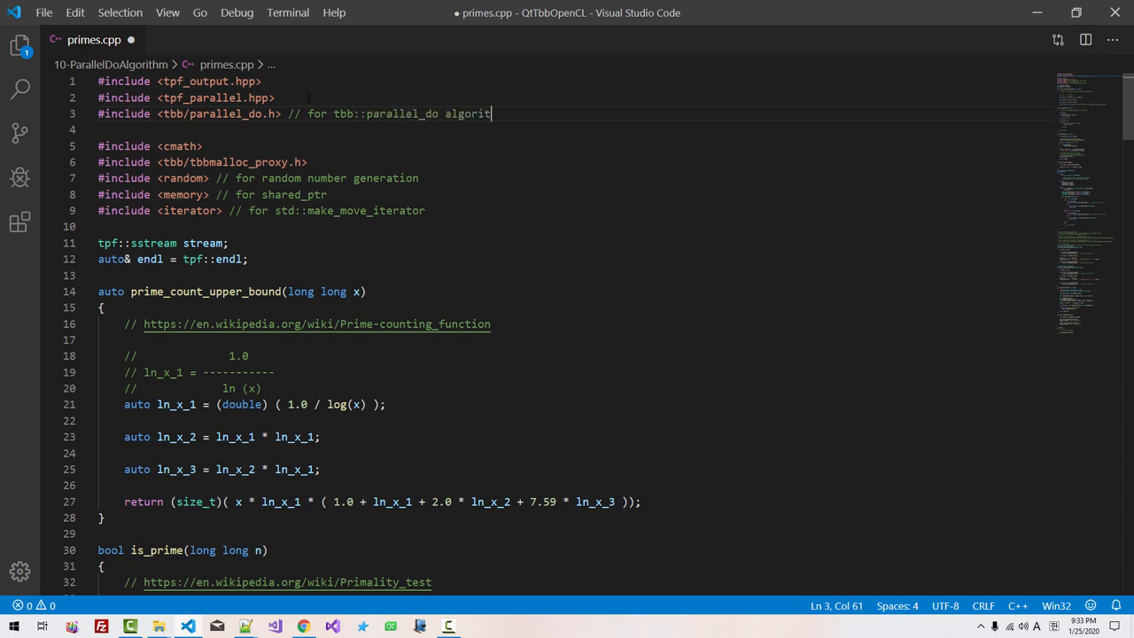
pyautogui.write('#inclu')
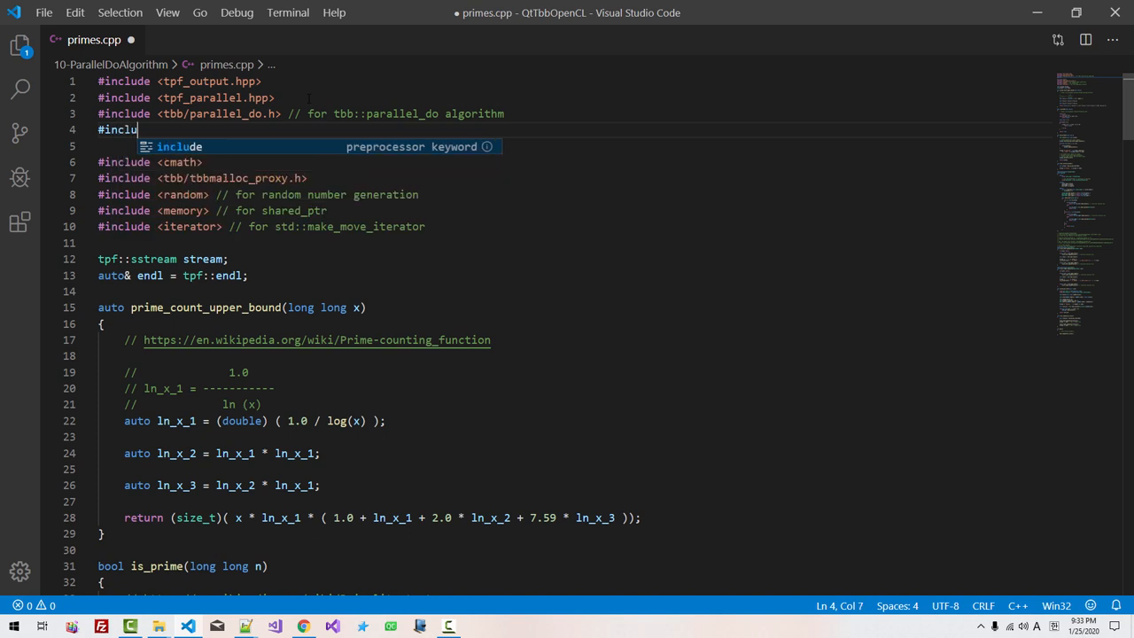
pyautogui.write('de <tbb/')
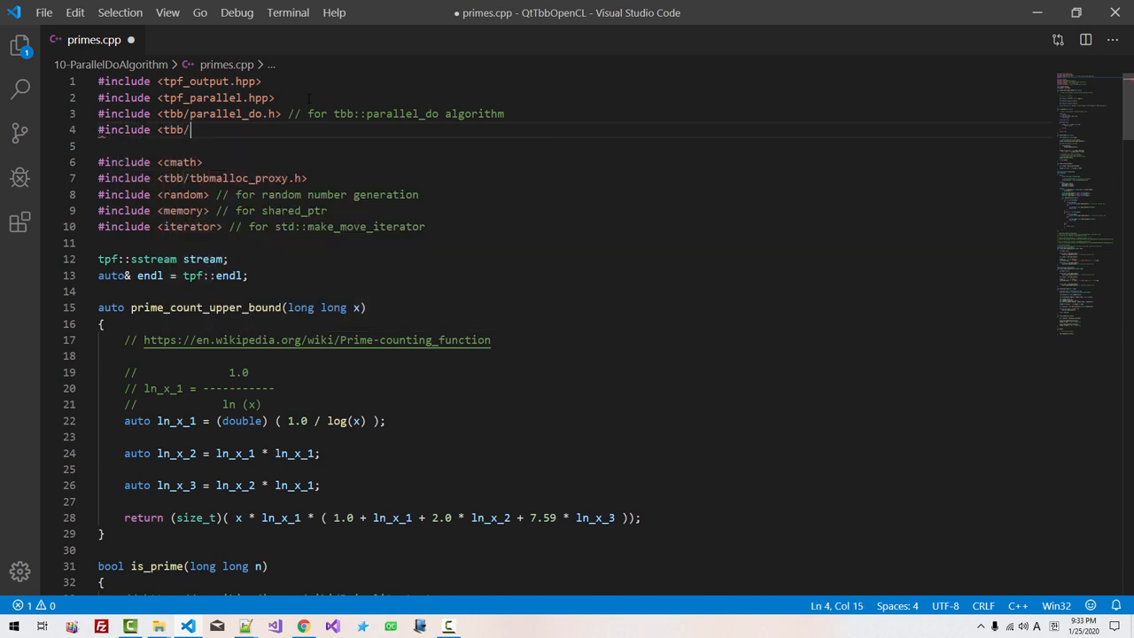
pyautogui.write('mutex.h> // for tbb')
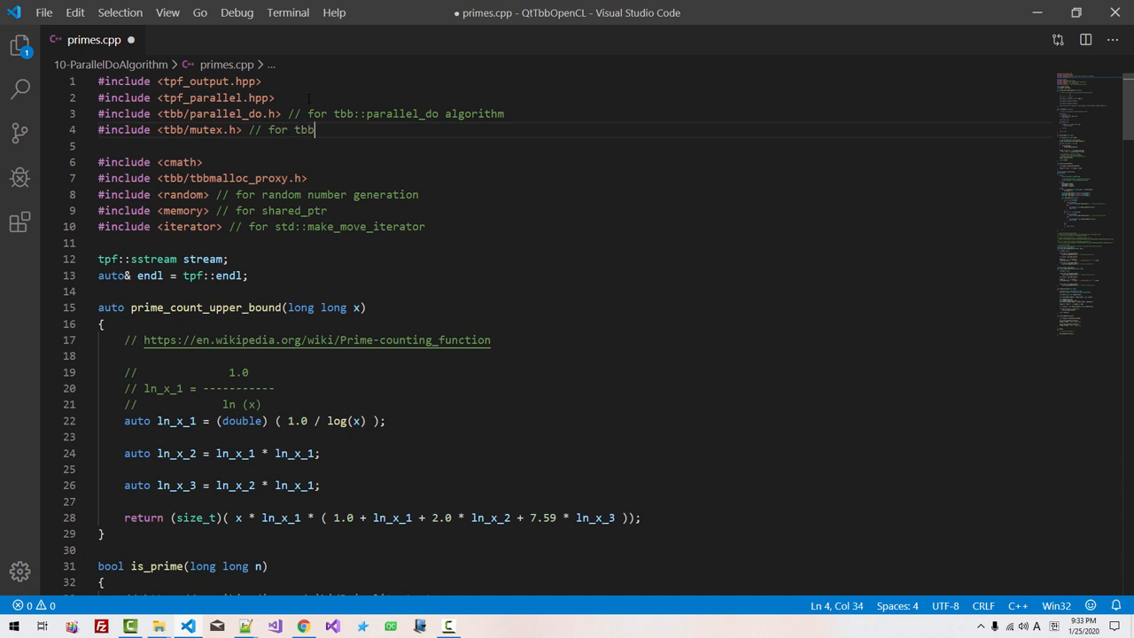
pyautogui.write('::mutex')
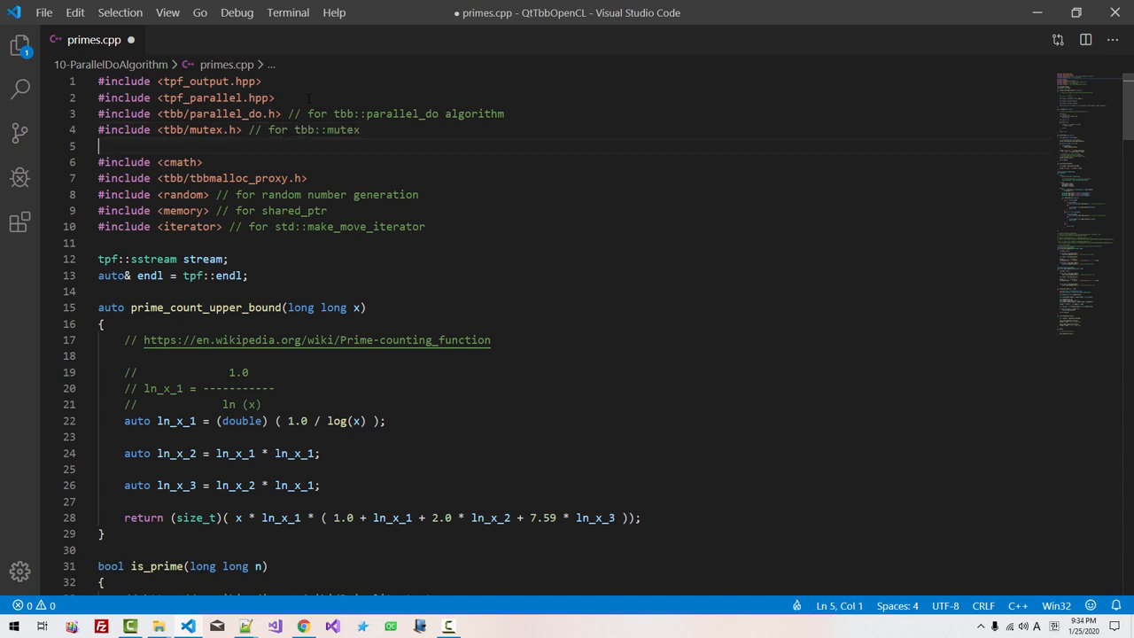
pyautogui.write('#includ')
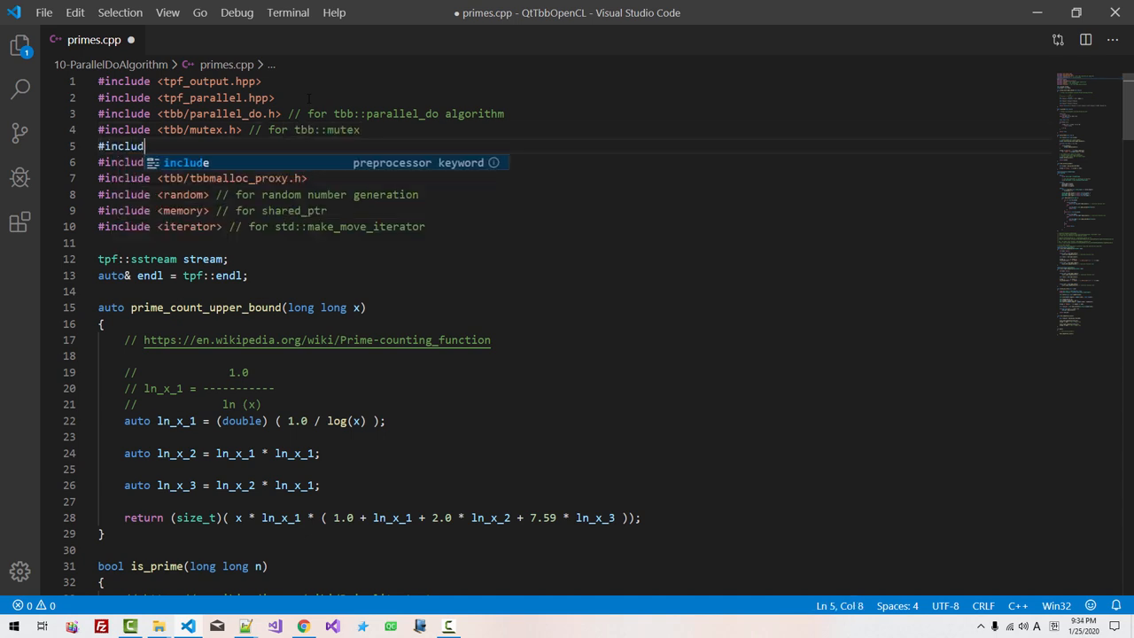
pyautogui.write('<thread')
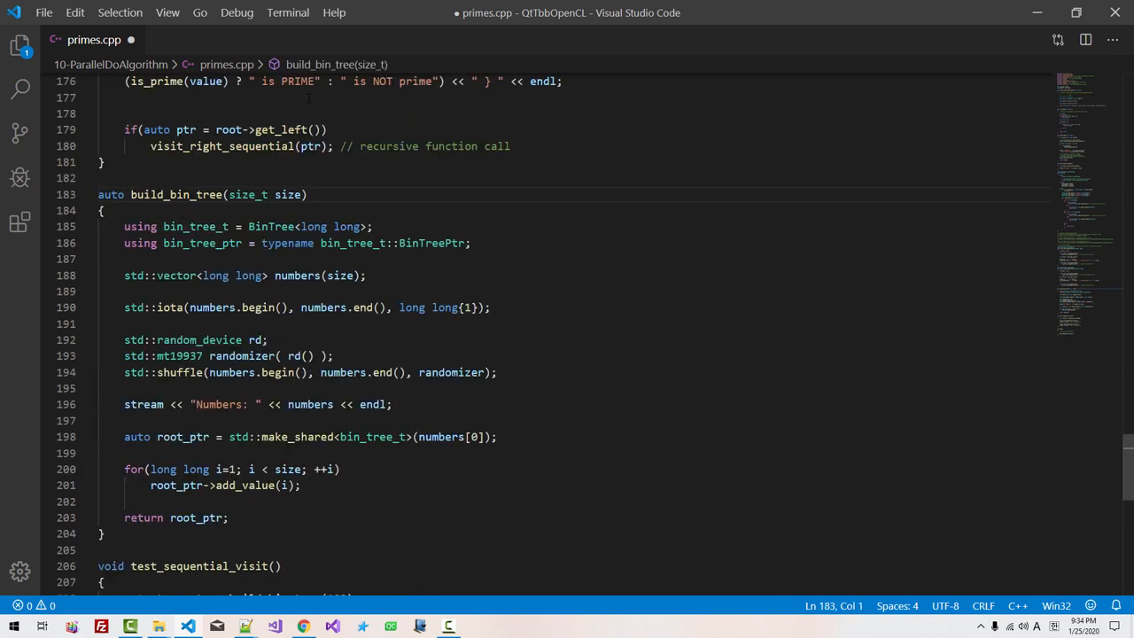
# Duplicate build_bin_tree as build_number_list returning std::list<long long>
pyautogui.moveTo(99, 193); pyautogui.dragTo(99, 436)
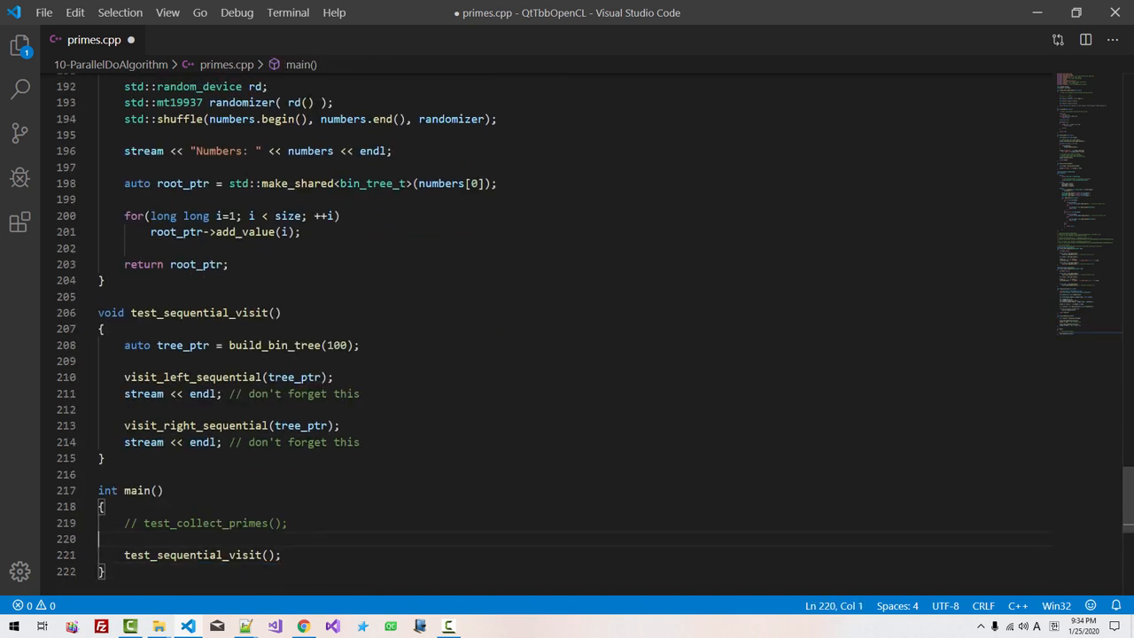
pyautogui.scroll(-3)
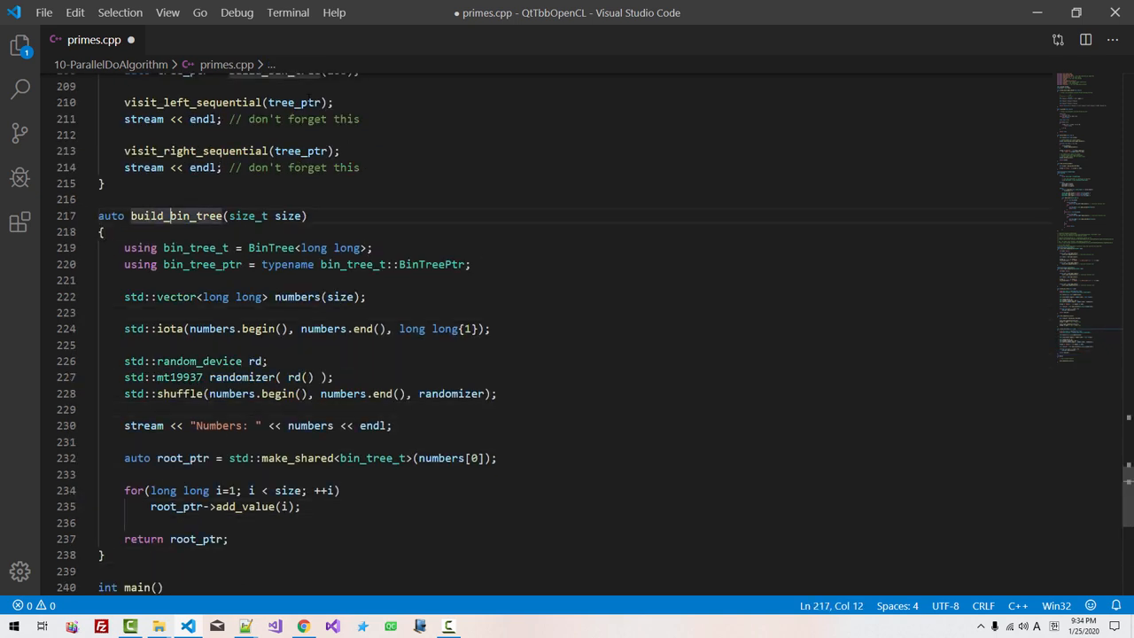
pyautogui.write('num')
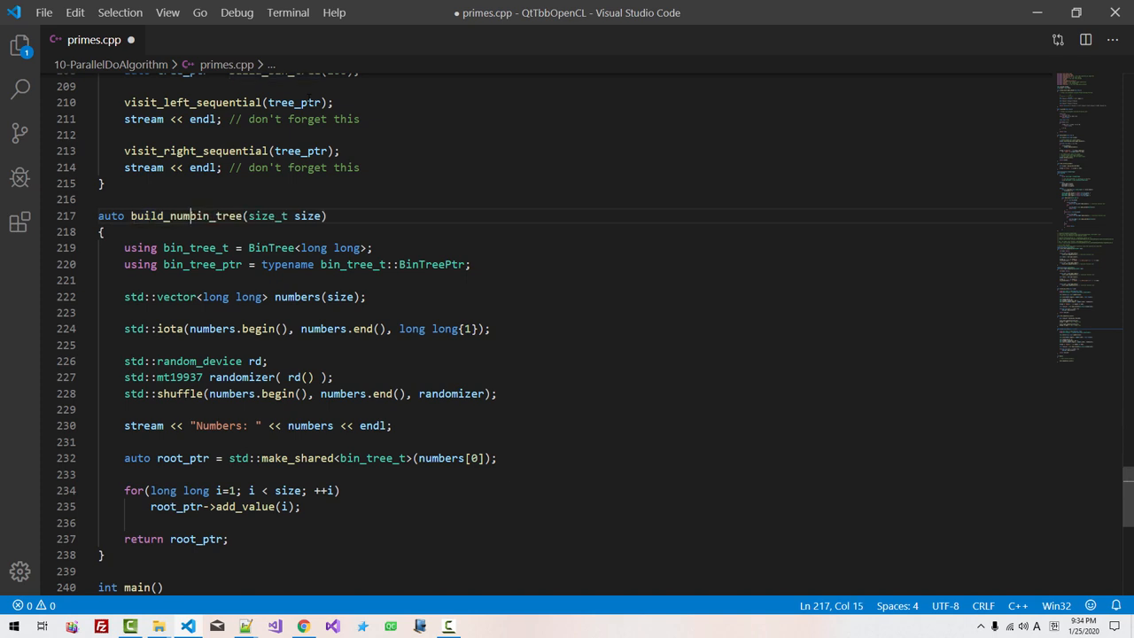
pyautogui.write('_list')
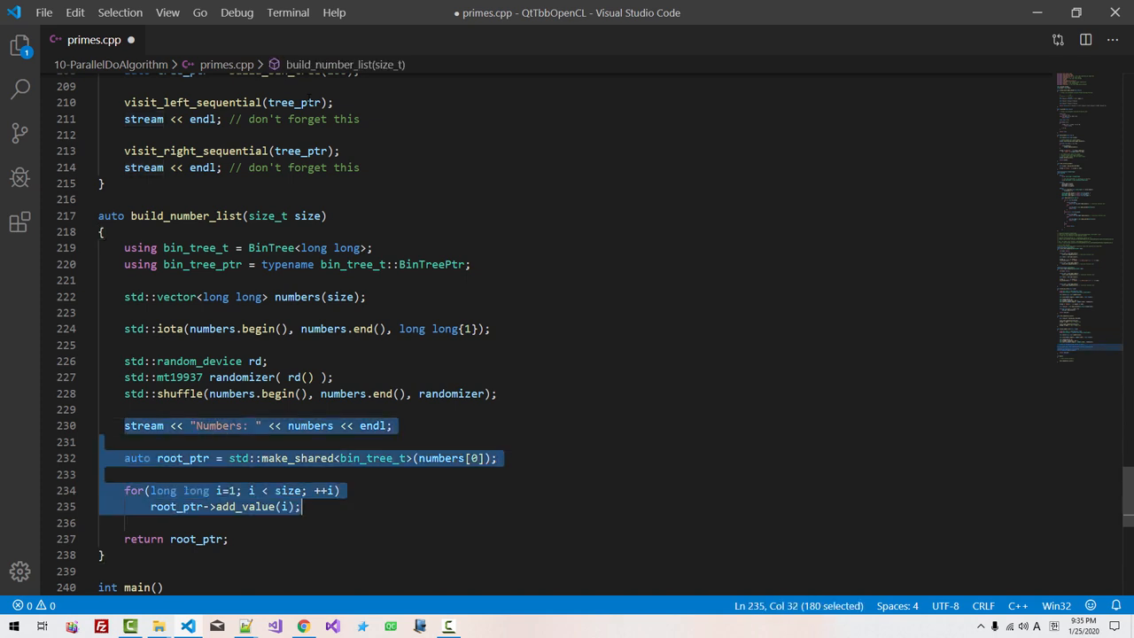
pyautogui.write('std::list')
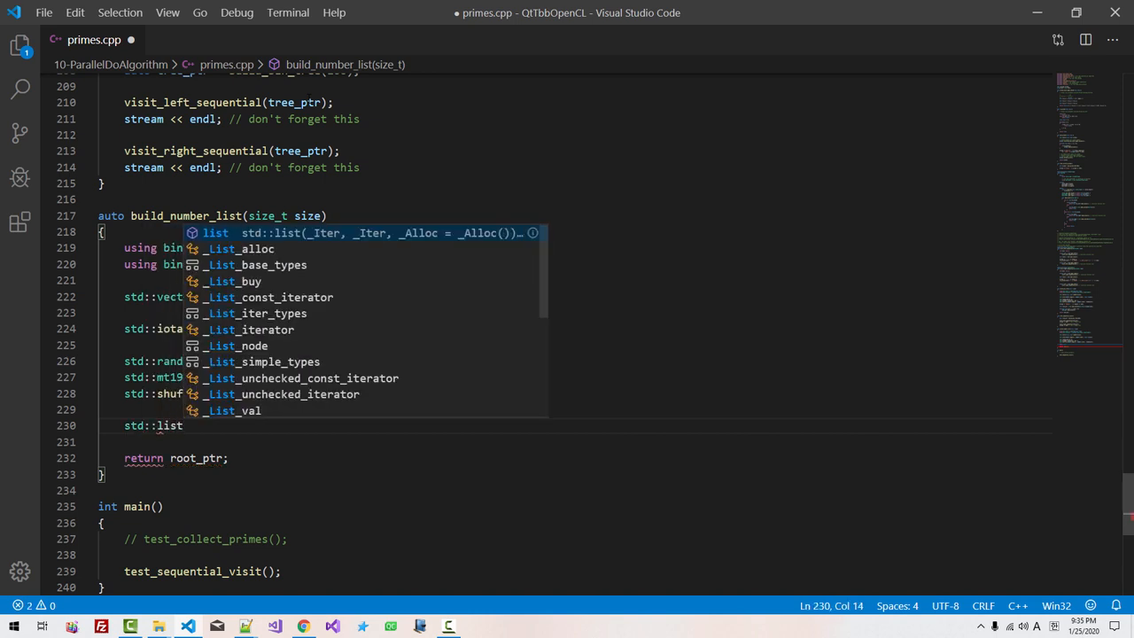
pyautogui.write('<long long> lis')
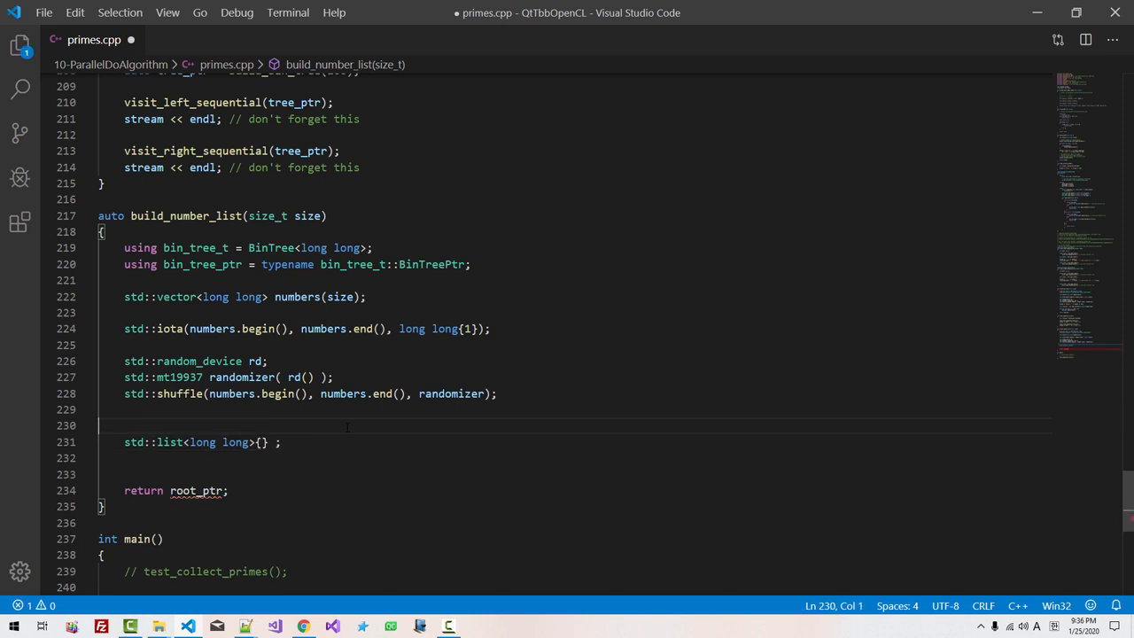
# Return std::list built from std::make_move_iterator over numbers.begin() and numbers.end()
pyautogui.write('return')
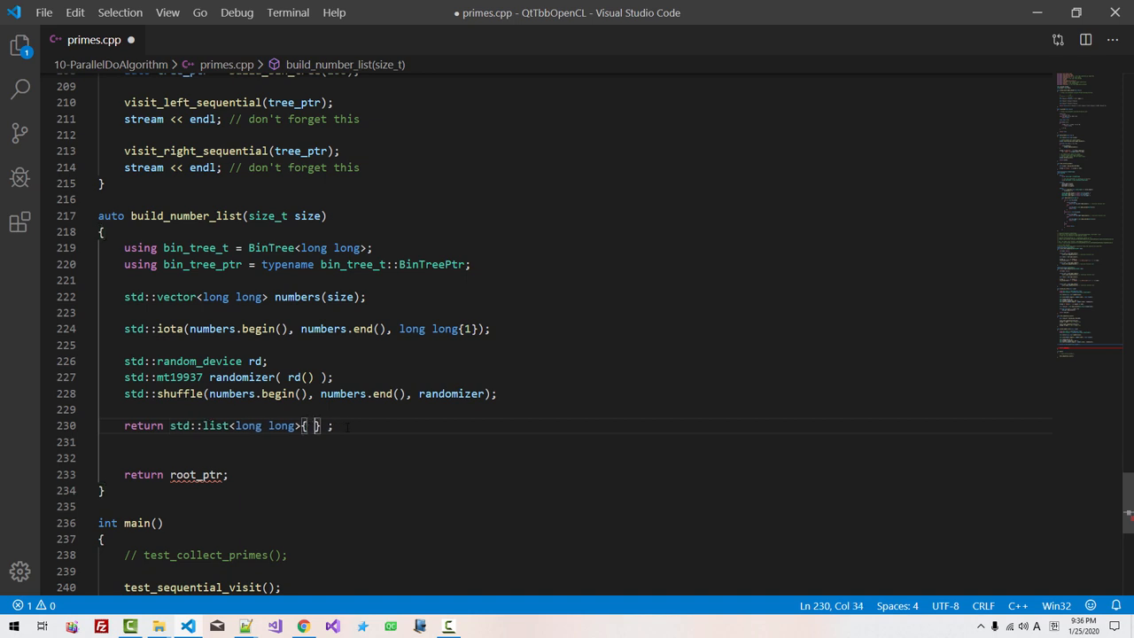
pyautogui.write('std::make_move_iterator')
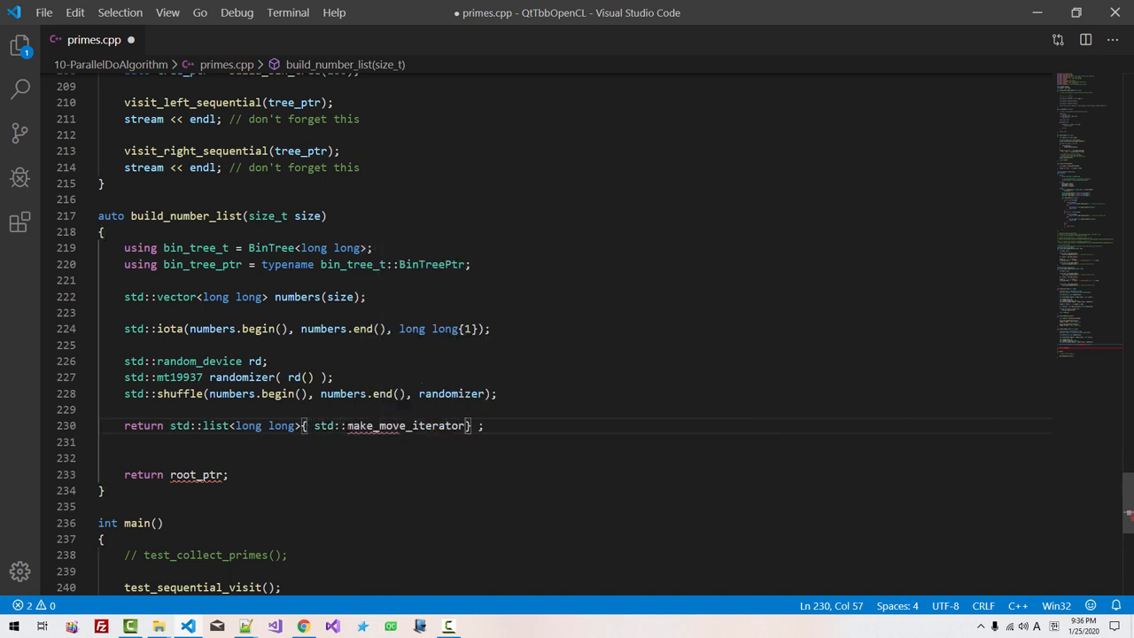
pyautogui.write('(v.begin')
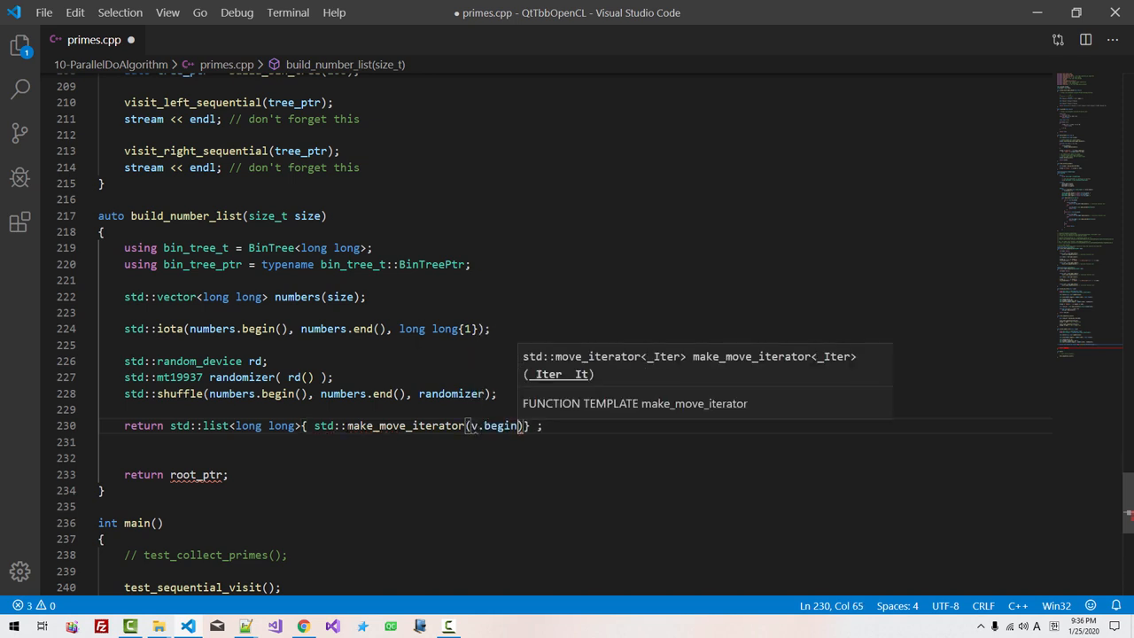
pyautogui.write('), s')
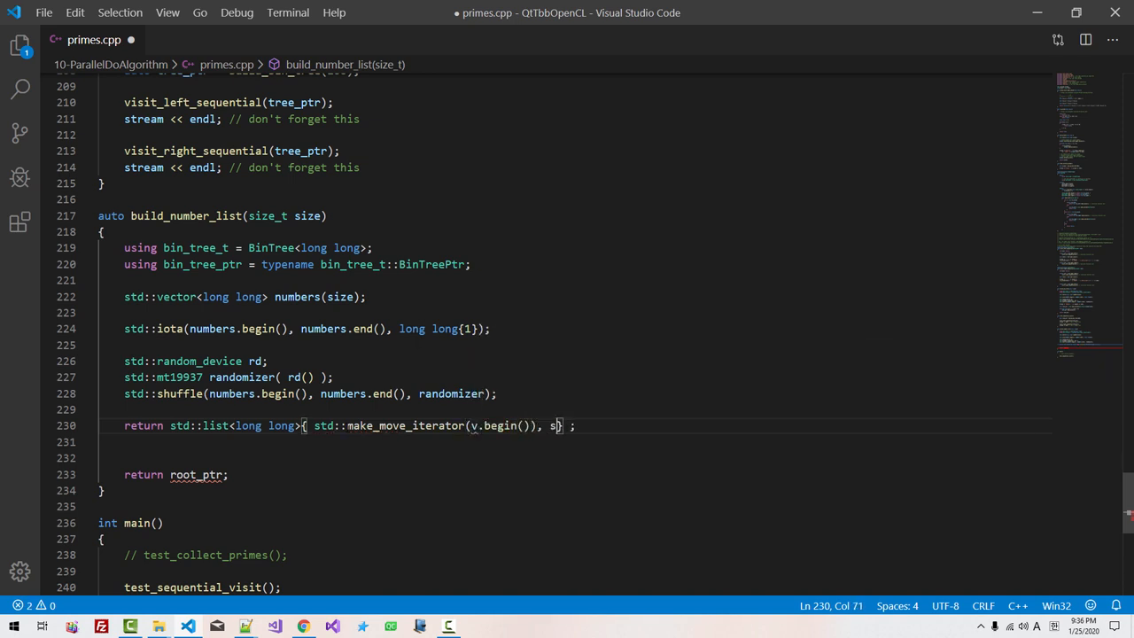
pyautogui.write('td::make_')
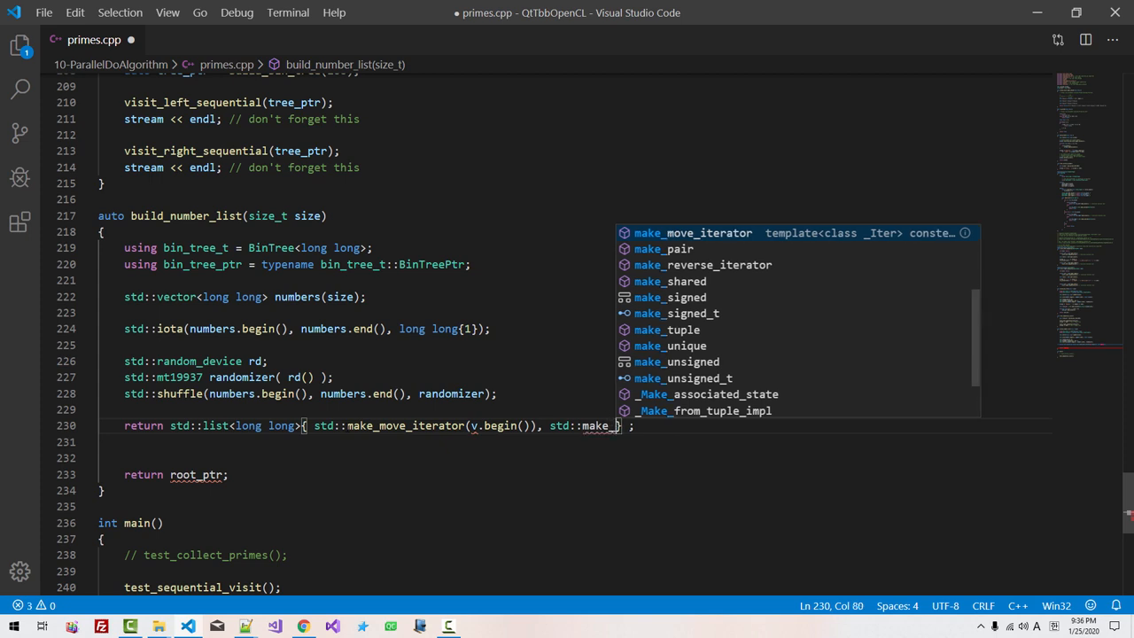
pyautogui.press('Tab')
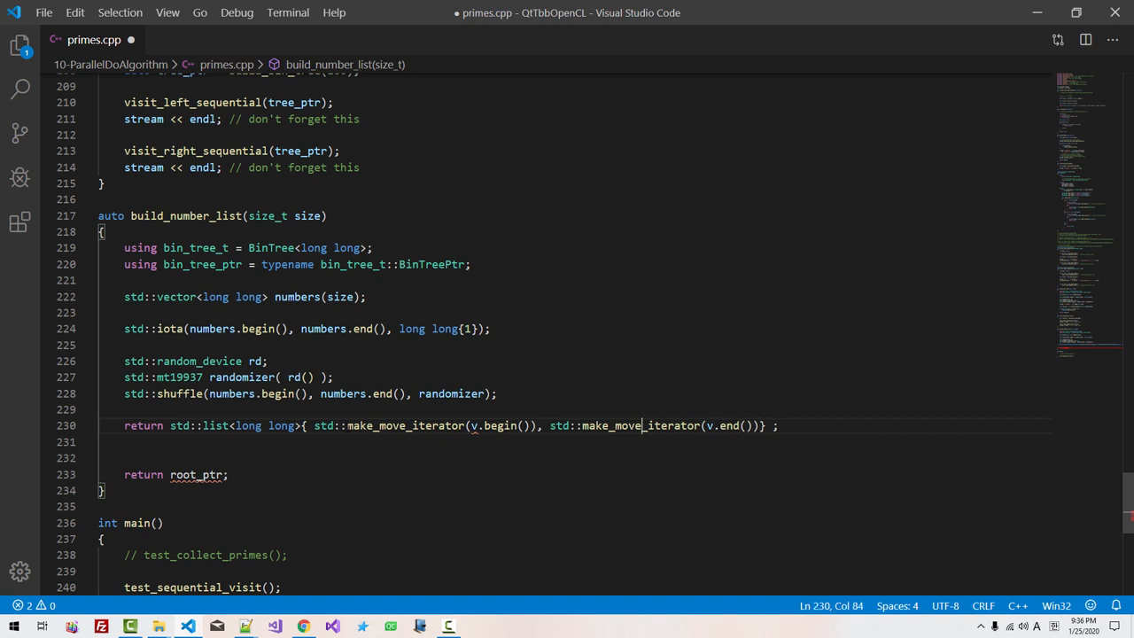
pyautogui.write('numbers')
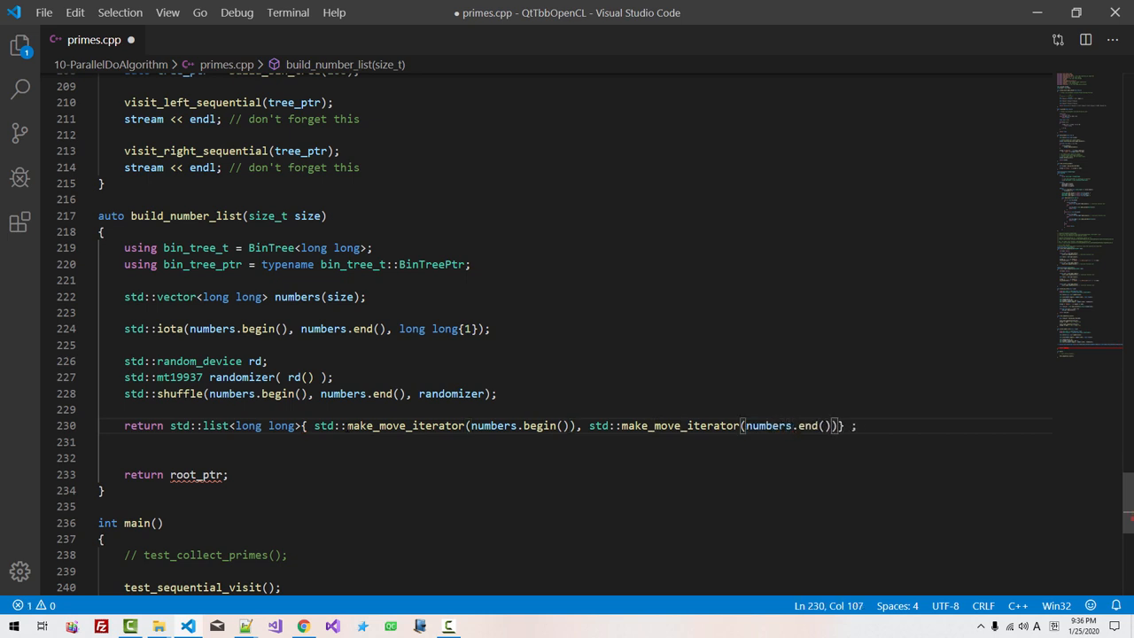
pyautogui.write('// since numbers')
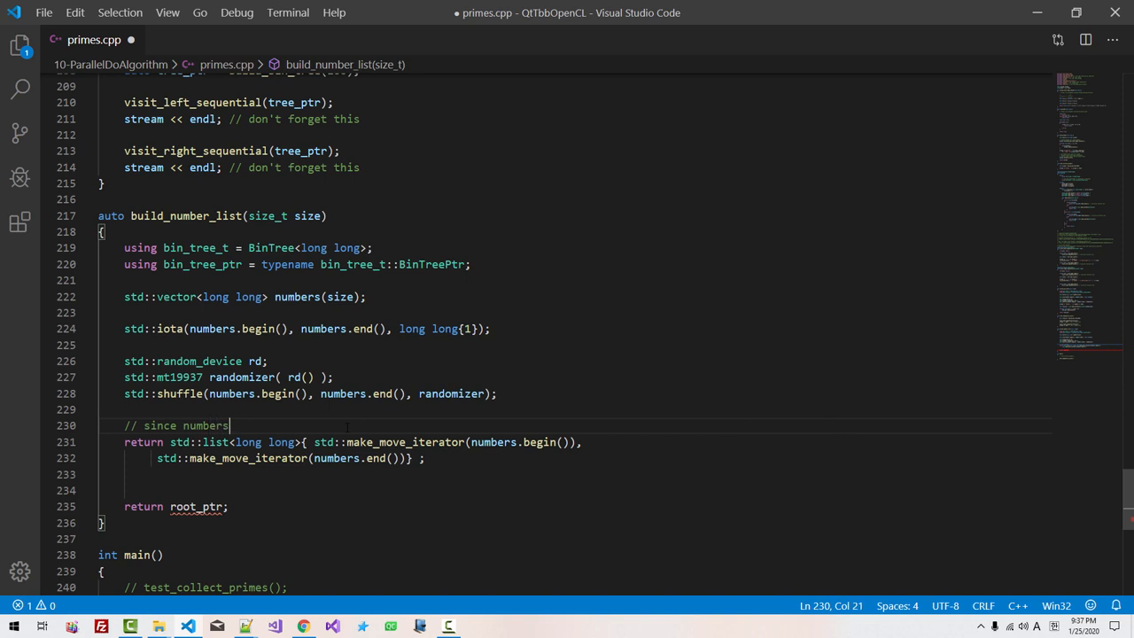
# Write comments explaining numbers' elements are moved into std::list<long long> via std::make_move_iterator
pyautogui.write('is an instance of std::vector<long long>,')
pyautogui.write("// we don't need it after")
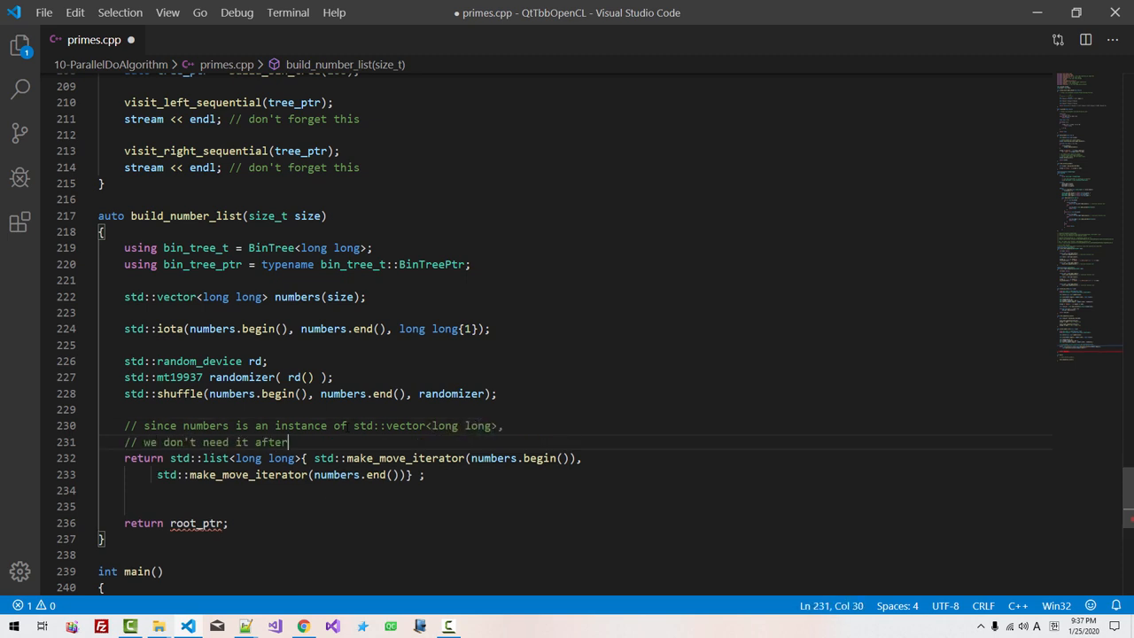
pyautogui.write('converting to')
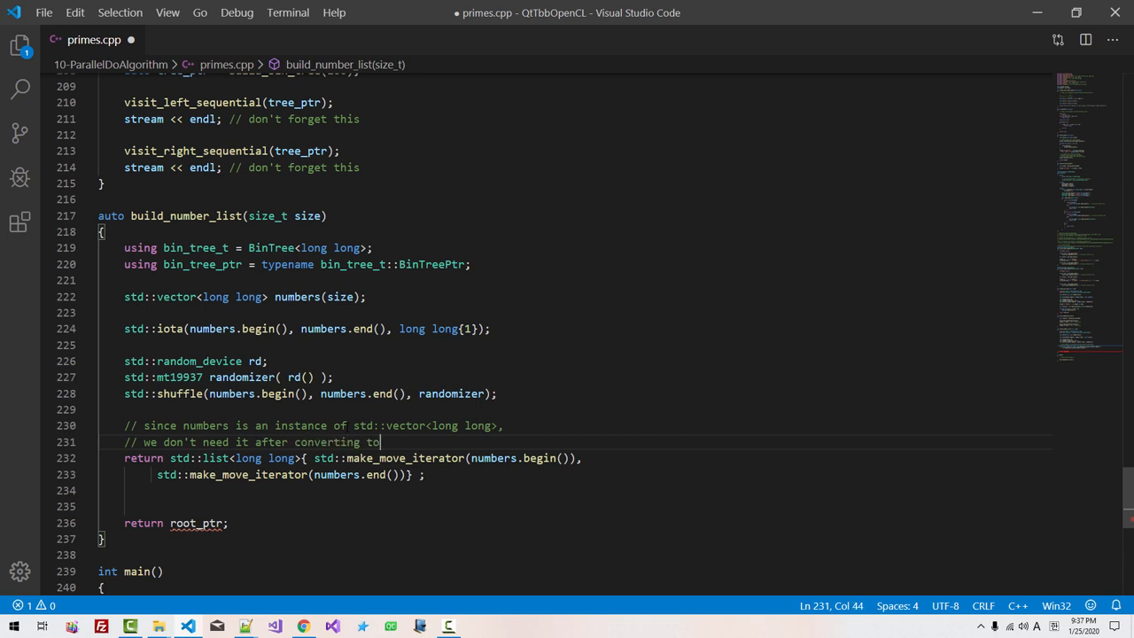
pyautogui.write('std::list<long long>,')
pyautogui.write('// so we move th')
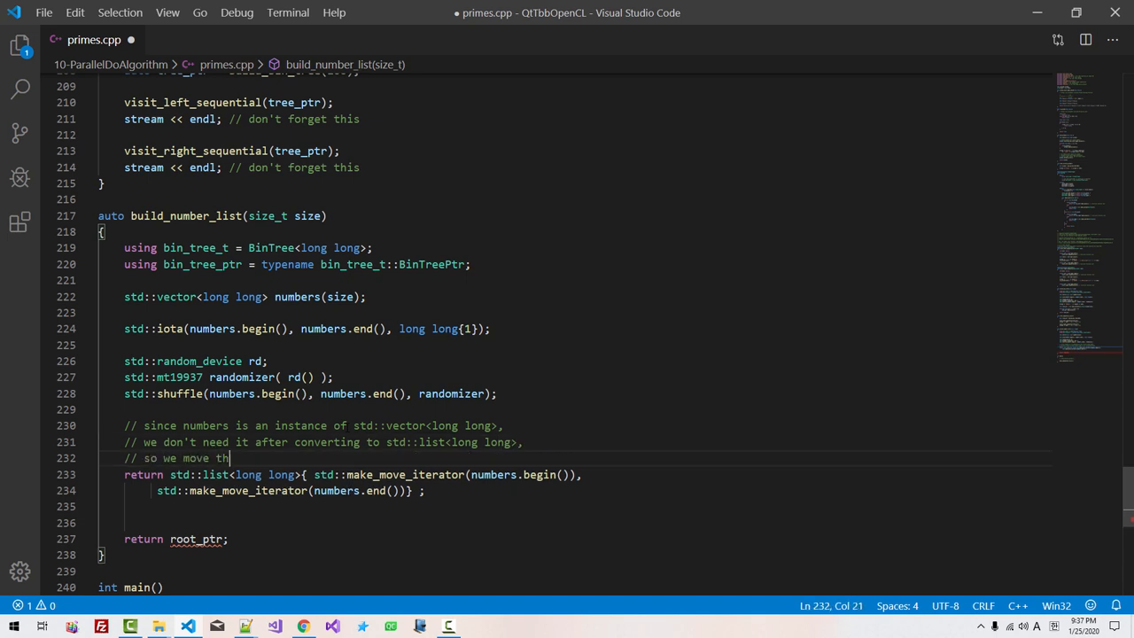
pyautogui.write('e elements of s')
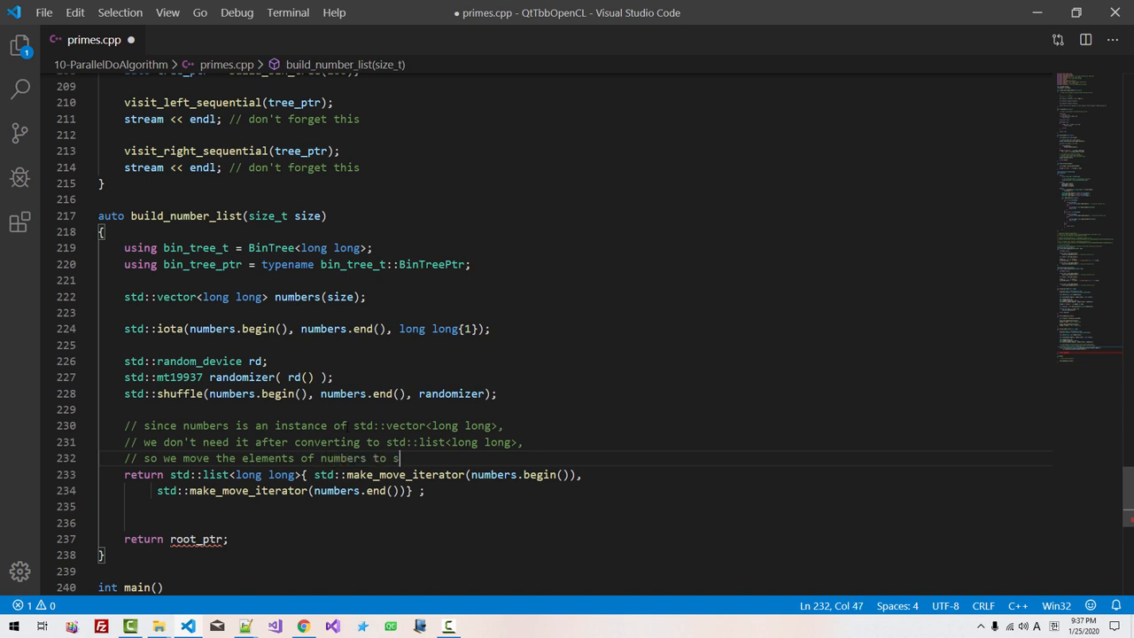
pyautogui.write('td::list<long long>')
pyautogui.write('//')
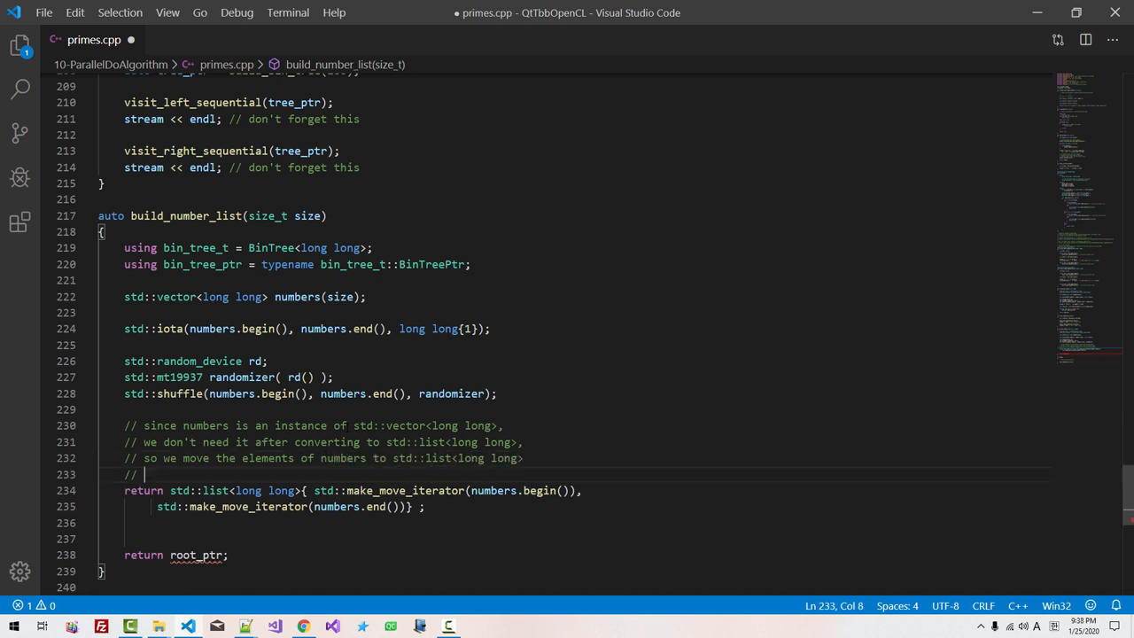
pyautogui.write('using std::')
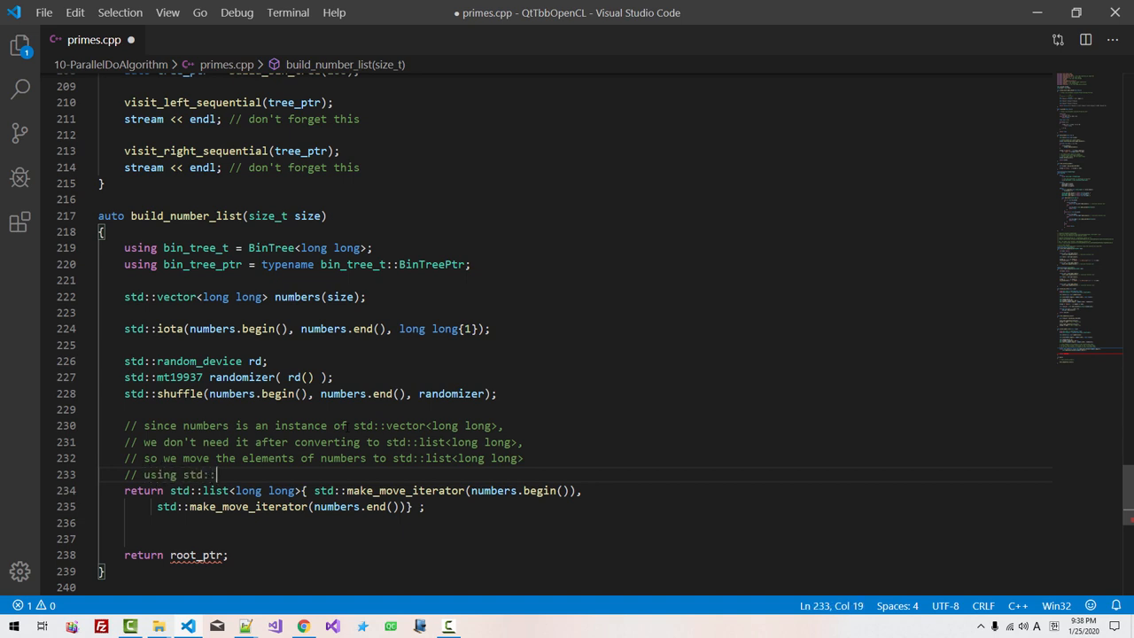
pyautogui.write('make_move_iterator(')
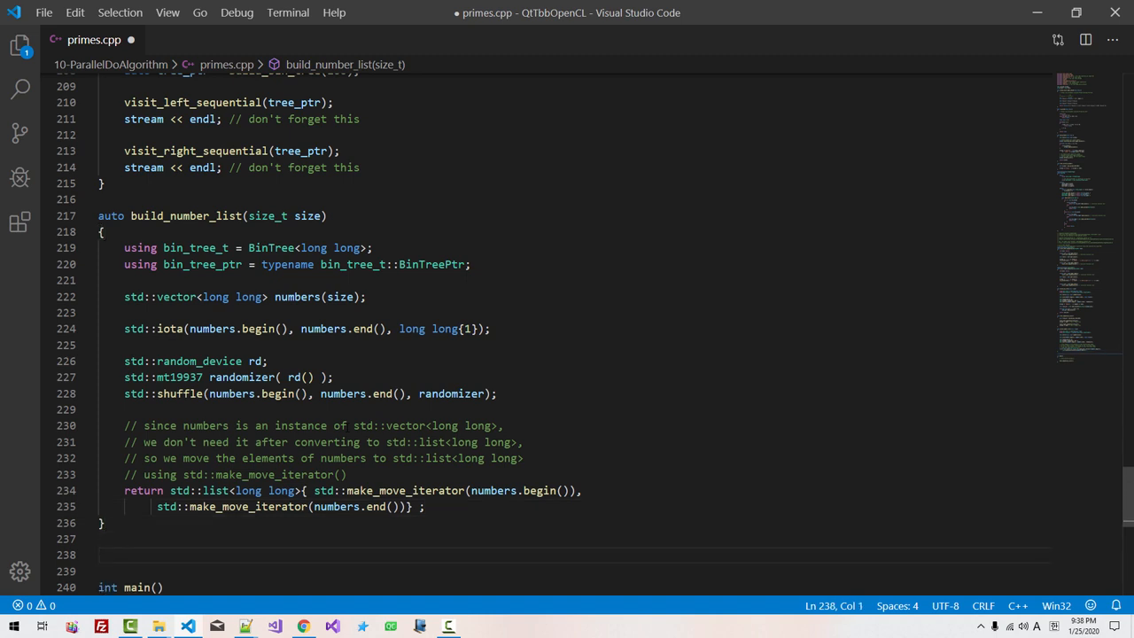
# Define test_parallel_do_with_list with auto numbers = build_number_list(10)
pyautogui.write('void t')
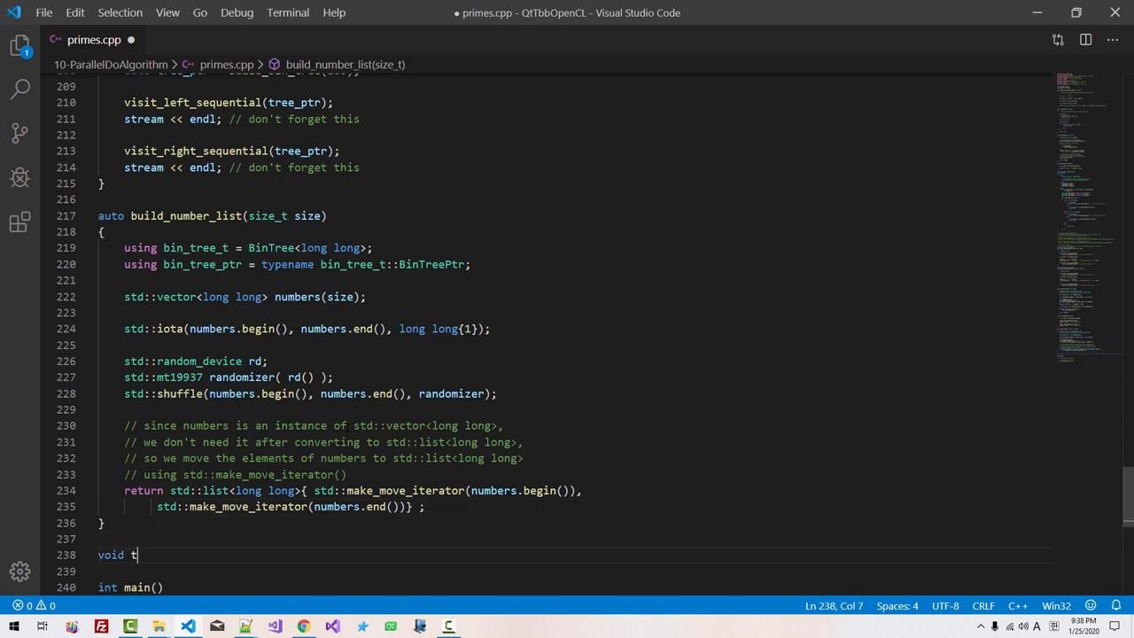
pyautogui.write('est_parallel_do_with_list(')
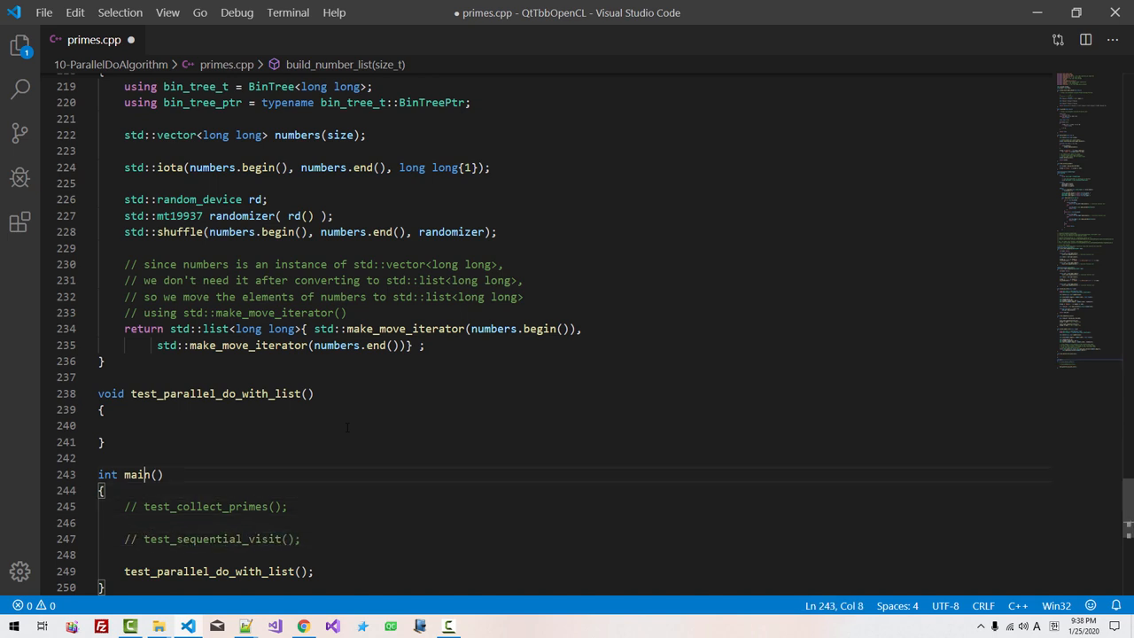
pyautogui.write('auto')
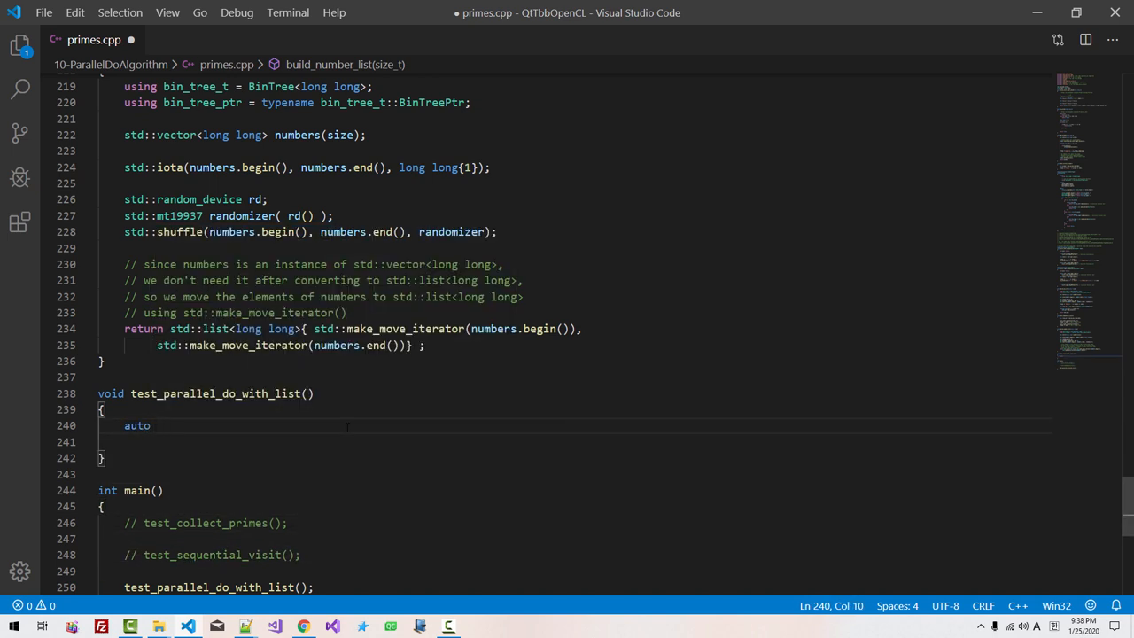
pyautogui.write('number')
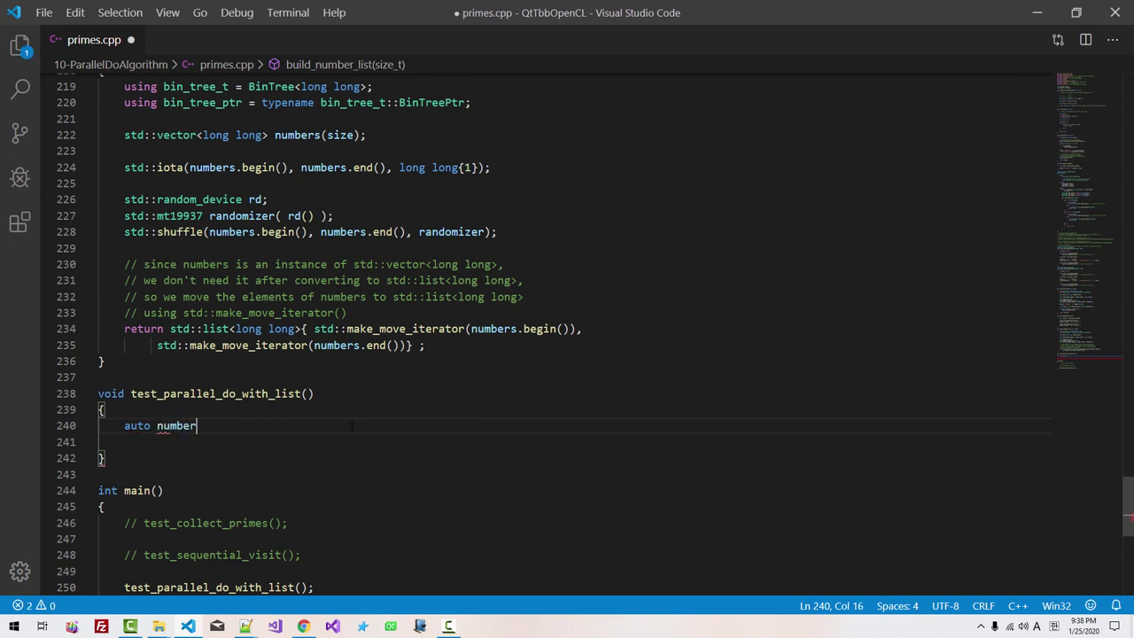
pyautogui.write('s =')
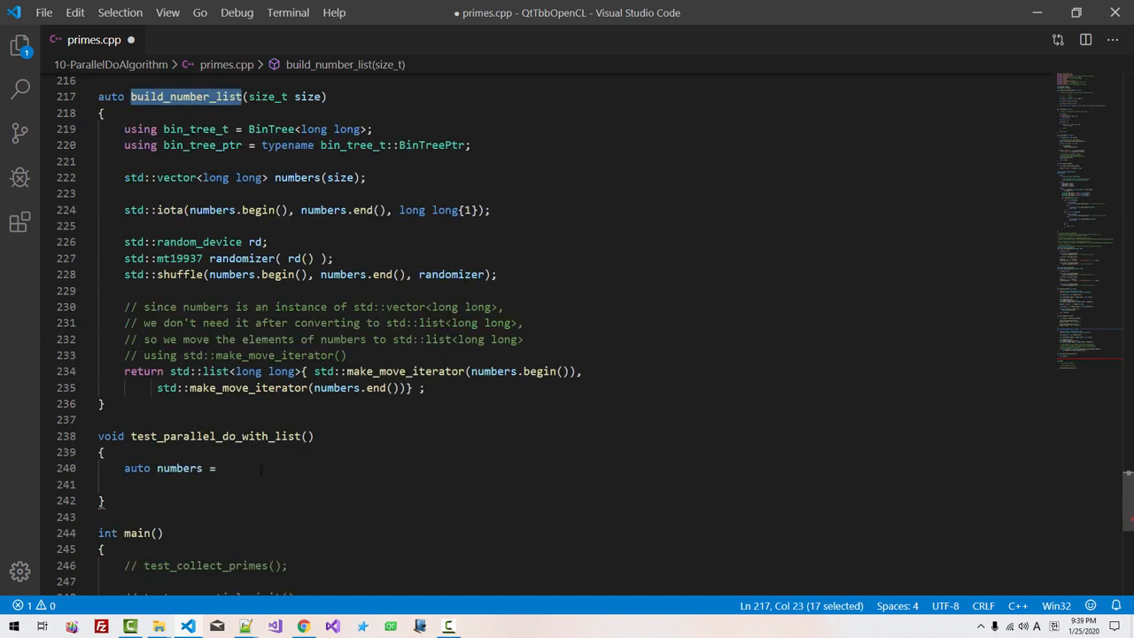
pyautogui.write('build_number_list')
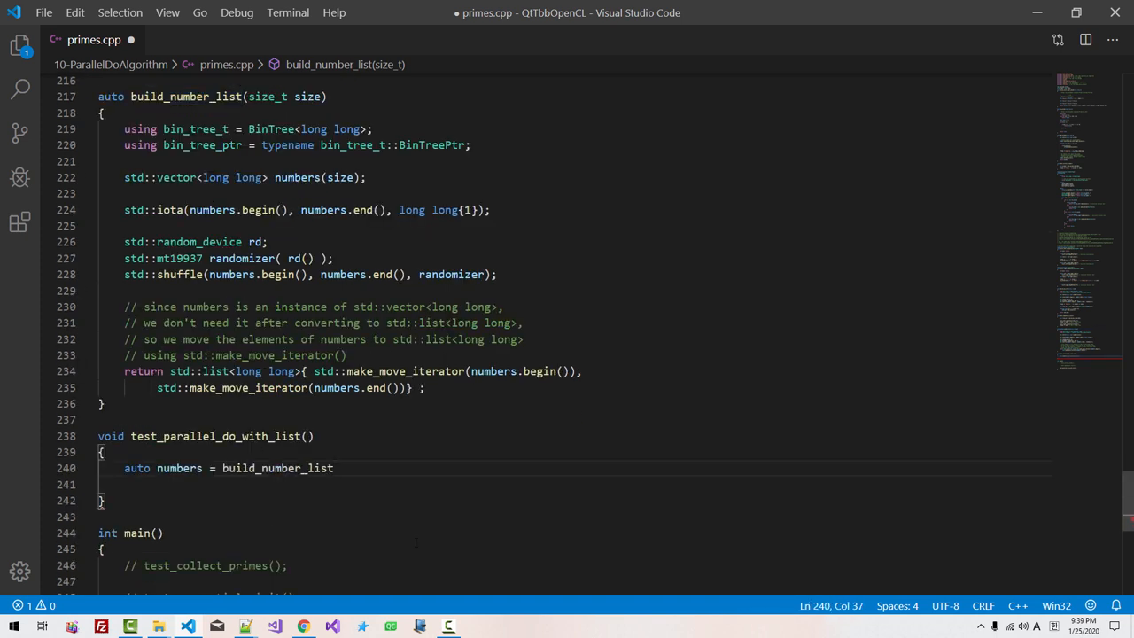
pyautogui.write('(10);')
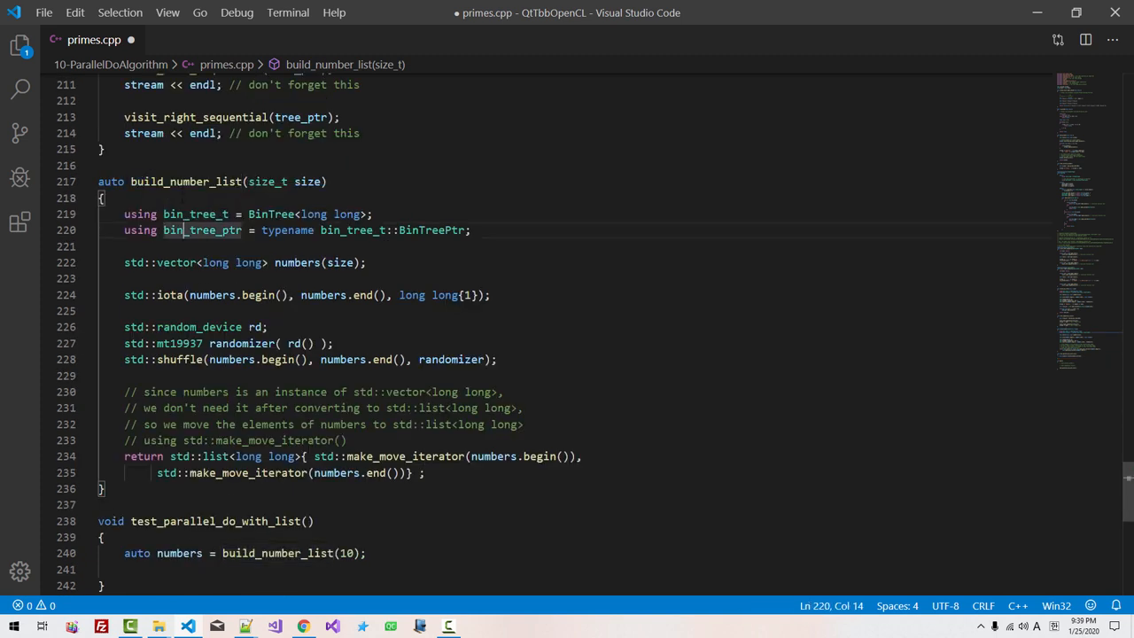
# Comment that numbers is a std::list<long long> and stream "Numbers: " << numbers
pyautogui.doubleClick(185, 181)
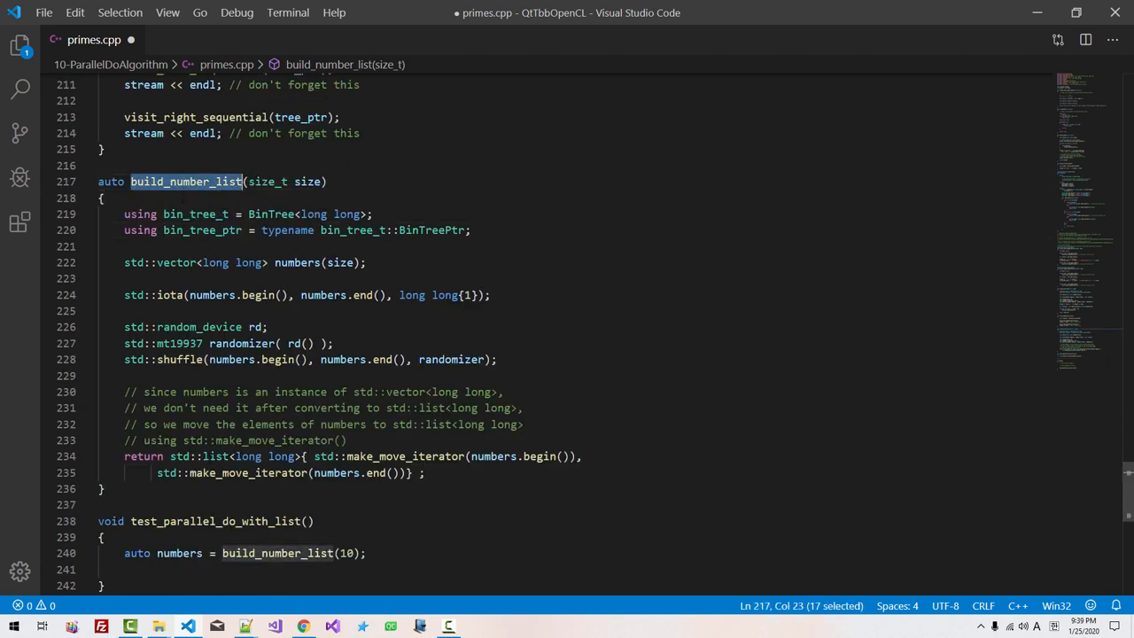
pyautogui.doubleClick(216, 457)
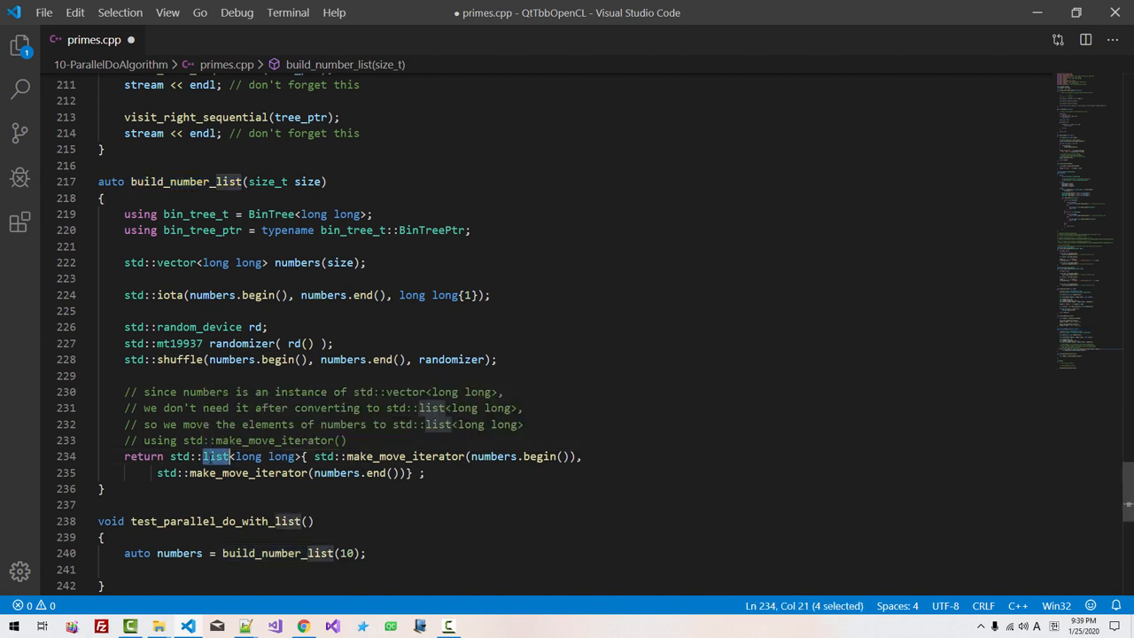
pyautogui.write('// num')
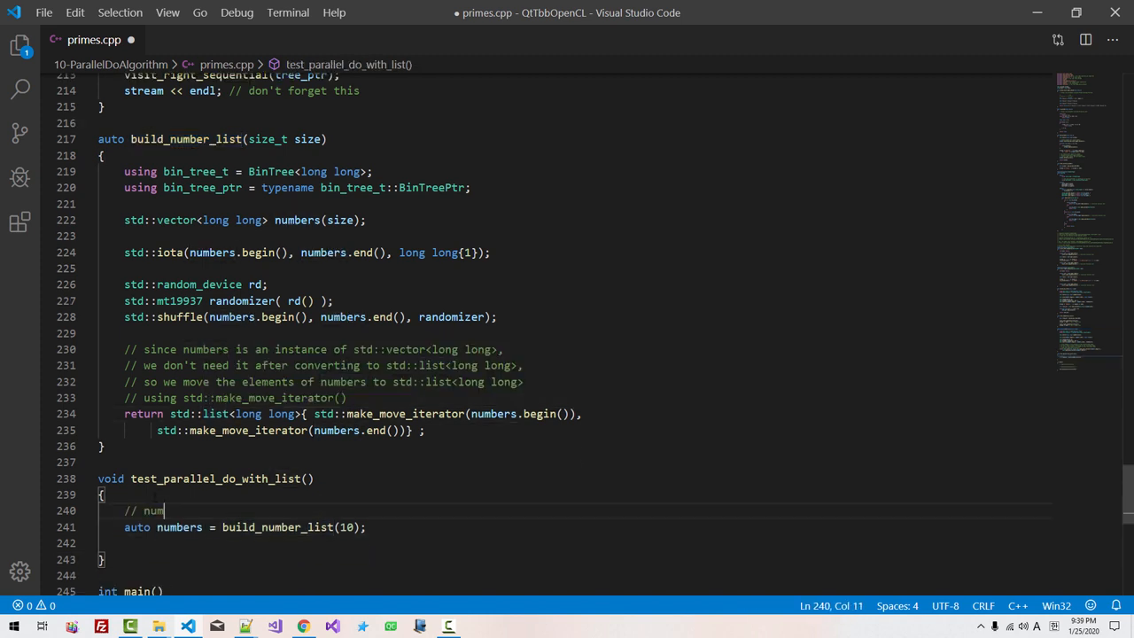
pyautogui.write('bers is an i')
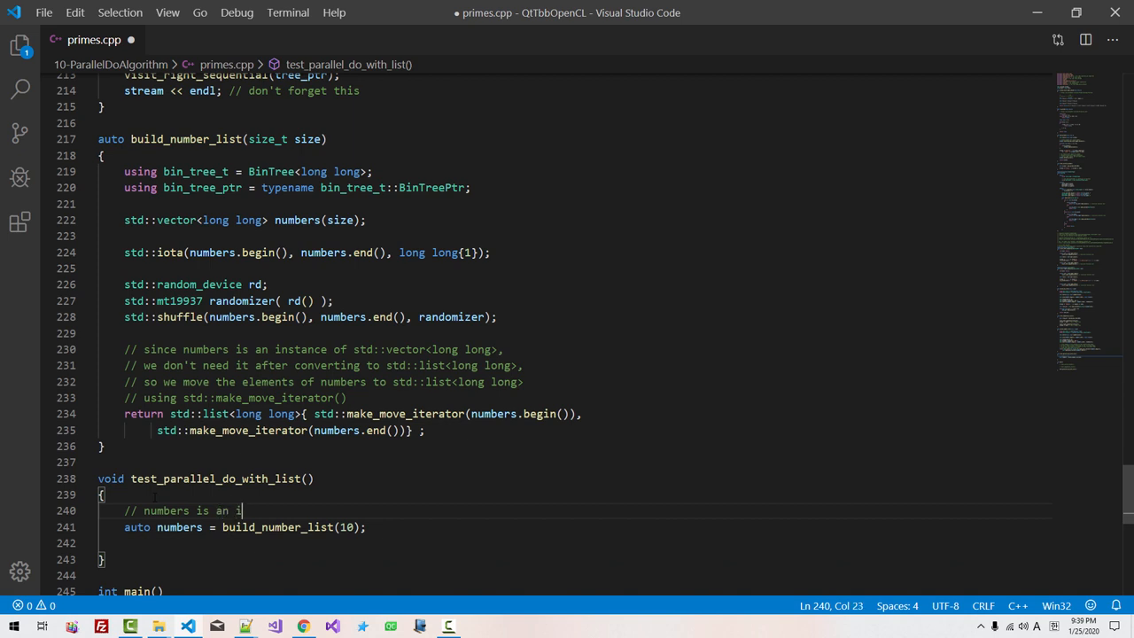
pyautogui.write('nstance of std')
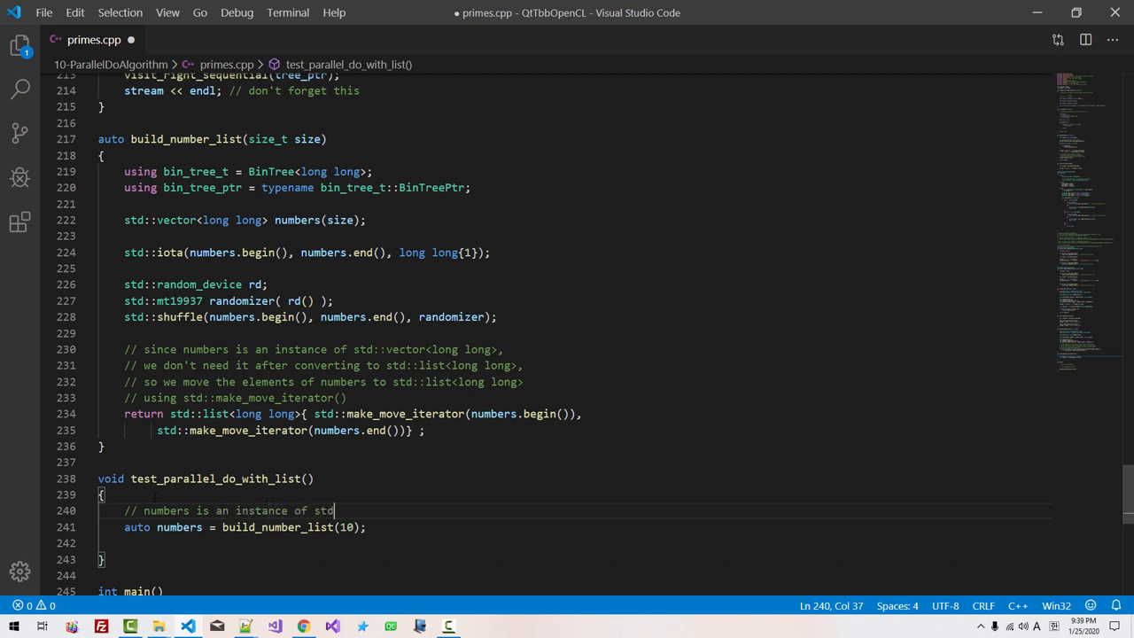
pyautogui.write('::list<long long>')
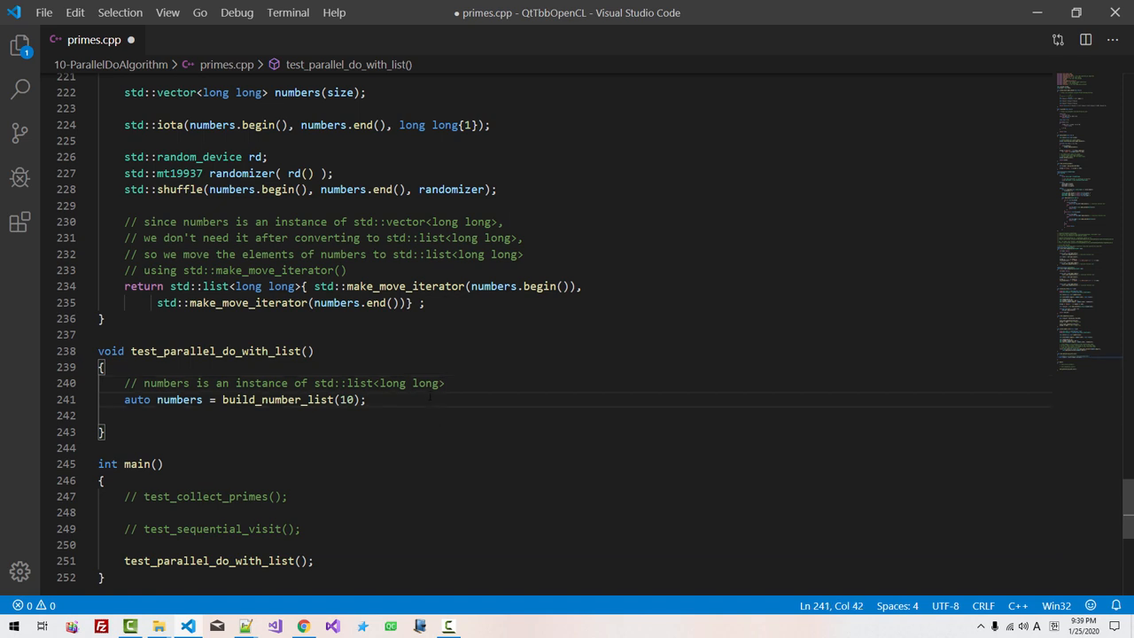
pyautogui.write('stream')
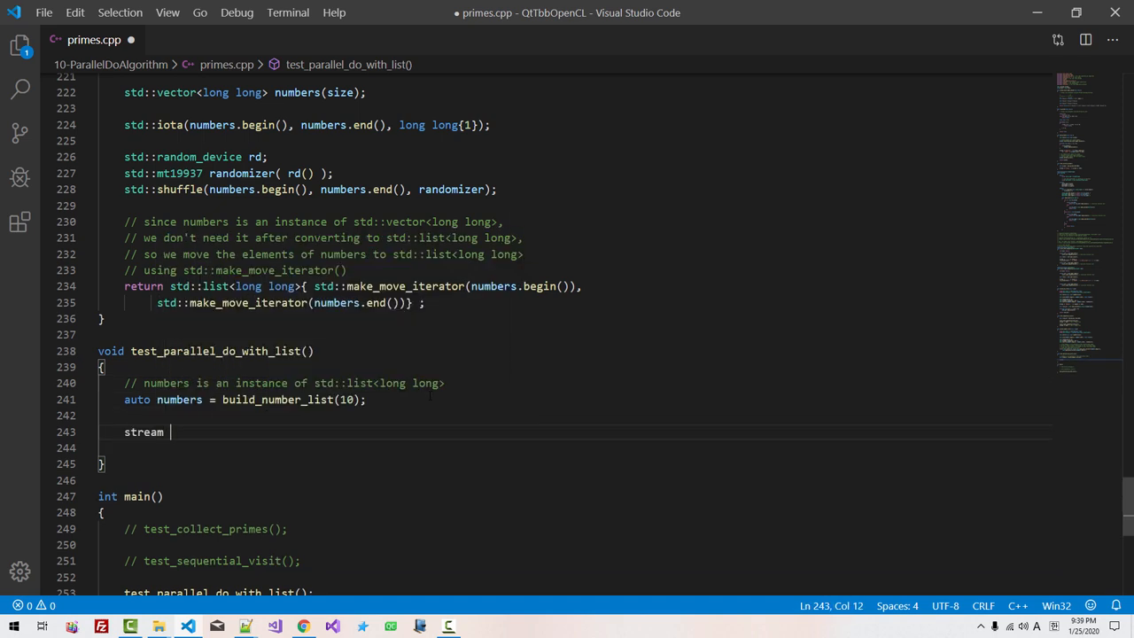
pyautogui.write('<<"Numbers: " << numbers << endl;')
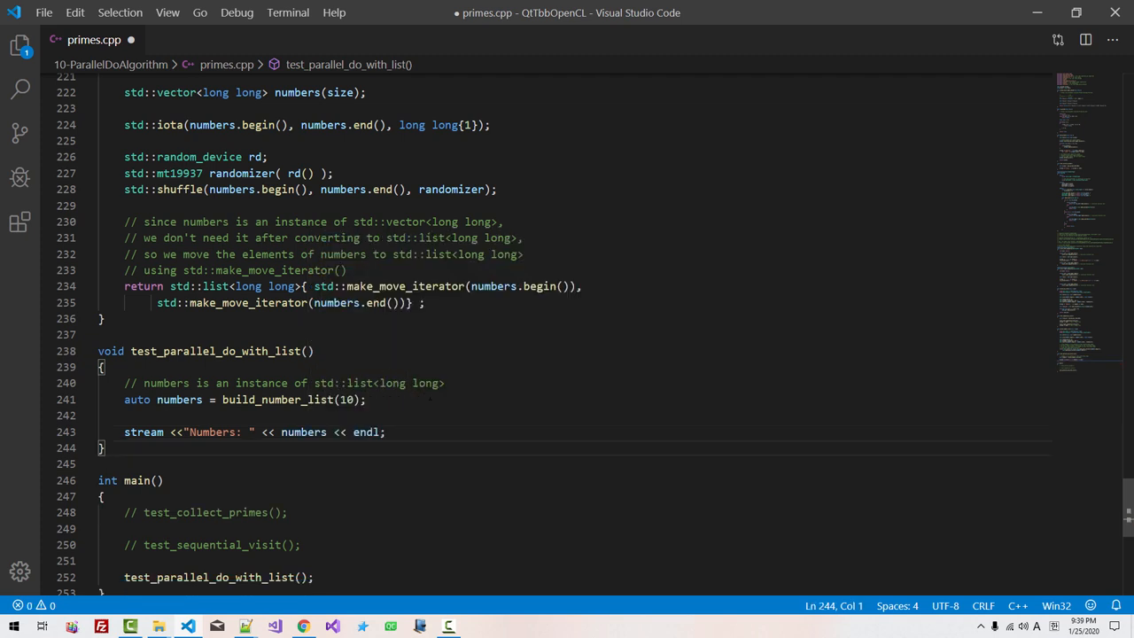
# cd into 10-ParallelDoAlgorithm and run cl /EHsc /std:c++17 primes.cpp /Fe: to build
pyautogui.scroll(-3)
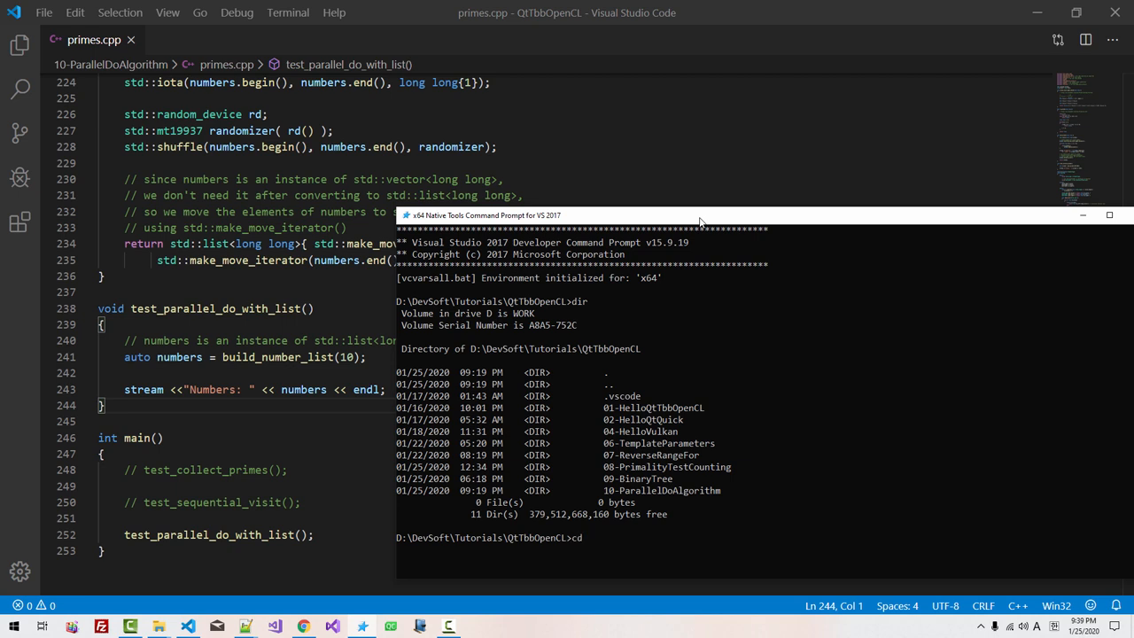
pyautogui.write('10-Paral')
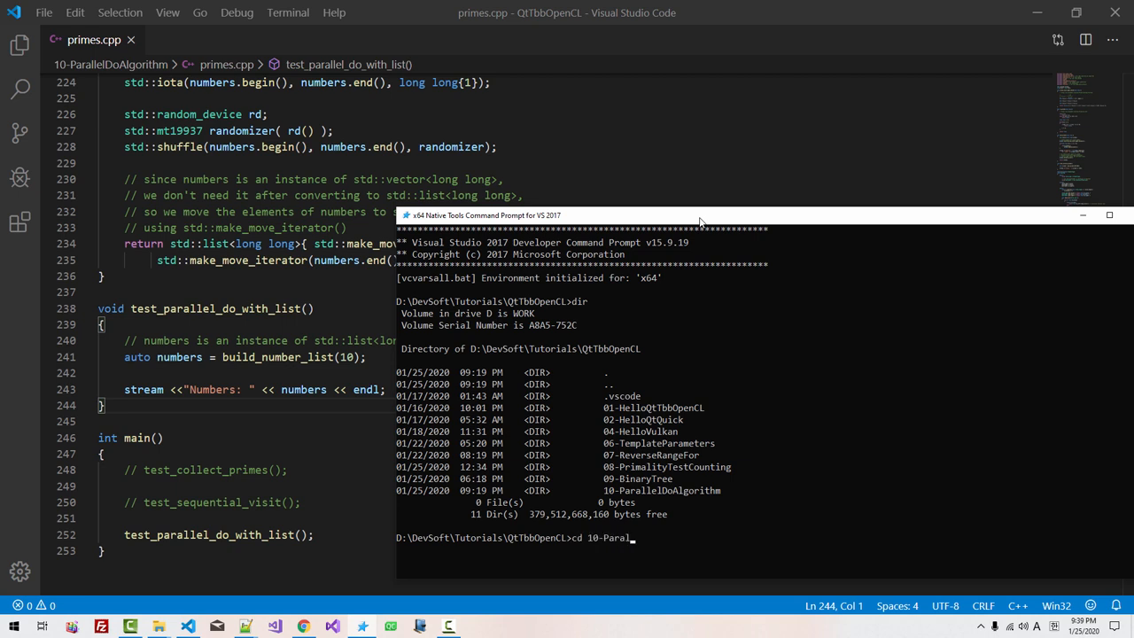
pyautogui.write('lelDoAlgorithm')
pyautogui.write('cl /')
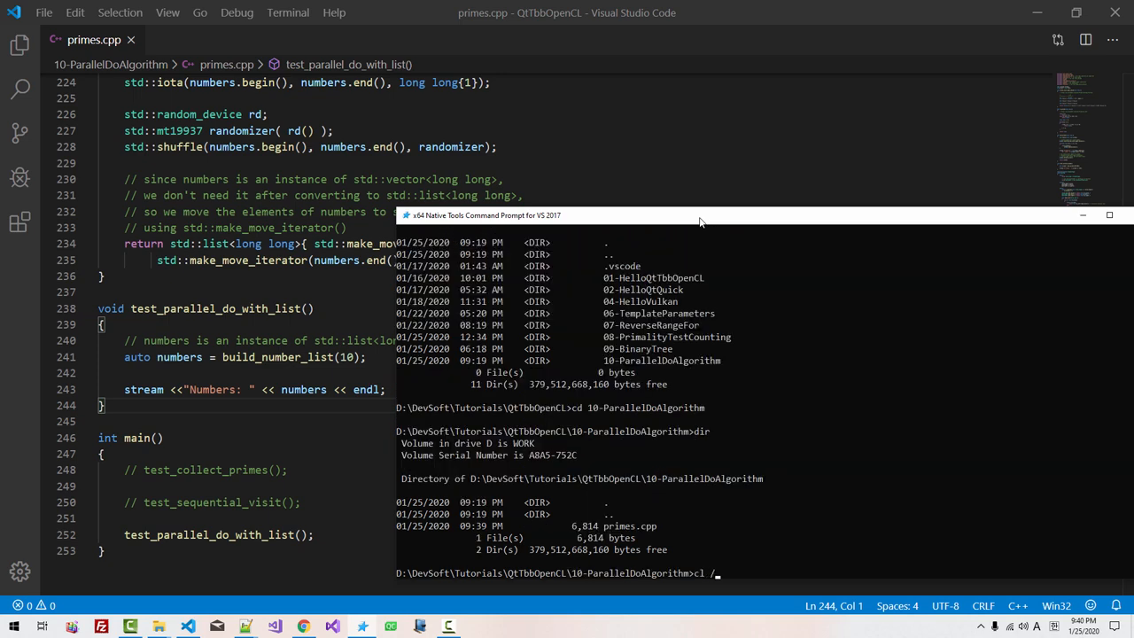
pyautogui.write('EHsc')
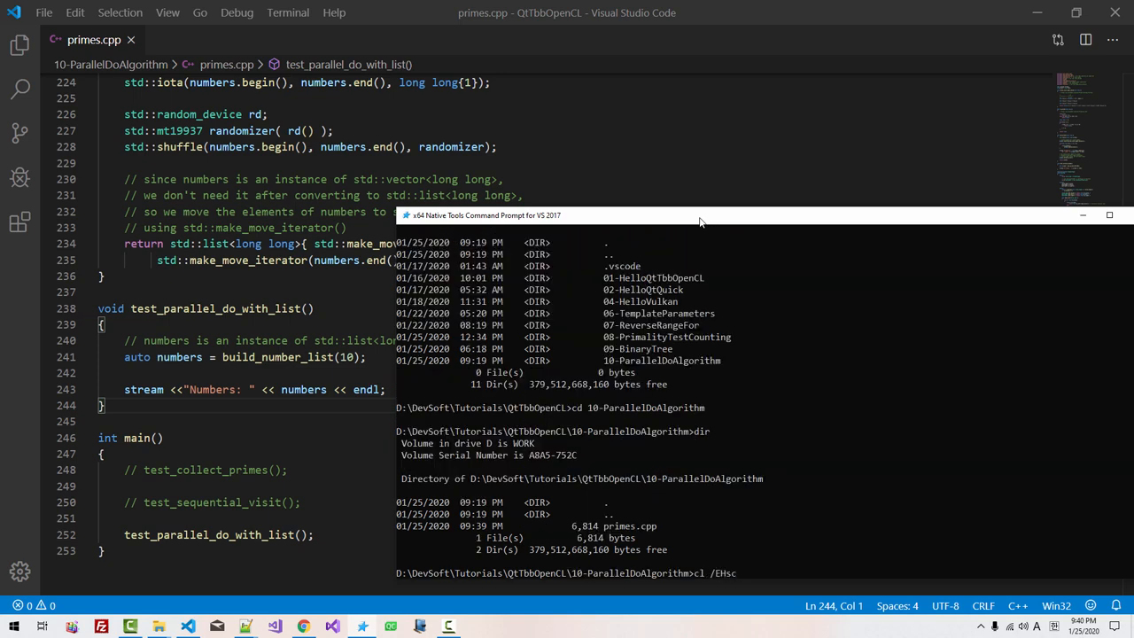
pyautogui.write('/std:c++')
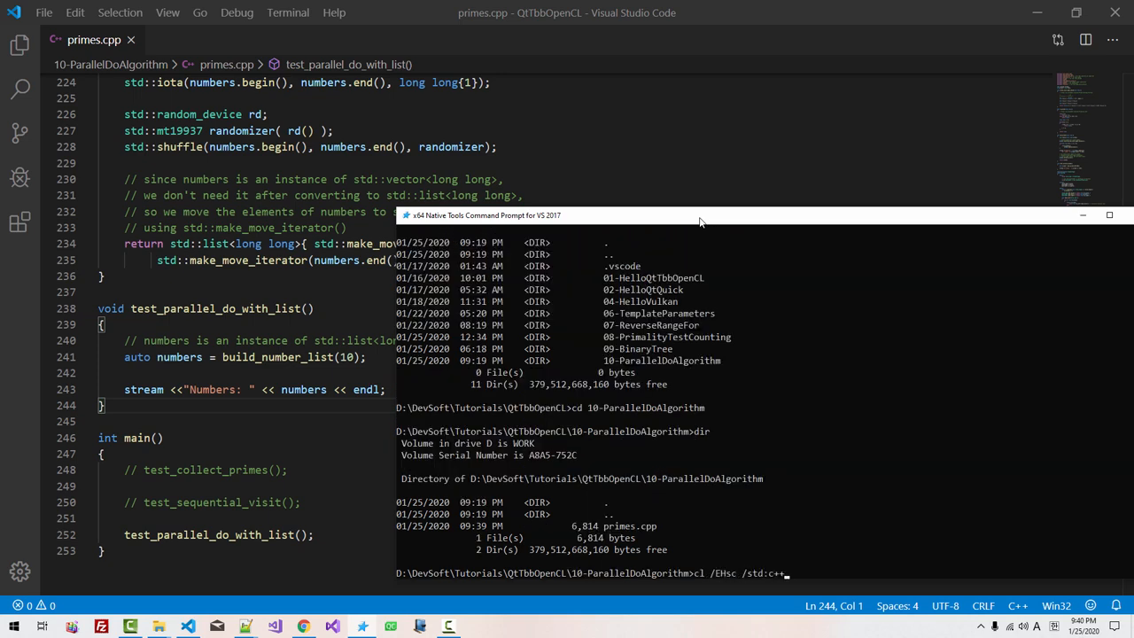
pyautogui.write('17 primes.cpp')
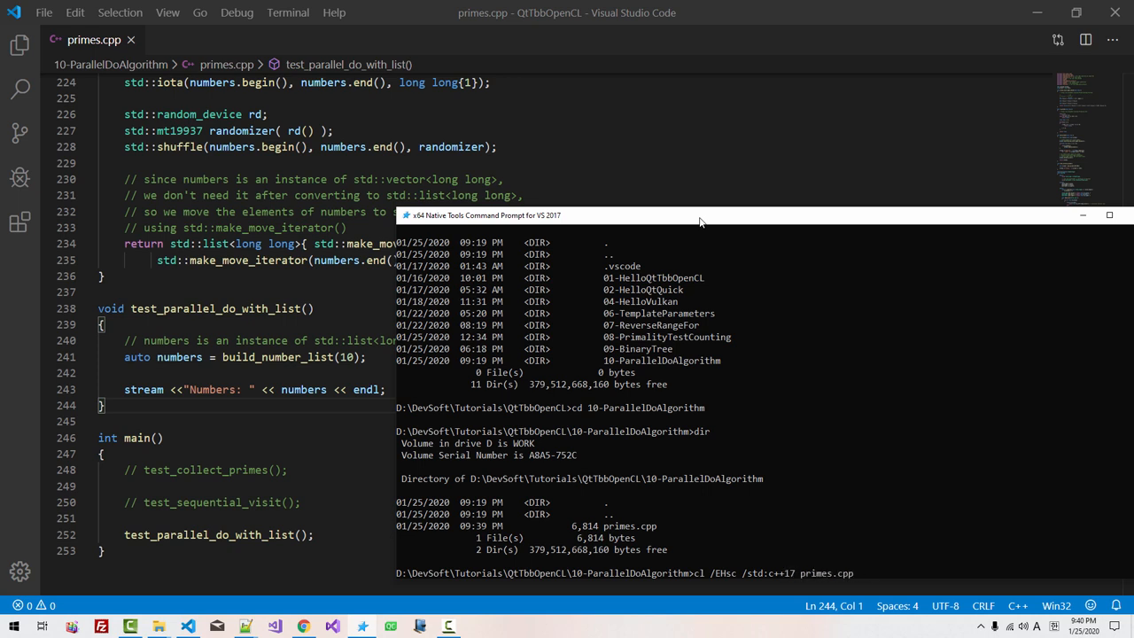
pyautogui.write('/Fe: m')
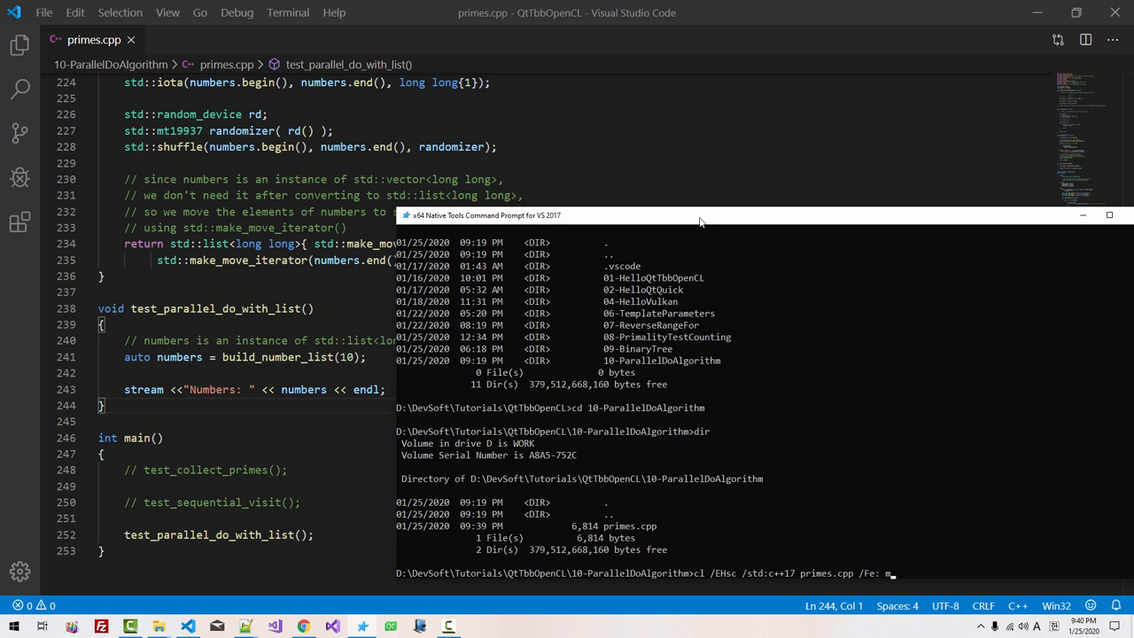
pyautogui.press('Enter')
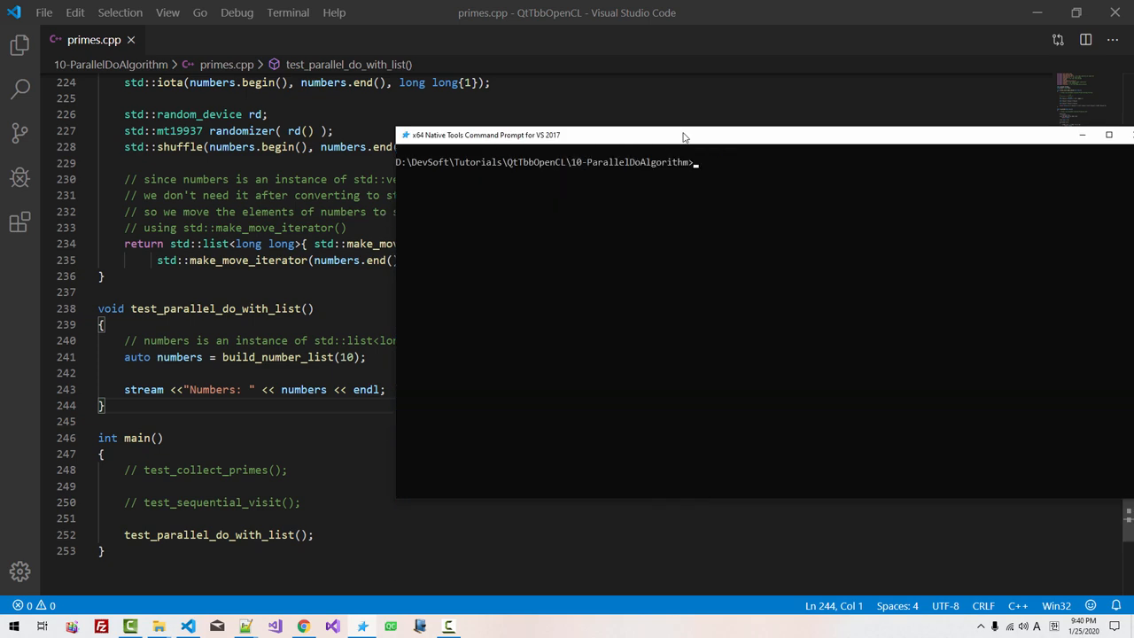
pyautogui.write('//')
pyautogui.press('Enter')
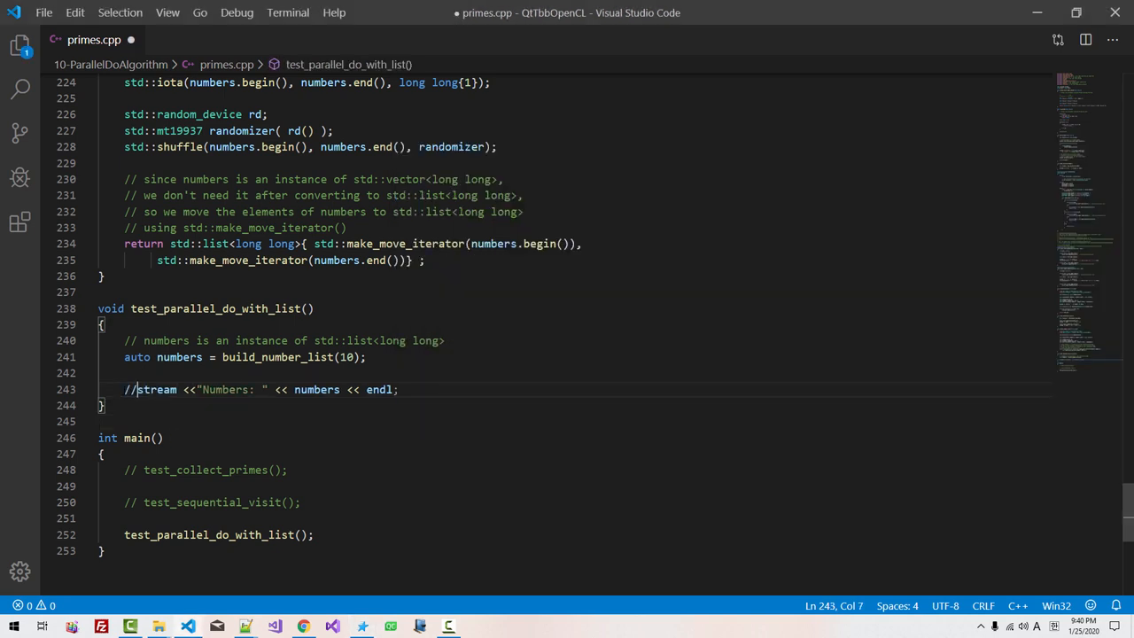
# Define mutex_t = tbb::mutex with a mutex, and begin tbb::parallel_do(numbers, [&mutex]...)
pyautogui.write('using')
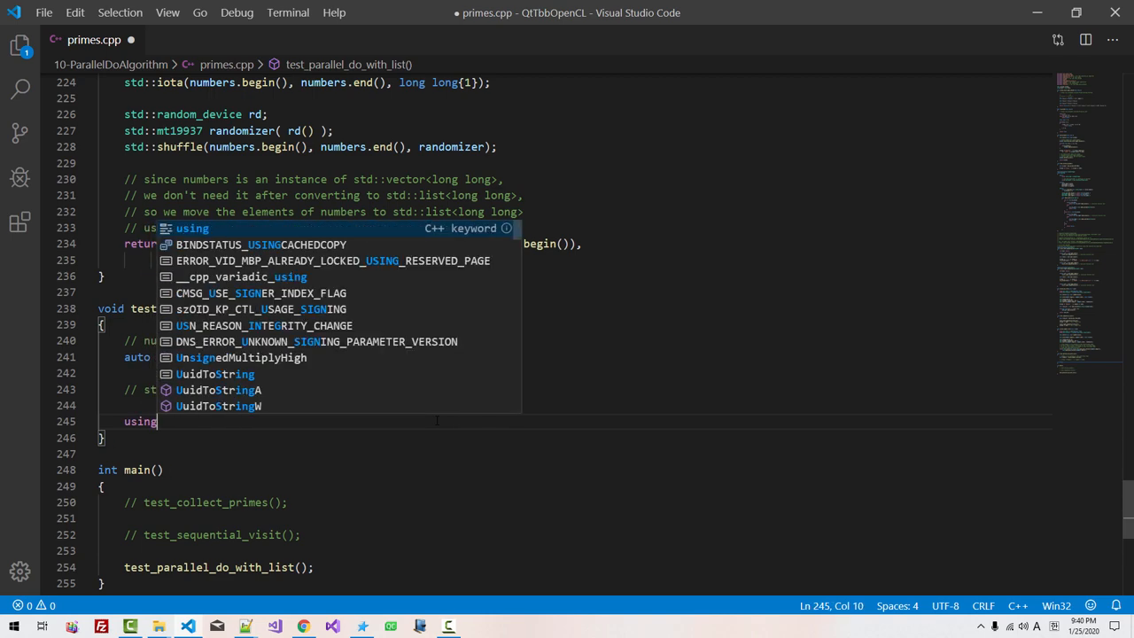
pyautogui.write('mutex')
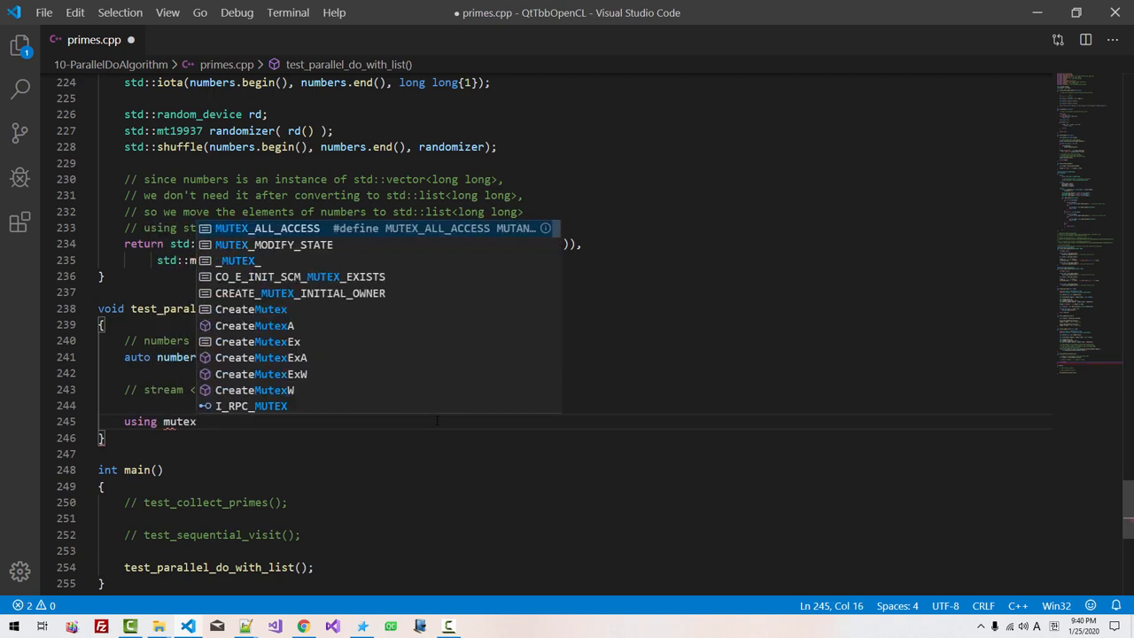
pyautogui.write('_t = tbb::mutex;')
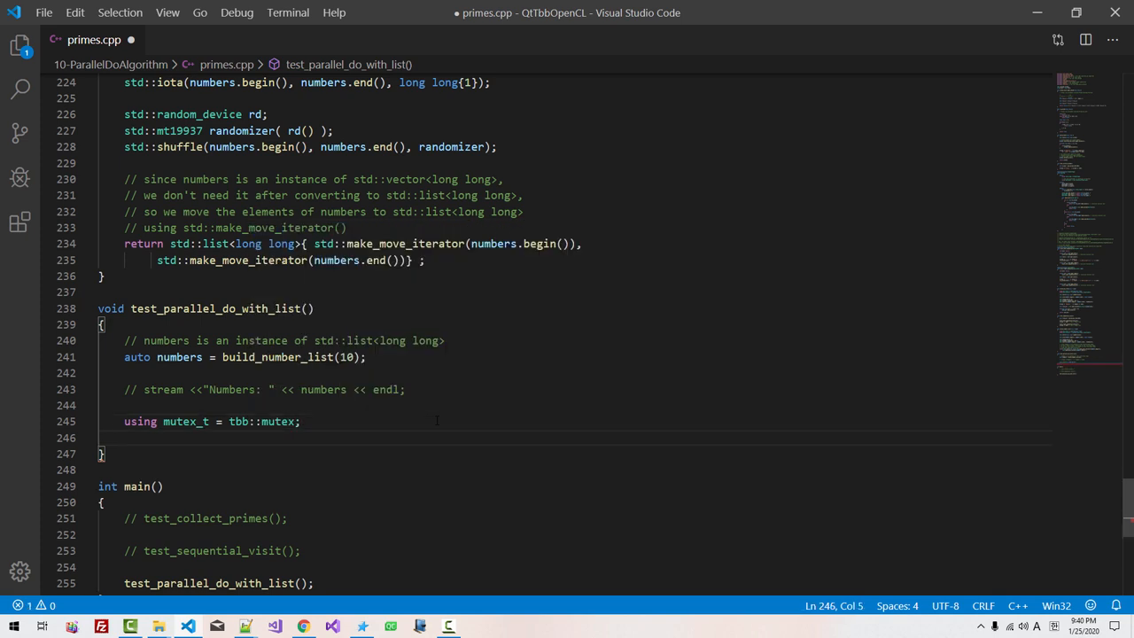
pyautogui.write('mutex_t mutex;')
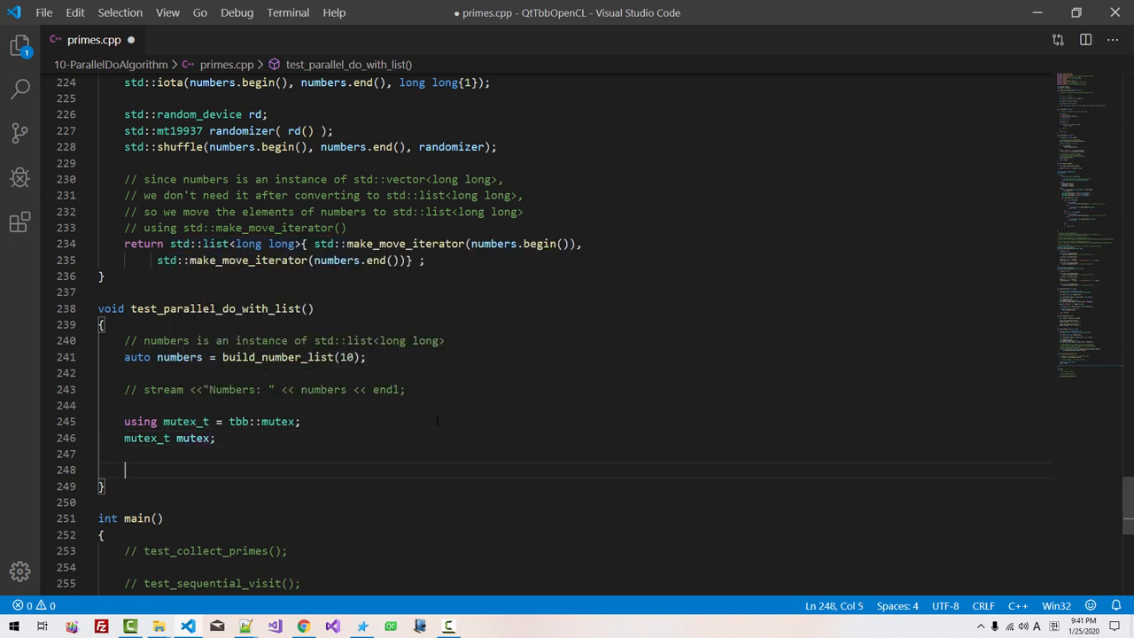
pyautogui.write('tbb::parall')
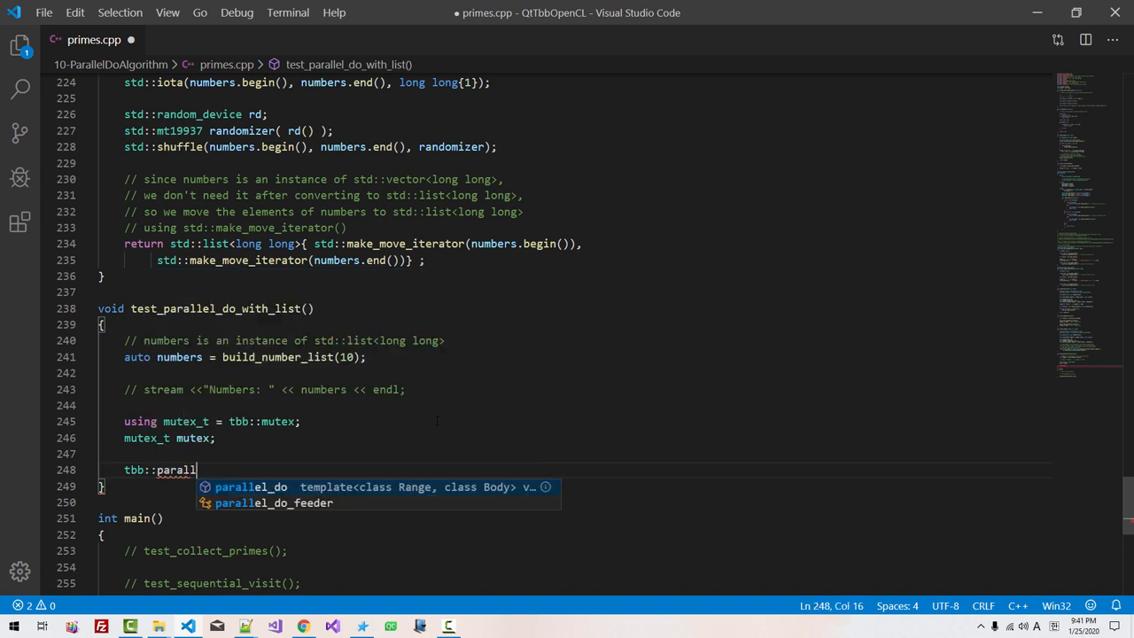
pyautogui.write('el_do(numb')
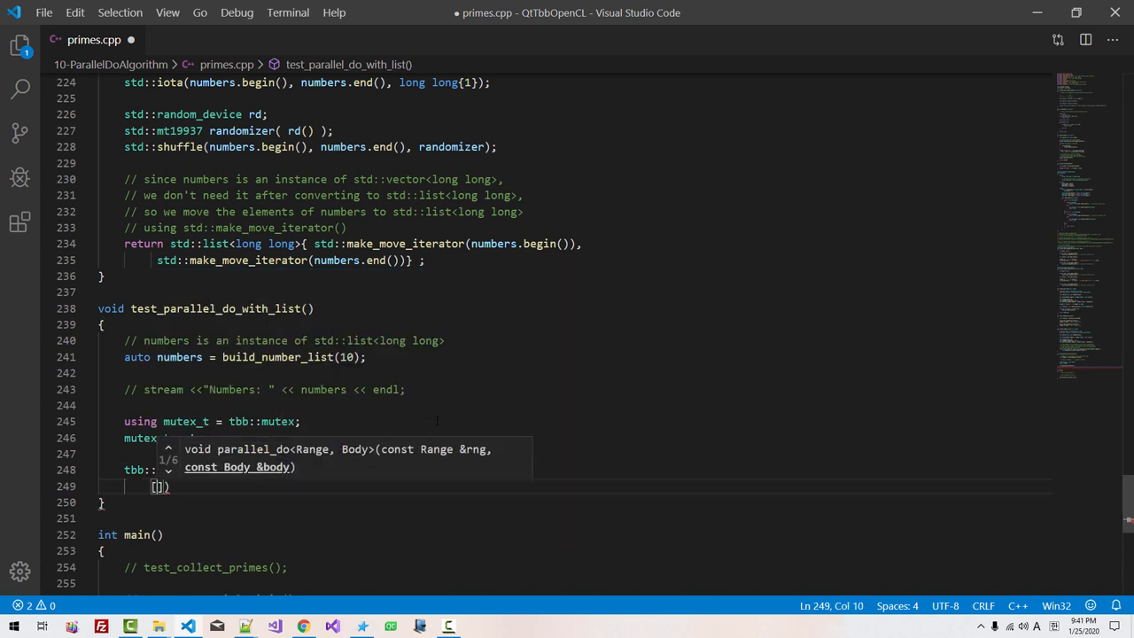
pyautogui.write('&mutex')
pyautogui.write('using numbers_t = decltype(numbers')
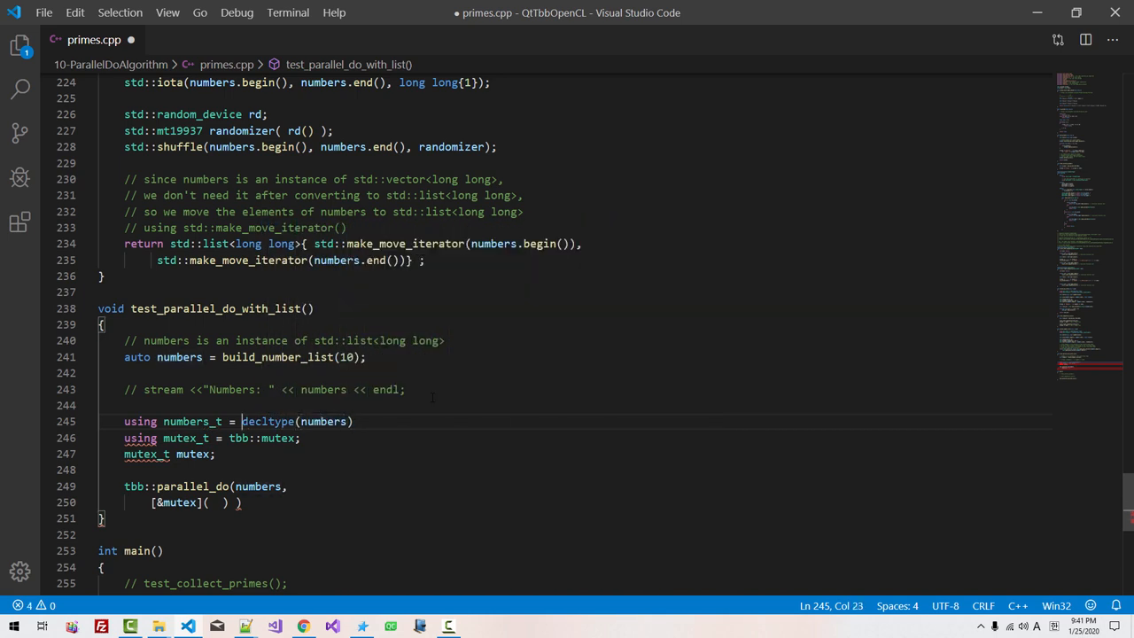
# Finish the tpf::remove_cv_ref_t alias and add the comment '// numbers_t == std::list<long long>'
pyautogui.write('tpf:')
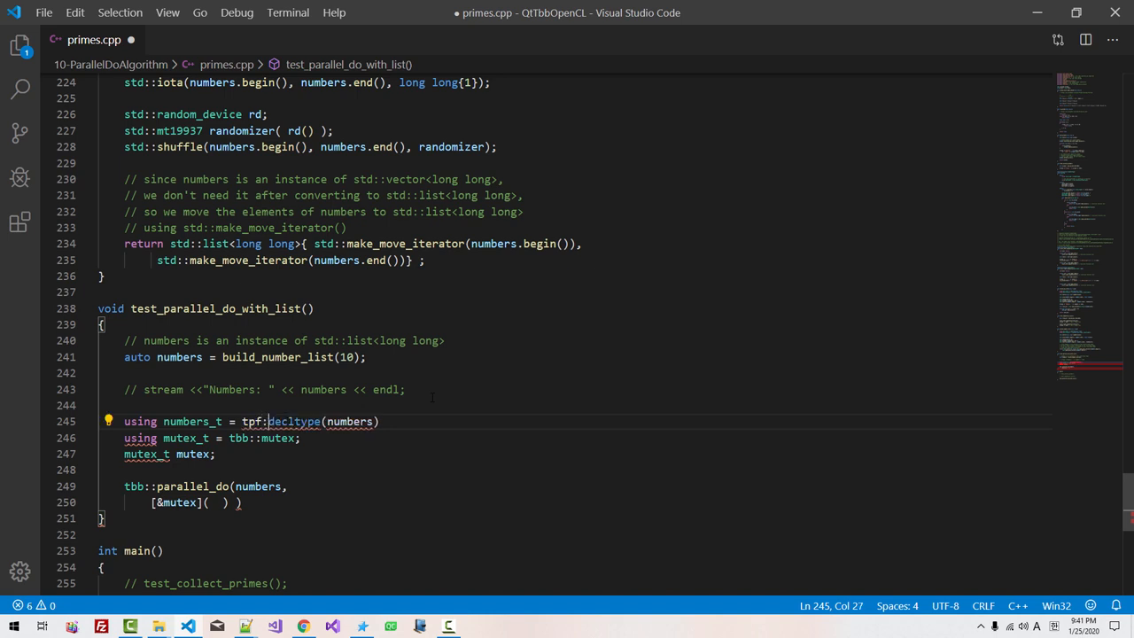
pyautogui.write('remove_cv_ref_t<')
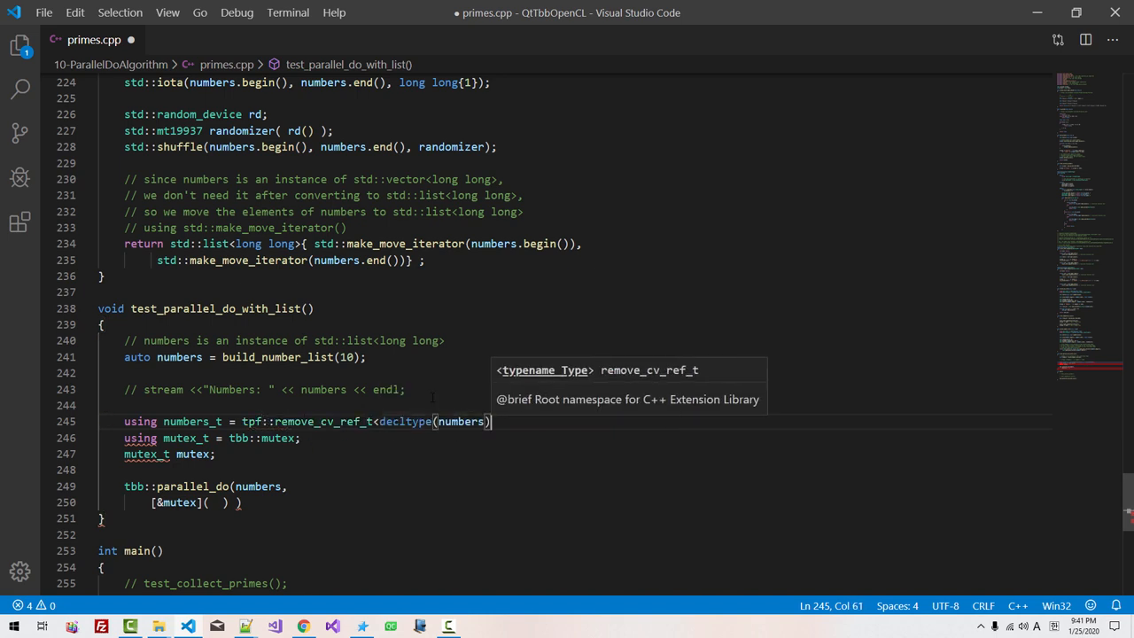
pyautogui.write('>;')
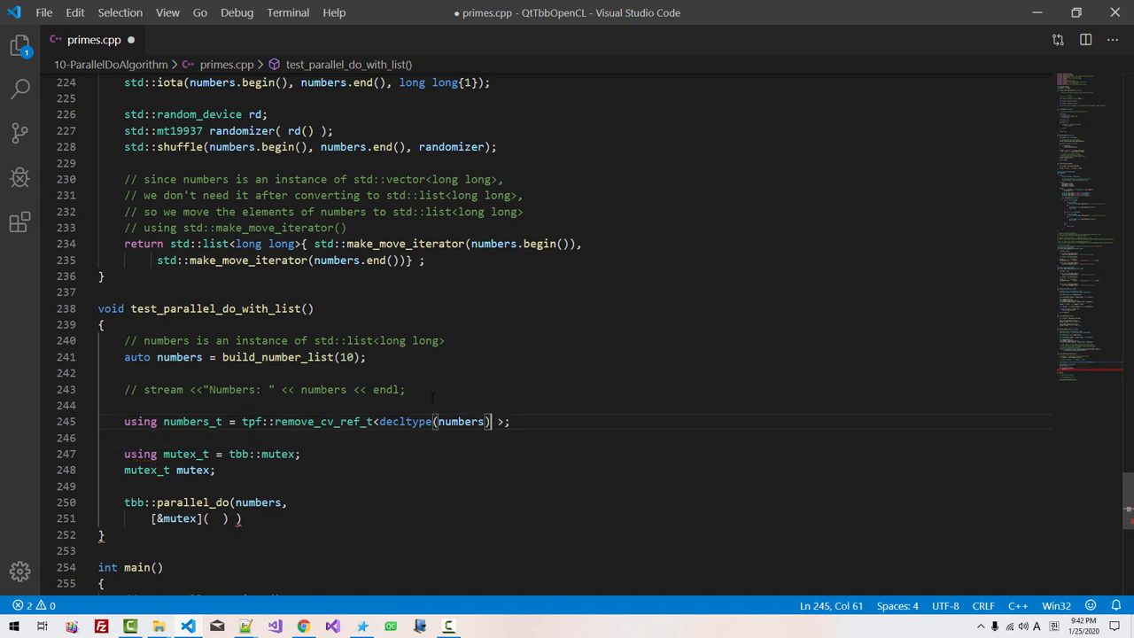
pyautogui.press('Enter')
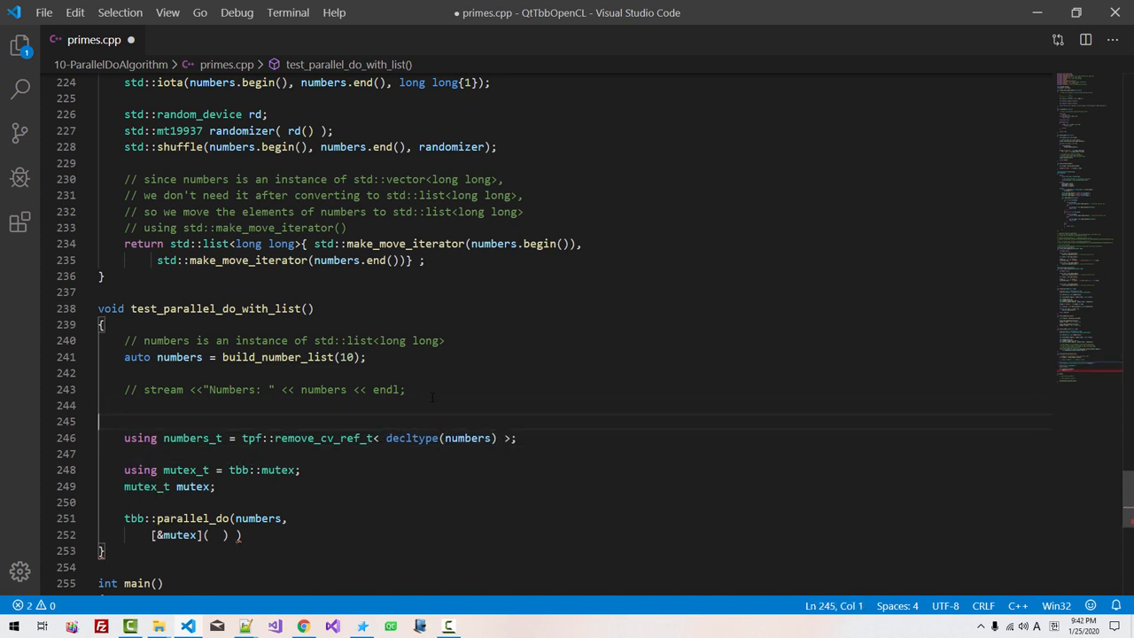
pyautogui.write('// numbers')
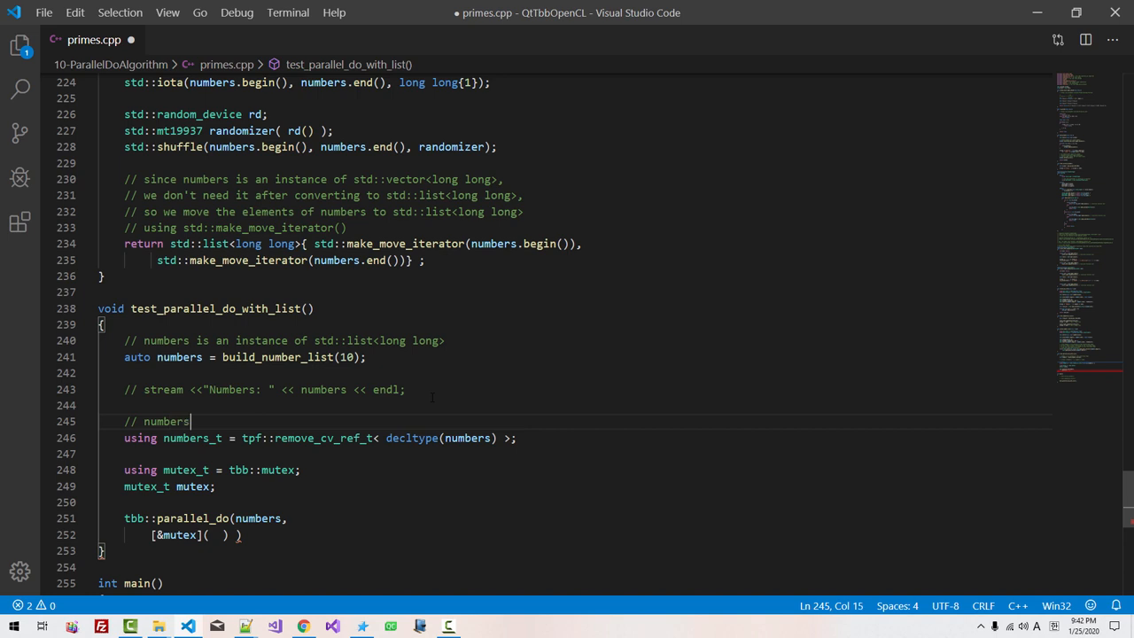
pyautogui.write('_t == std')
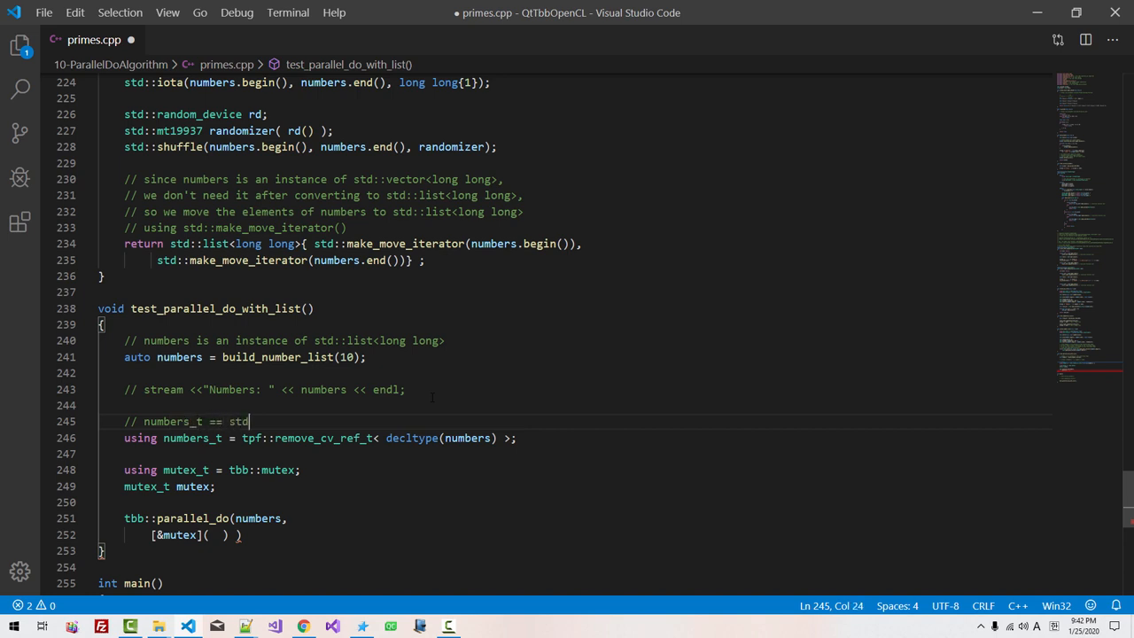
pyautogui.write('::list<long long>')
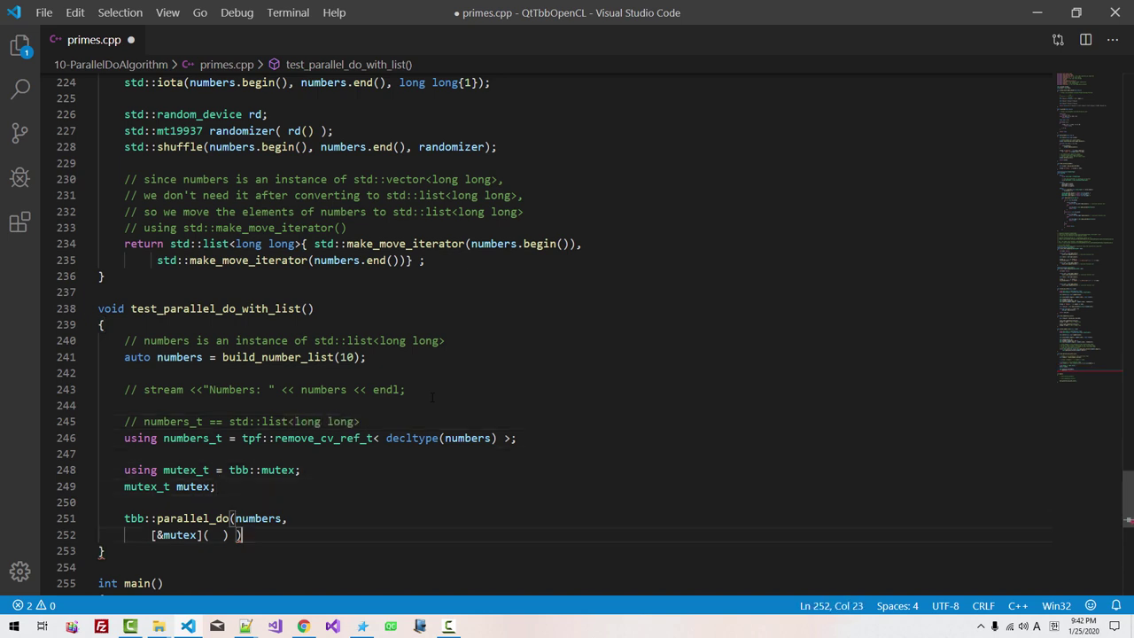
# Give the parallel_do lambda a numbers_t::reference n parameter with an empty body
pyautogui.write('numbers')
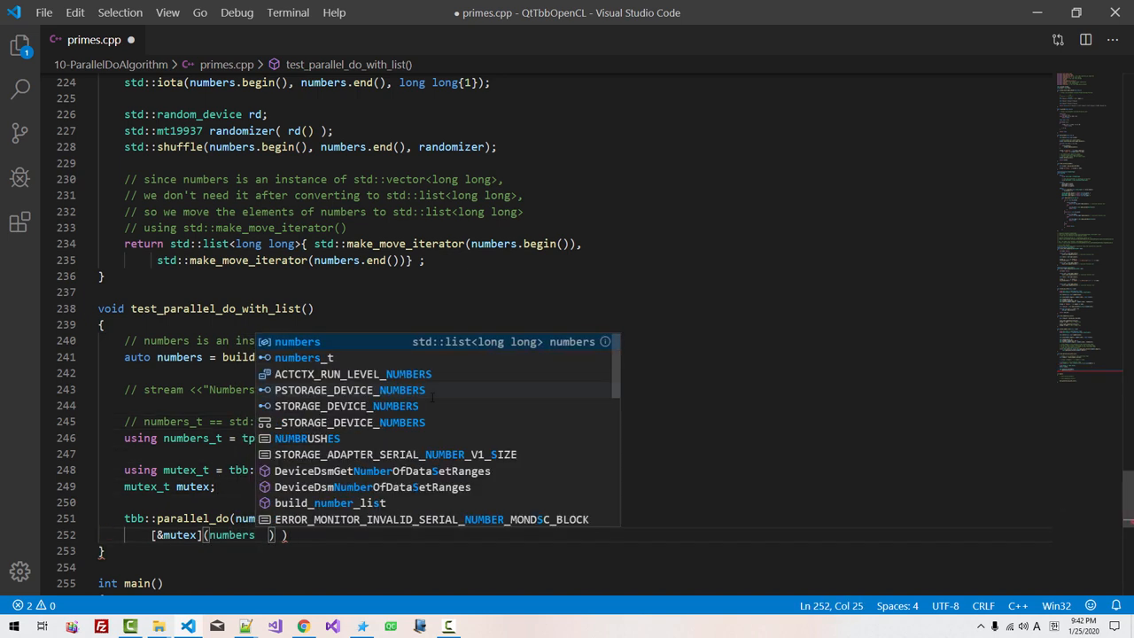
pyautogui.write('numbers_t::reference')
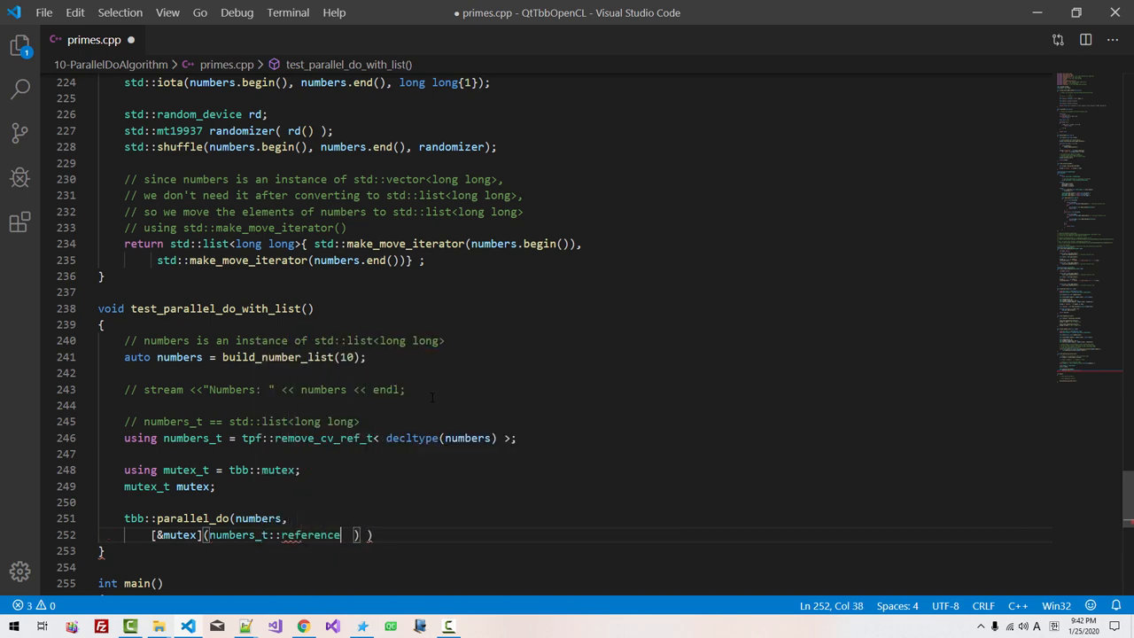
pyautogui.write('n')
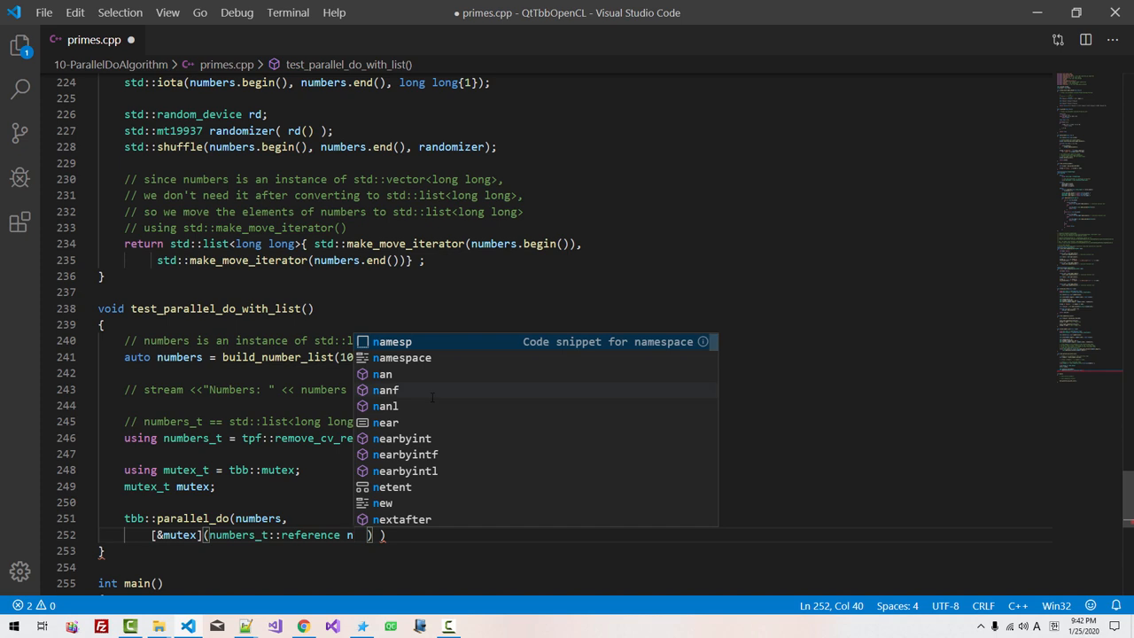
pyautogui.press('Escape')
pyautogui.write('{')
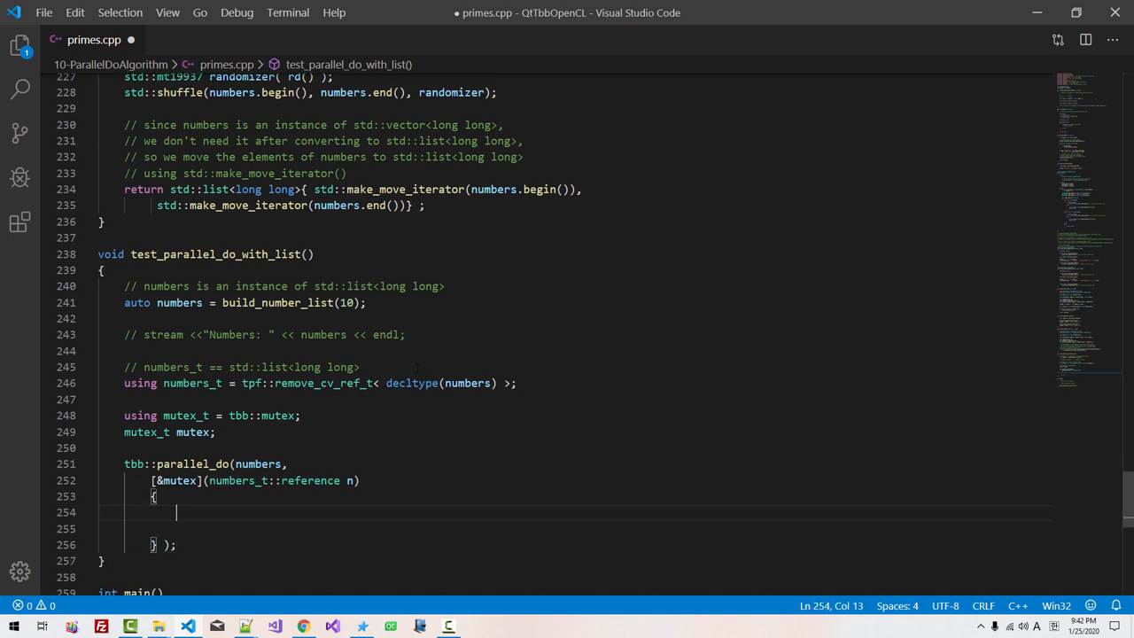
# Lock the mutex in the lambda with mutex_t::scoped_lock lock{mutex}
pyautogui.write('mutex_t::')
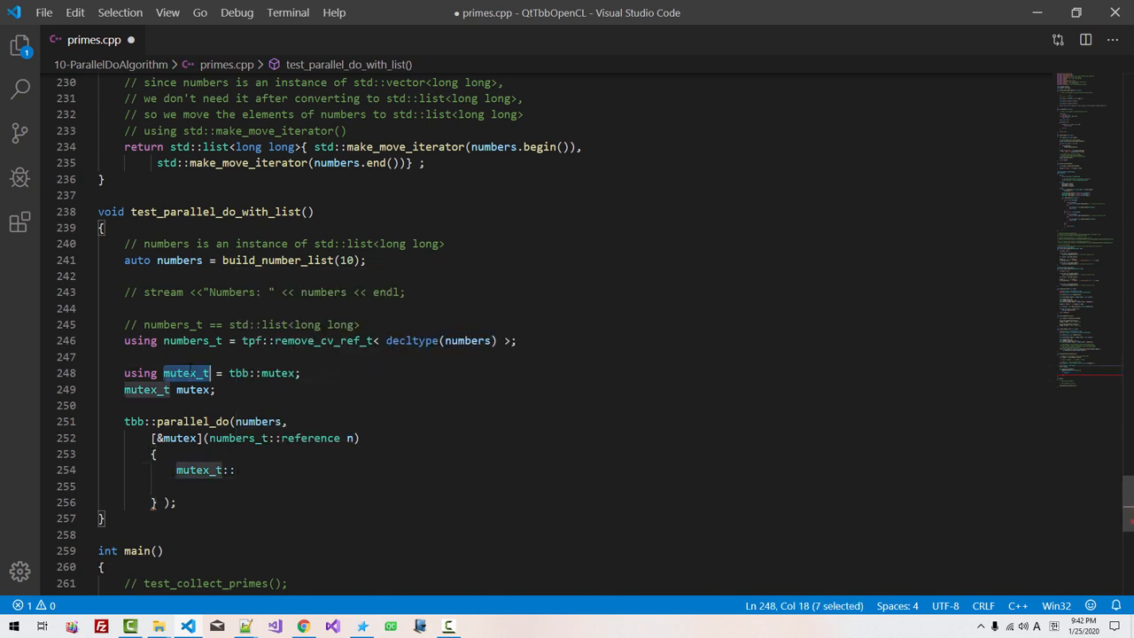
pyautogui.write('scoped_lock lock')
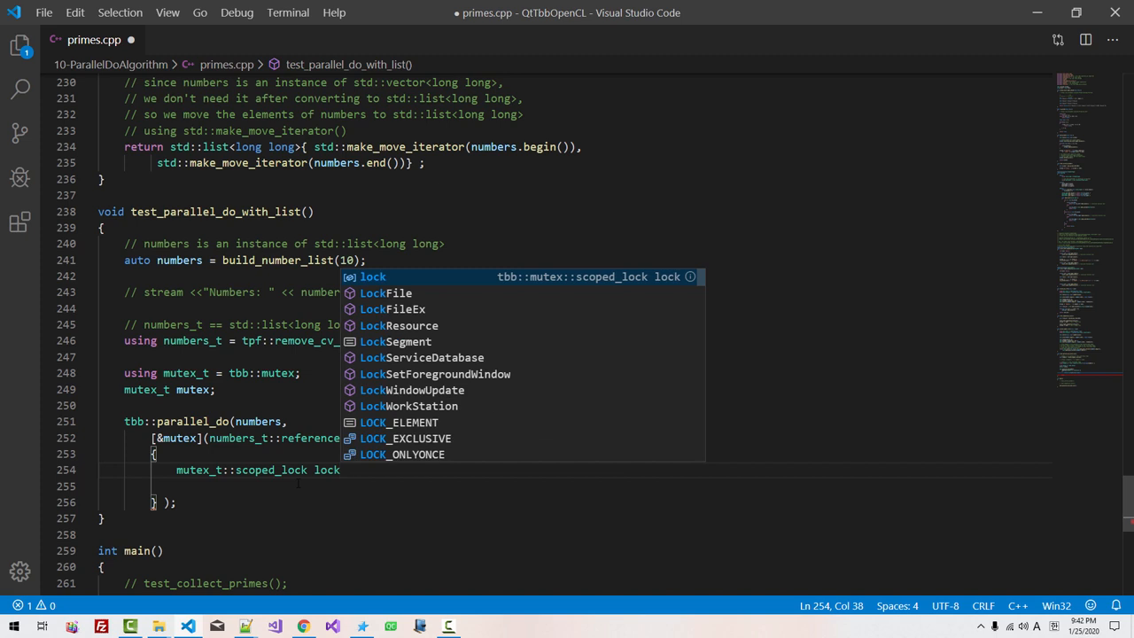
pyautogui.write('{mutex')
pyautogui.write('stream ')
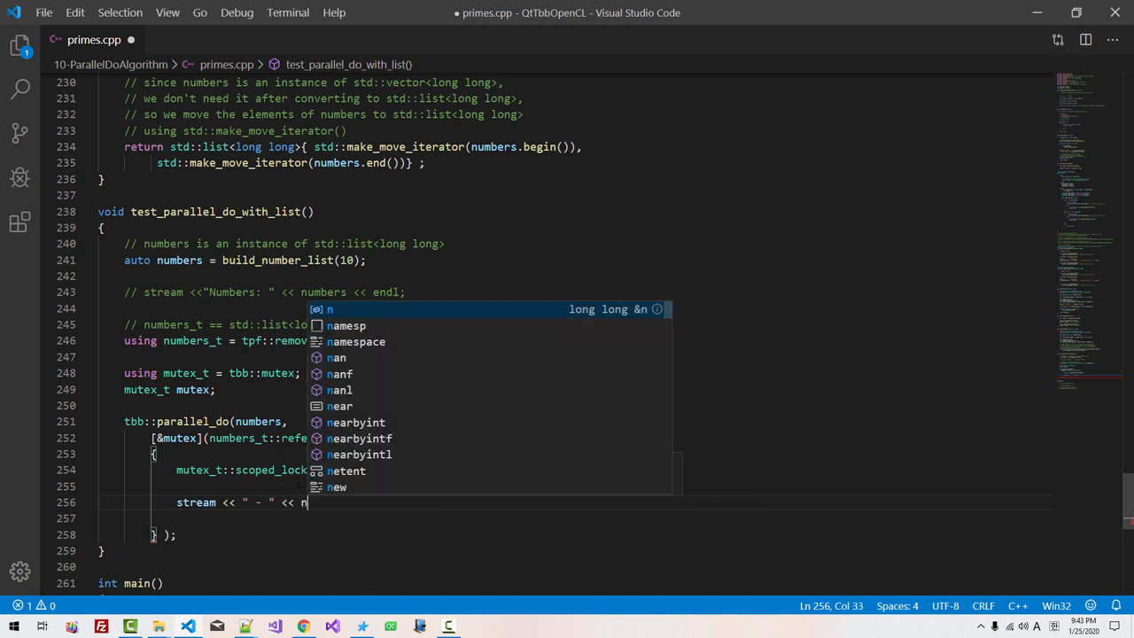
# Stream each number, PRIME or NOT_P via is_prime, and std::this_thread::get_id(), then start int main()
pyautogui.write('<< "')
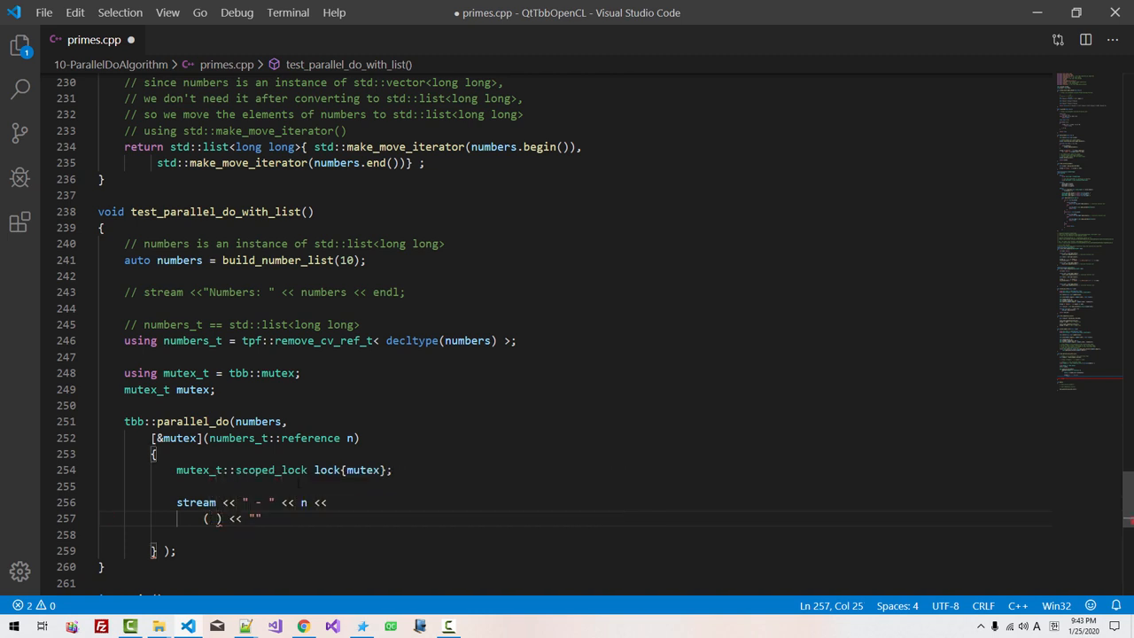
pyautogui.write('", Thread ID')
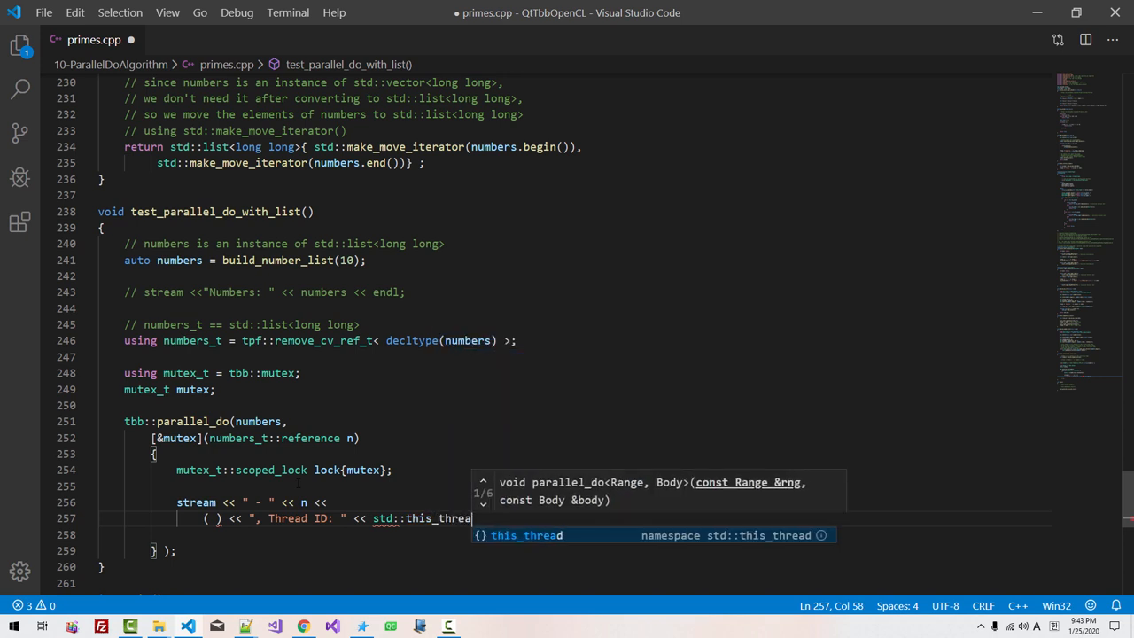
pyautogui.write('::get_id()')
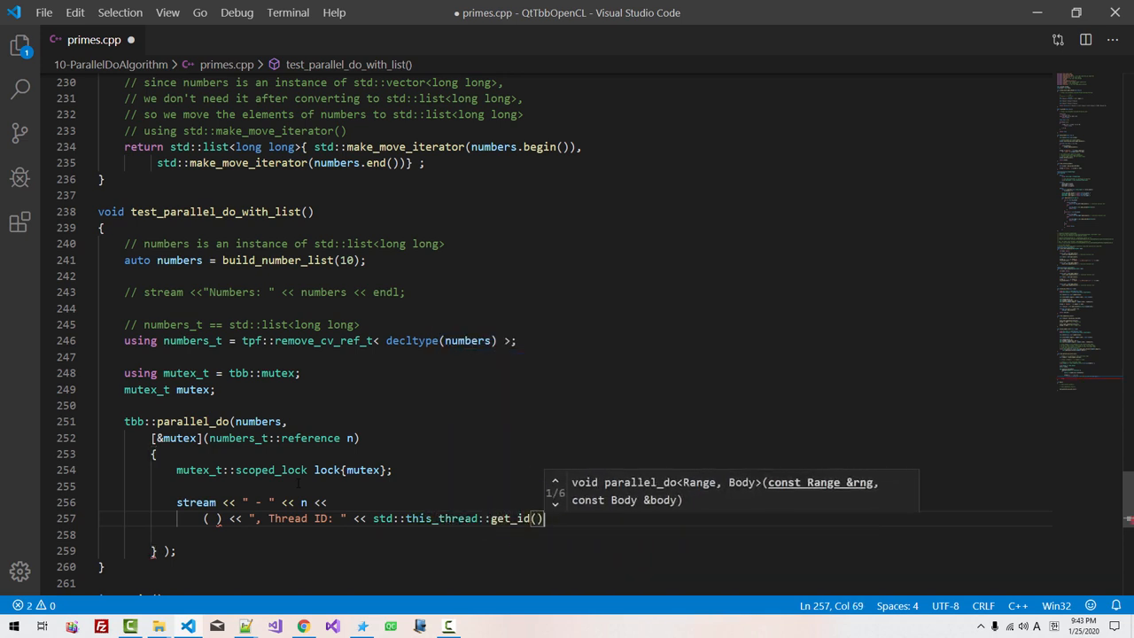
pyautogui.write('<< endl;')
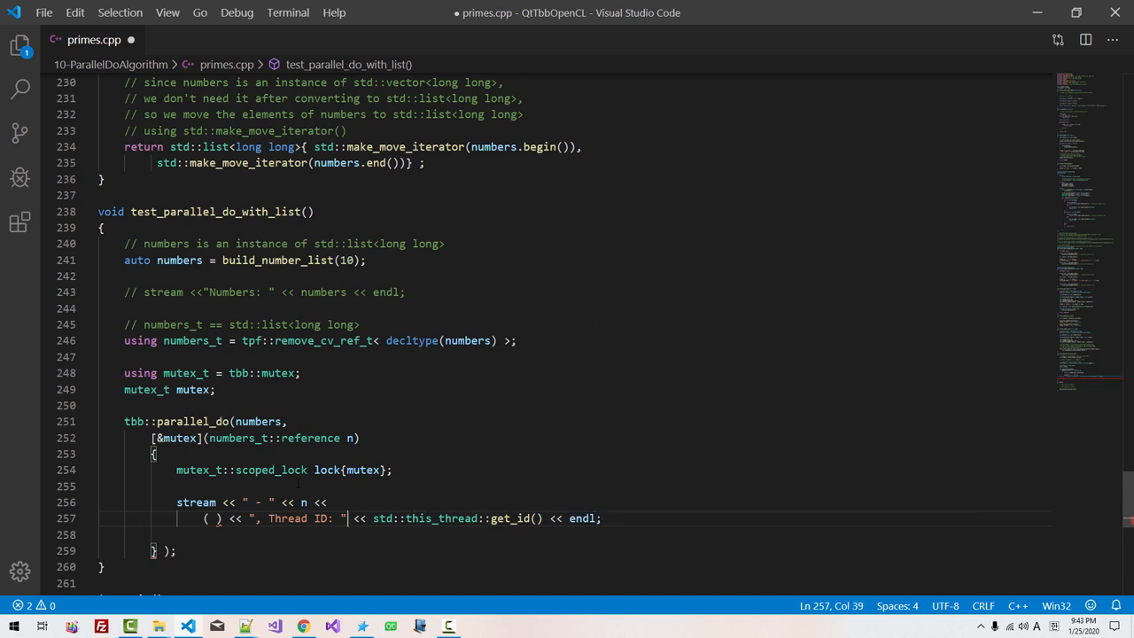
pyautogui.write('is_prime(n) ?')
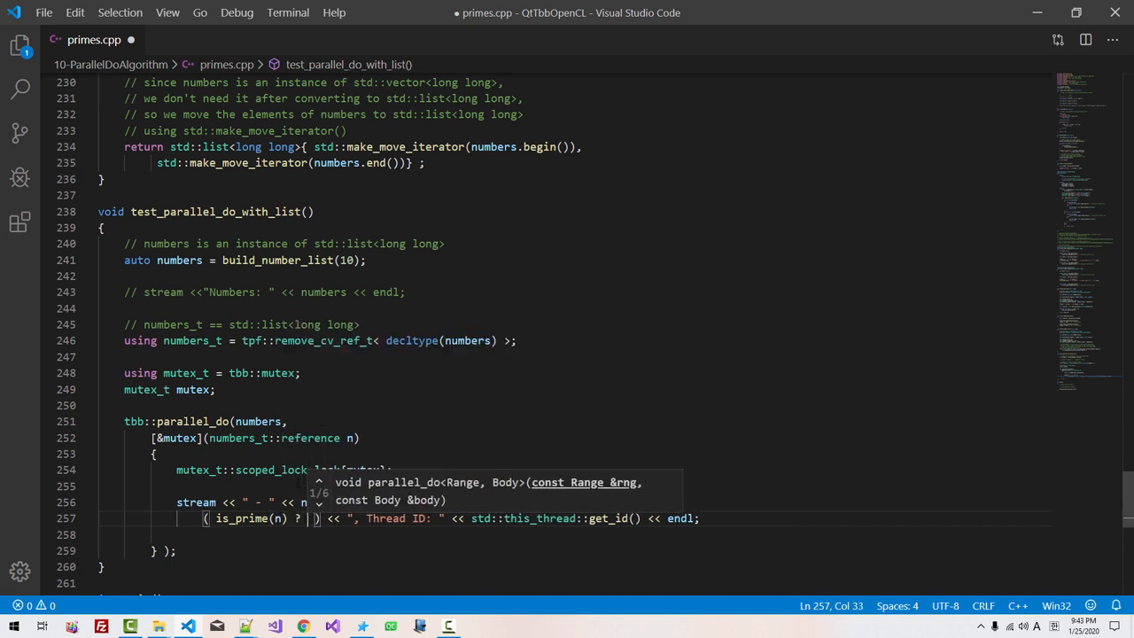
pyautogui.write('is PRI')
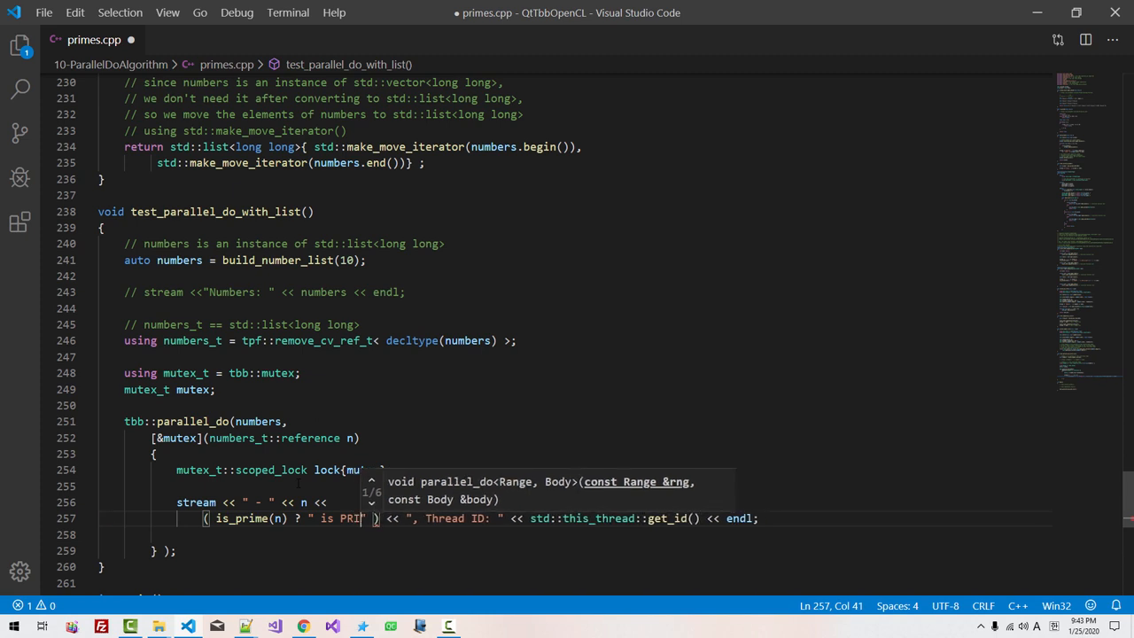
pyautogui.write('ME" : " is NOT_P" )')
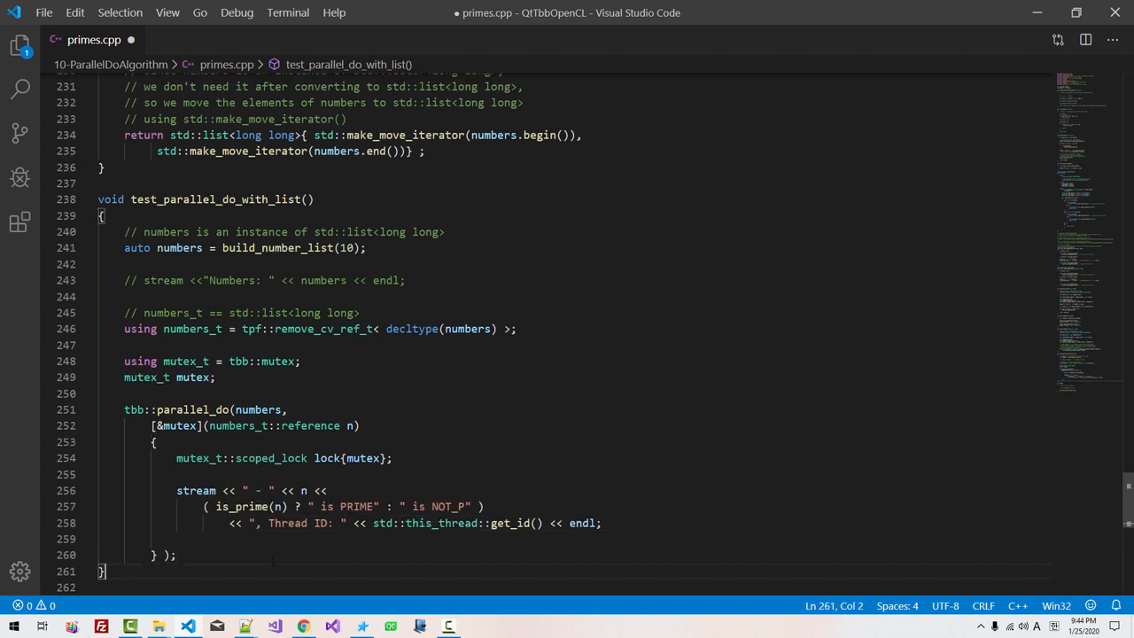
pyautogui.write('int main()')
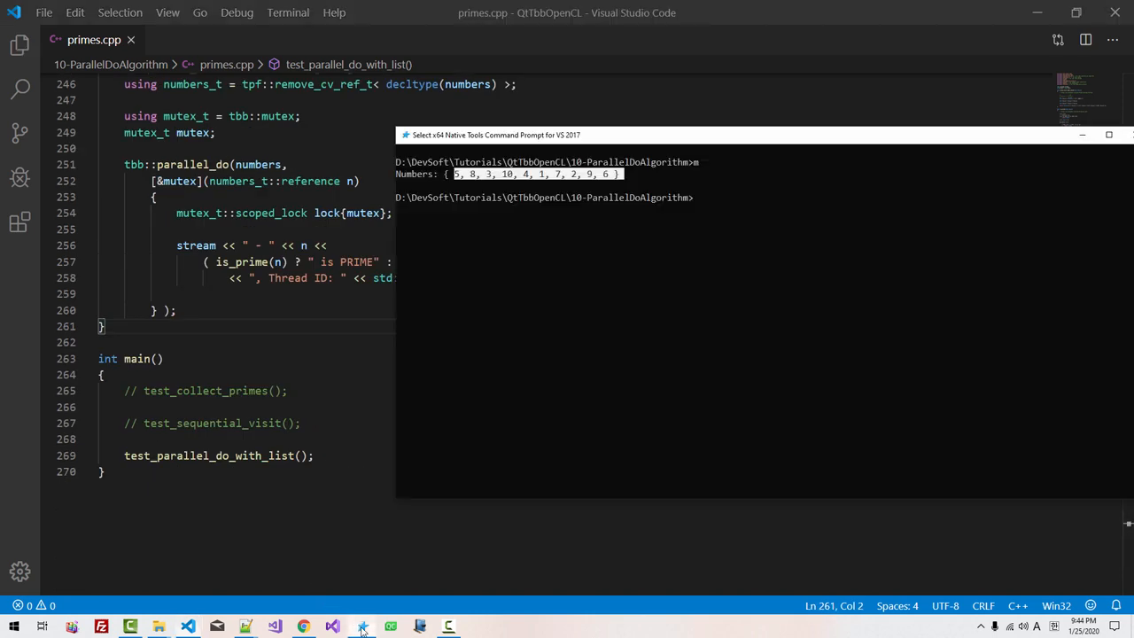
pyautogui.write('cl /EHsc /std:c++17 primes.cpp /Fe: m.exe')
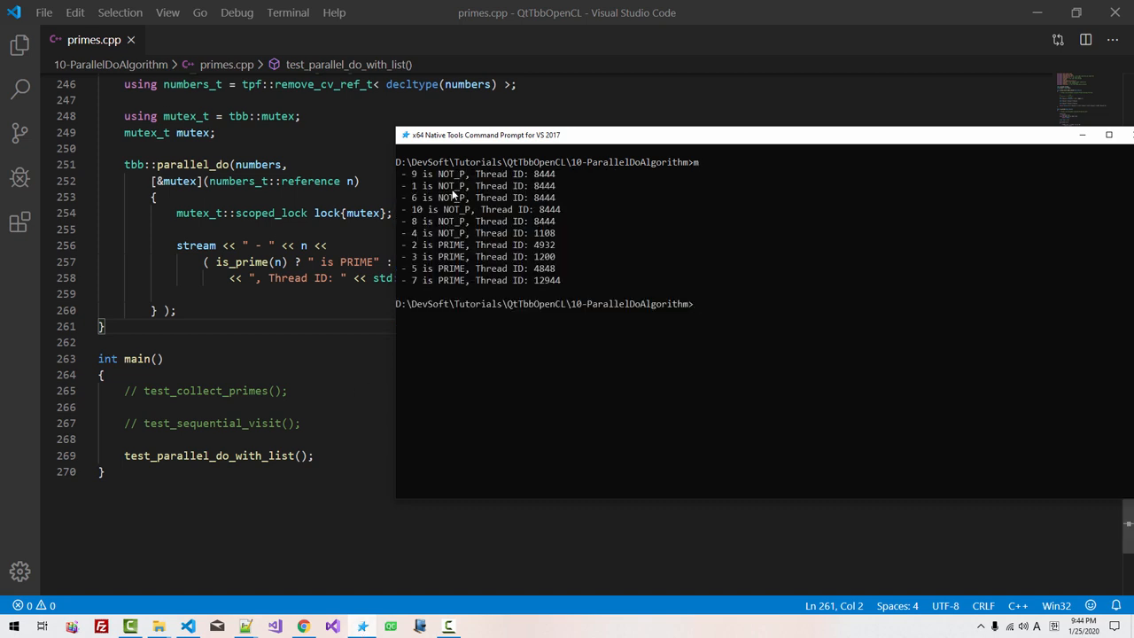
pyautogui.moveTo(449, 181)
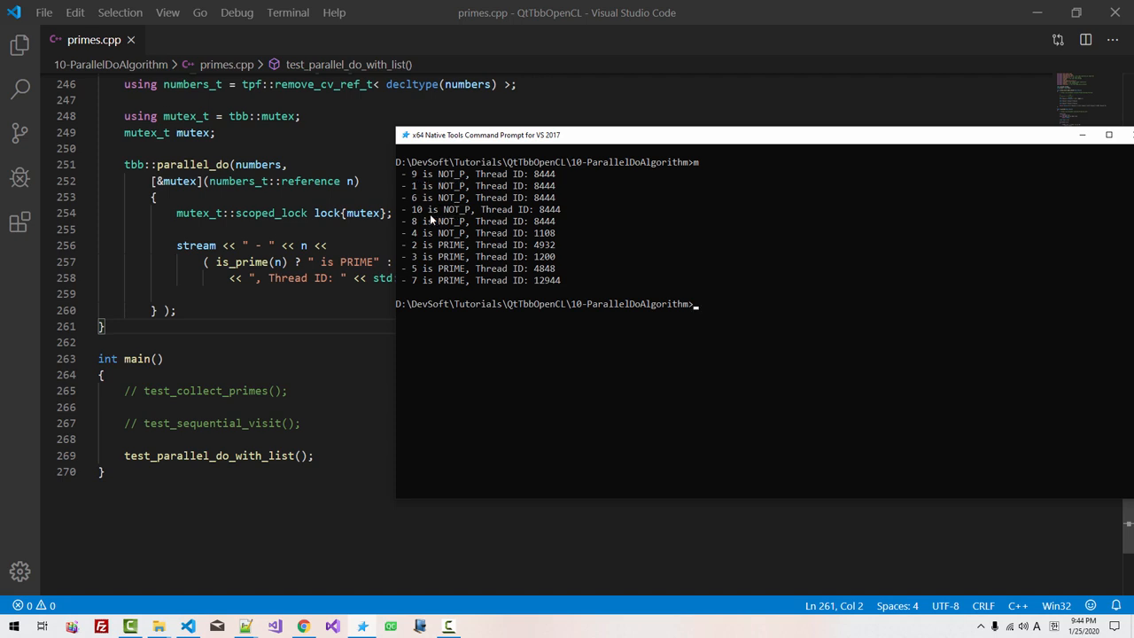
pyautogui.moveTo(460, 220)
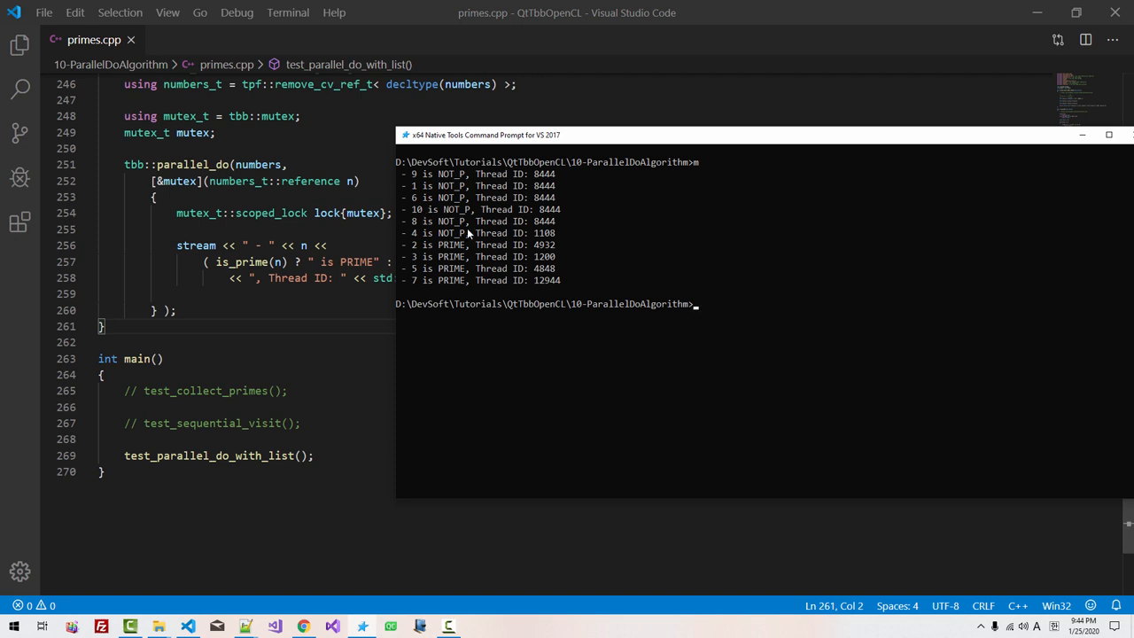
pyautogui.moveTo(439, 266)
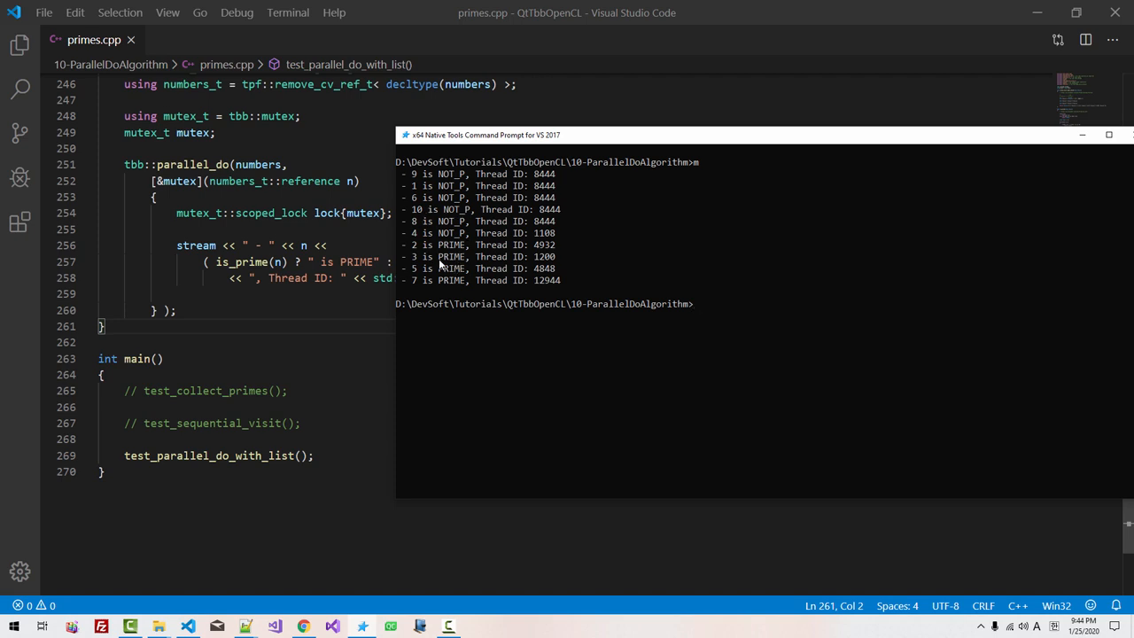
pyautogui.moveTo(436, 266)
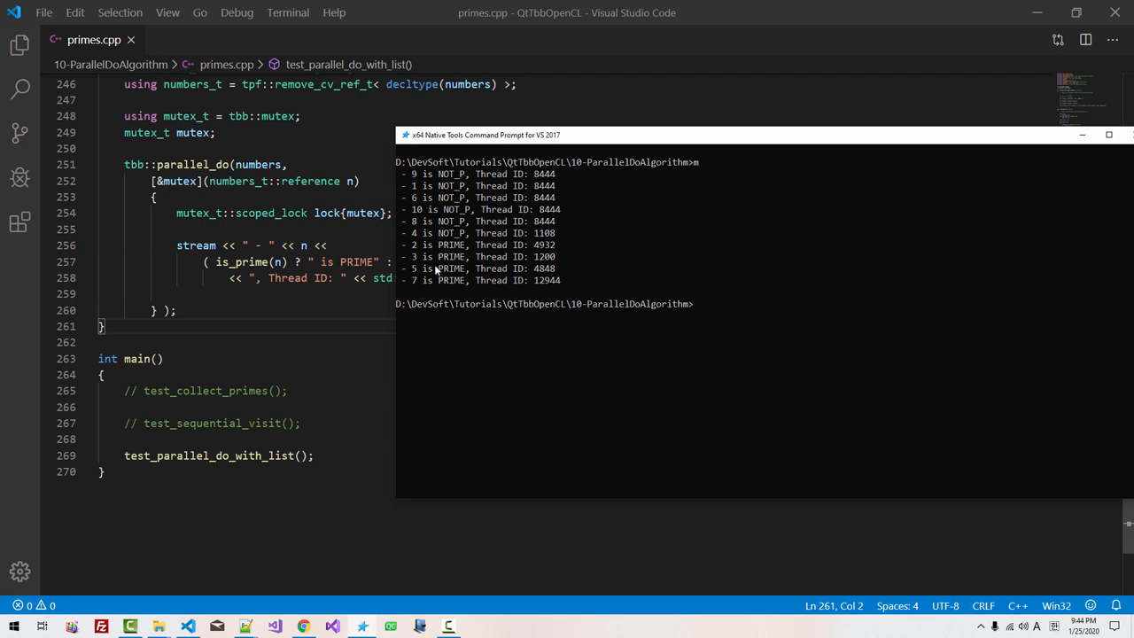
pyautogui.moveTo(544, 186)
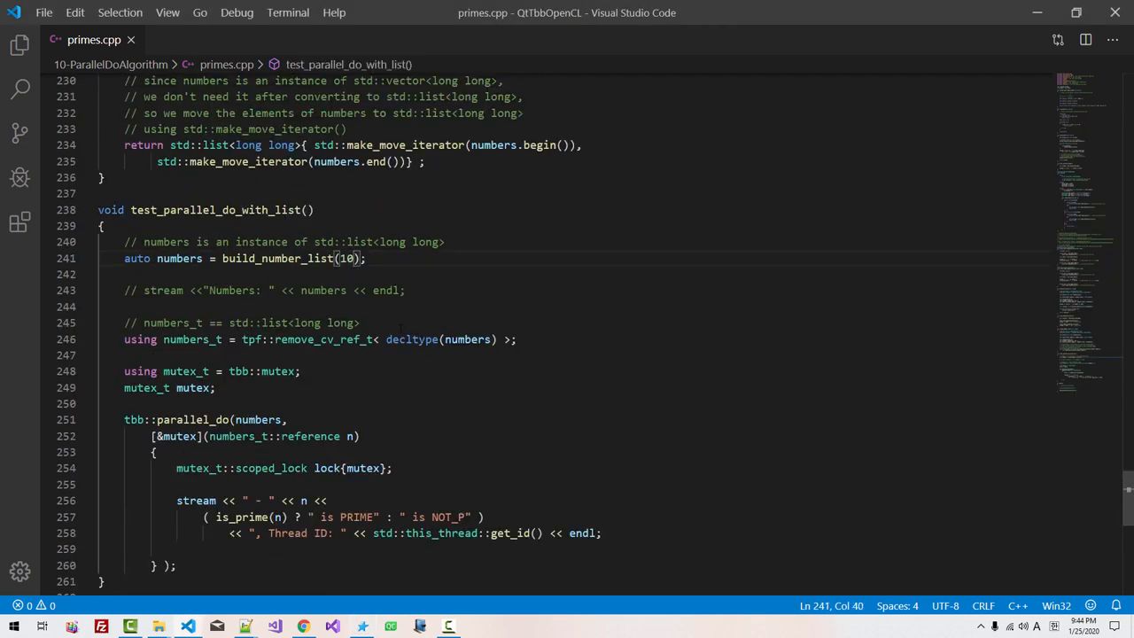
# Grow the list to 100 numbers and have main stream "Main Thread ID" with get_id() << endl
pyautogui.write('0')
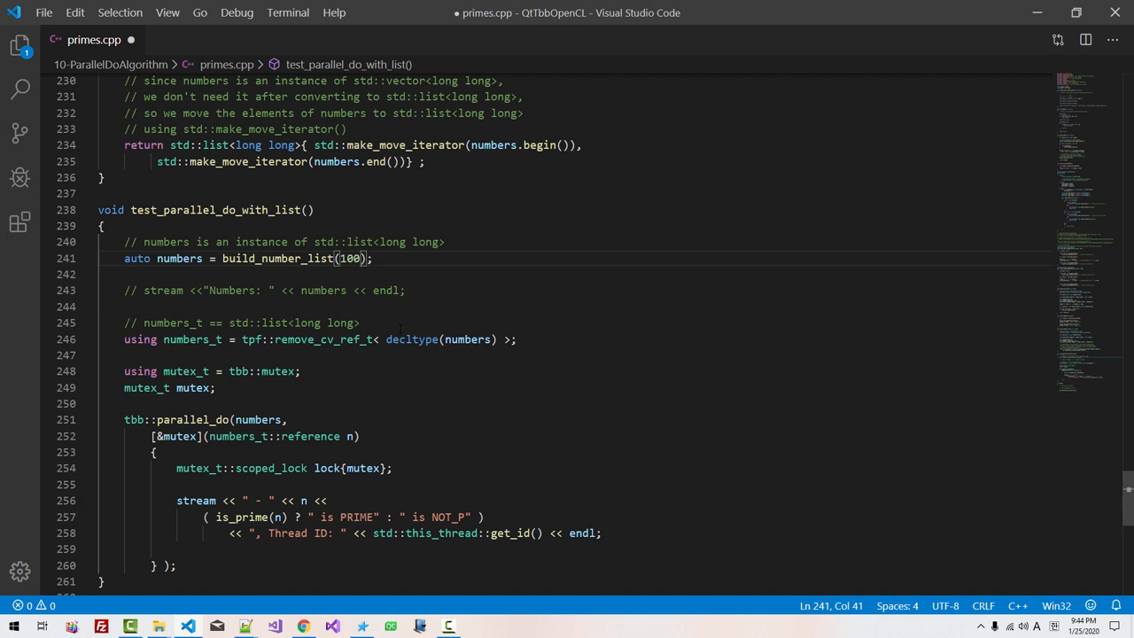
pyautogui.scroll(-3)
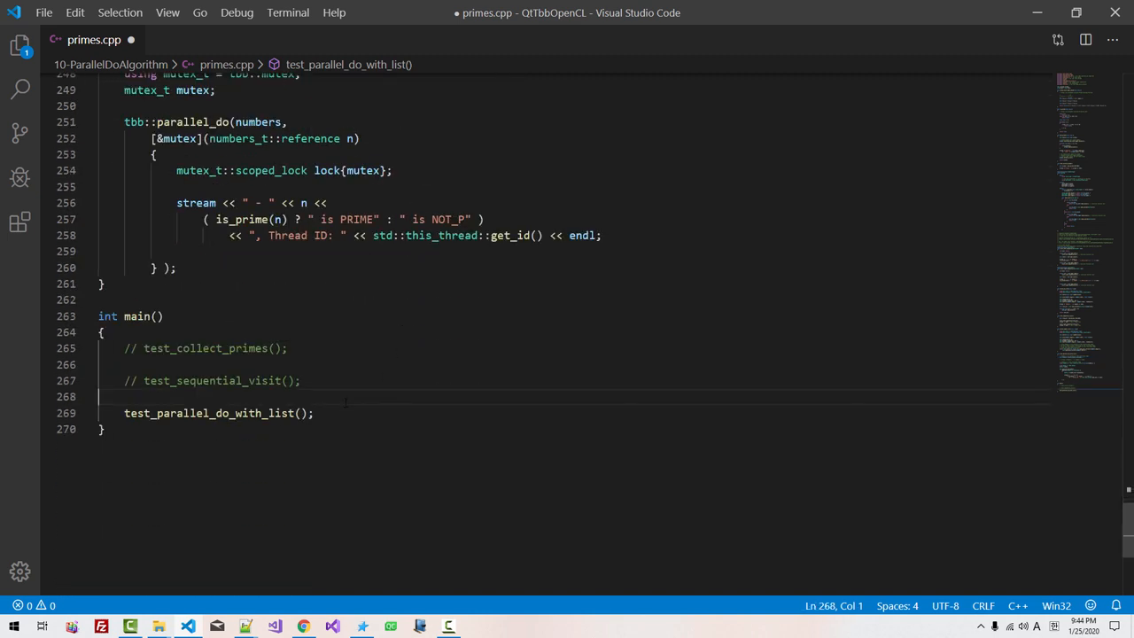
pyautogui.write('s')
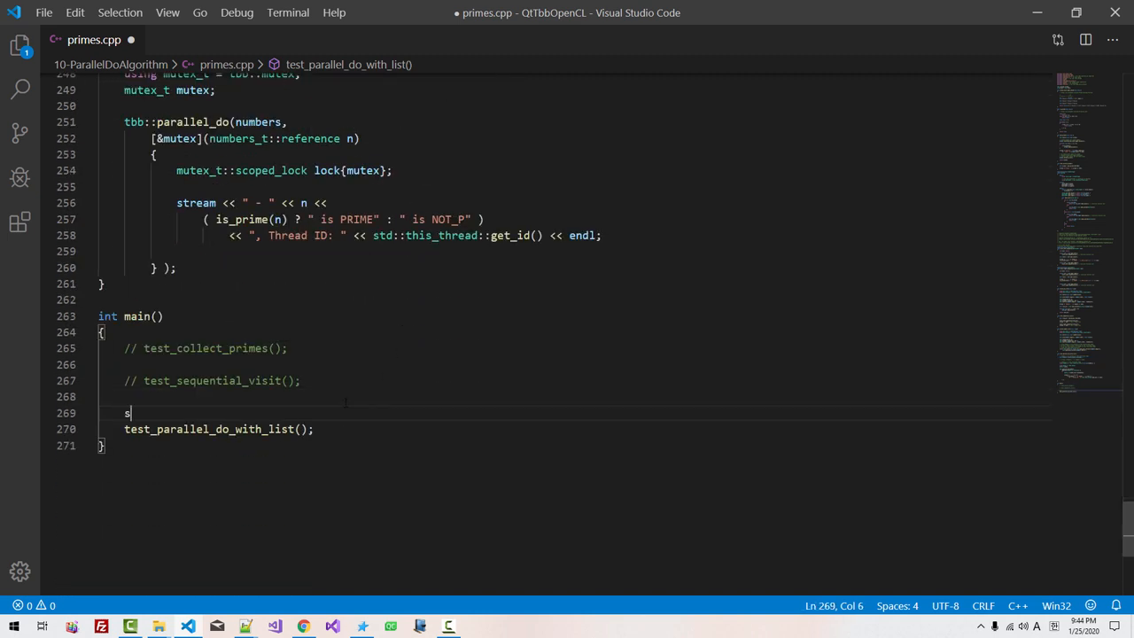
pyautogui.write('tream <<"Main "')
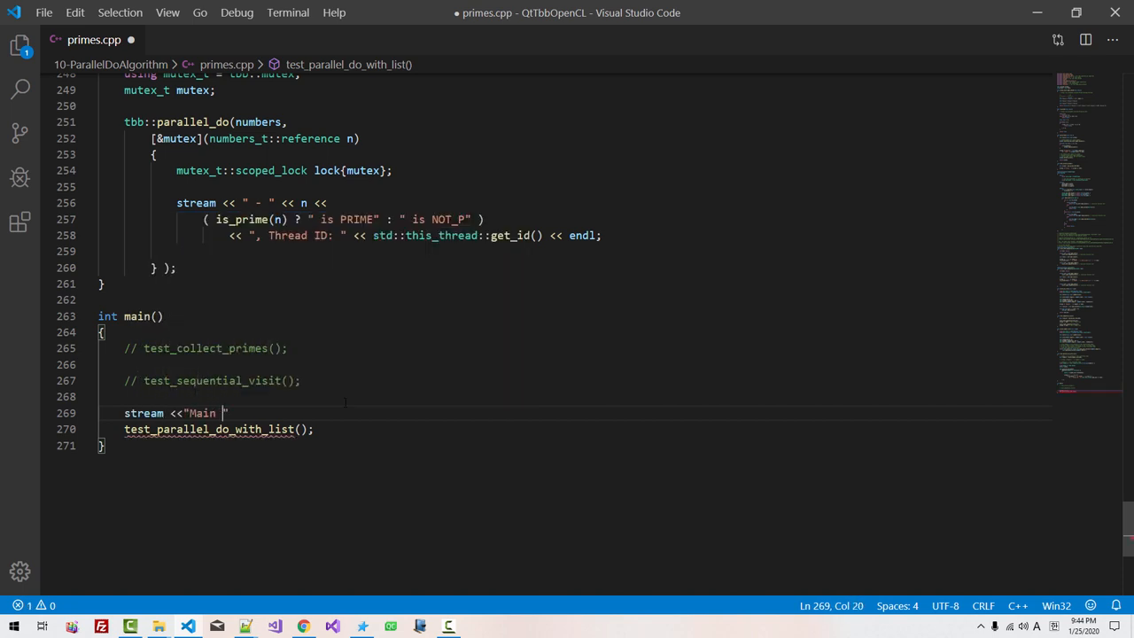
pyautogui.write('Thread ID:')
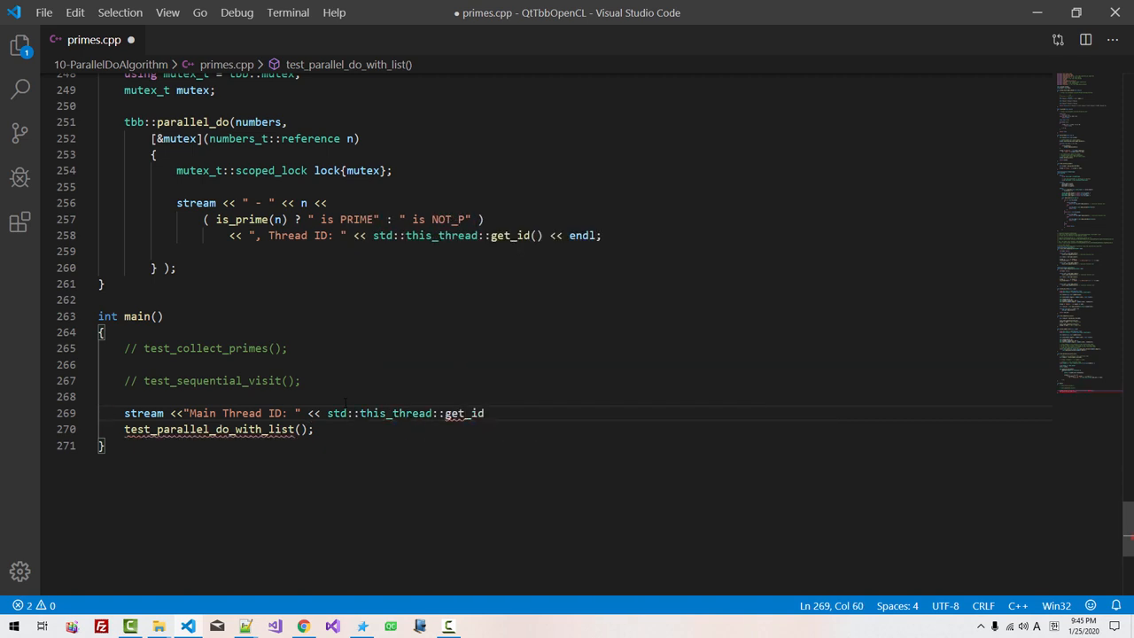
pyautogui.write('() << endl;')
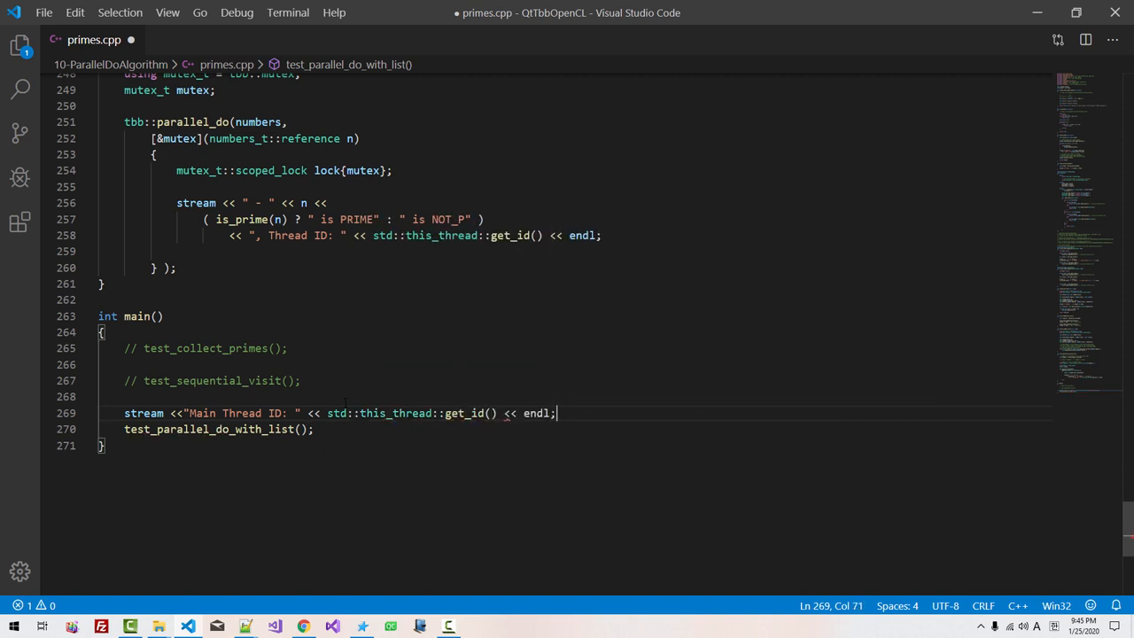
pyautogui.press('Enter')
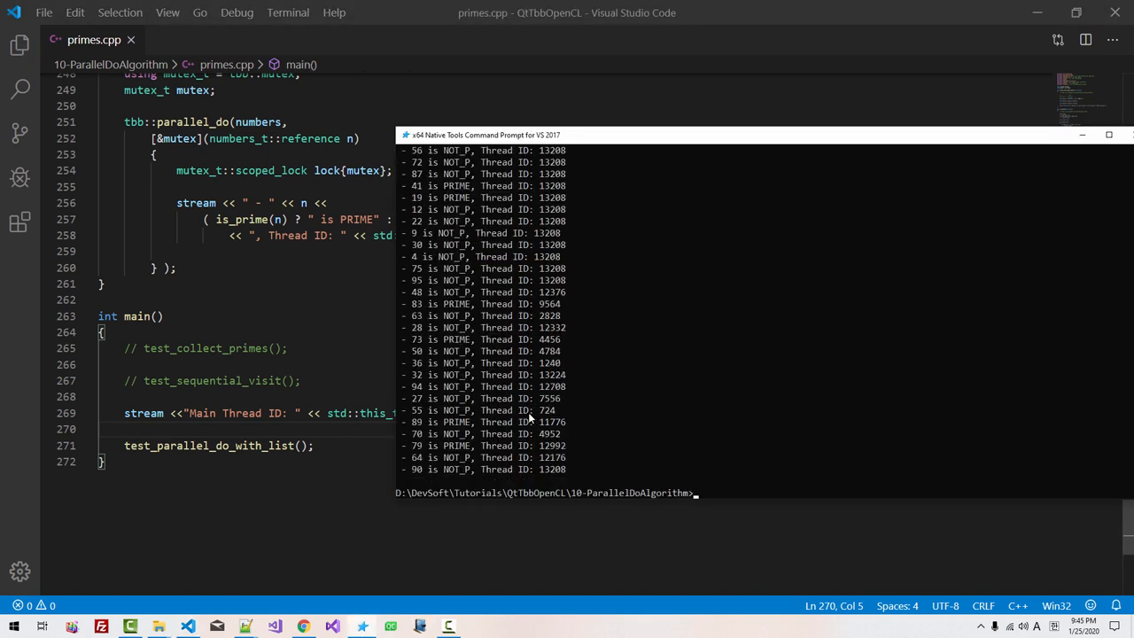
# Rerun the executable to see the main thread ID among worker IDs, then highlight the shared stream in the lambda
pyautogui.press('Enter')
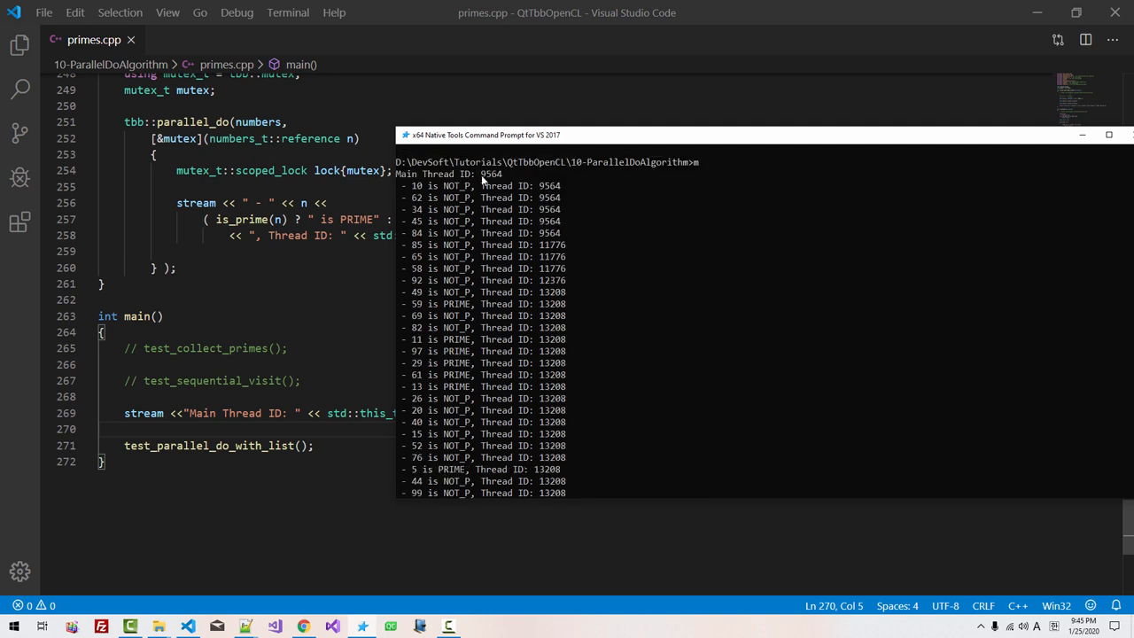
pyautogui.doubleClick(486, 174)
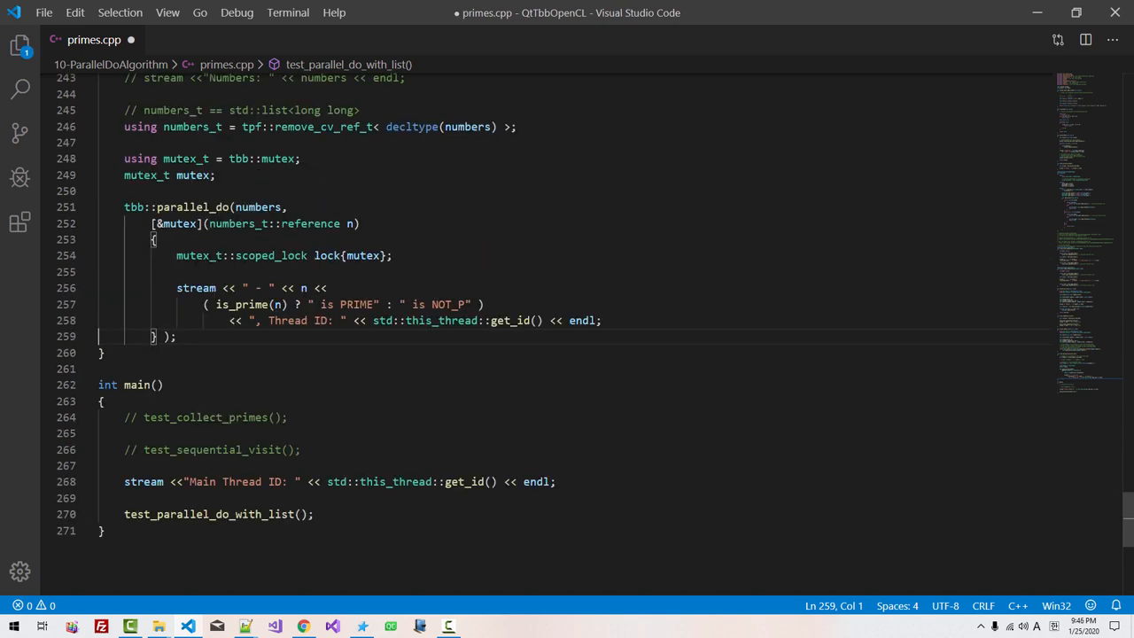
pyautogui.doubleClick(195, 287)
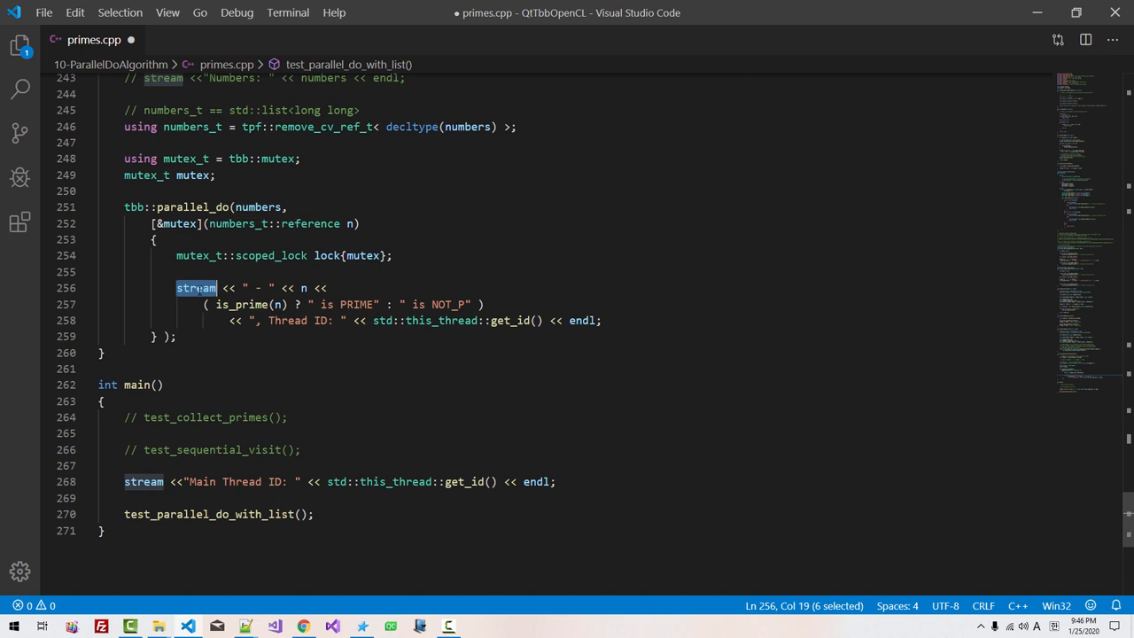
pyautogui.moveTo(185, 286)
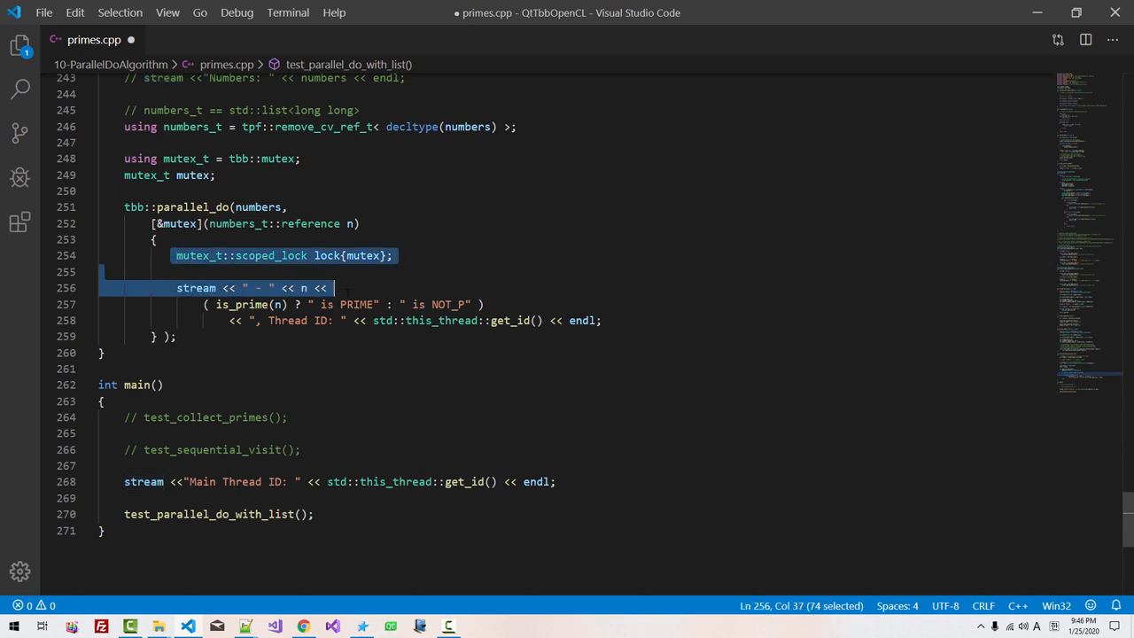
pyautogui.click(80, 271)
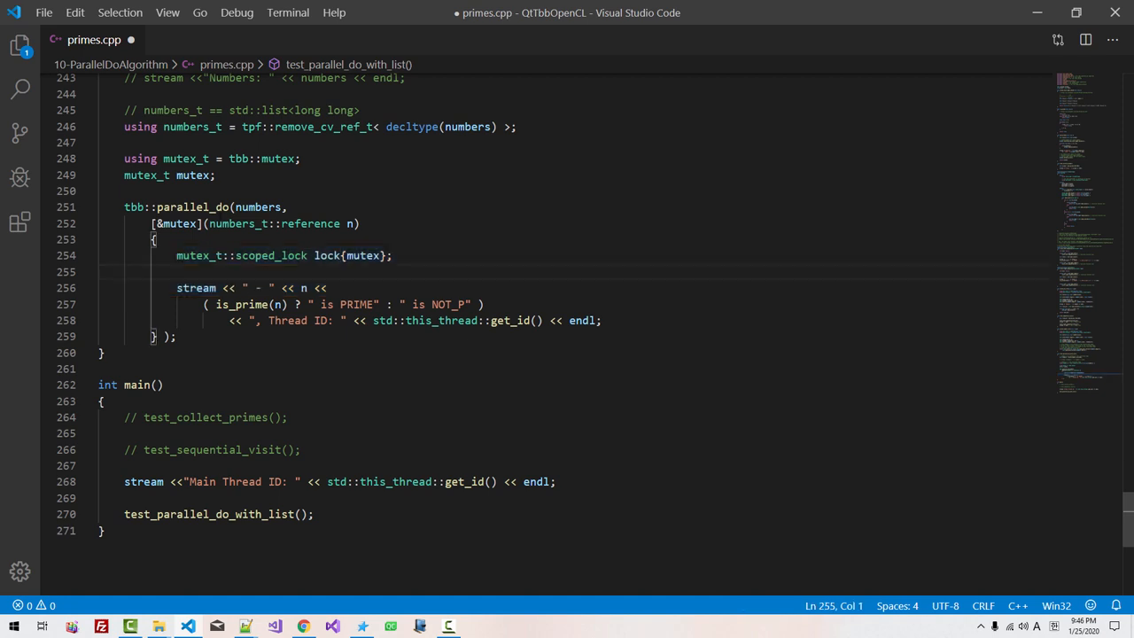
pyautogui.doubleClick(193, 206)
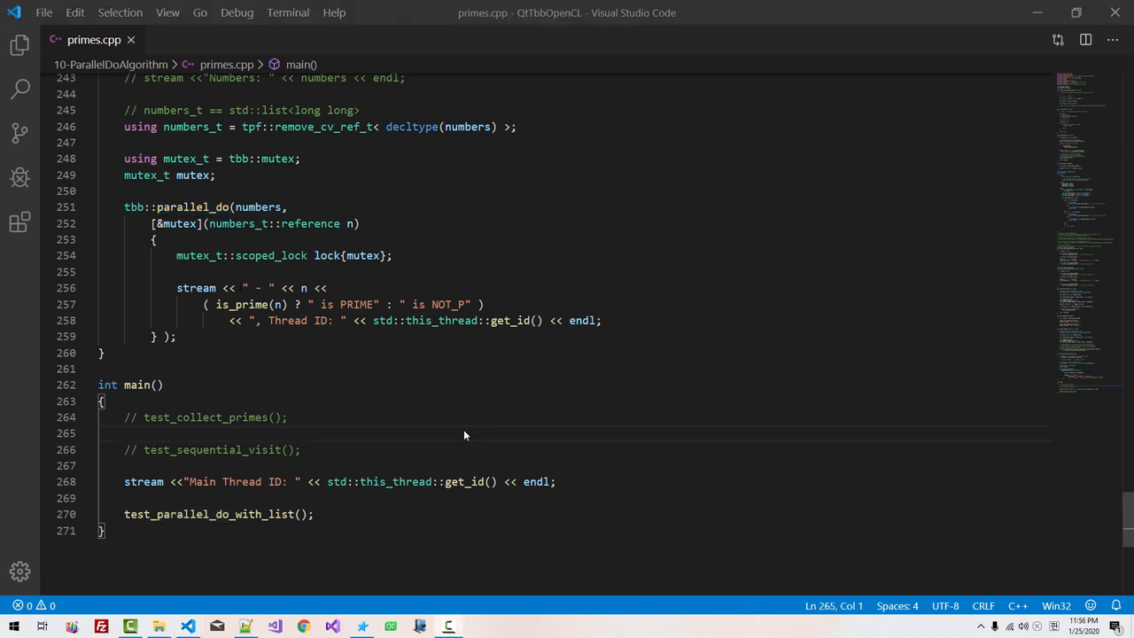
# Copy visit_left_sequential below the list test as visit_tree_parallel and start a /* */ comment above it
pyautogui.scroll(3)
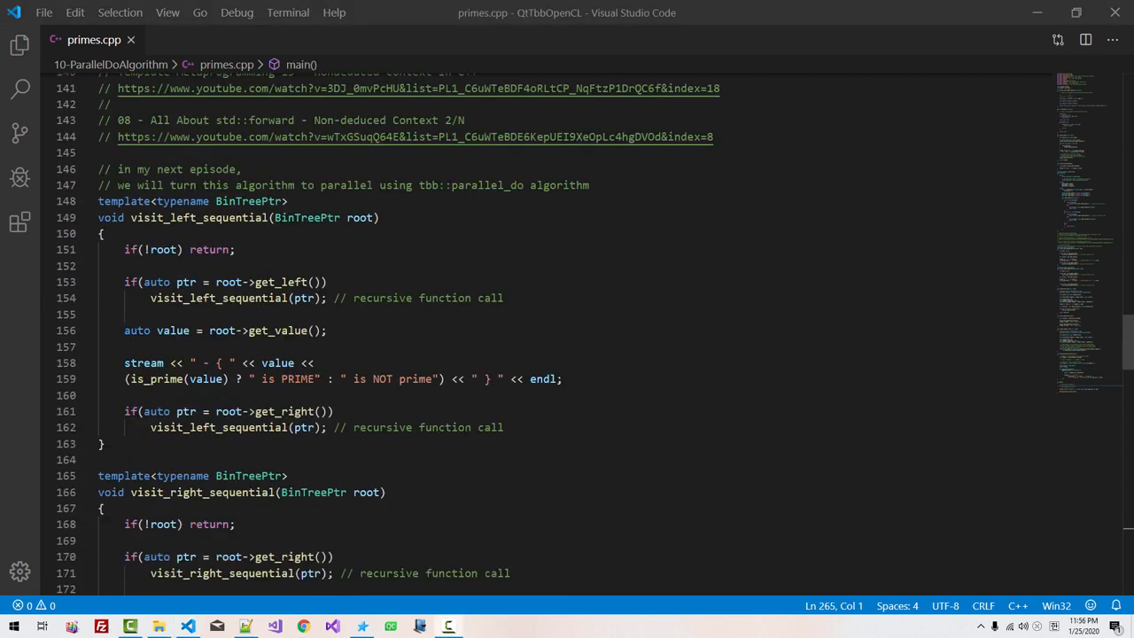
pyautogui.click(103, 234)
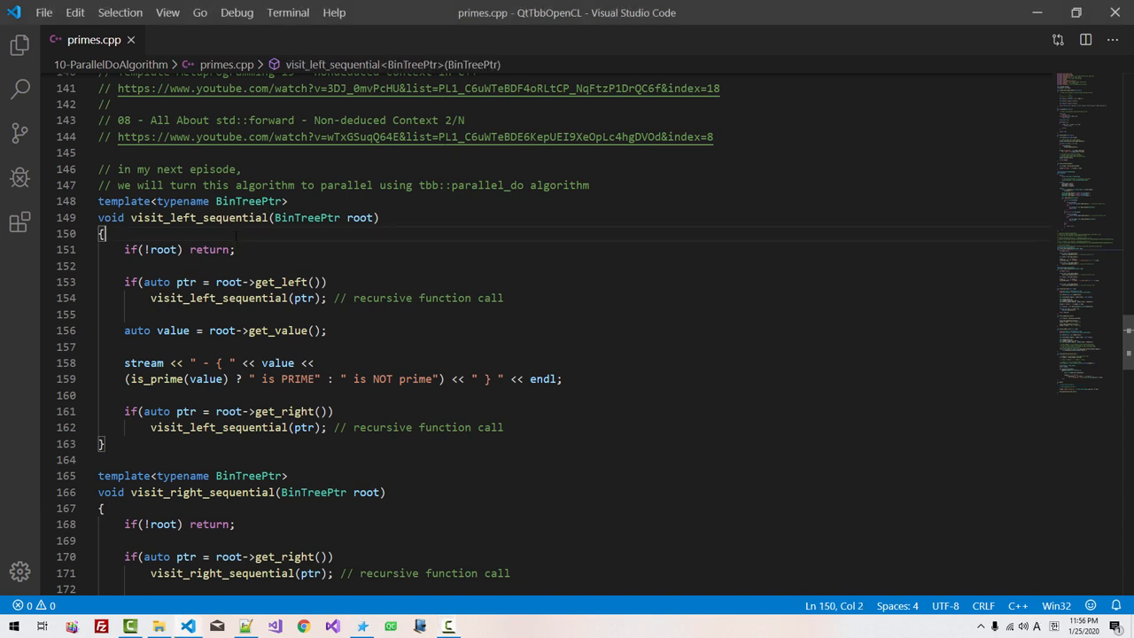
pyautogui.moveTo(199, 216)
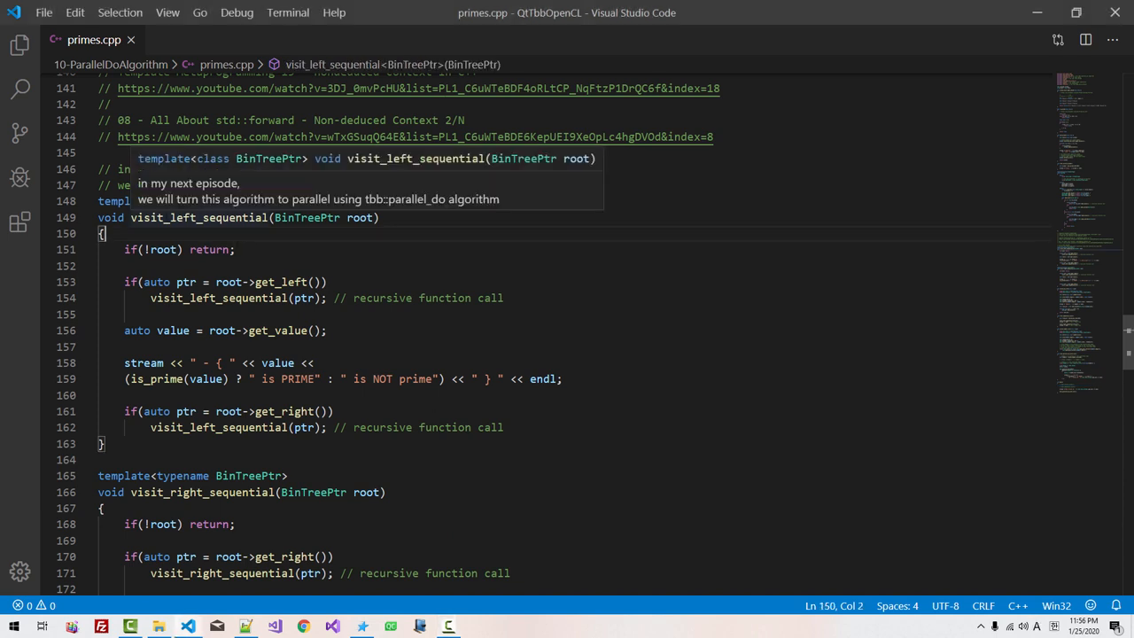
pyautogui.moveTo(252, 248)
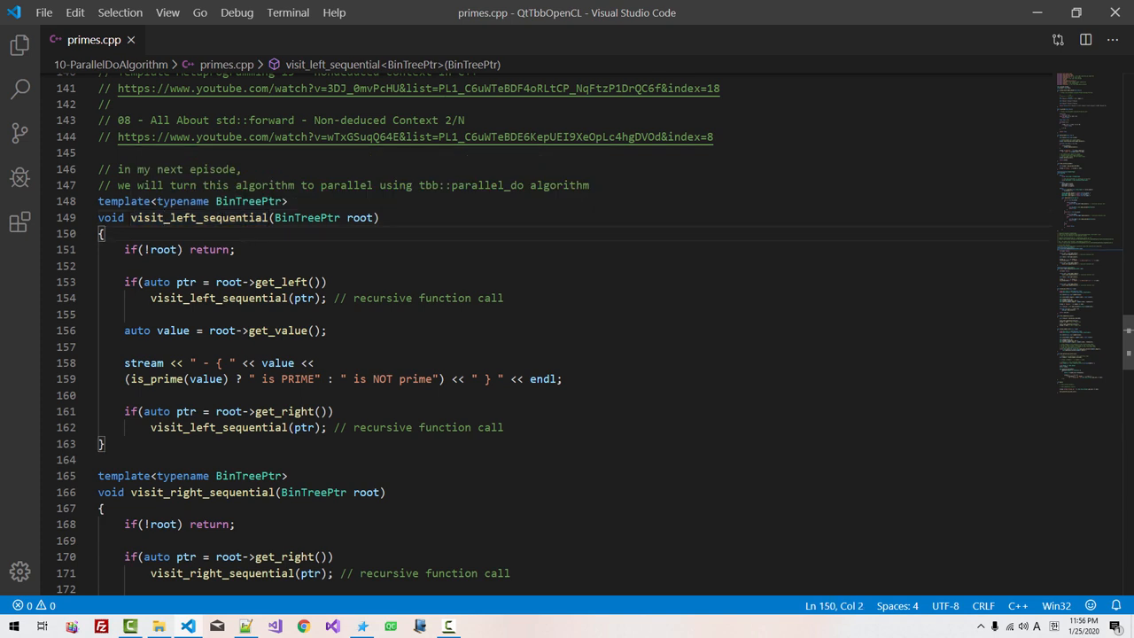
pyautogui.click(203, 217)
pyautogui.write('how I use')
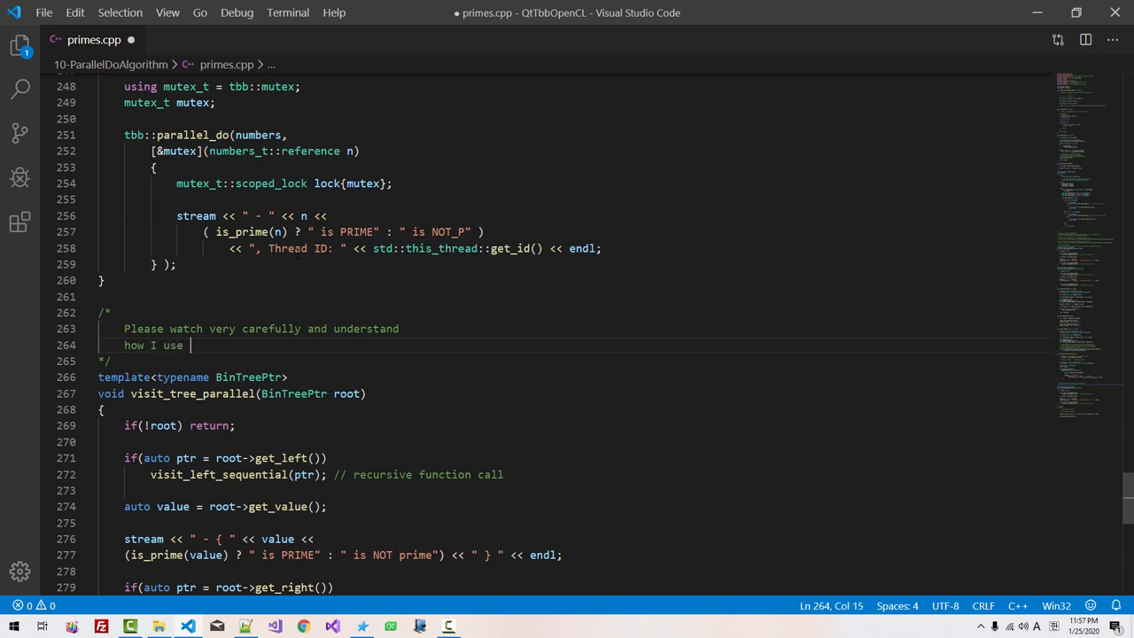
# Finish the comment, default the template to BinTree<long long>* and take root by reference
pyautogui.write("Visual Studio Code's IntelliSense feature")
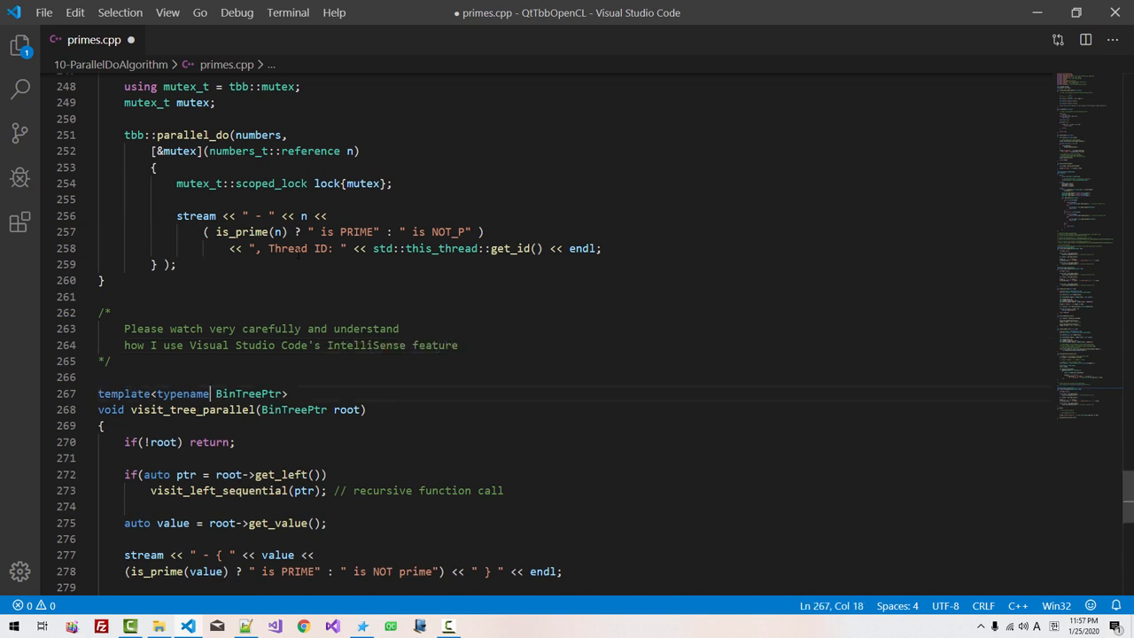
pyautogui.write('= BinTree')
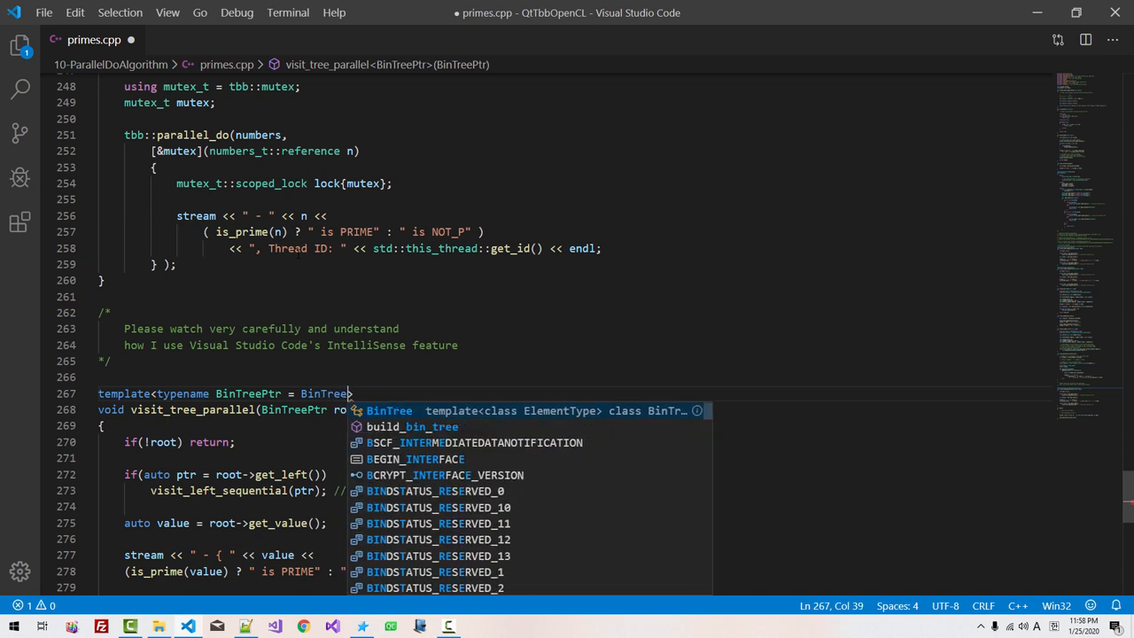
pyautogui.write('<long long>* >')
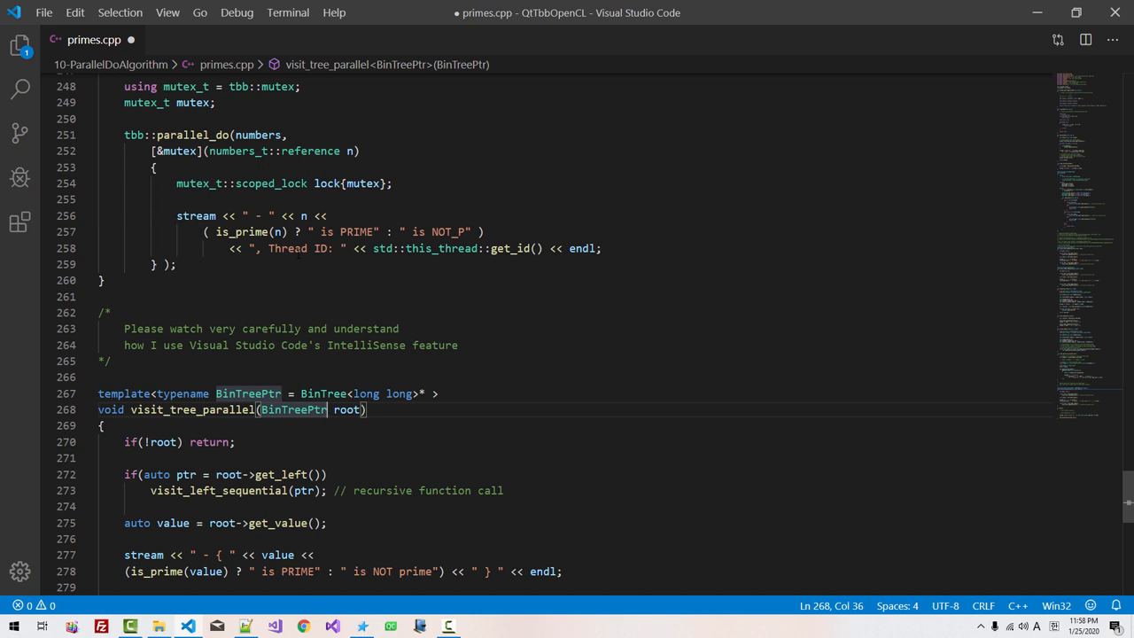
pyautogui.write('&')
pyautogui.write('u')
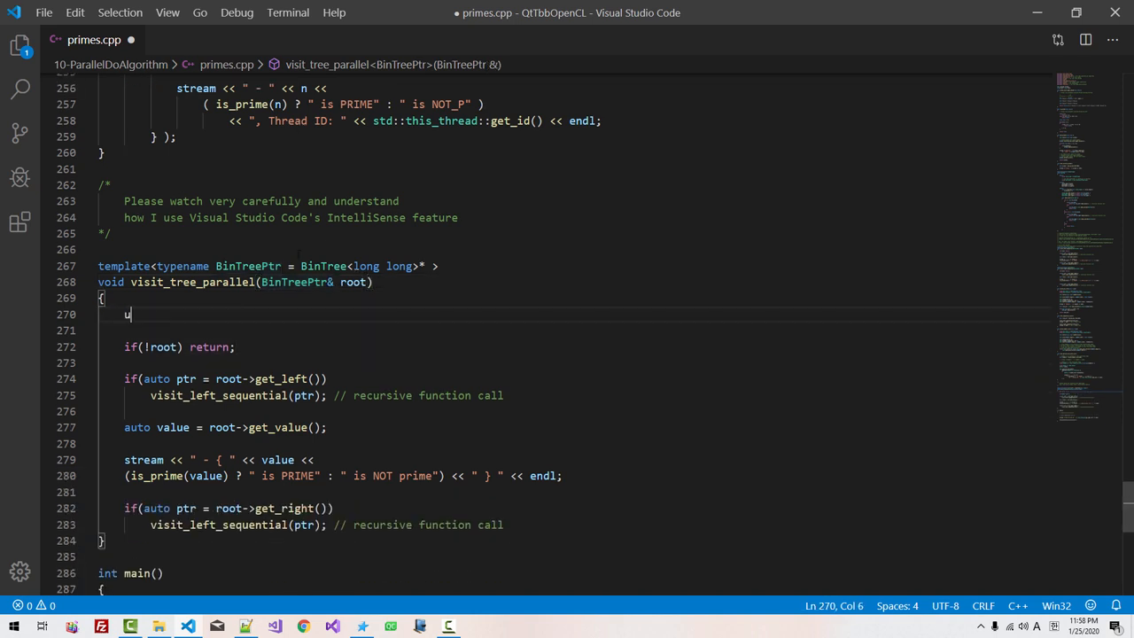
# Declare using mutex_t = tbb::mutex; and a mutex_t mutex inside visit_tree_parallel
pyautogui.write('sing mutex_t =')
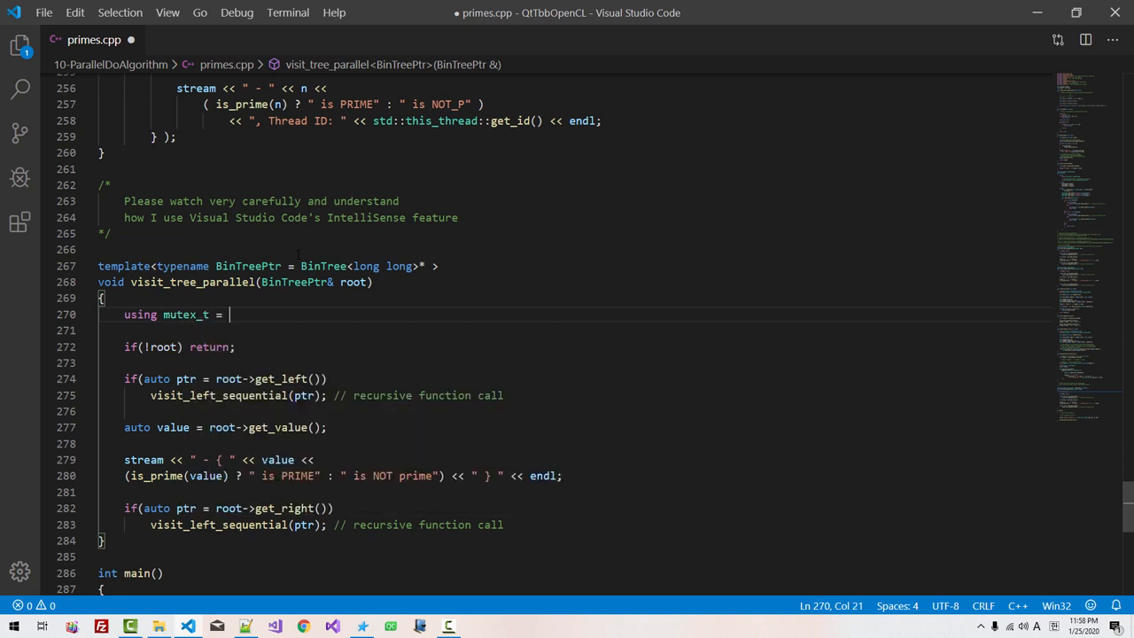
pyautogui.write('tbb::mutex;')
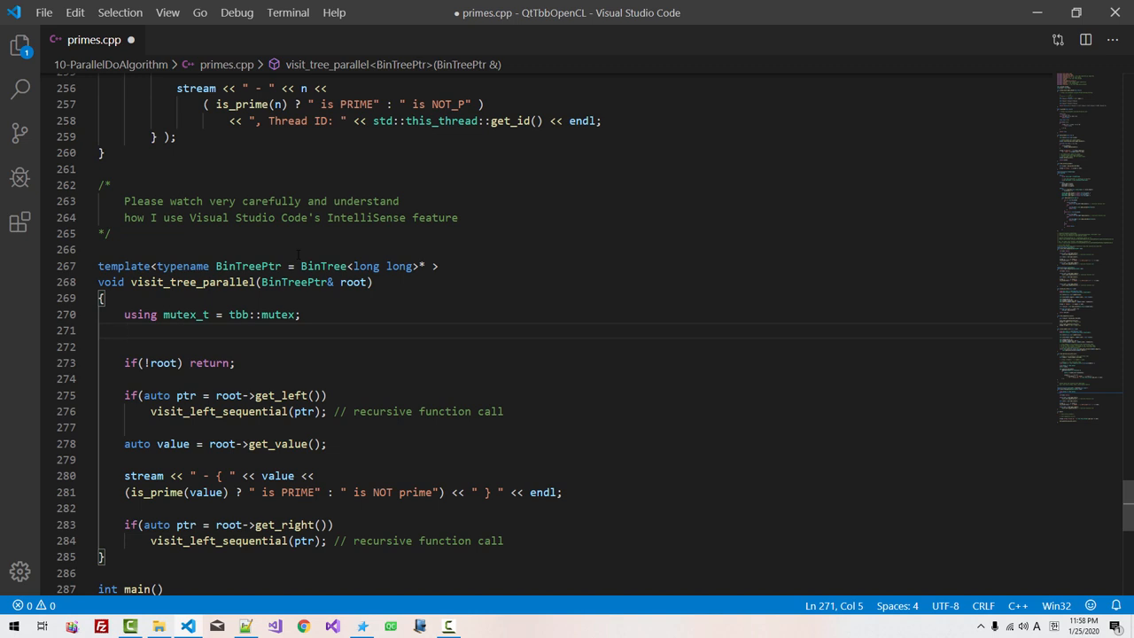
pyautogui.write('mutex_t')
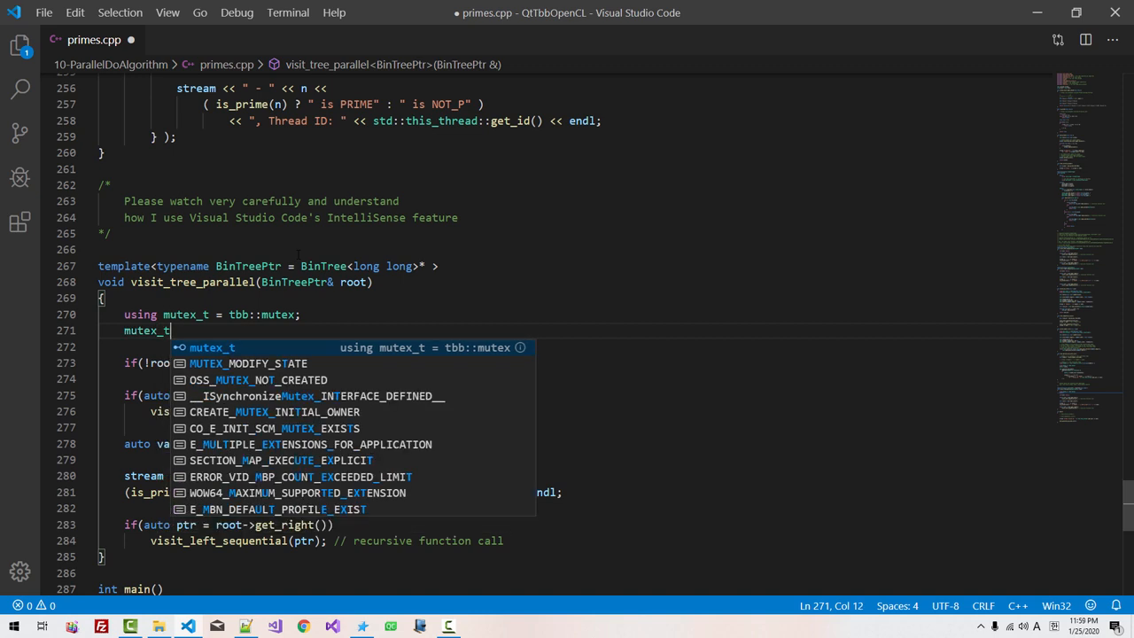
pyautogui.write('mutex;')
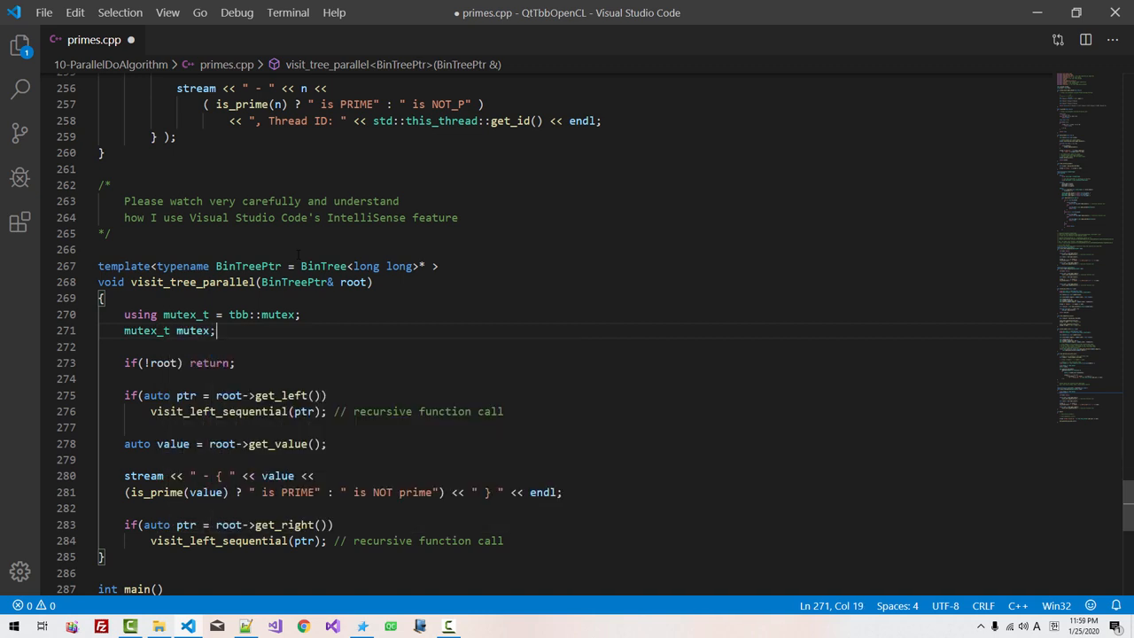
pyautogui.press('Enter')
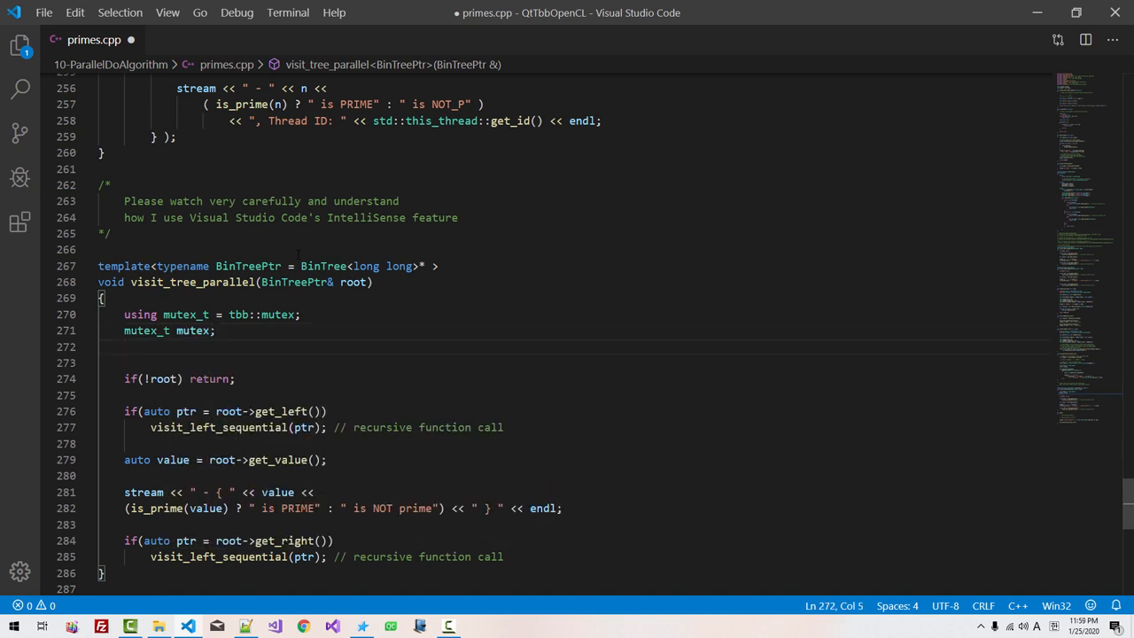
# Start auto visitor = [&mutex](BinTreePtr& ptr, ...) and move the old body into the lambda
pyautogui.write('auto visitor = [')
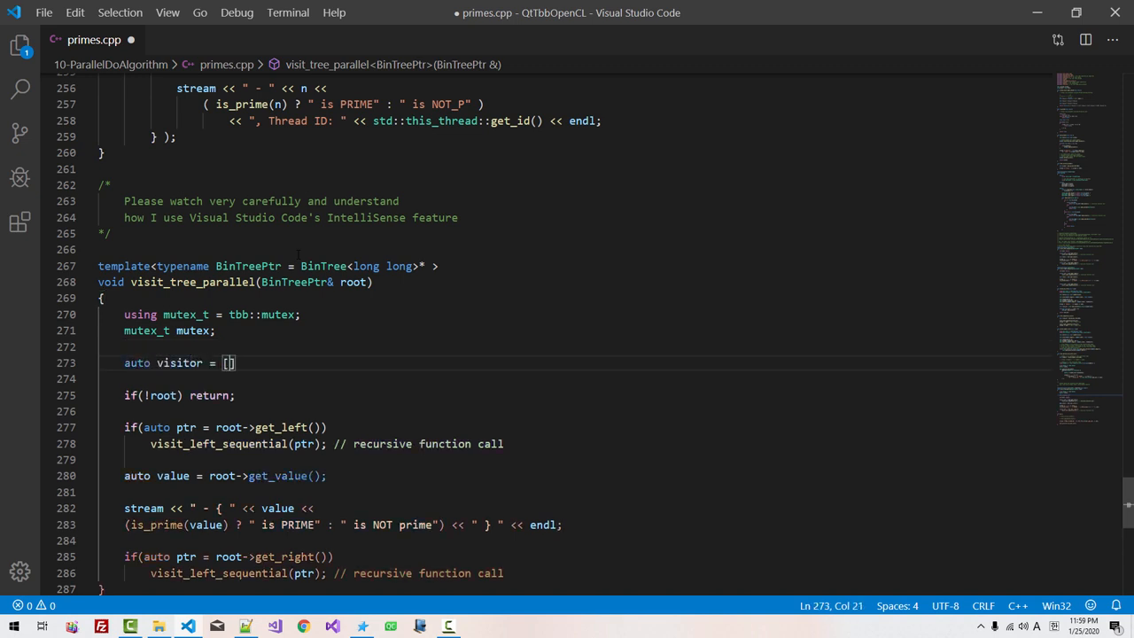
pyautogui.write('&mutex')
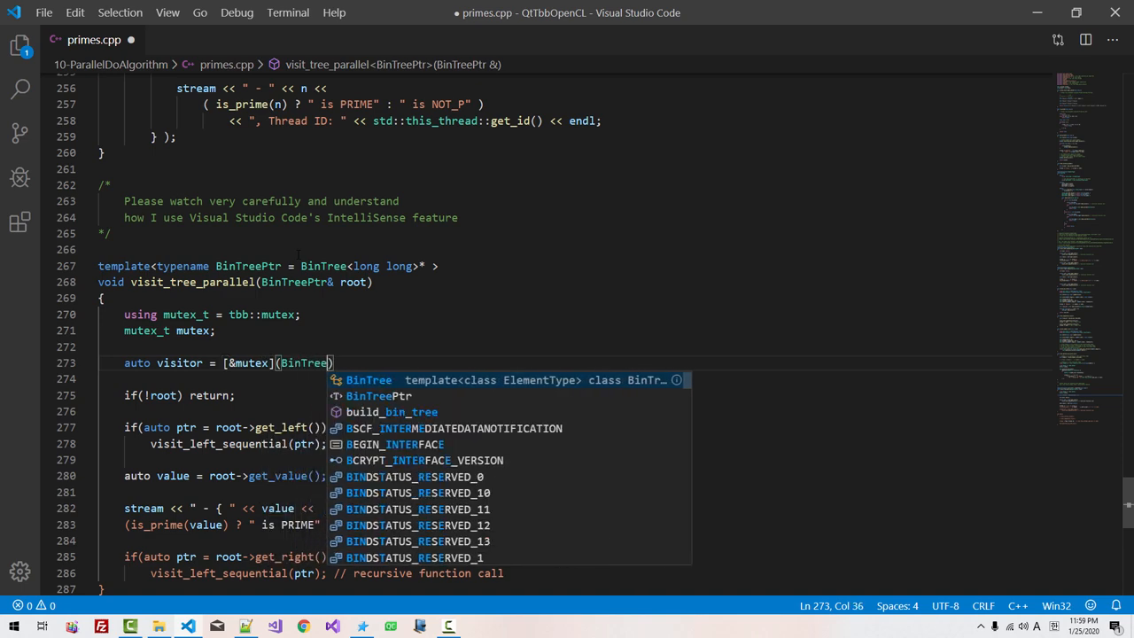
pyautogui.write('BinTreePtr& ptr')
pyautogui.write('};')
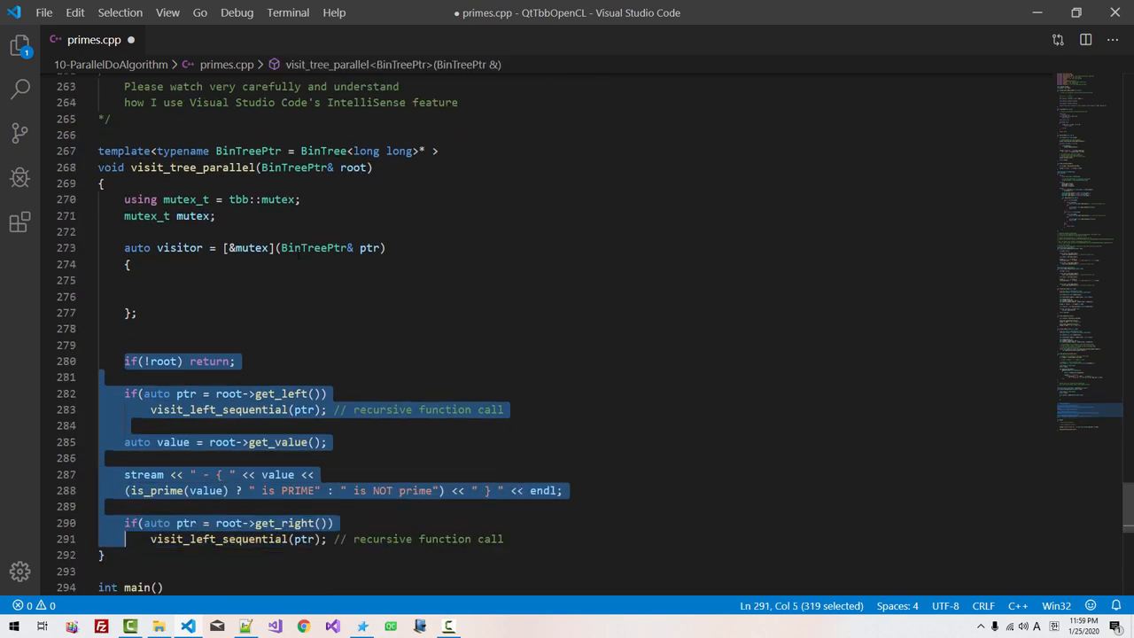
pyautogui.press('Delete')
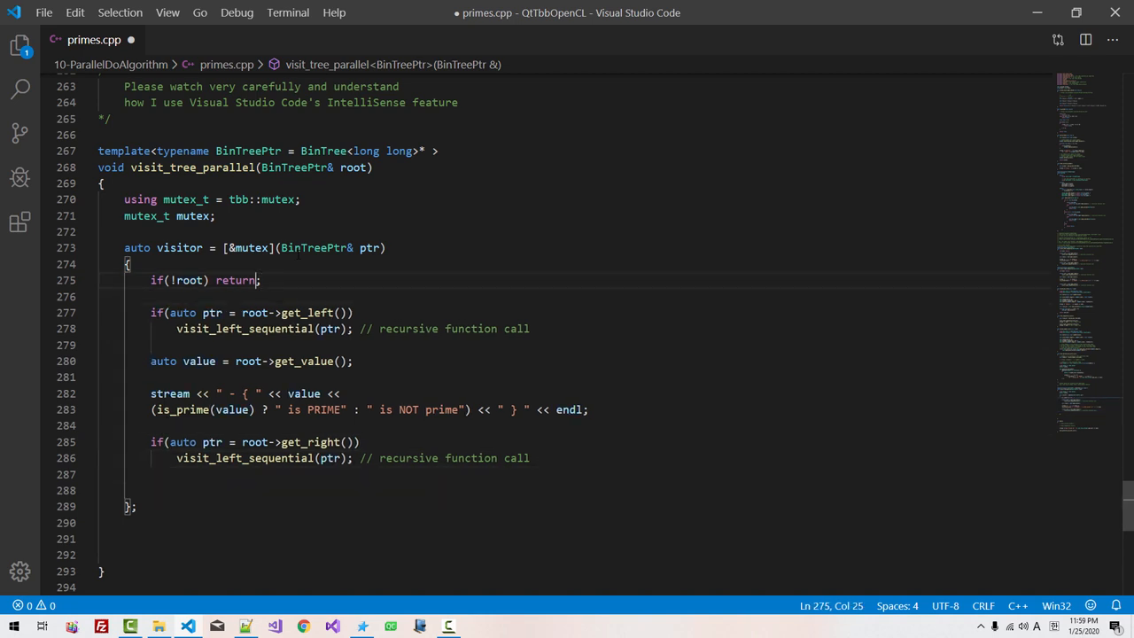
# Rename root to ptr in the null check and select the left child variable for renaming
pyautogui.doubleClick(188, 280)
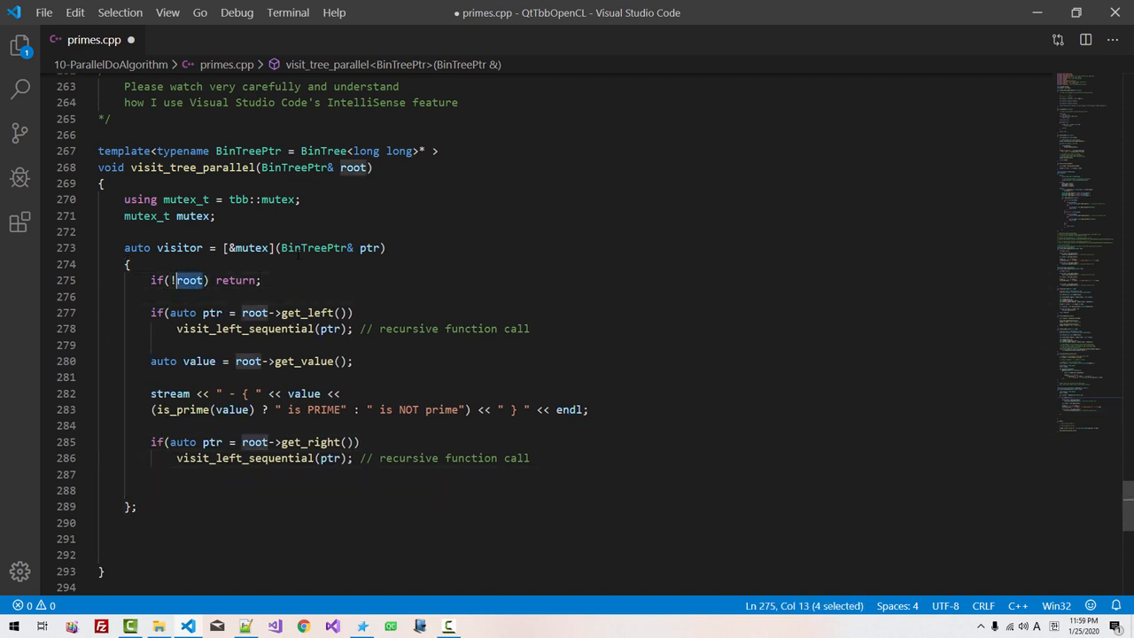
pyautogui.write('ptr')
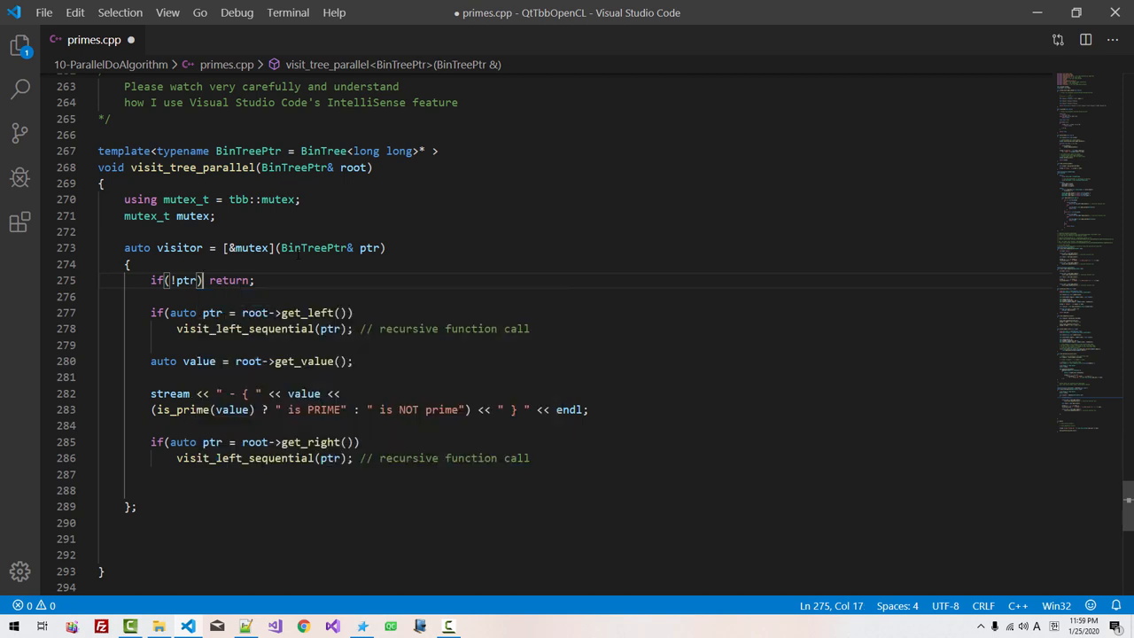
pyautogui.doubleClick(373, 248)
pyautogui.write('tbb::parallel_do_feeder)')
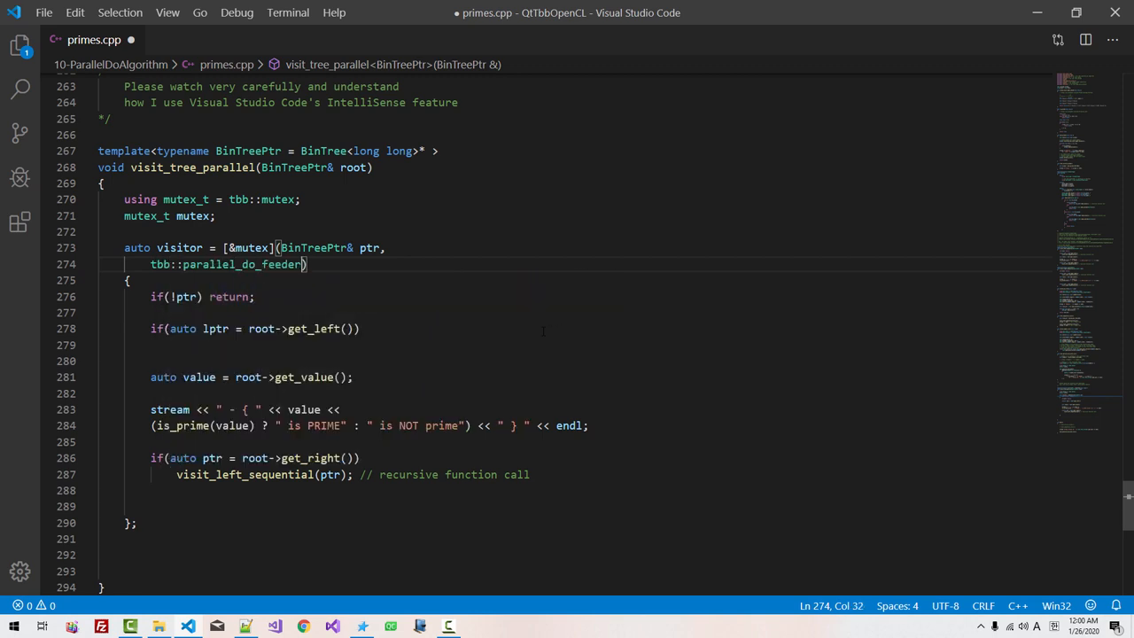
# Add the tbb::parallel_do_feeder parameter and feed both children with feeder.add(lptr) and feeder.add(rptr)
pyautogui.write('<BinTreePtr>&')
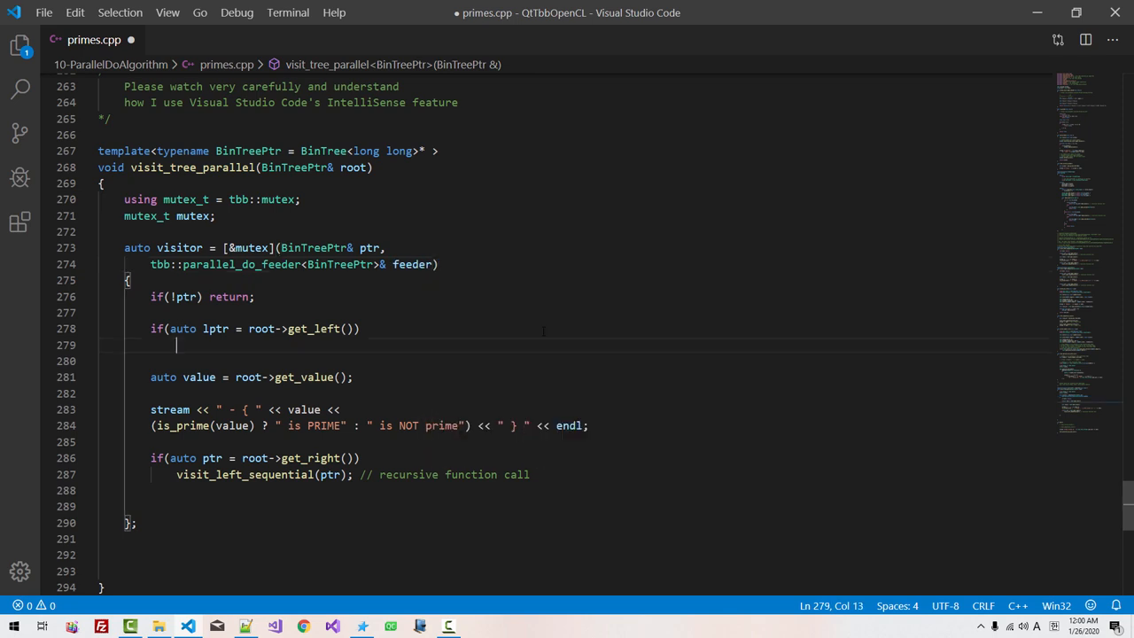
pyautogui.write('feeder')
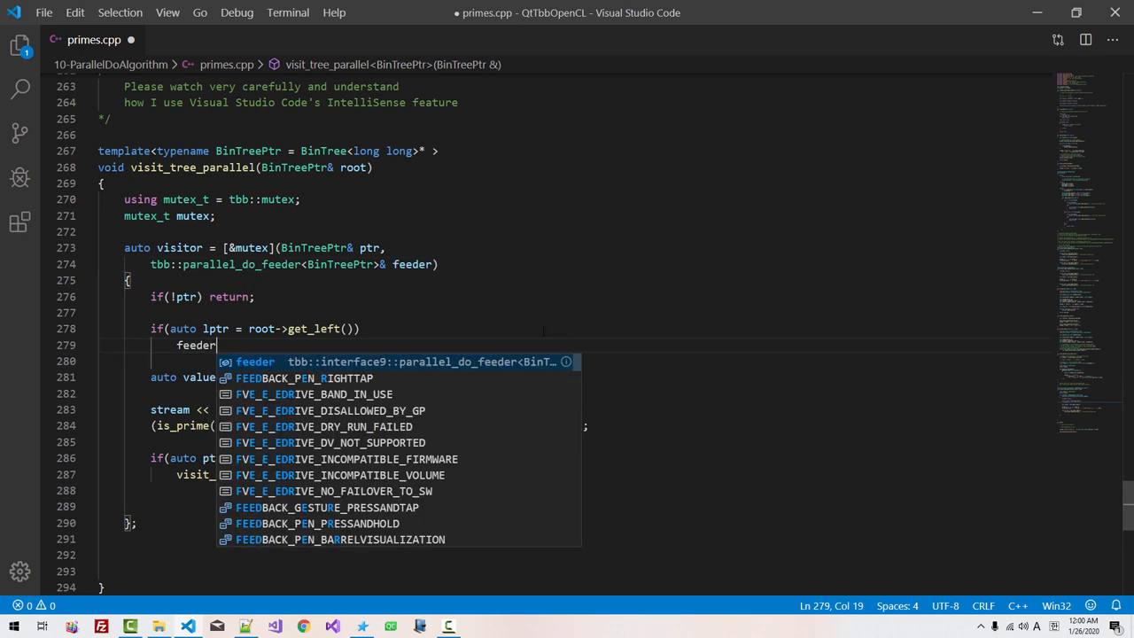
pyautogui.write('.add')
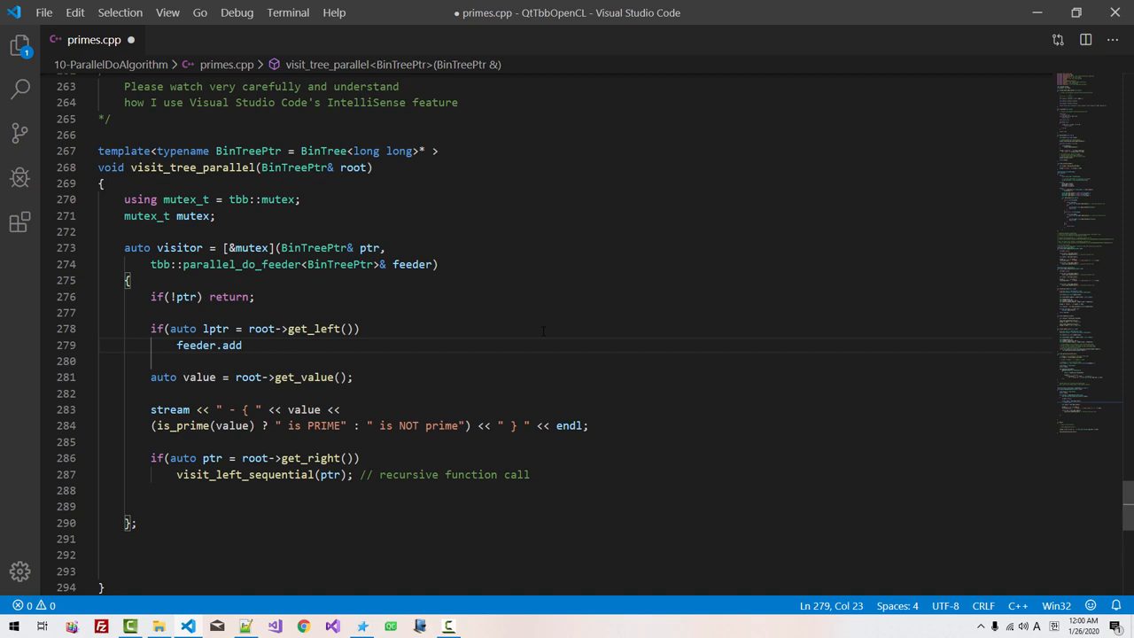
pyautogui.write('(lptr);')
pyautogui.write('feeder.add')
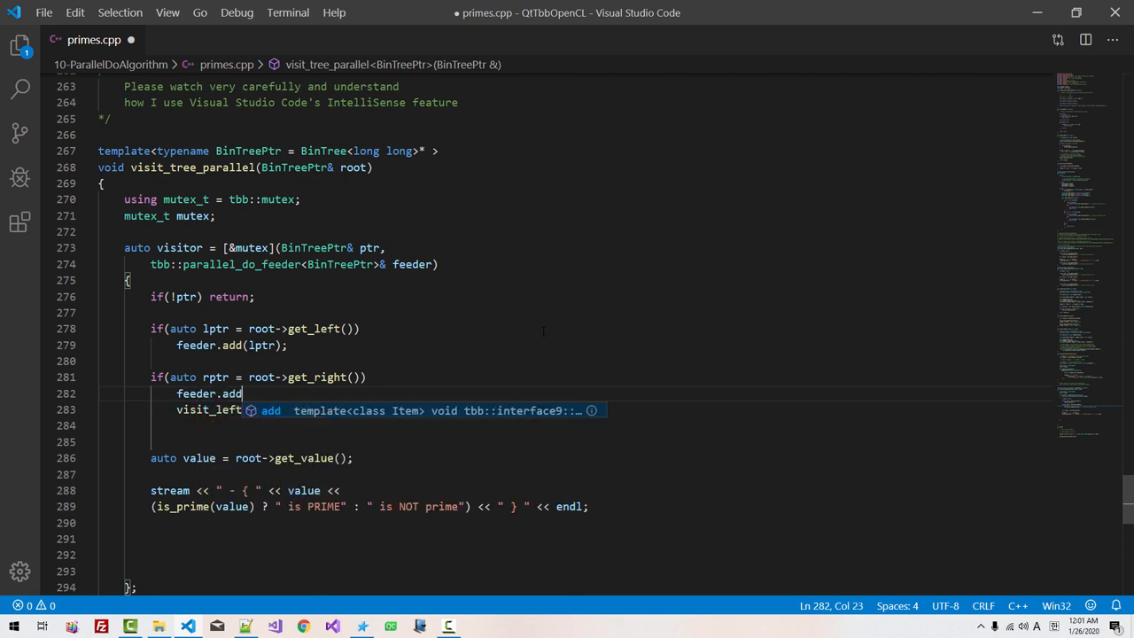
pyautogui.write('(rptr);')
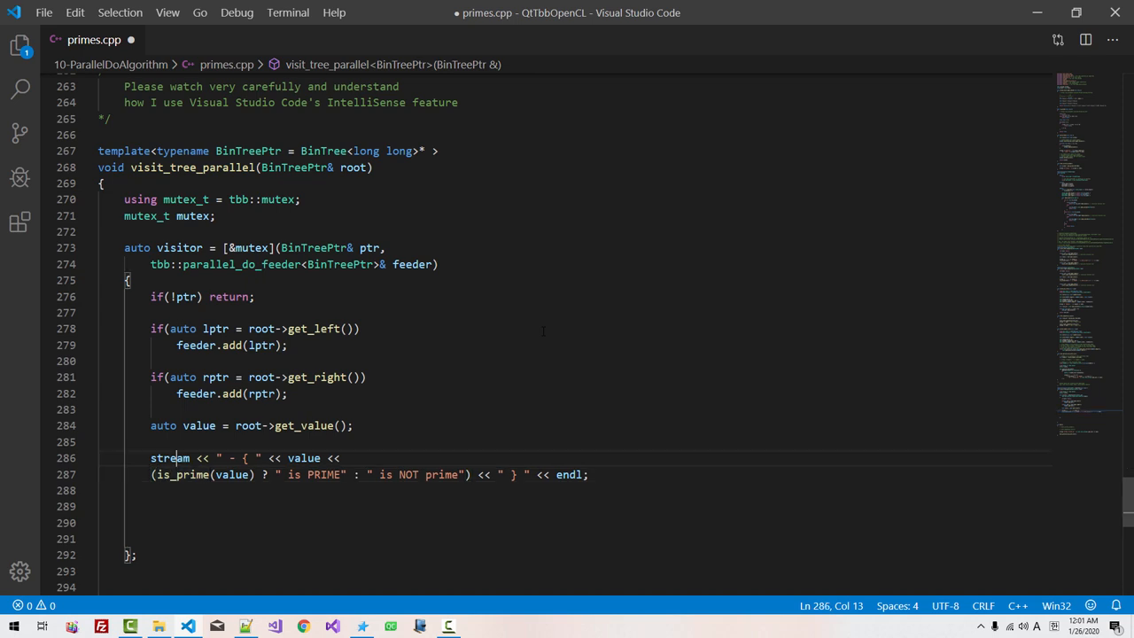
# Wrap the stream output in braces guarded by mutex_t::scoped_lock lock(mutex)
pyautogui.write('{')
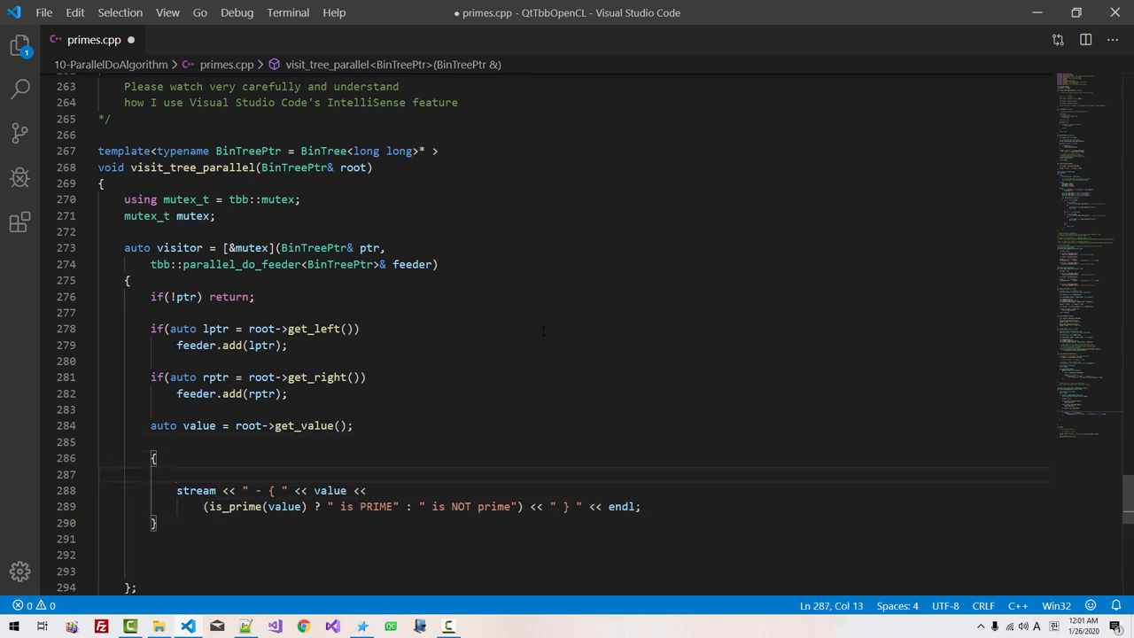
pyautogui.write('mutex')
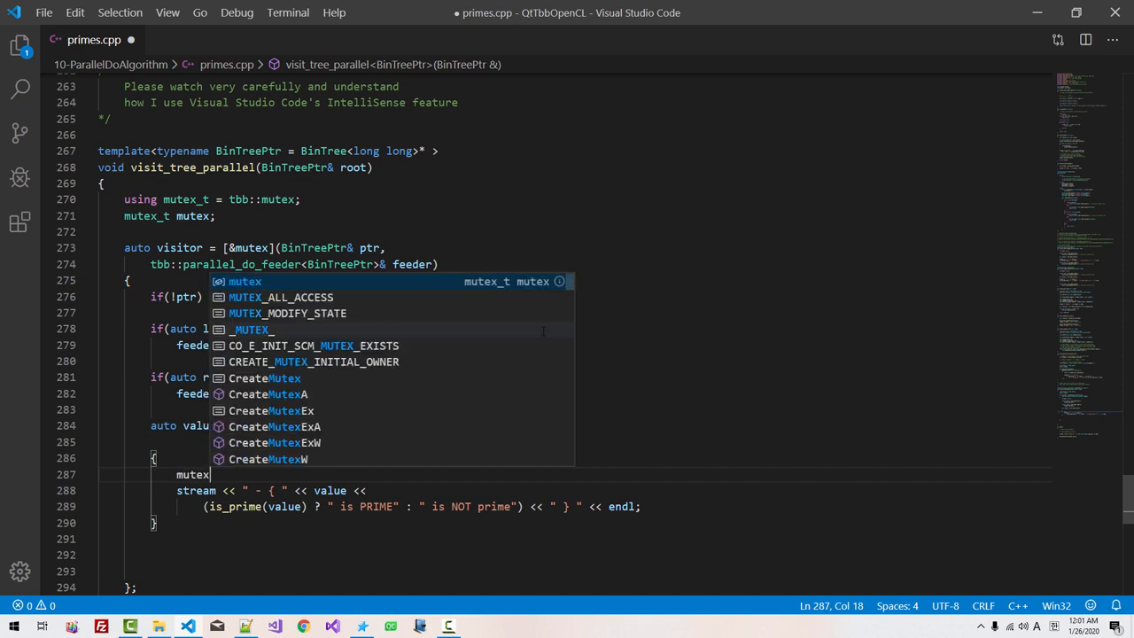
pyautogui.write('::scoped_lock lock{mutex};')
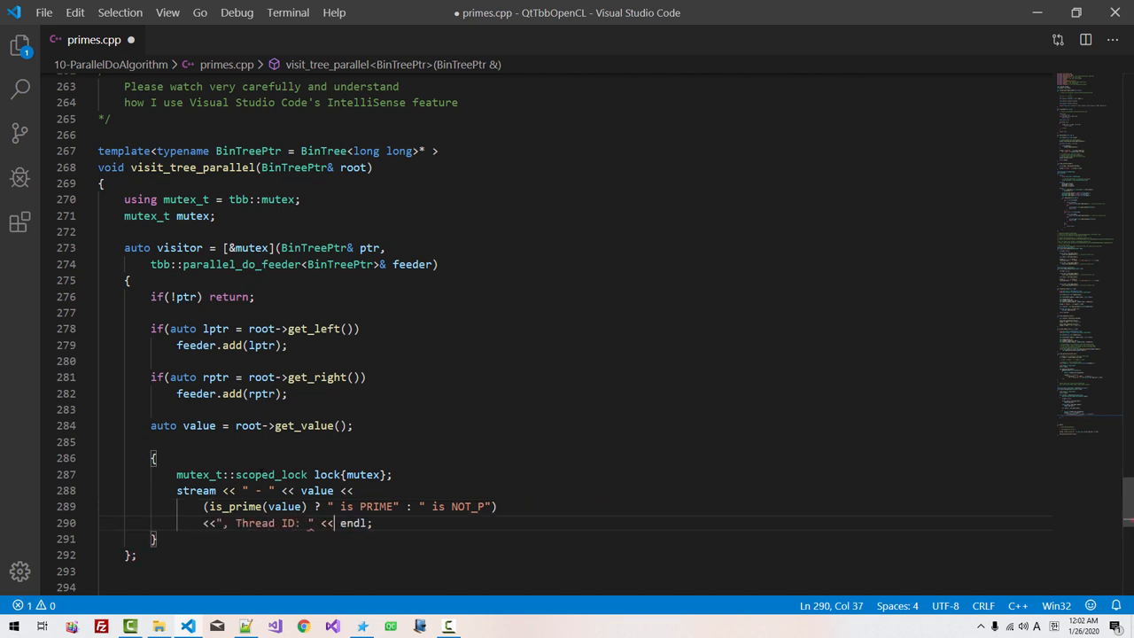
# Start streaming std::this_thread, then define auto& nl = tpf::nl; and comment endl as 'newline and flush to console'
pyautogui.write('std::this')
pyautogui.write('a')
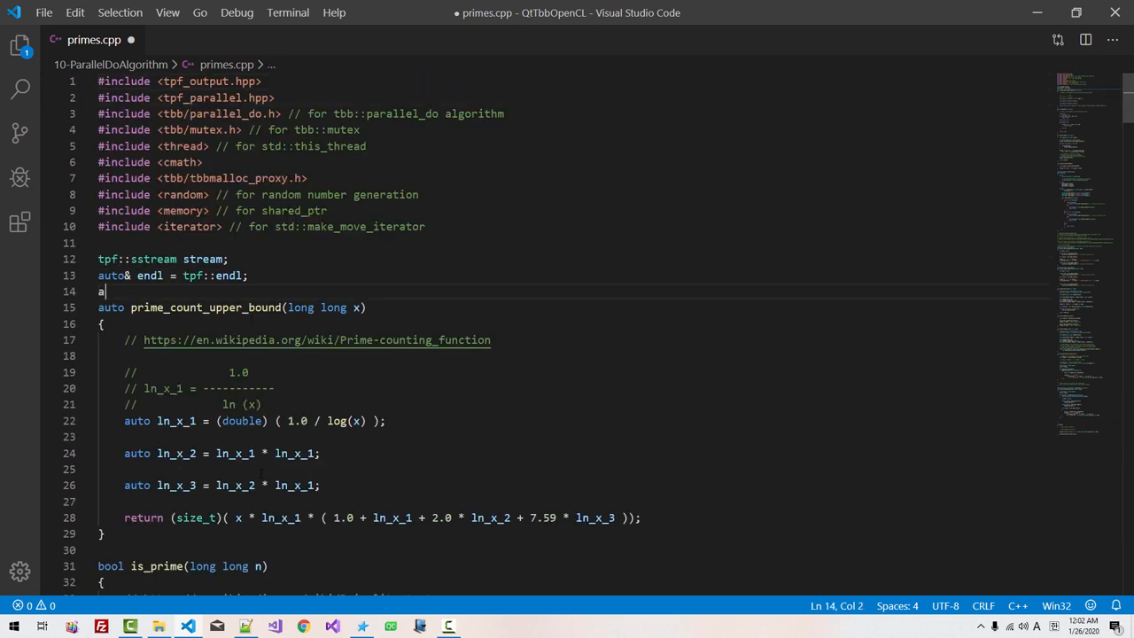
pyautogui.write('uto& nl = tpf::')
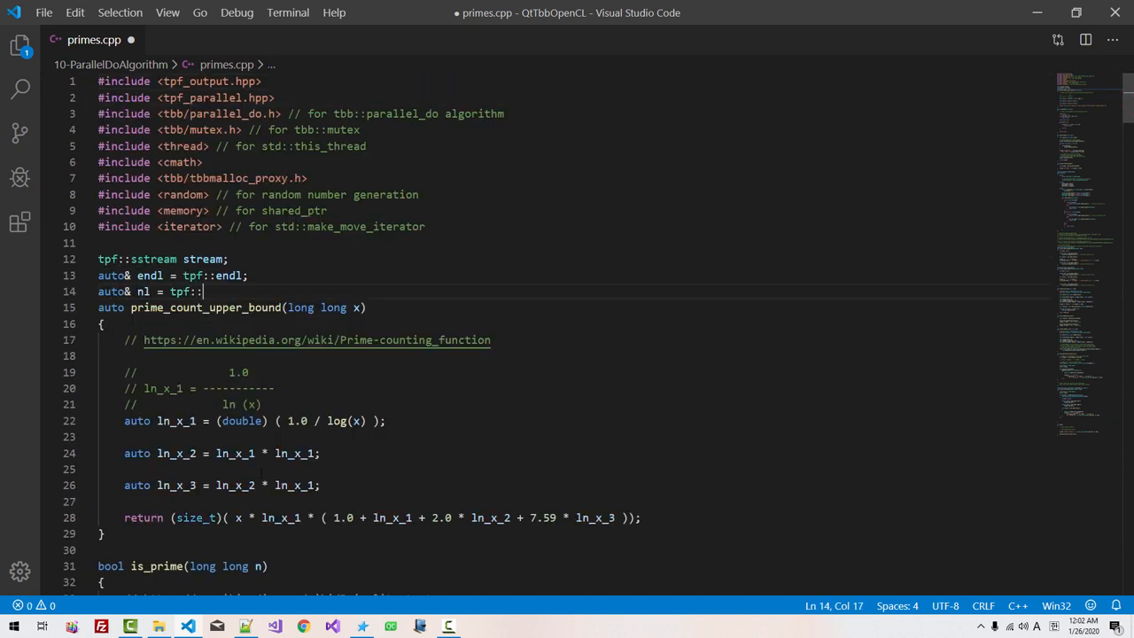
pyautogui.write('nl;')
pyautogui.write('// n')
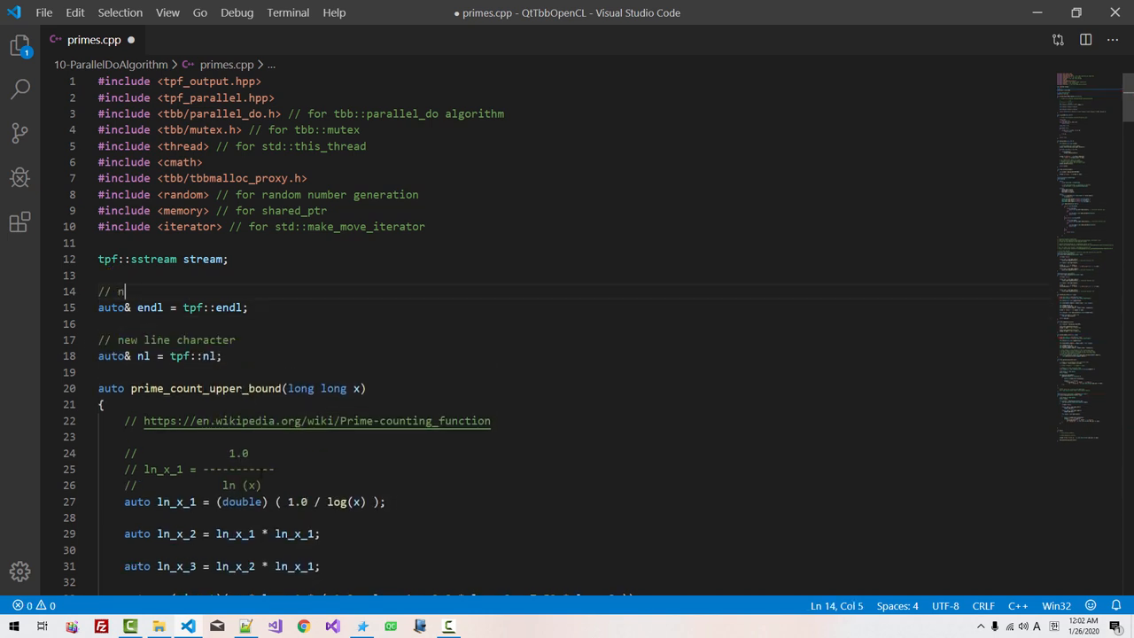
pyautogui.write('ewline and flu')
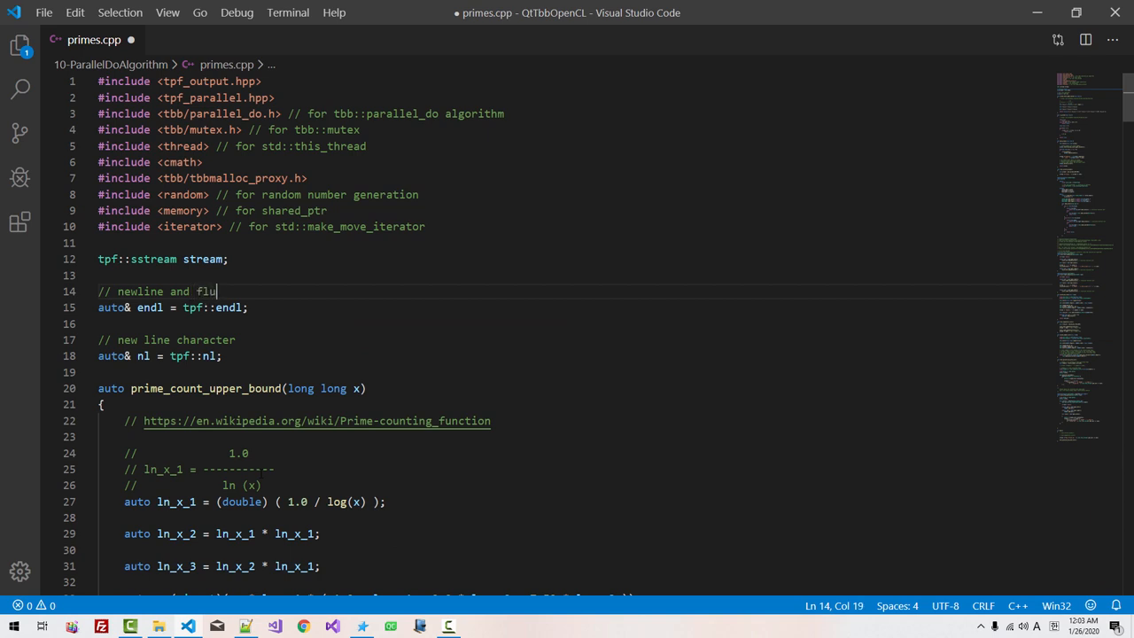
pyautogui.write('sh to console')
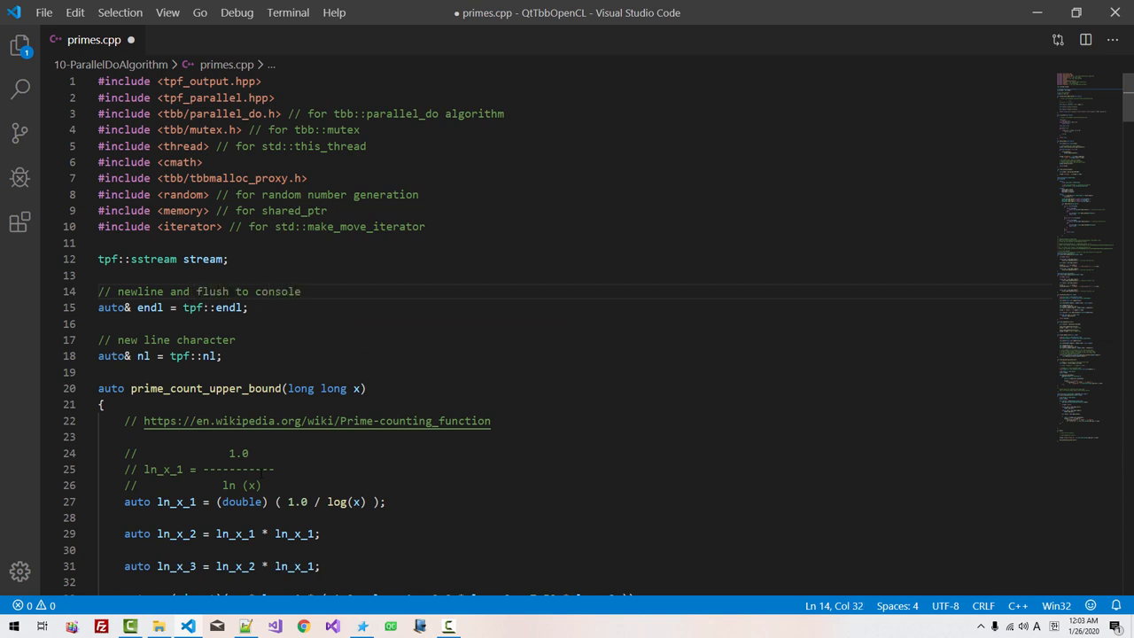
pyautogui.scroll(-3)
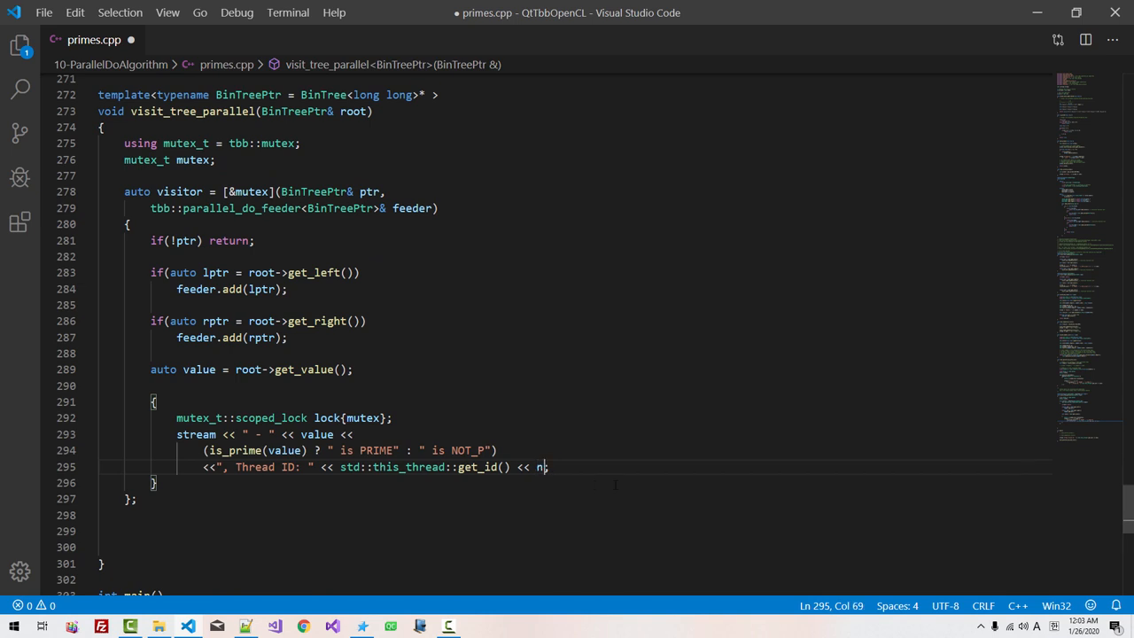
# End the output line with nl and add stream << endl; // do not forget to flush after the visitor
pyautogui.write('l')
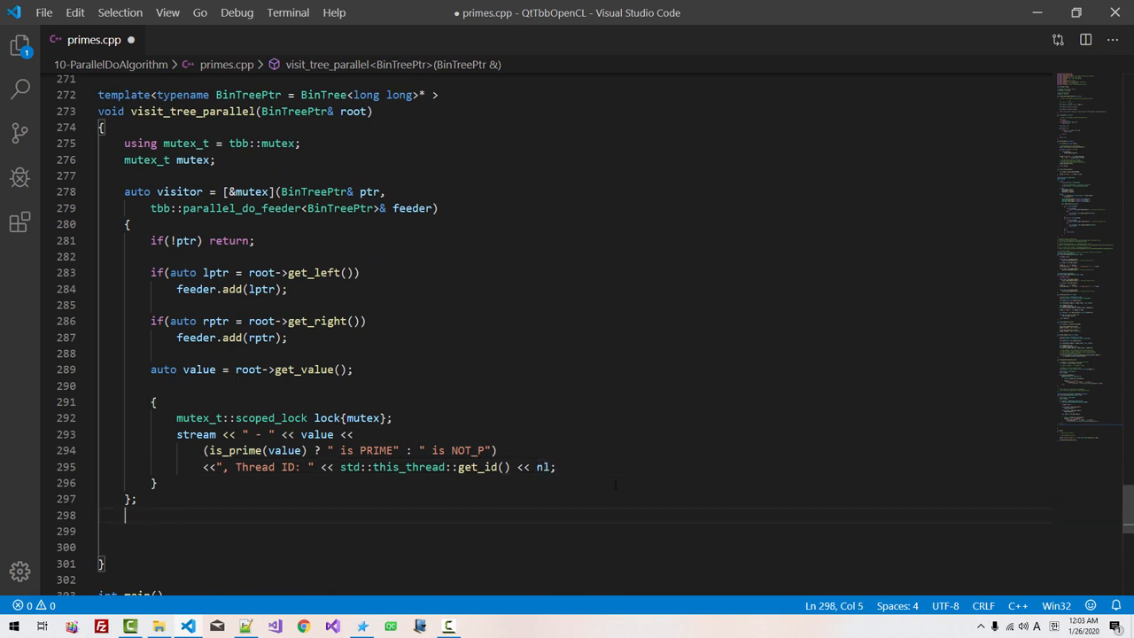
pyautogui.write('stream << endl;')
pyautogui.write('// flush to console')
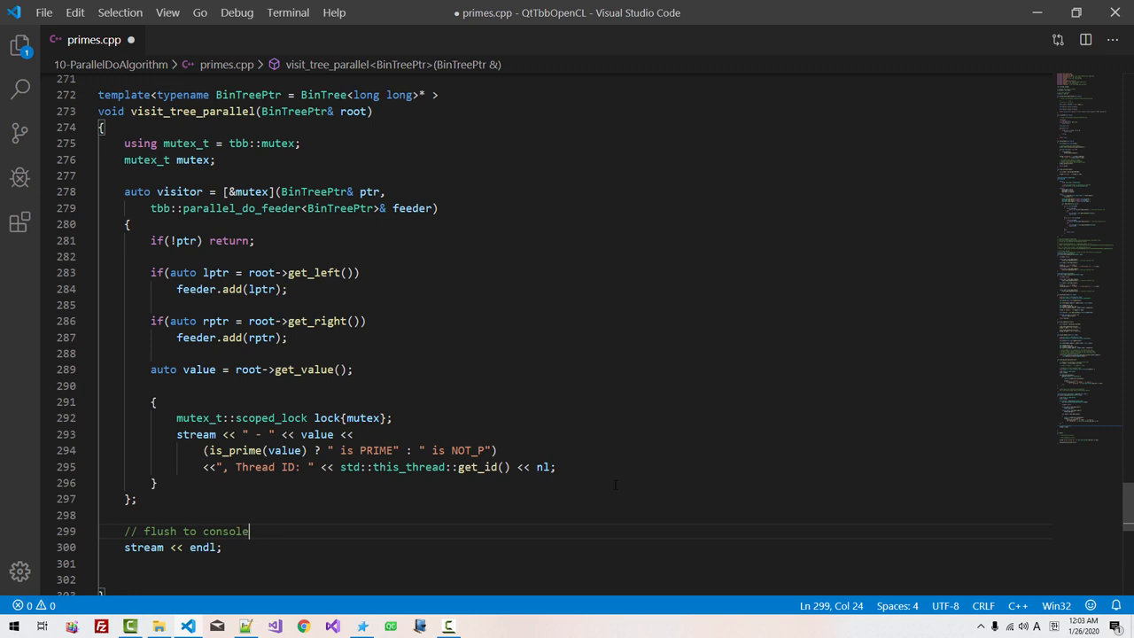
pyautogui.write('// do not for')
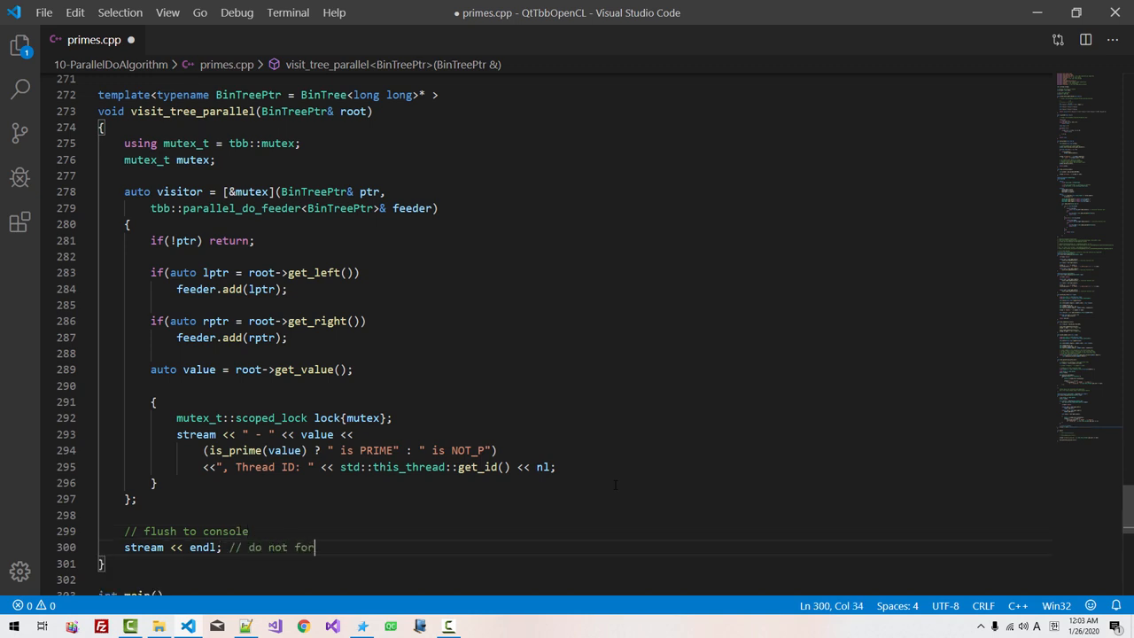
pyautogui.write('get to flush')
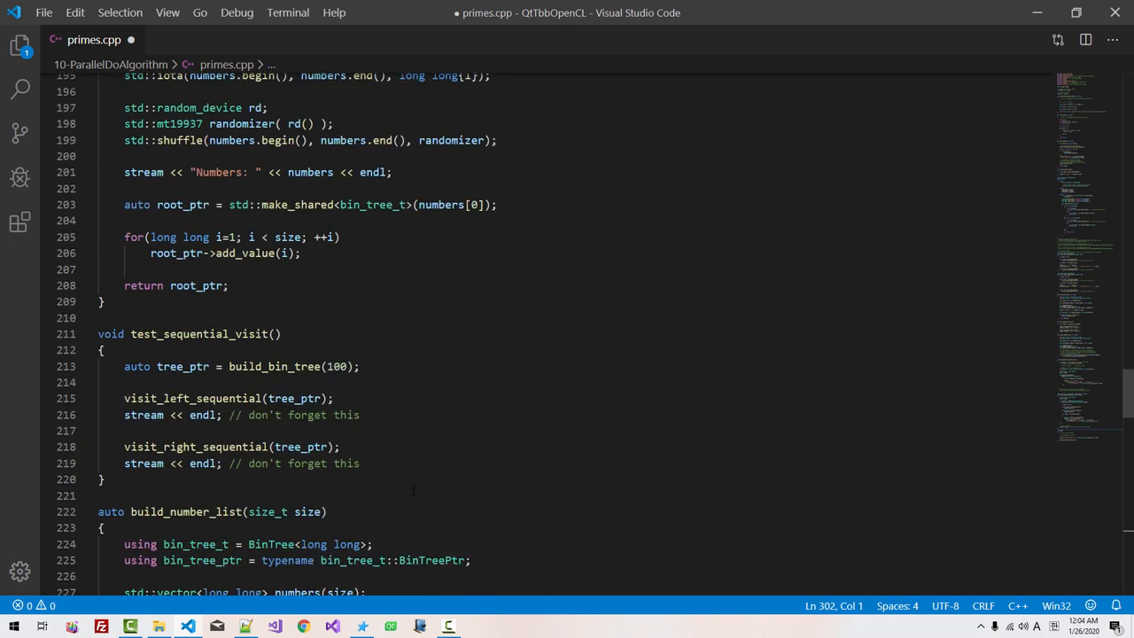
# Move test_sequential_visit below visit_tree_parallel and change its first call to visit_tree_parallel(tree_ptr)
pyautogui.moveTo(99, 333); pyautogui.dragTo(124, 397)
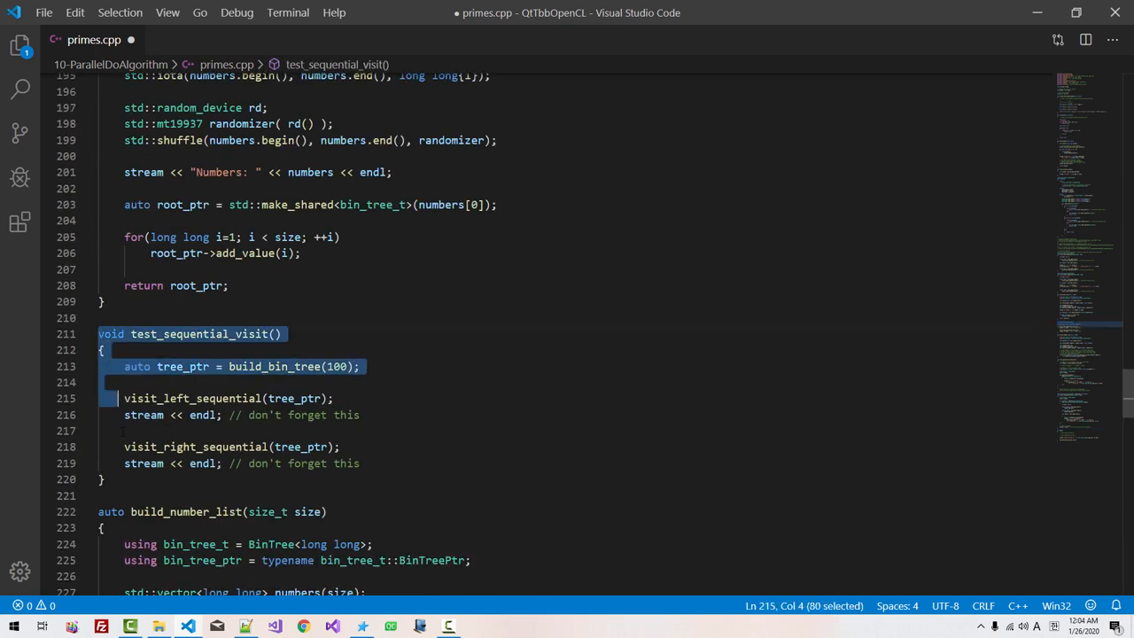
pyautogui.moveTo(124, 397); pyautogui.dragTo(103, 479)
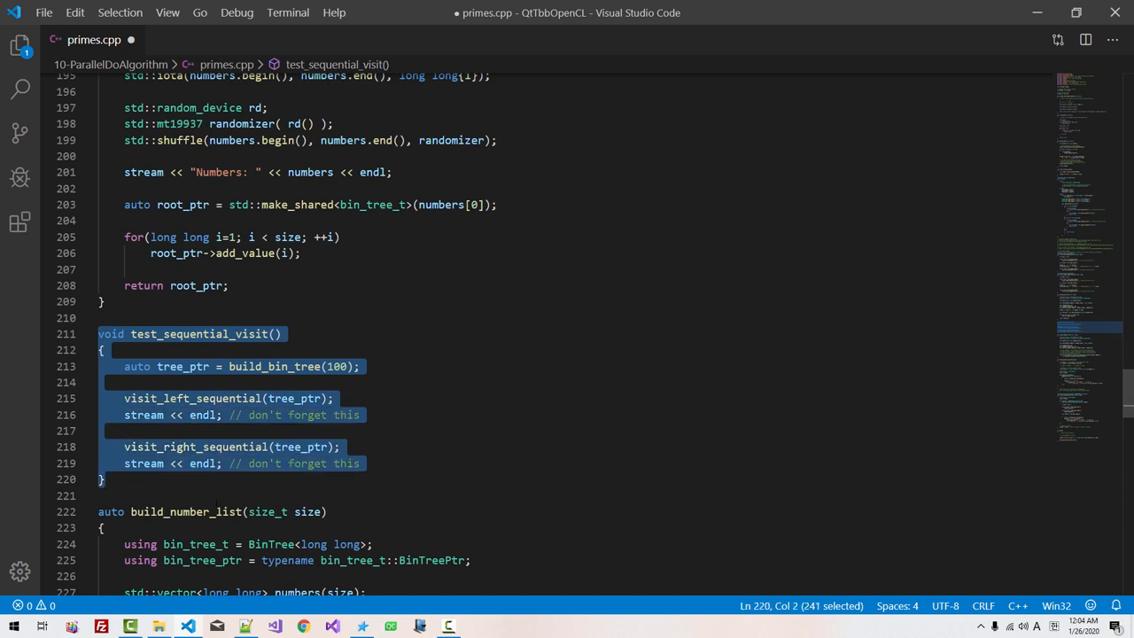
pyautogui.scroll(-3)
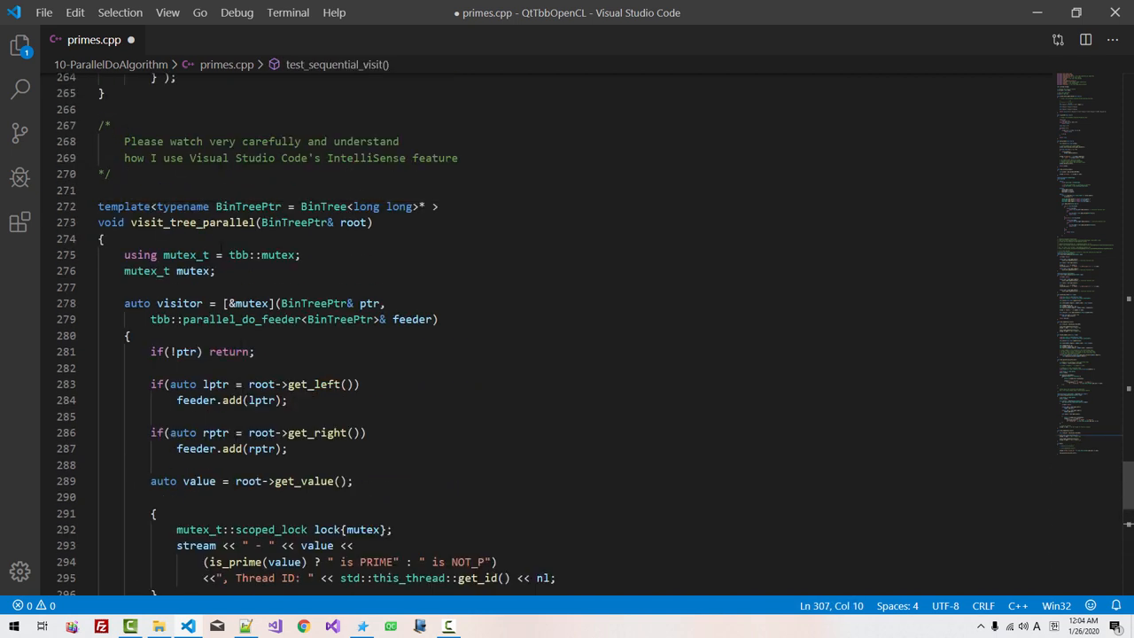
pyautogui.doubleClick(191, 223)
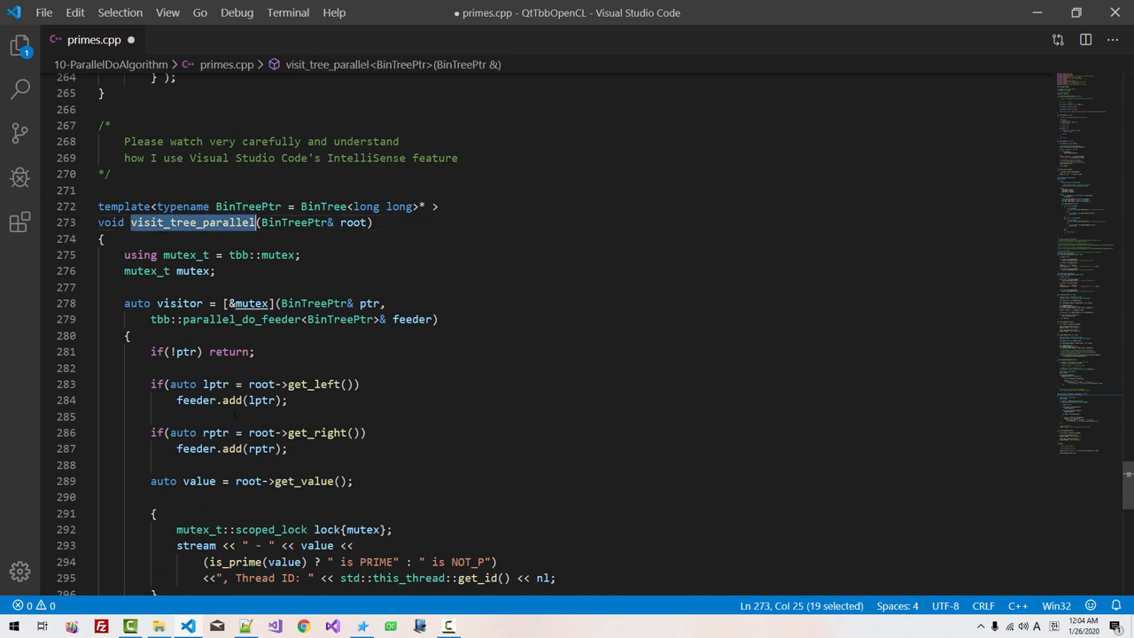
pyautogui.scroll(-3)
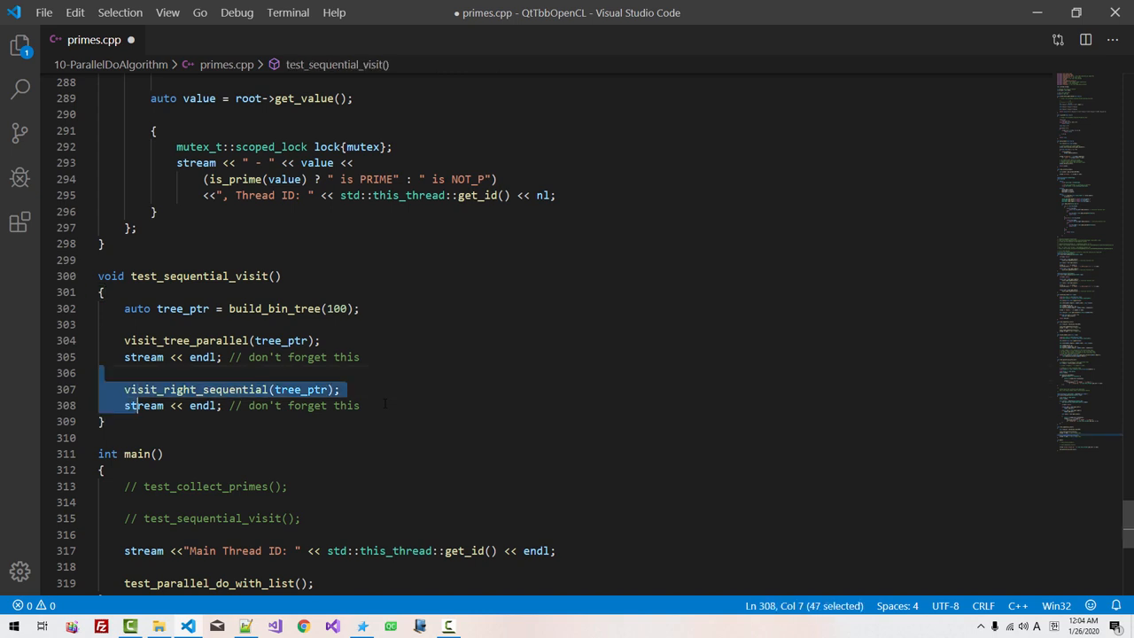
# Delete the visit_right_sequential lines, rename the test test_tree_visit_parallel and call it from main()
pyautogui.press('Delete')
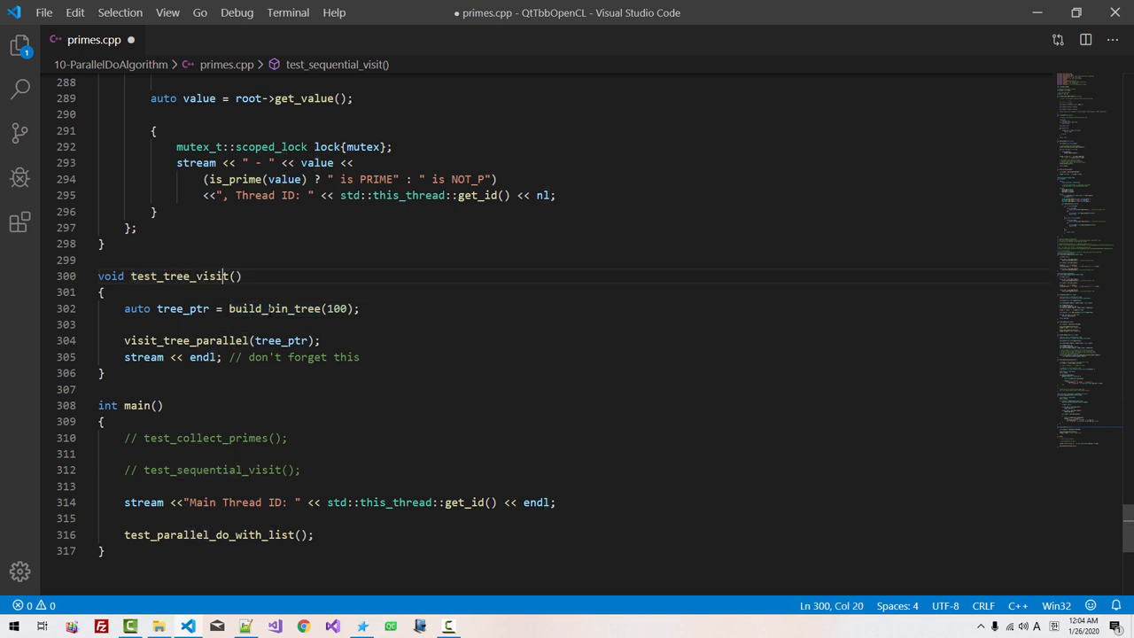
pyautogui.write('_parallel0')
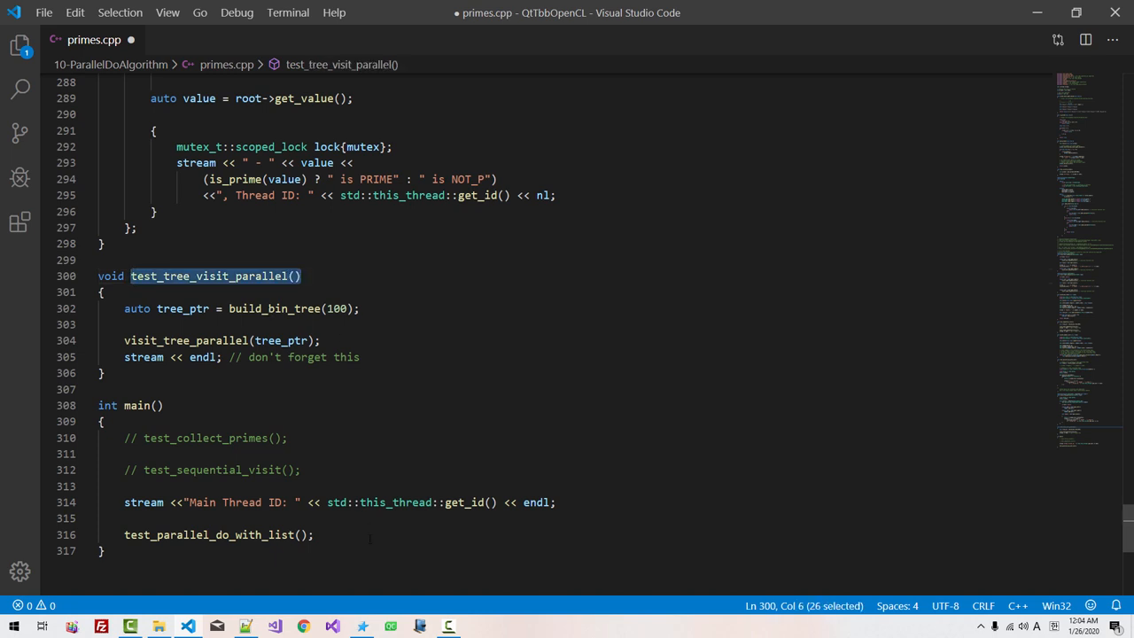
pyautogui.write('test_tree_visit_parallel();')
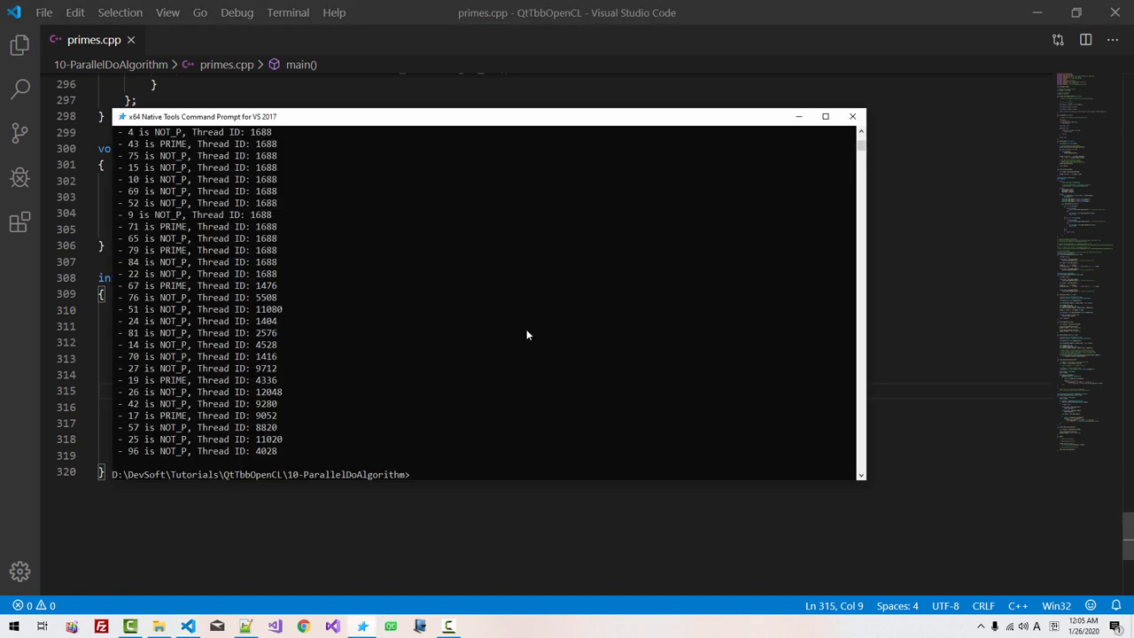
# Compile primes.cpp with cl /EHsc /std:c++17 into m.exe and run it
pyautogui.write('cl /EHsc /std:c++17 primes.cpp /Fe: m.exe')
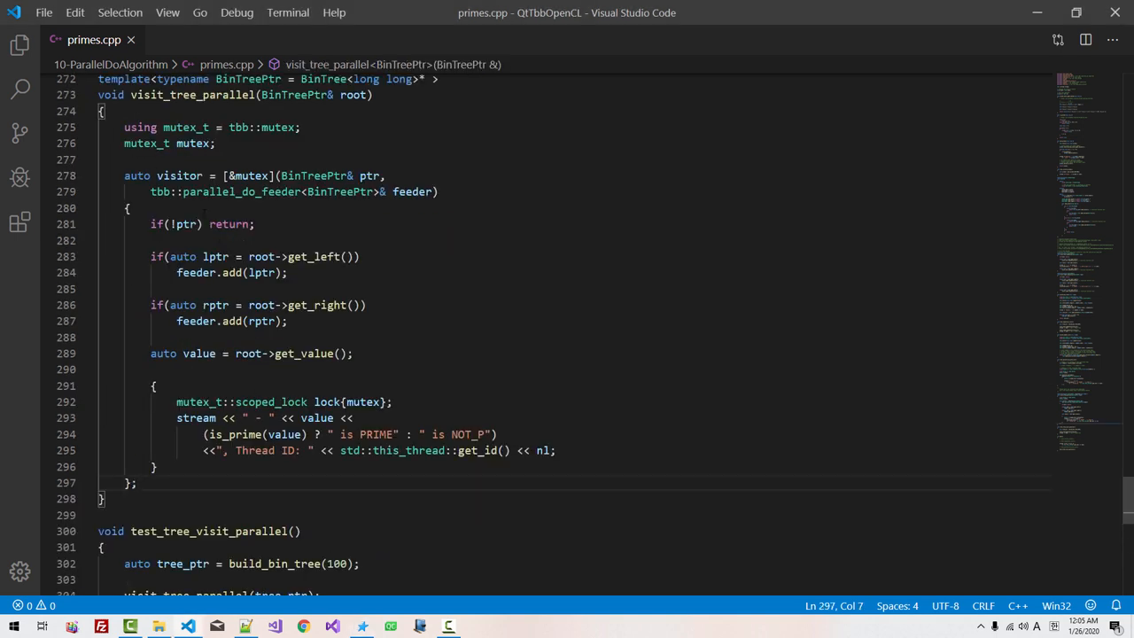
# Declare 'BinTreePtr tree_array[]{root};' and start 'tbb::parallel_do(tree_array, visitor' via IntelliSense
pyautogui.doubleClick(179, 175)
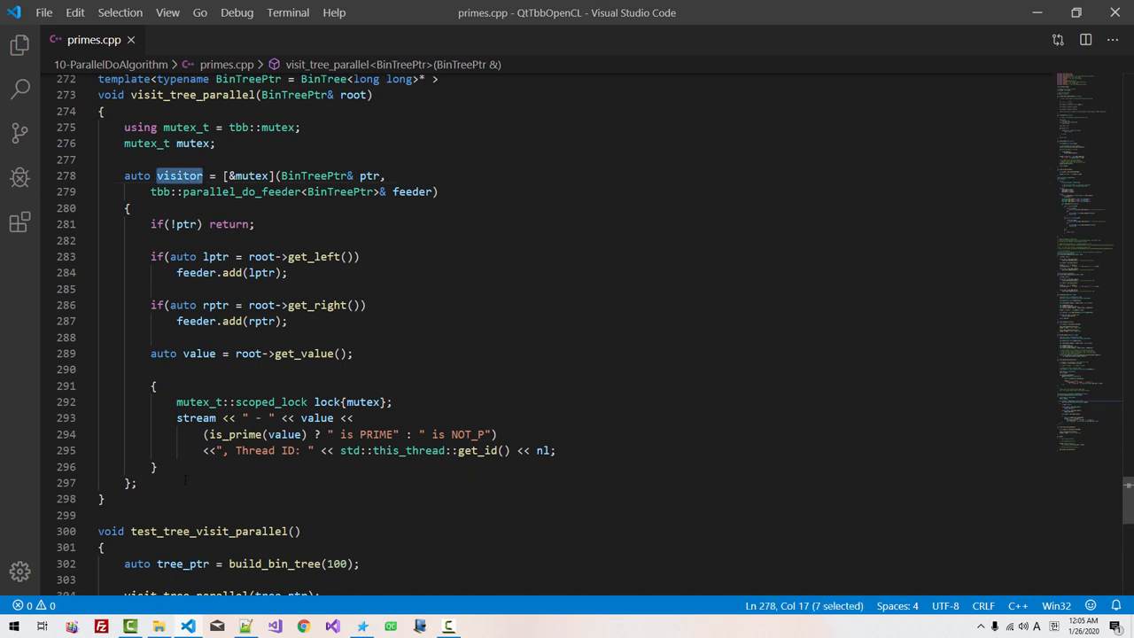
pyautogui.write('Bin')
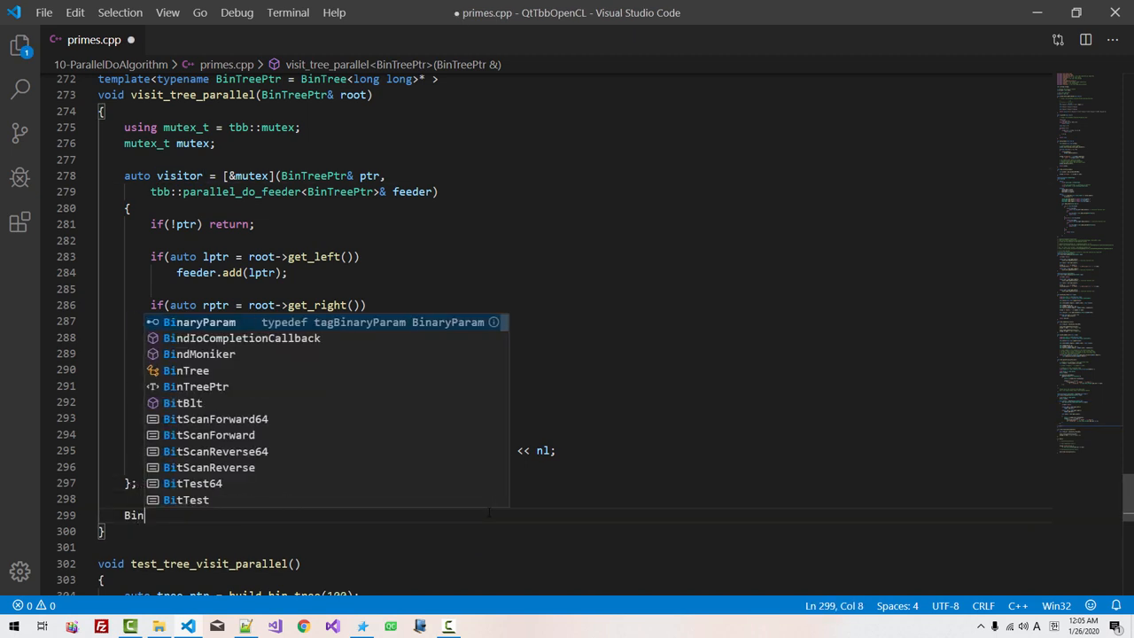
pyautogui.write('TreePtr tree_array[]{root};')
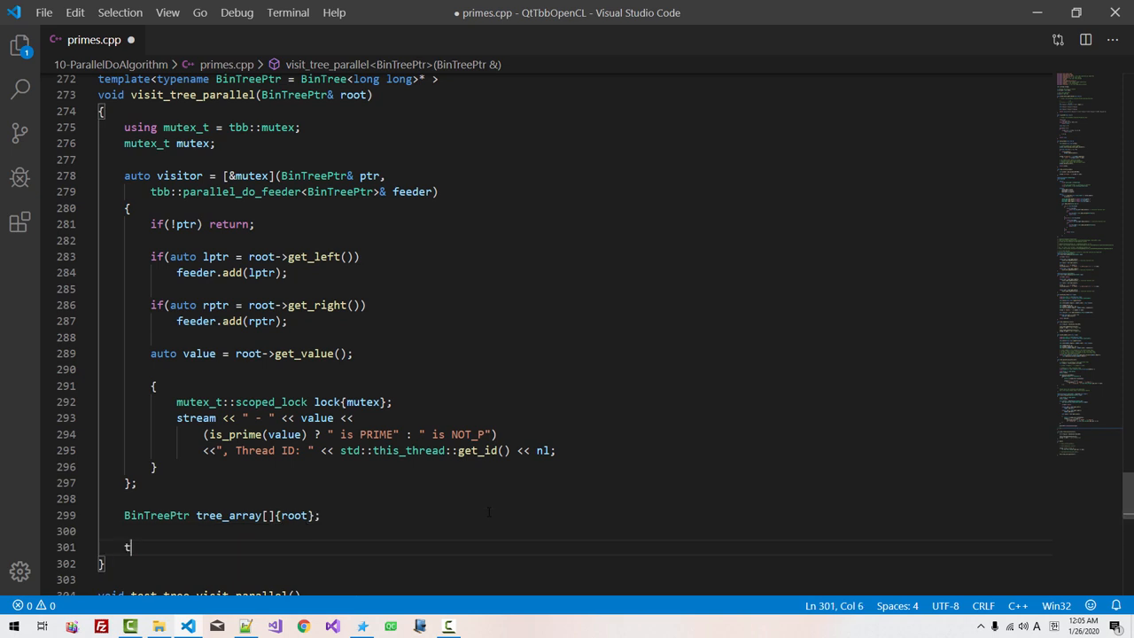
pyautogui.write('bb::parallel_do')
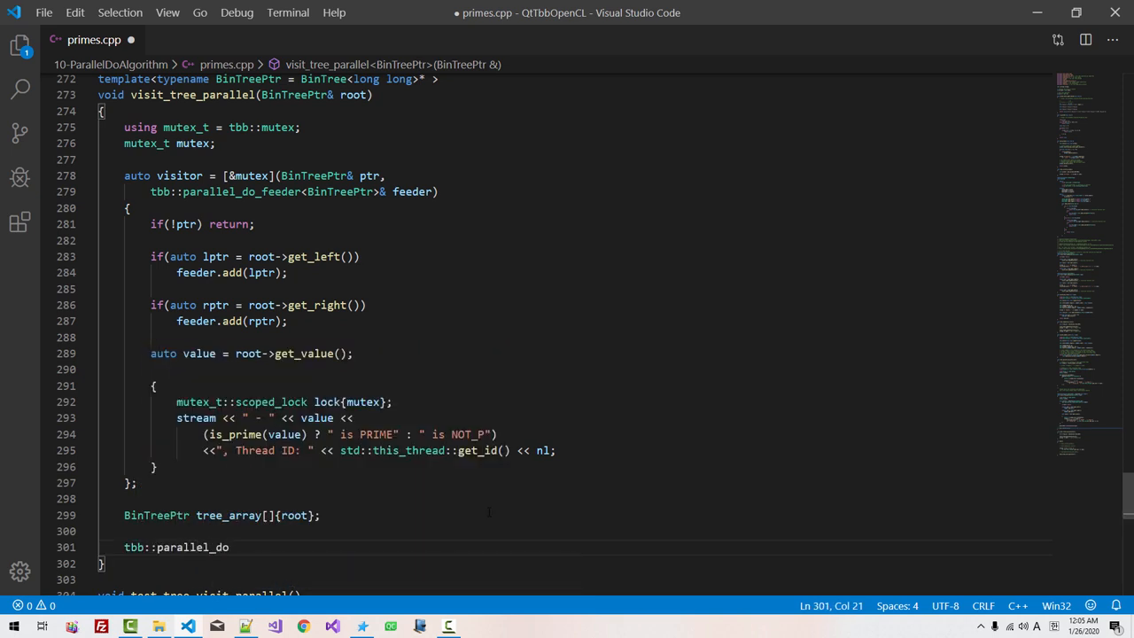
pyautogui.write('(tree_array)')
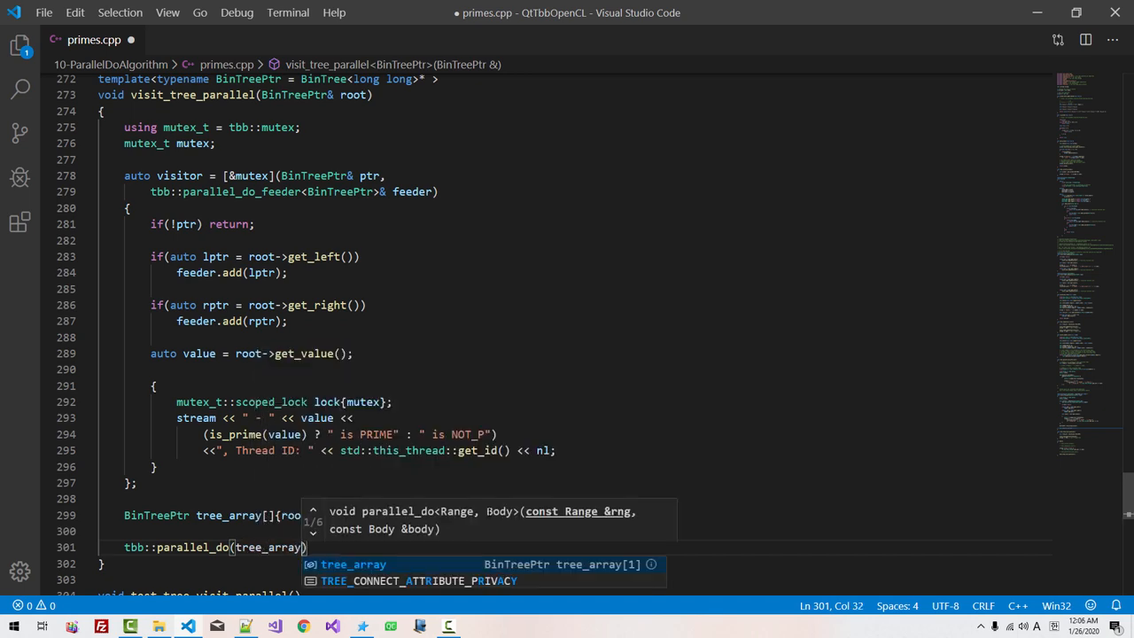
pyautogui.write(', visitor')
pyautogui.write('The reason I')
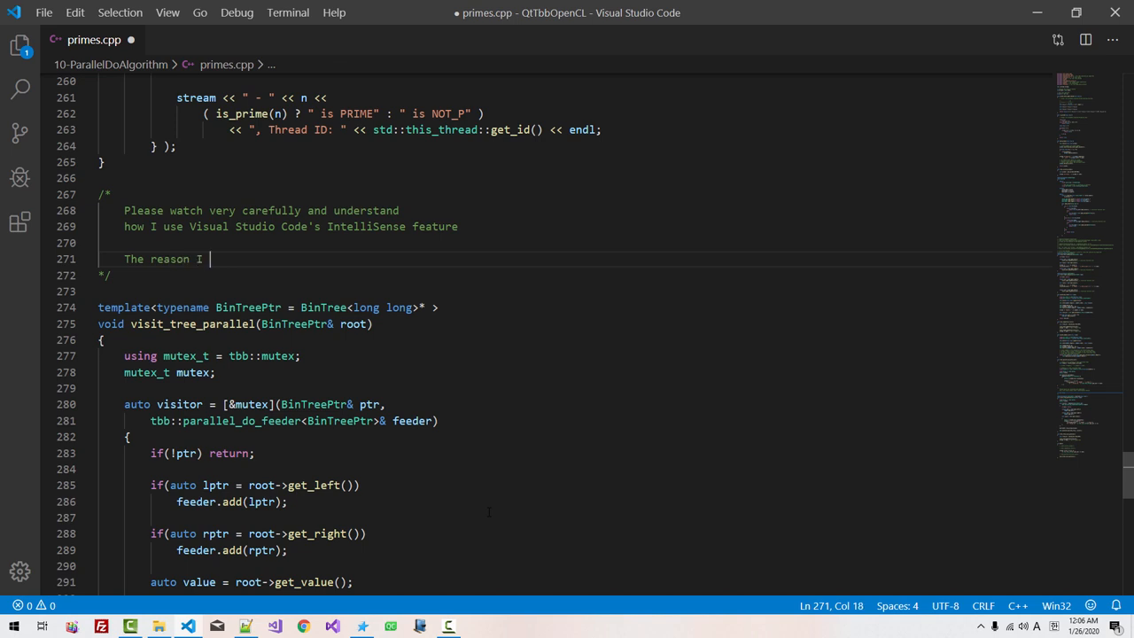
# Write the comment that 'typename BinTreePtr = BinTree<long long>*' exists only to help Visual Studio IntelliSense
pyautogui.write('specified template parameter as')
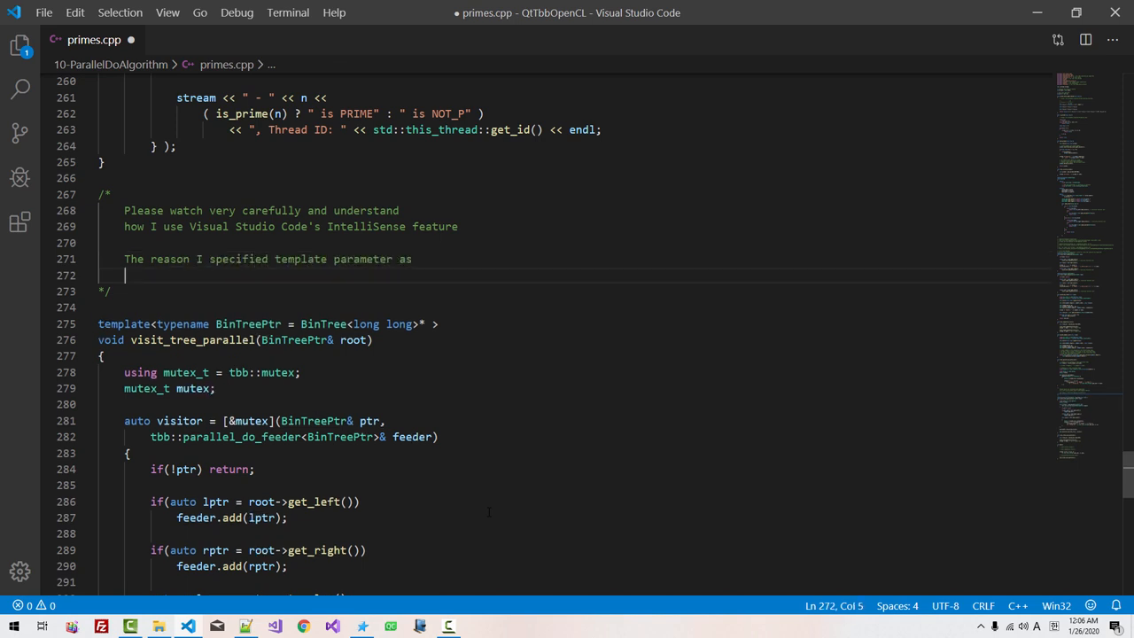
pyautogui.write('typename BinTreePtr = BinTree<long long>*')
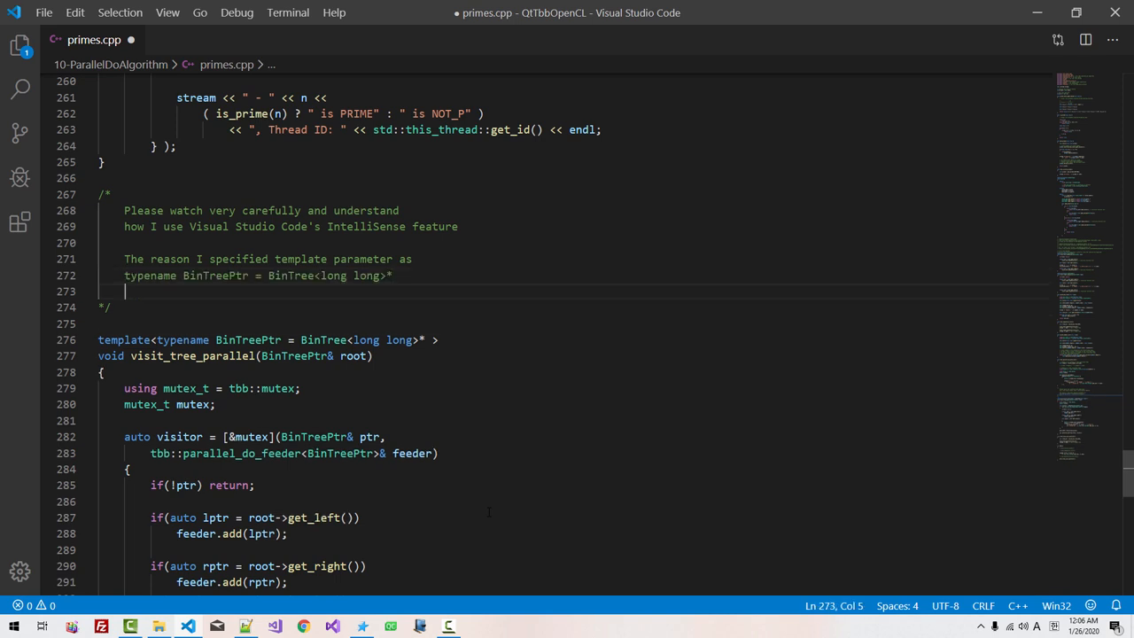
pyautogui.write('is to take')
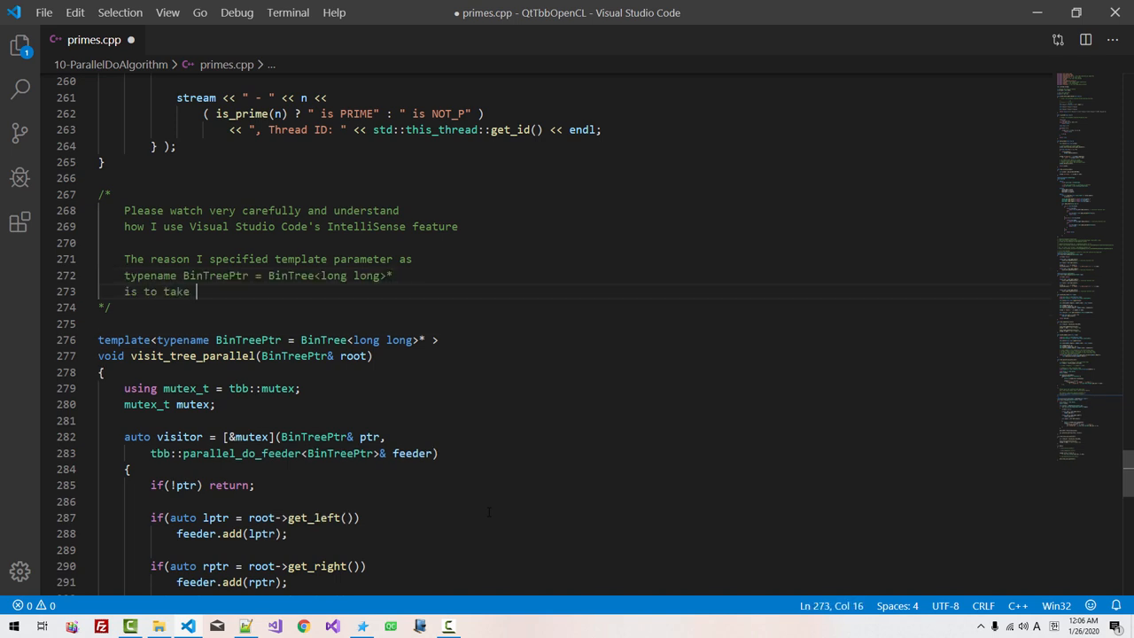
pyautogui.write('advantage of')
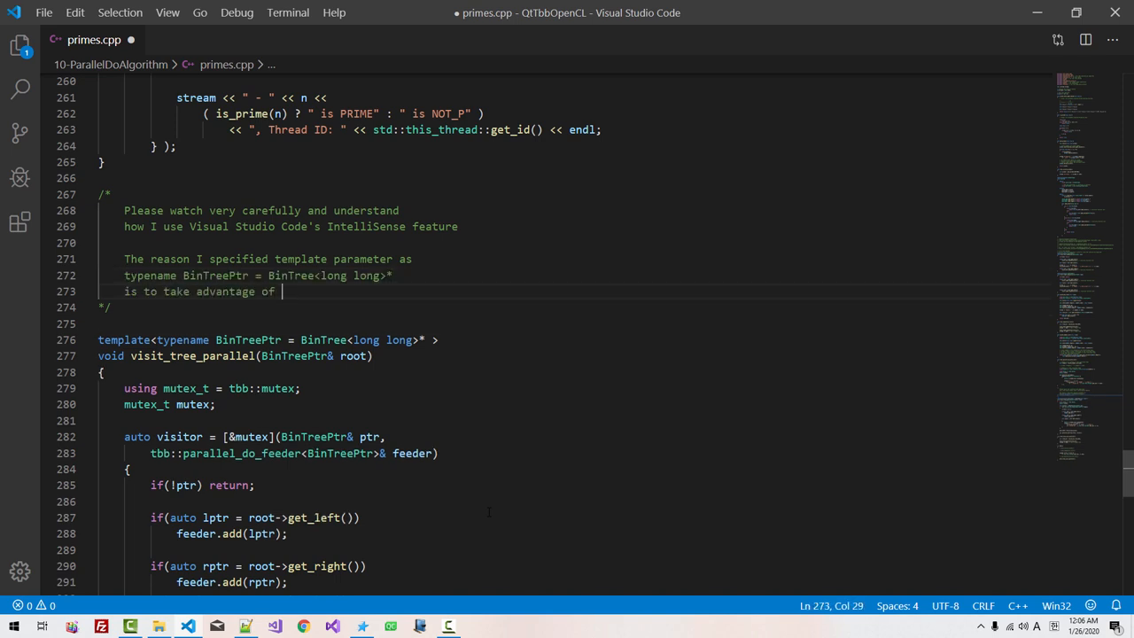
pyautogui.write("Visual Studio Code's IntelliSense feature")
pyautogui.write('Now the cod')
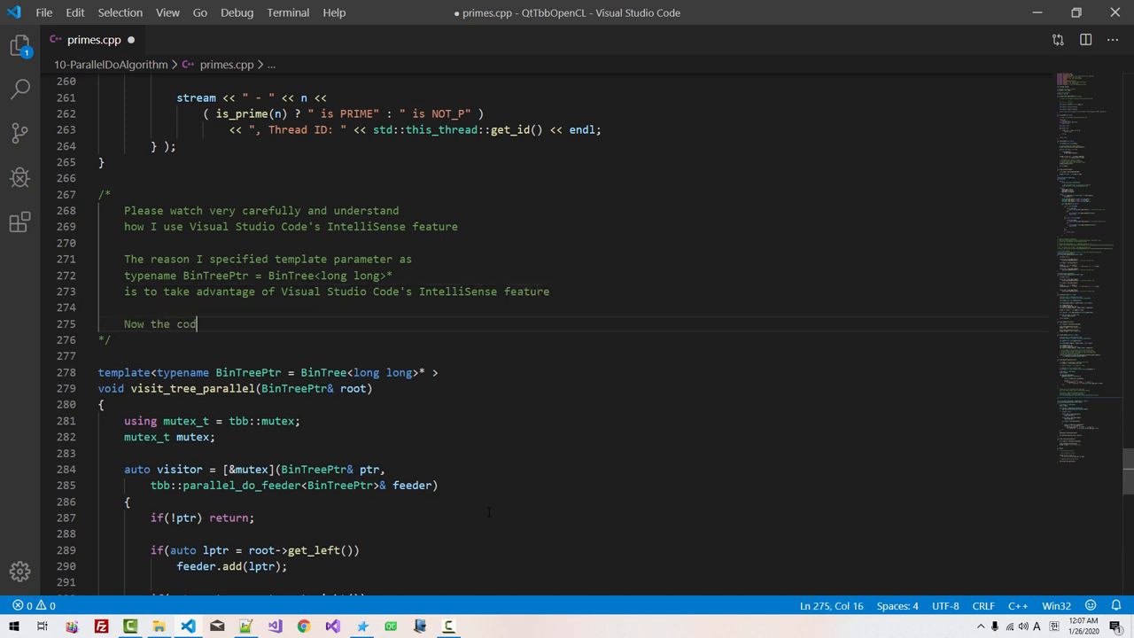
pyautogui.write('ing fot')
pyautogui.write('I change the')
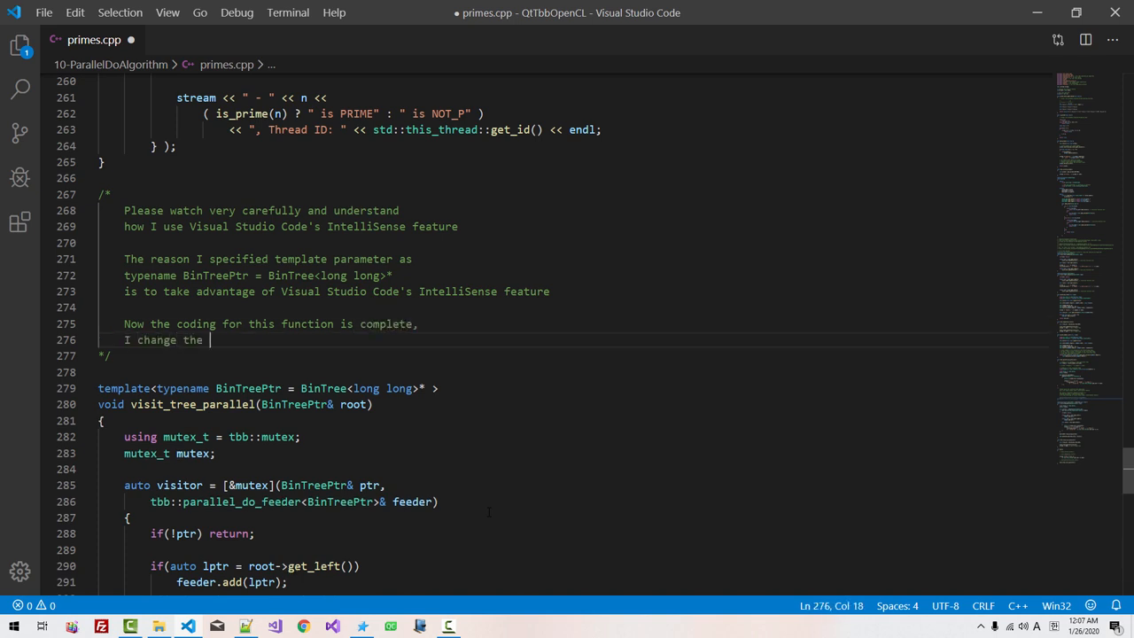
pyautogui.write('parameter type to')
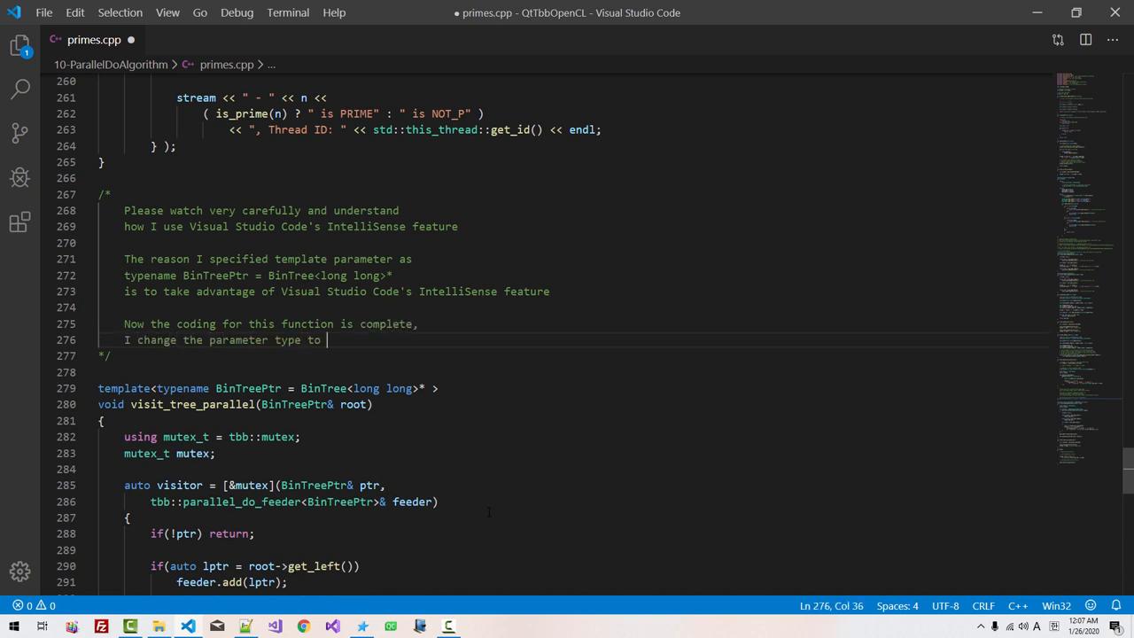
pyautogui.write('the real template parameter')
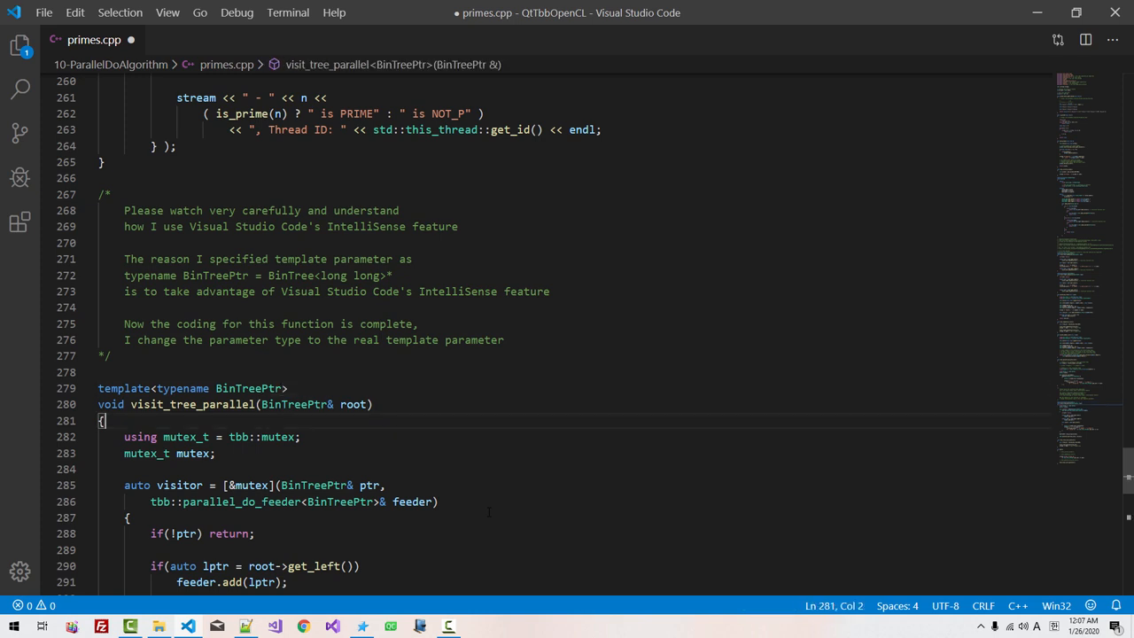
pyautogui.scroll(-3)
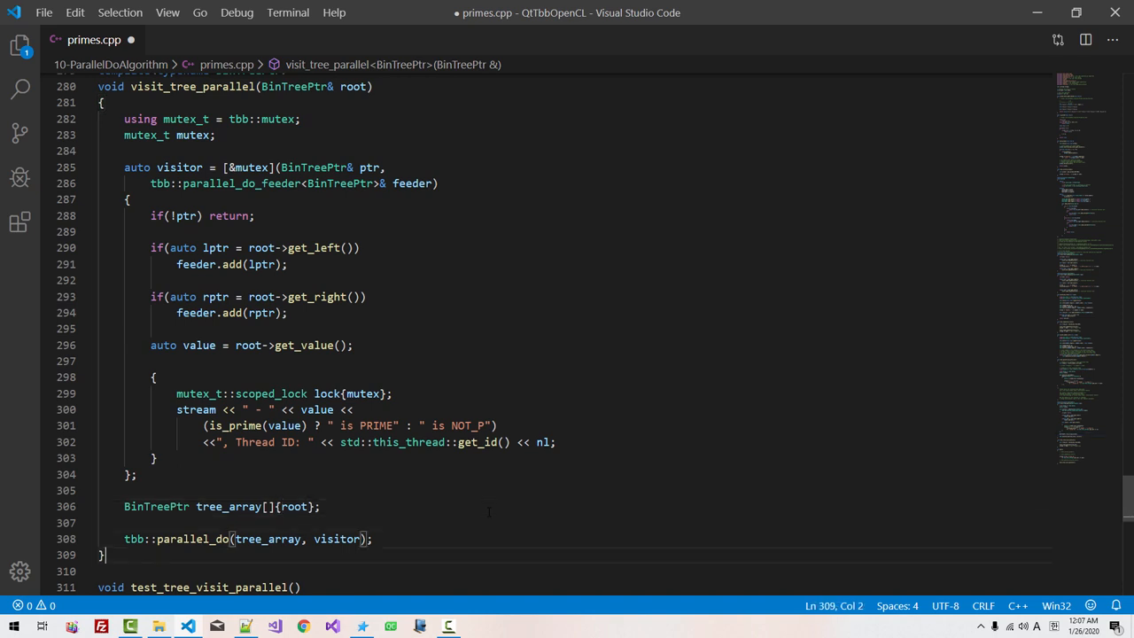
pyautogui.write('strea')
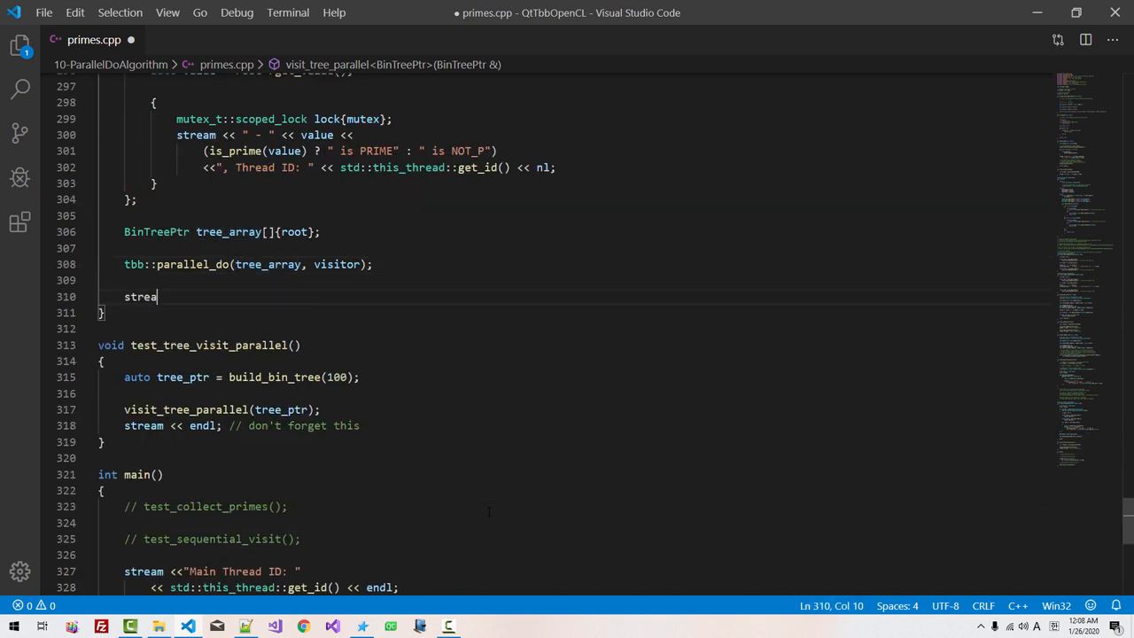
pyautogui.write("<< endl; // don't forget this")
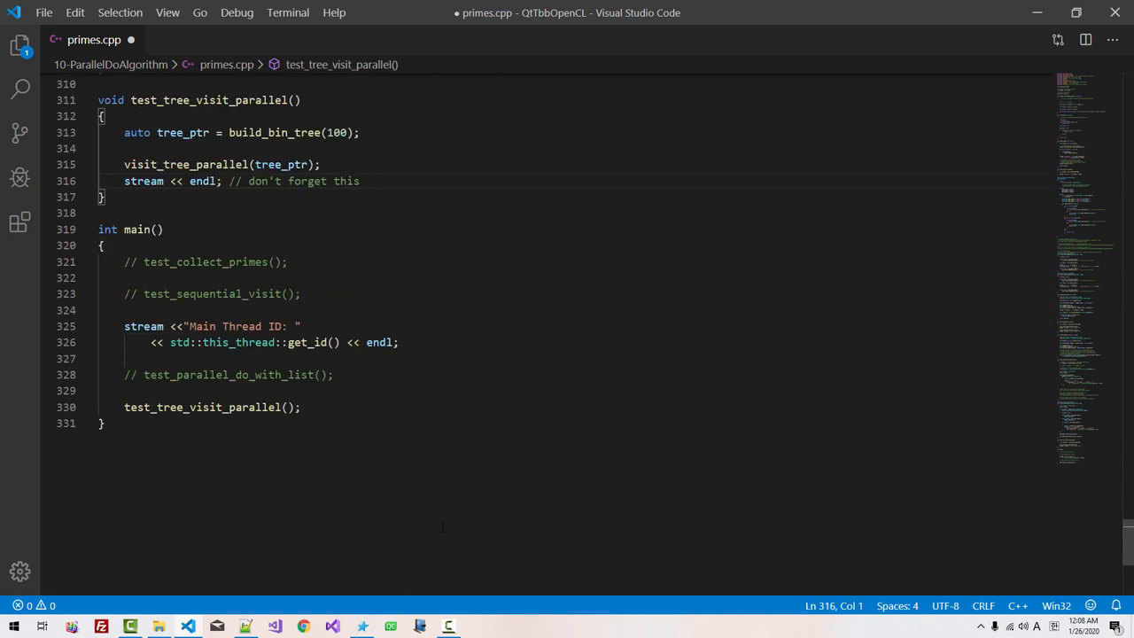
# Rebuild primes.cpp in the Native Tools prompt and read error C3493 about root not being captured
pyautogui.click(362, 624)
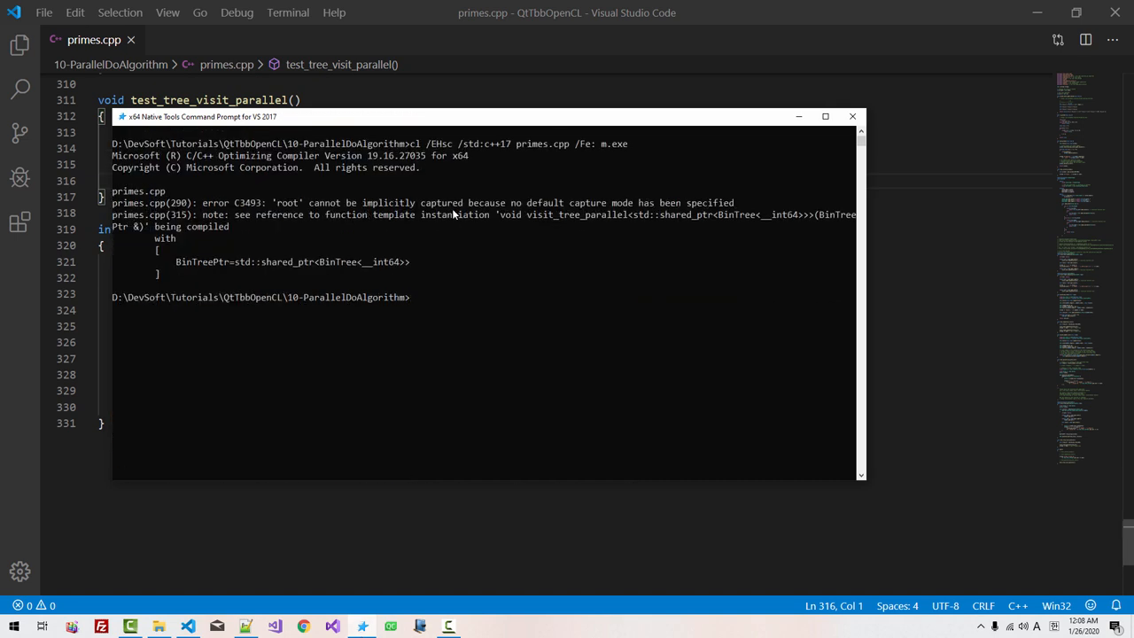
pyautogui.moveTo(602, 216)
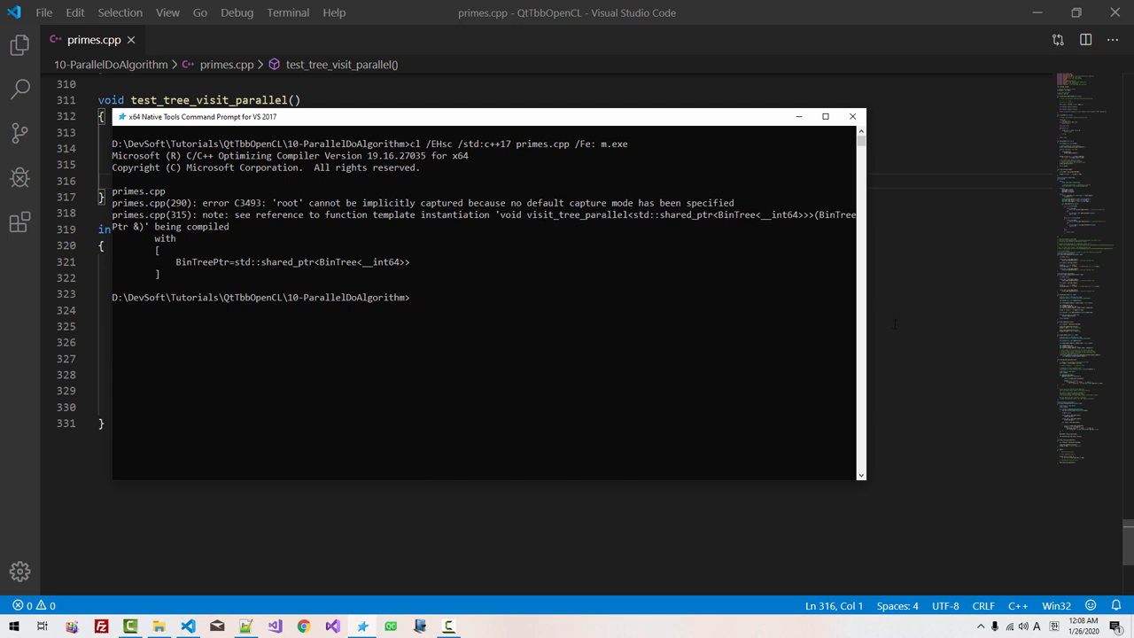
pyautogui.click(853, 117)
pyautogui.write('m')
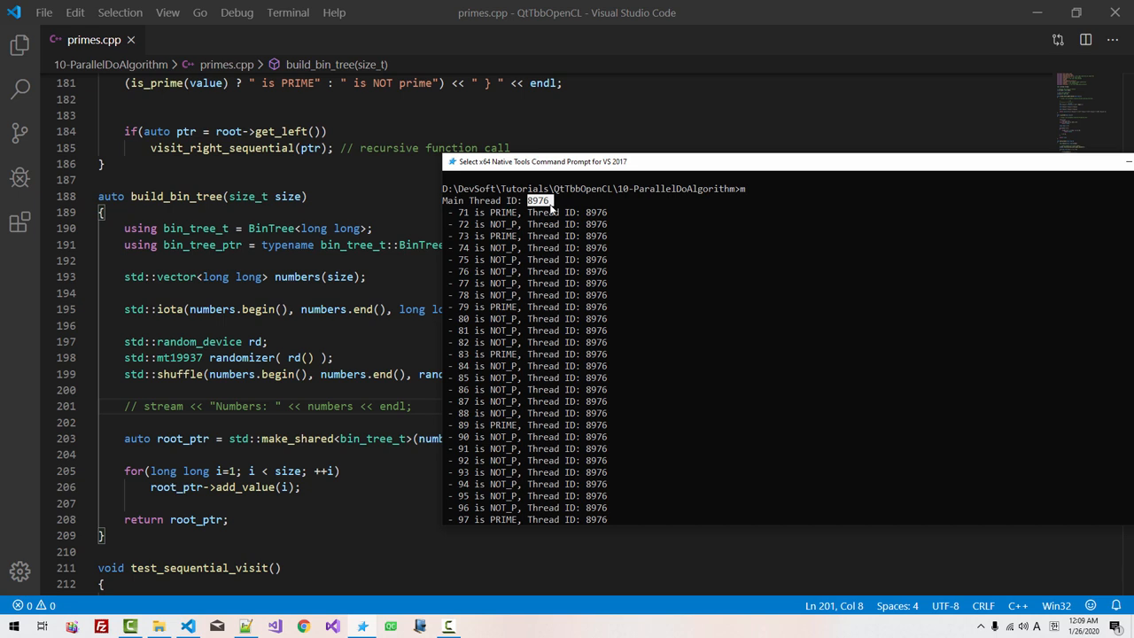
pyautogui.moveTo(587, 216)
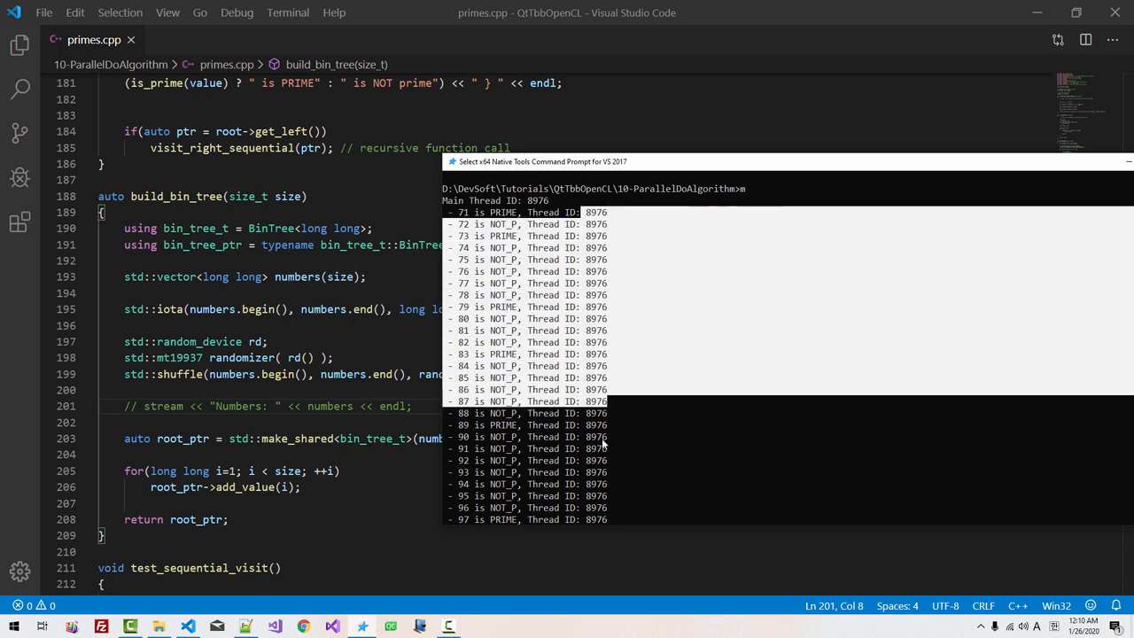
# Run m.exe and compare the Main Thread ID with the thread IDs printed for each value
pyautogui.scroll(-3)
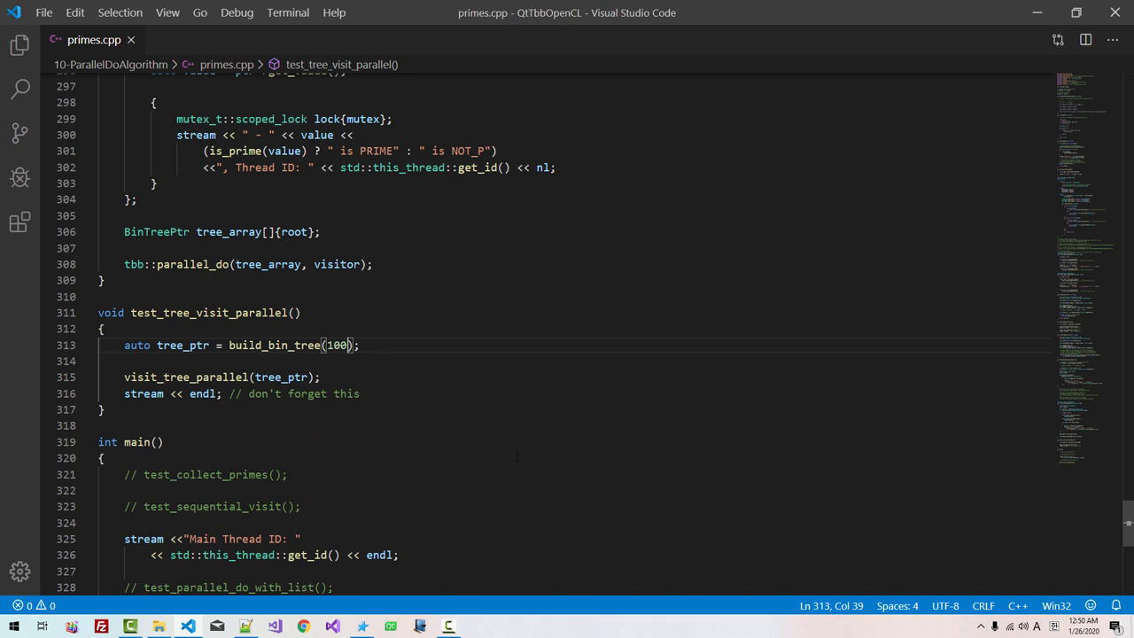
# Change build_bin_tree(100) to build_bin_tree(1'000), recompile with cl and rerun m.exe
pyautogui.write('0')
pyautogui.write('m')
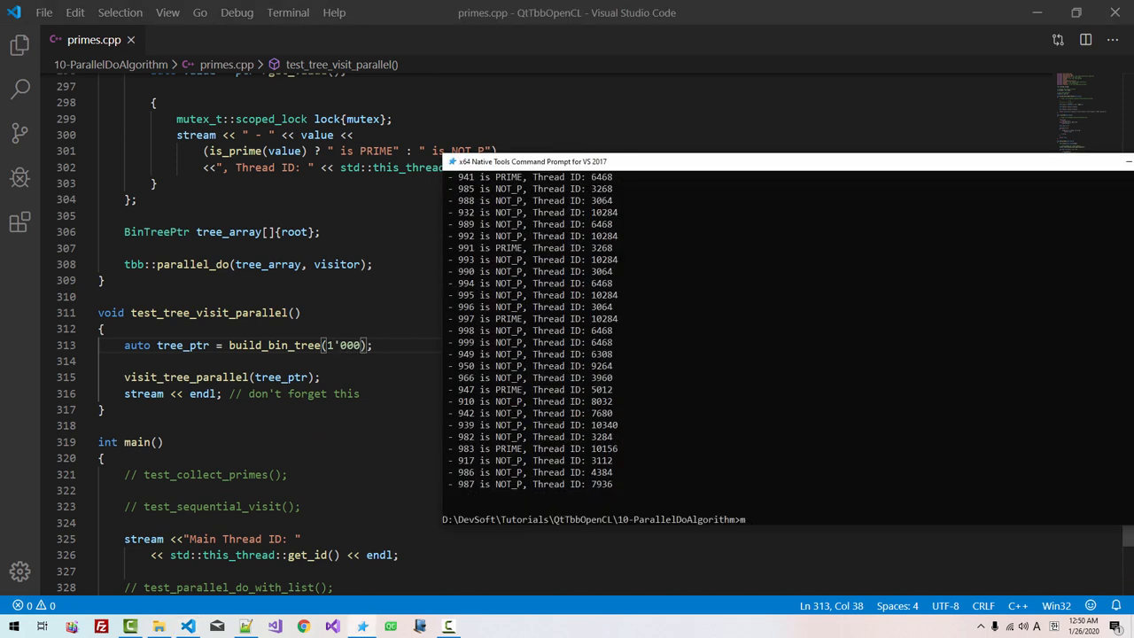
pyautogui.write('cl /EHsc /std:c++17 primes.cpp /Fe: m.exe')
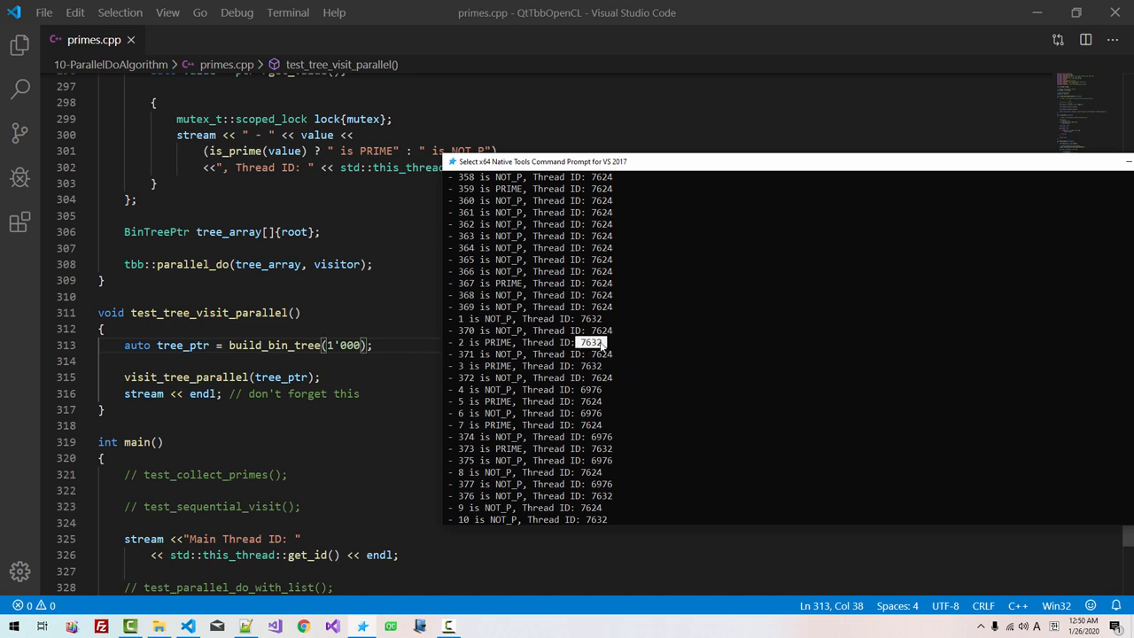
pyautogui.moveTo(624, 377)
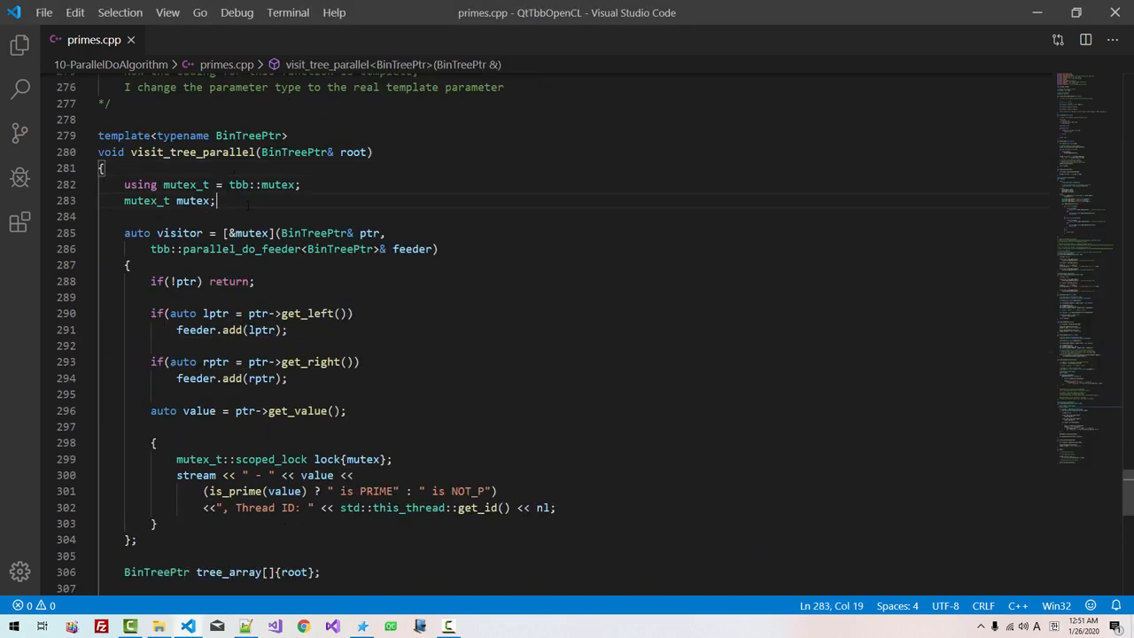
# Select visit_tree_parallel's body and show visit_left_sequential beside it in a split editor
pyautogui.moveTo(124, 184); pyautogui.dragTo(124, 557)
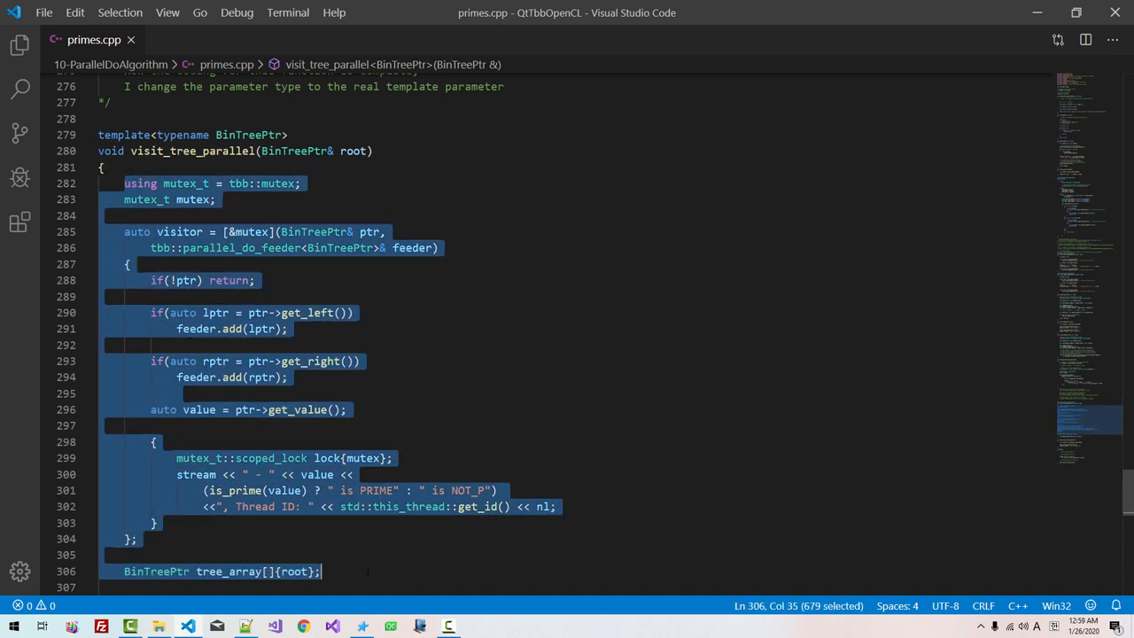
pyautogui.click(167, 12)
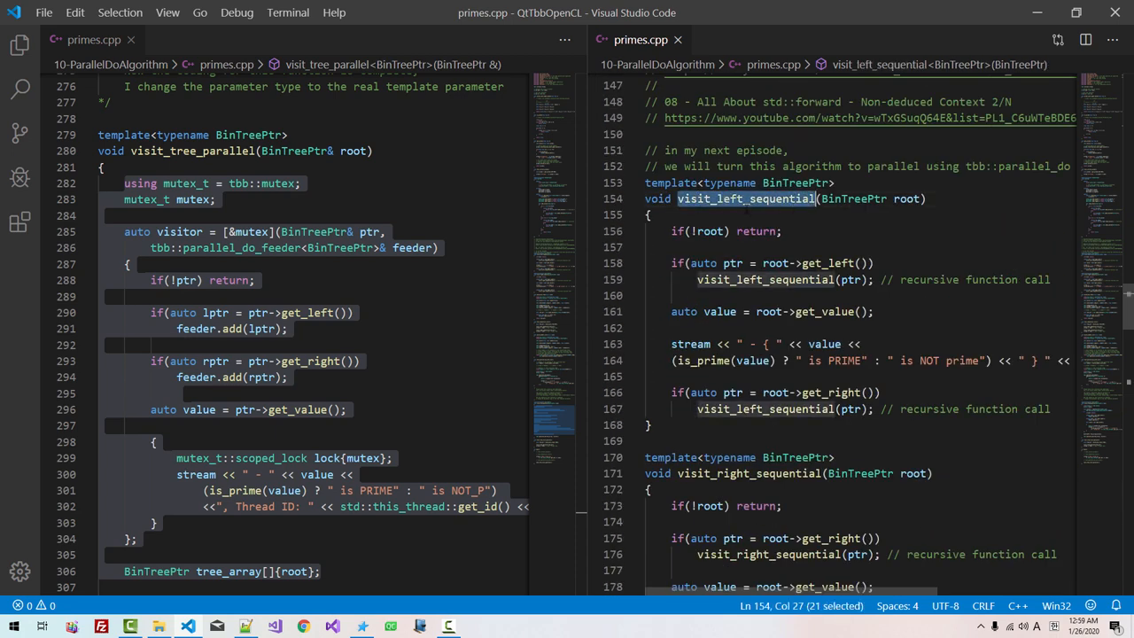
# Comment the feeder.add lines as '// this code corresponds to left/right child recursion'
pyautogui.scroll(-3)
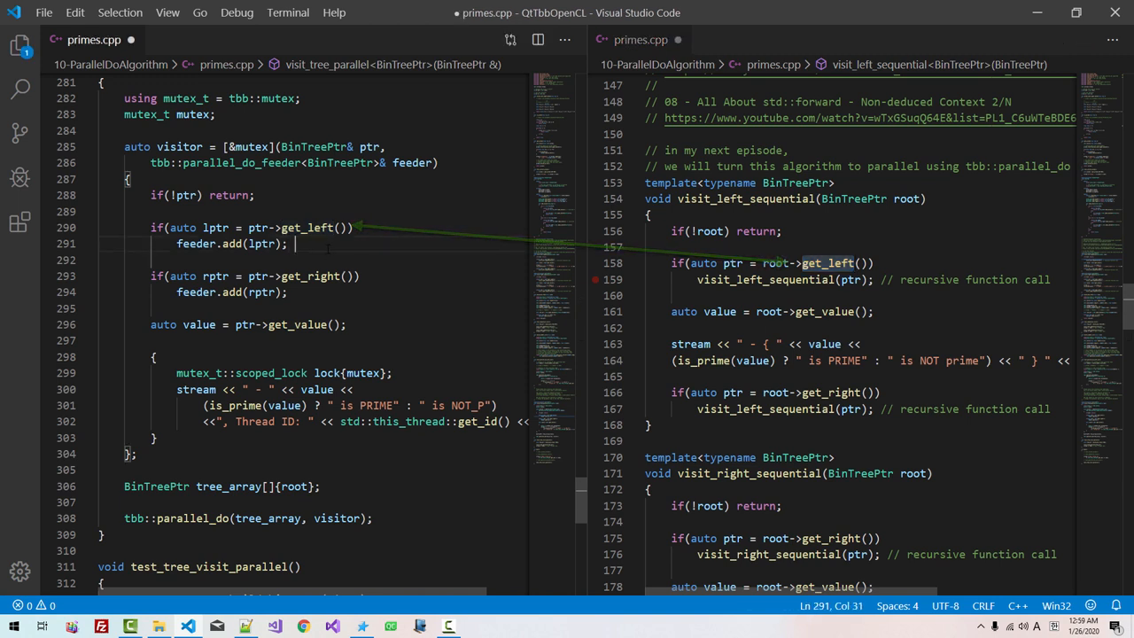
pyautogui.write('// this')
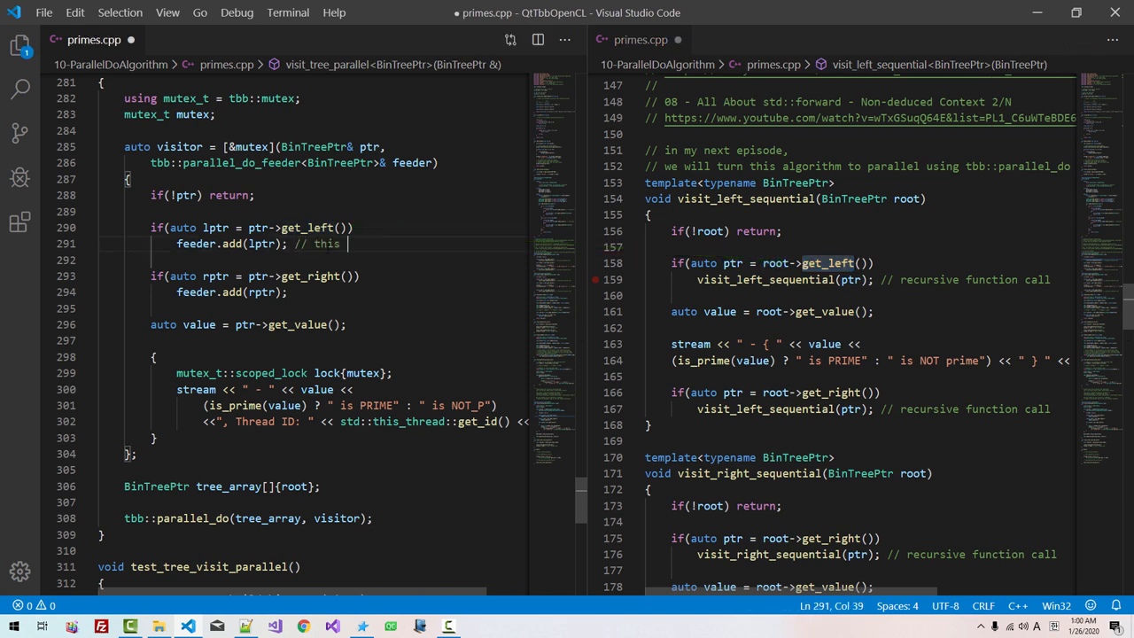
pyautogui.write('code corresponds to')
pyautogui.write('// right ch')
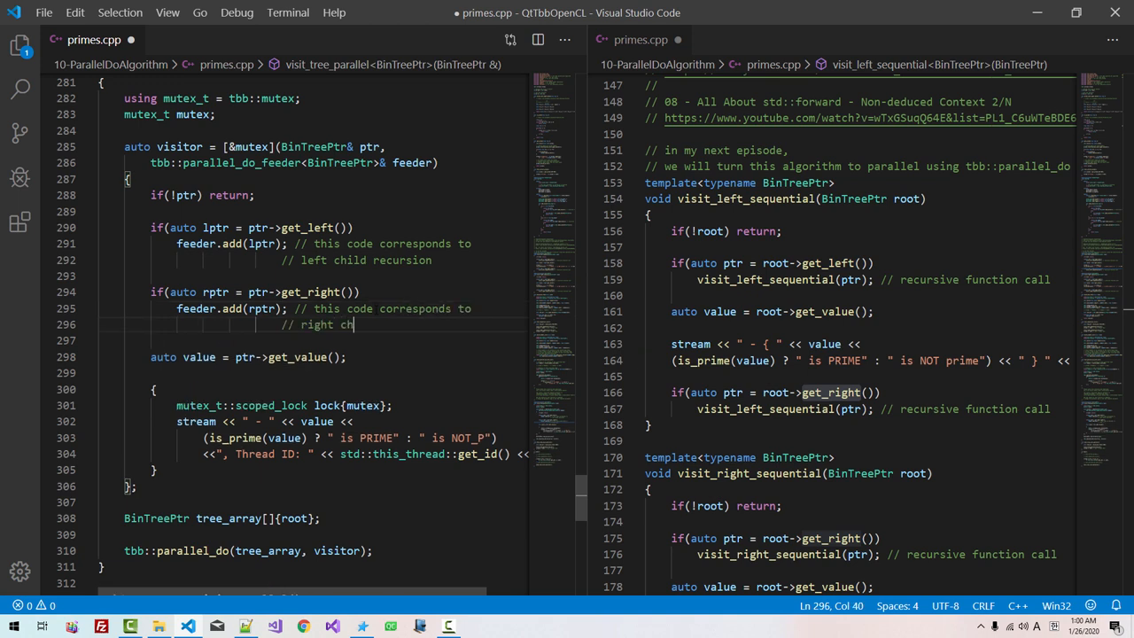
pyautogui.write('ild recursion')
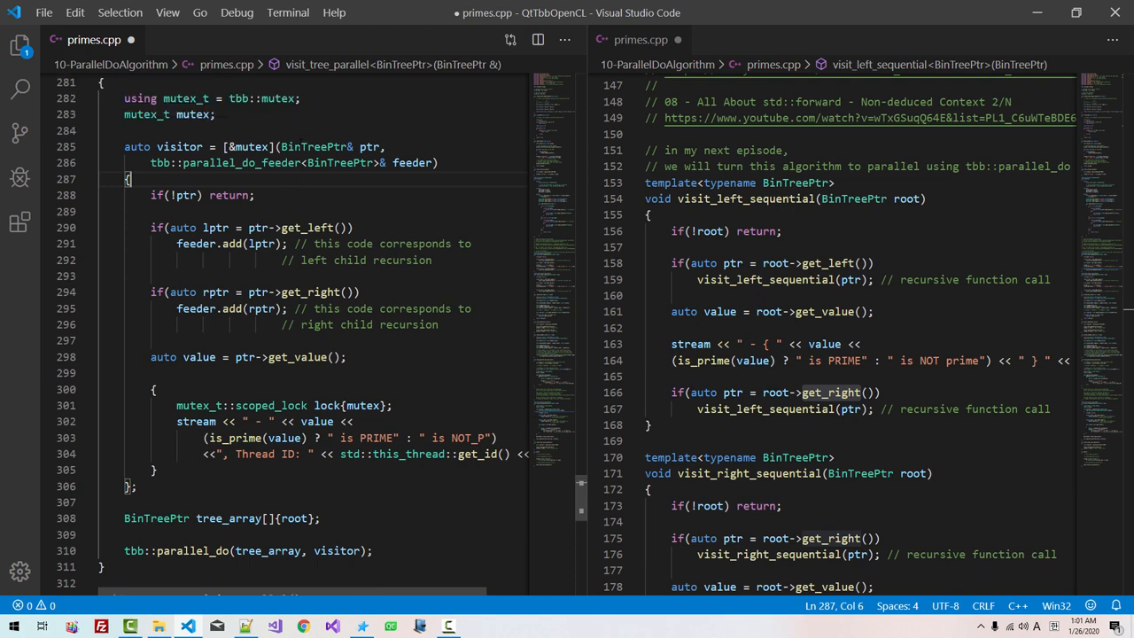
pyautogui.doubleClick(191, 550)
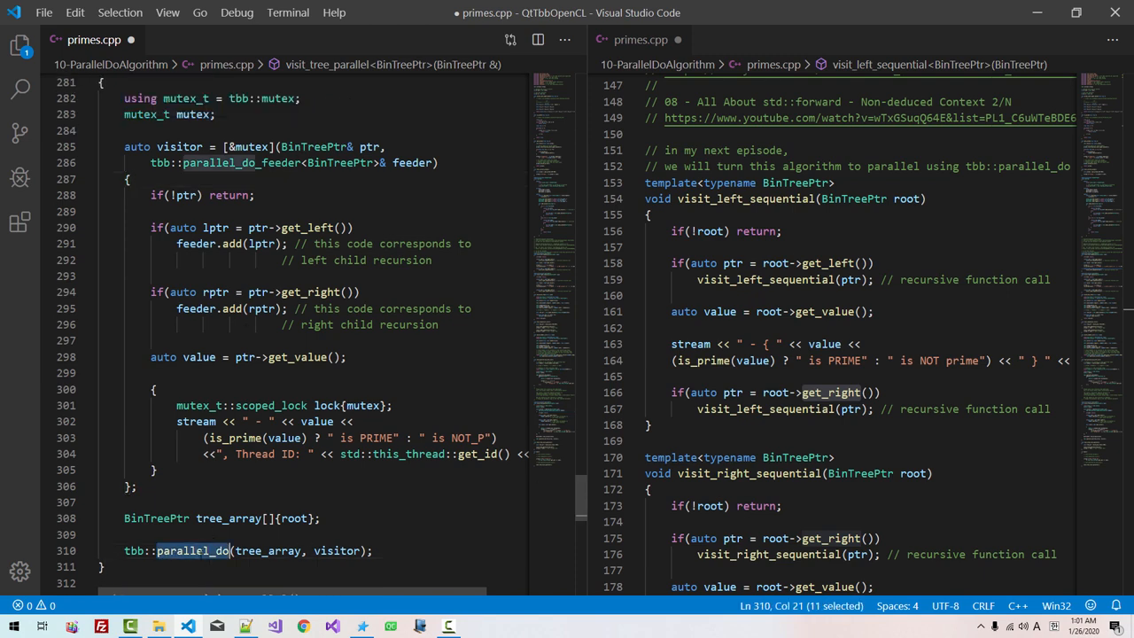